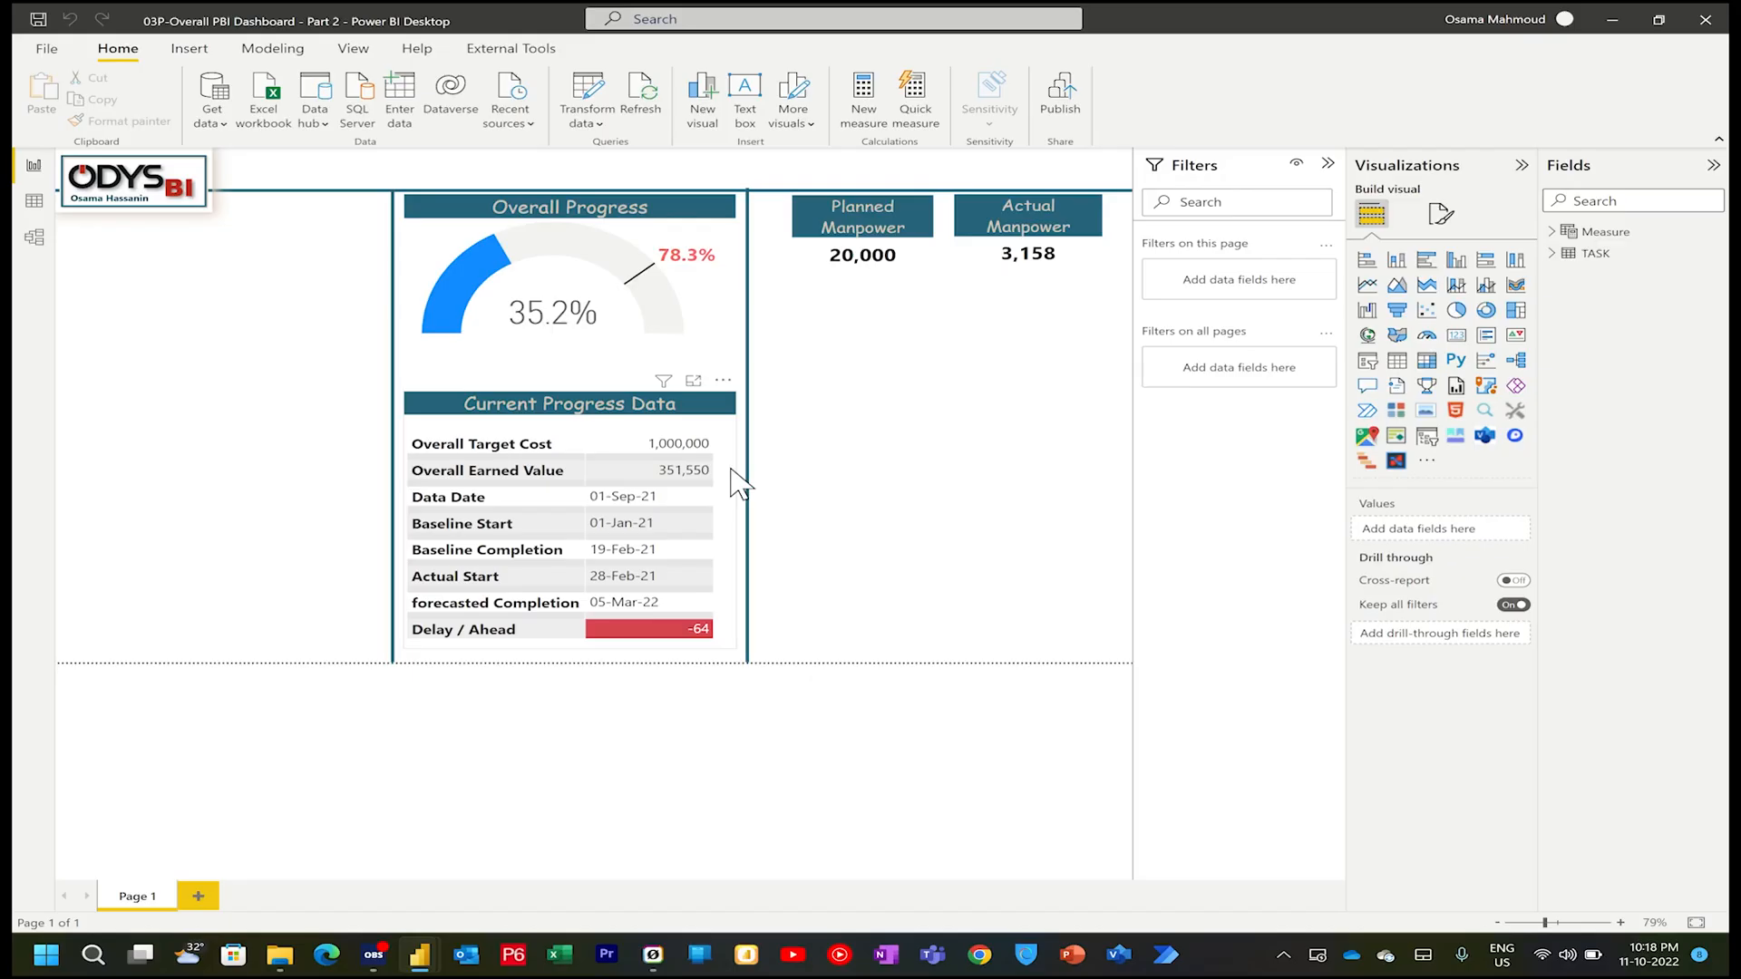
- Show the finished Floors_XLSX_F report with the Overall dashboard by floor and work
click(569, 283)
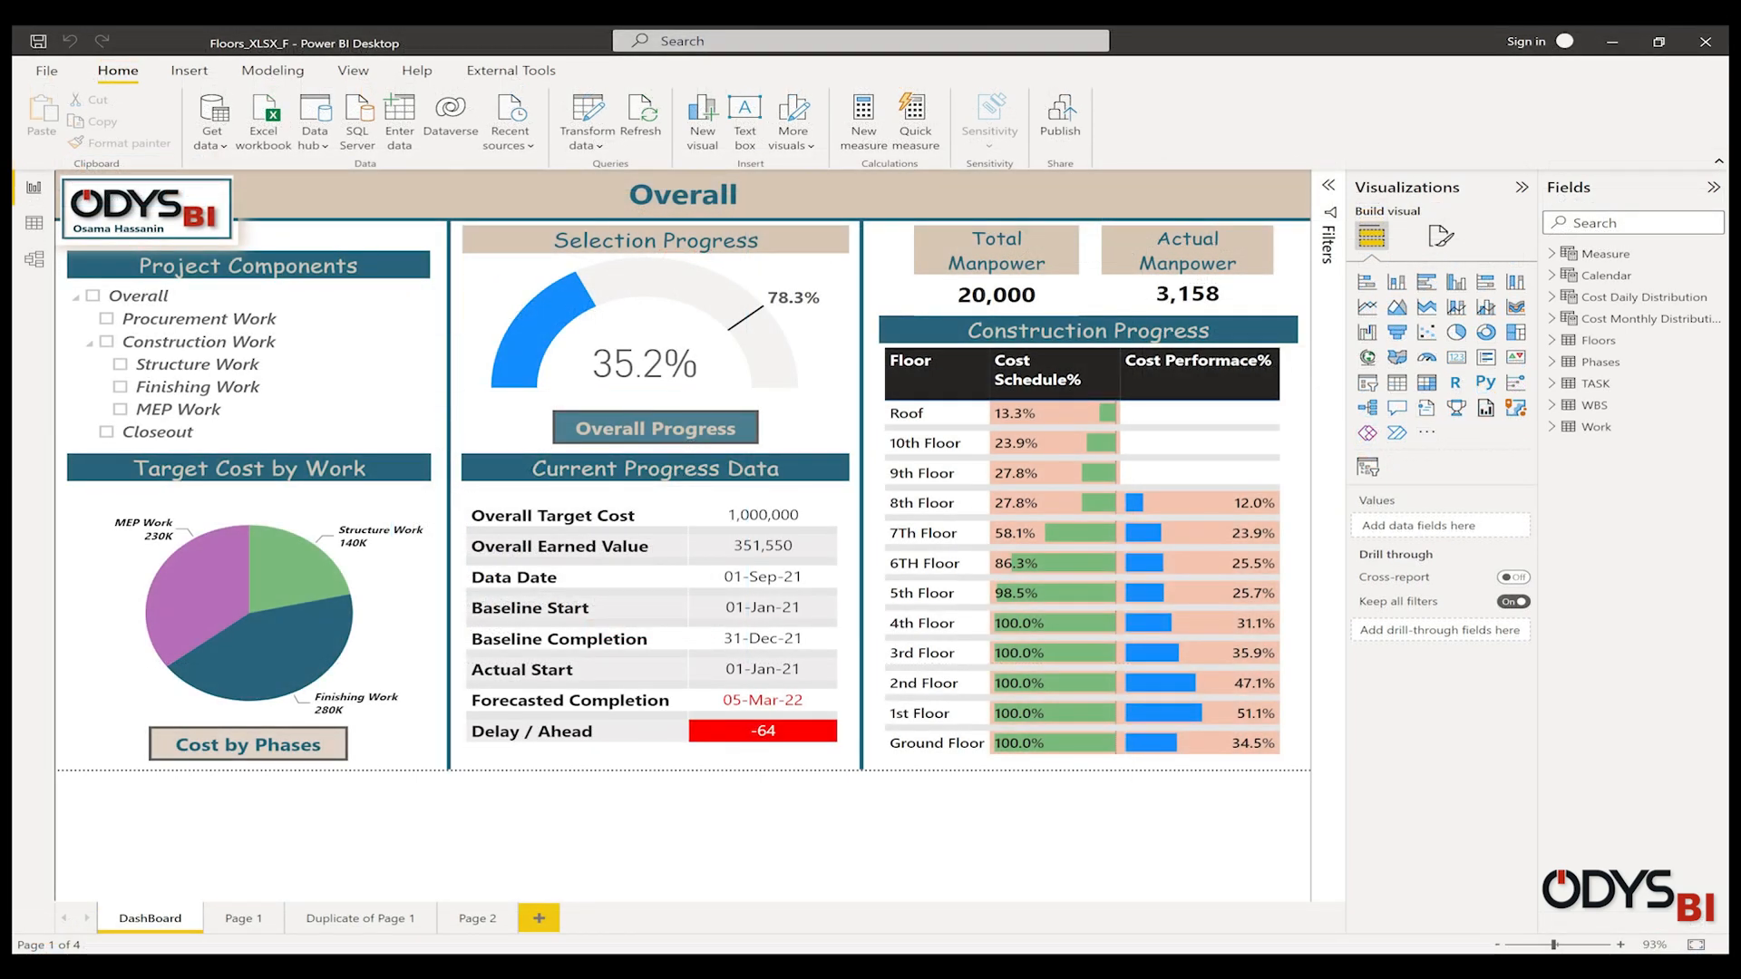
- Return to the Part 3 working report on Page 1 with the Overall Progress gauge
click(248, 265)
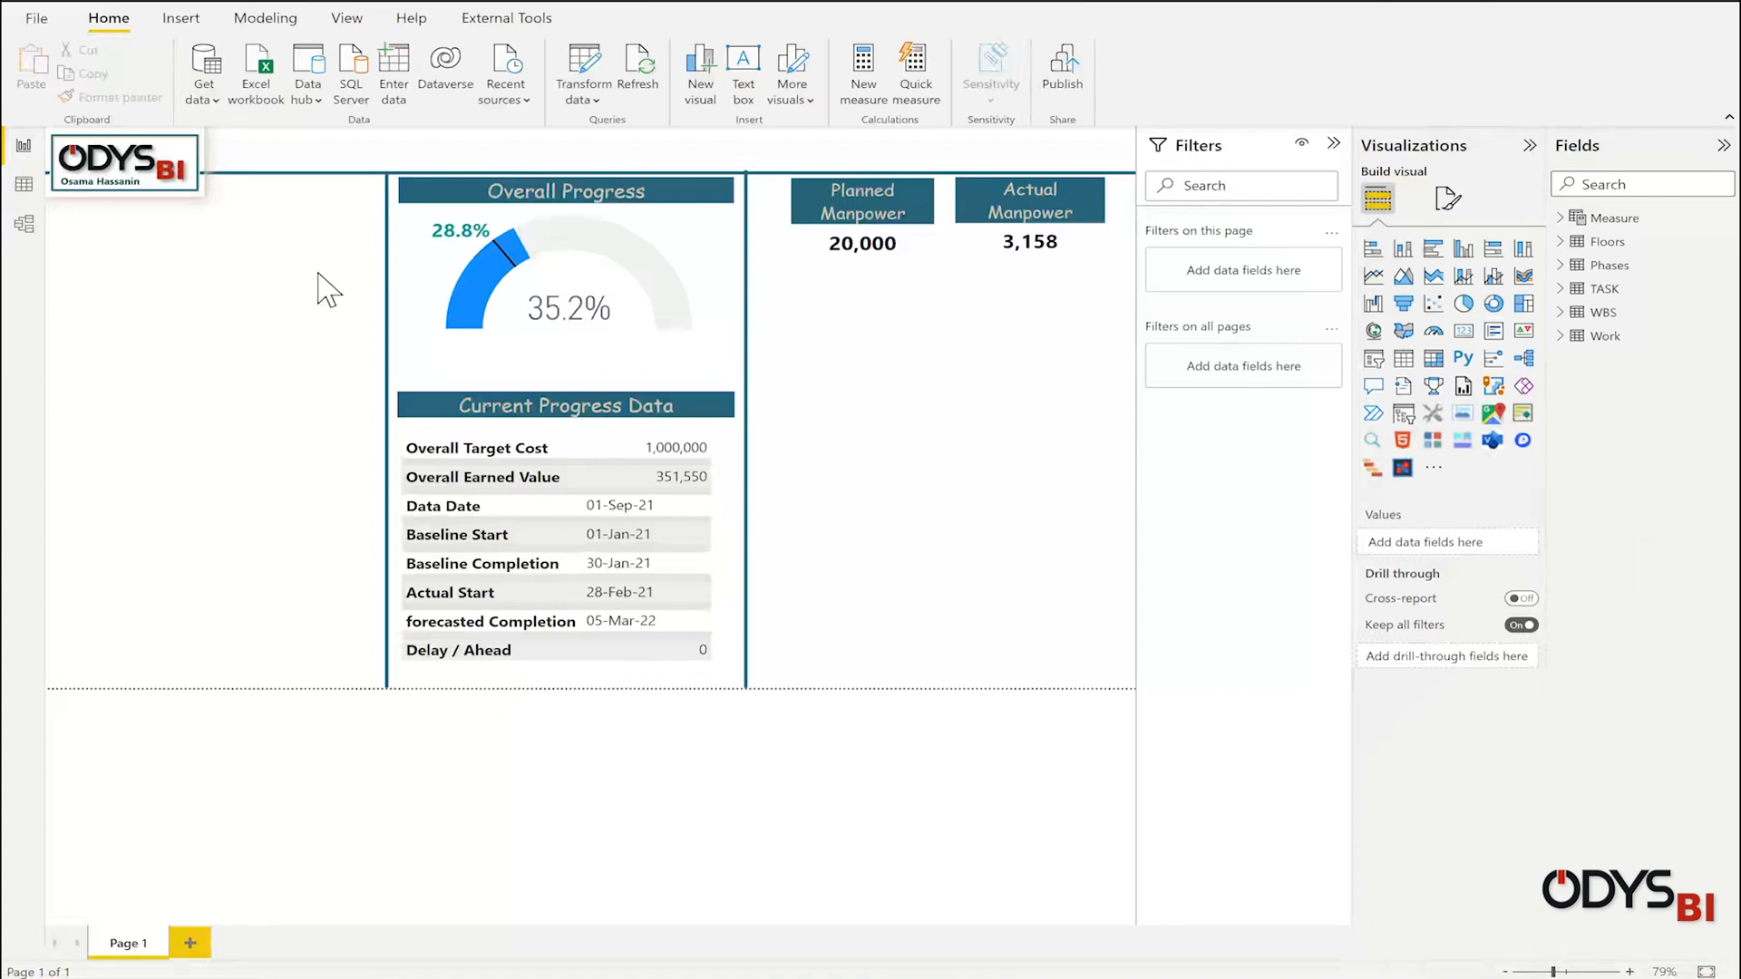
mouse_move(36, 17)
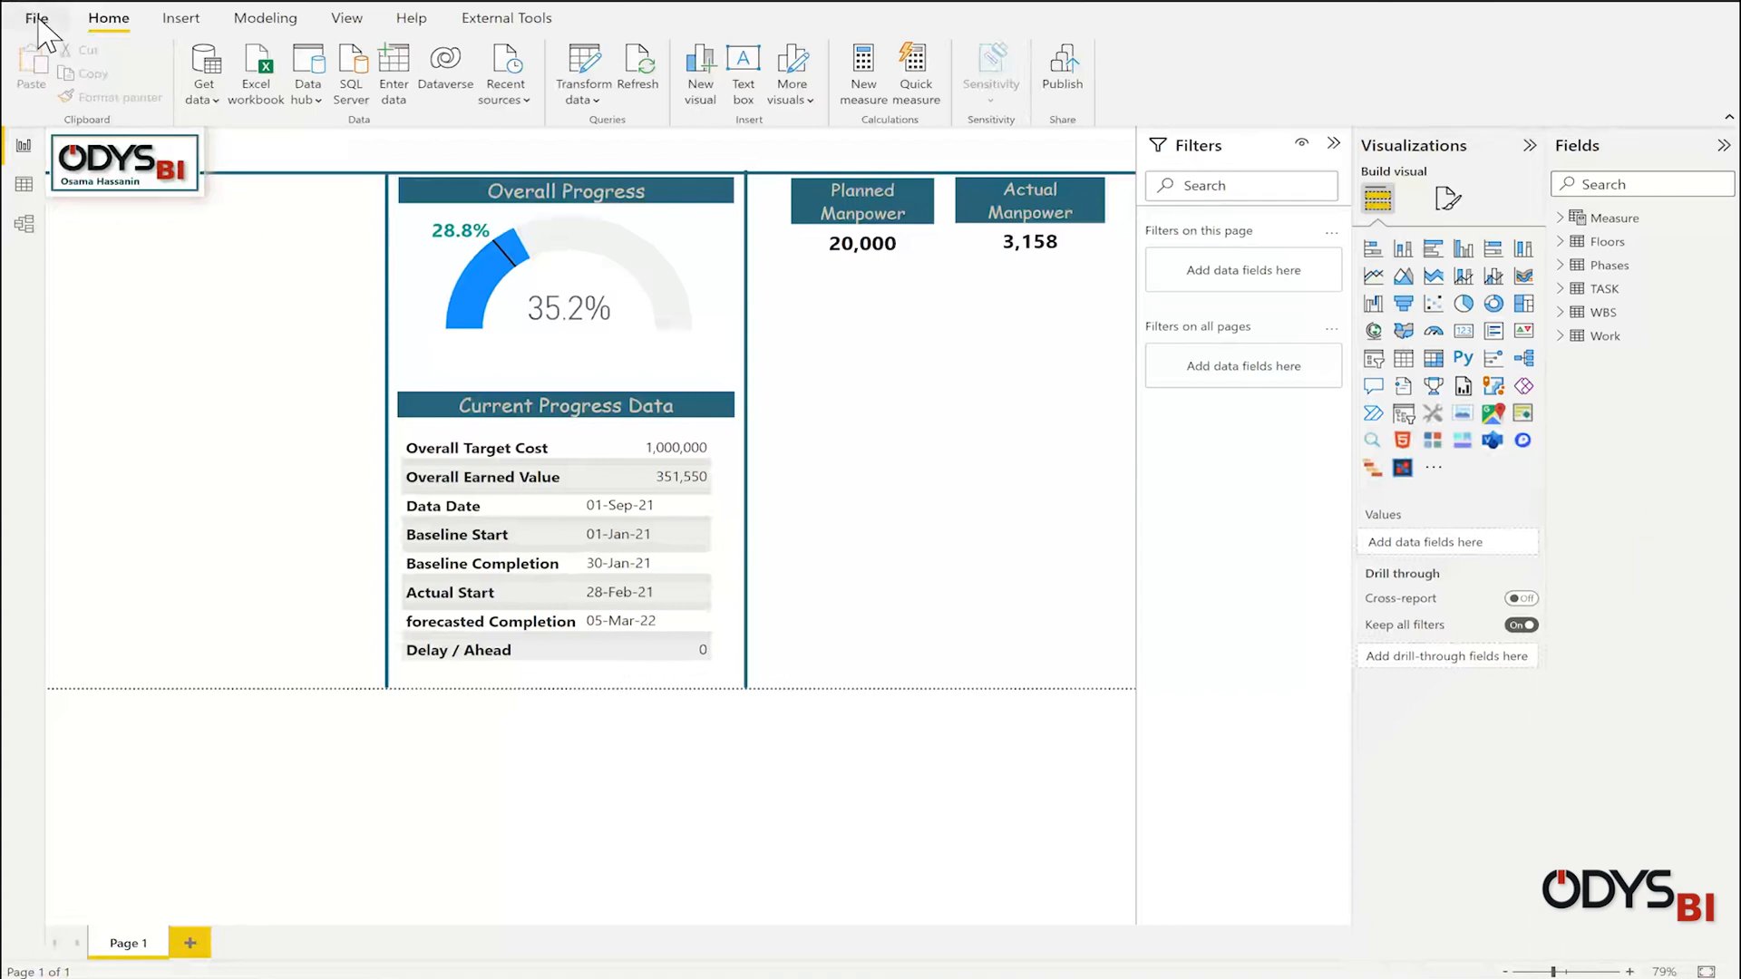
- In Options > Data Load, turn off 'Autodetect new relationships after data is loaded'
click(37, 17)
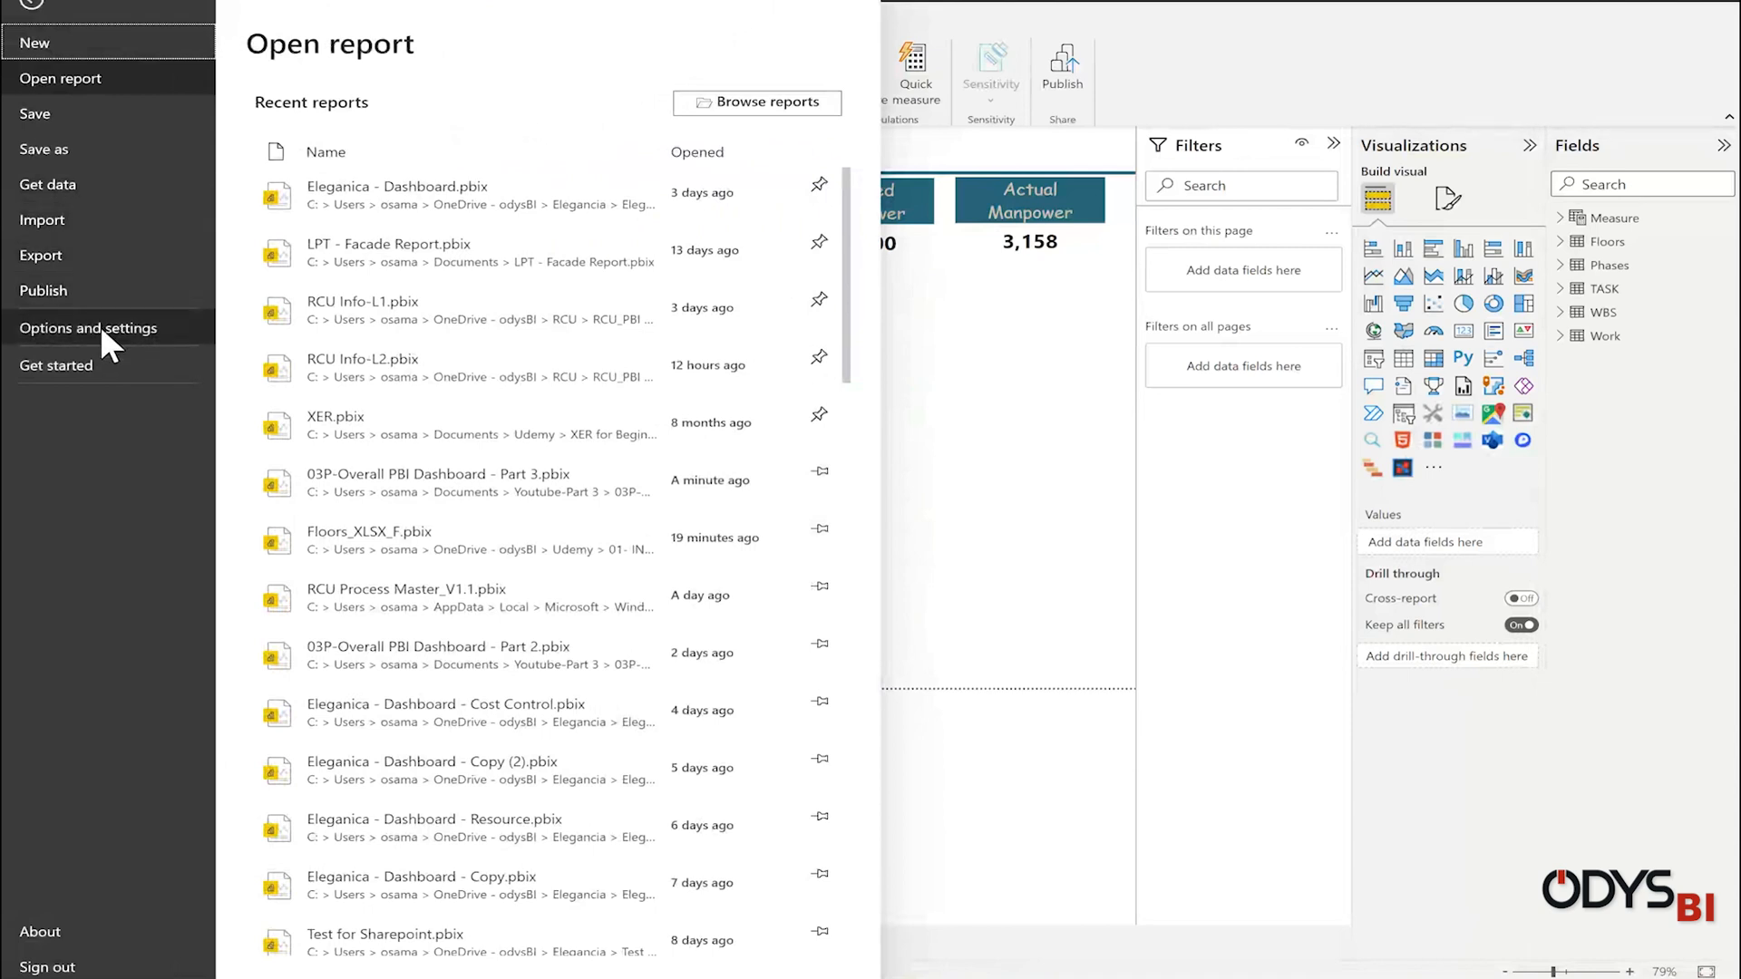
click(89, 328)
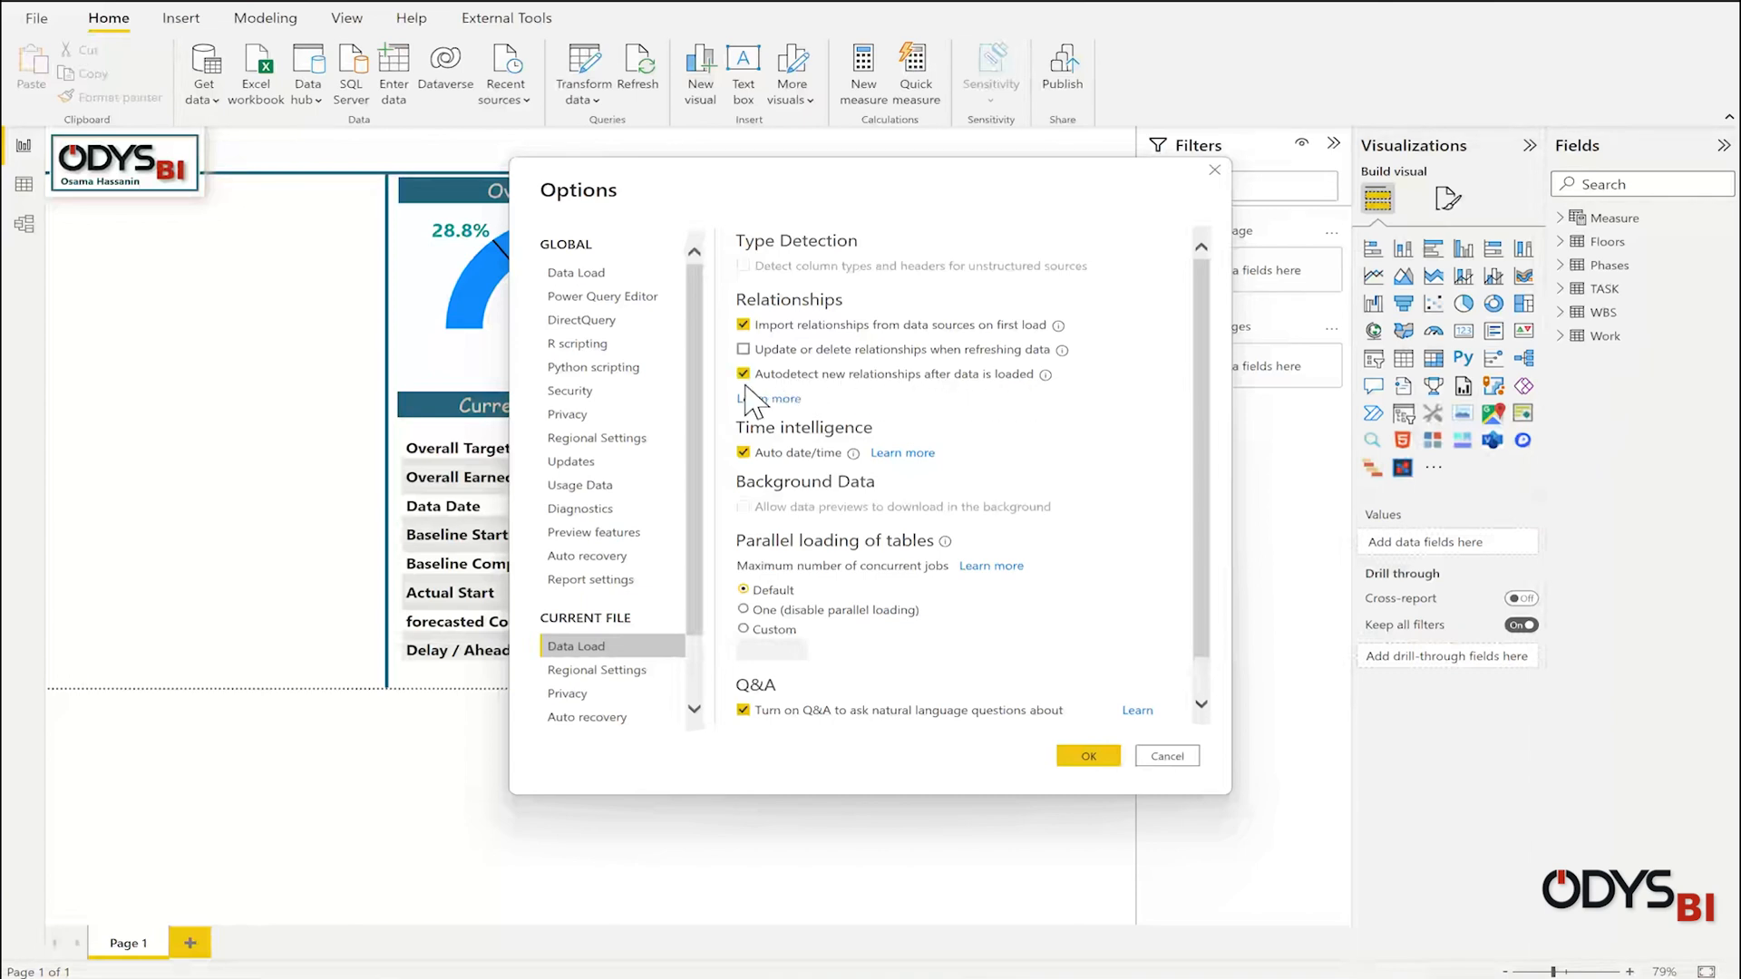
click(744, 373)
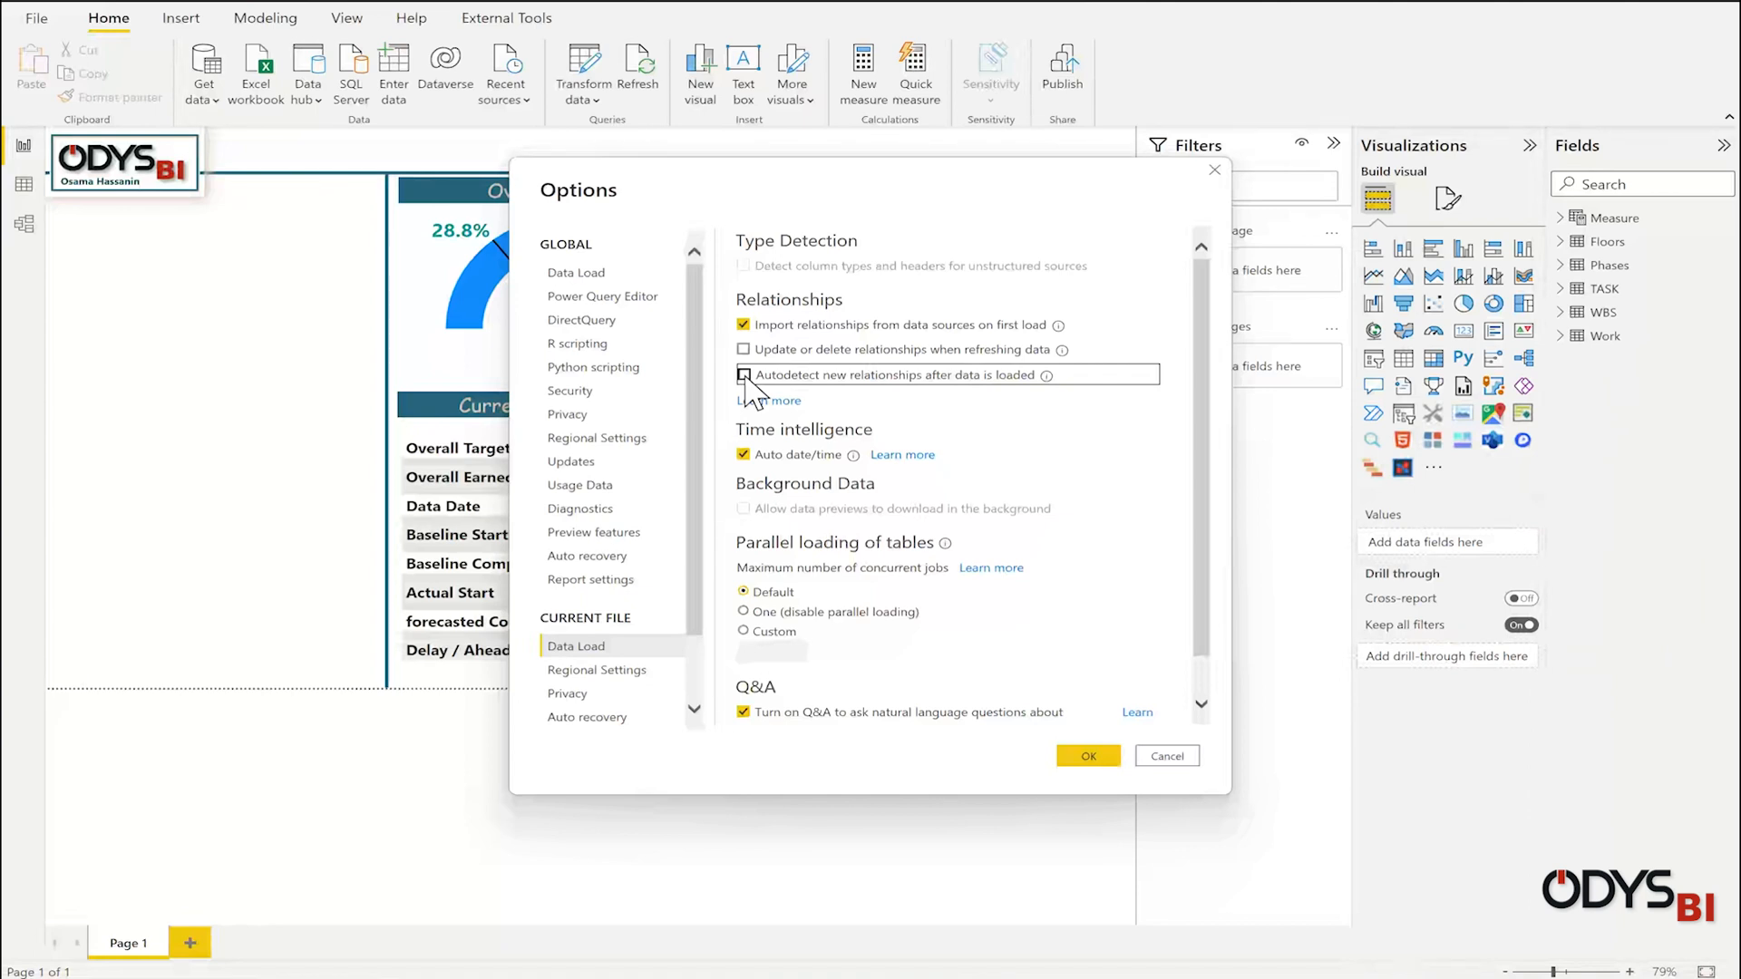
click(1087, 755)
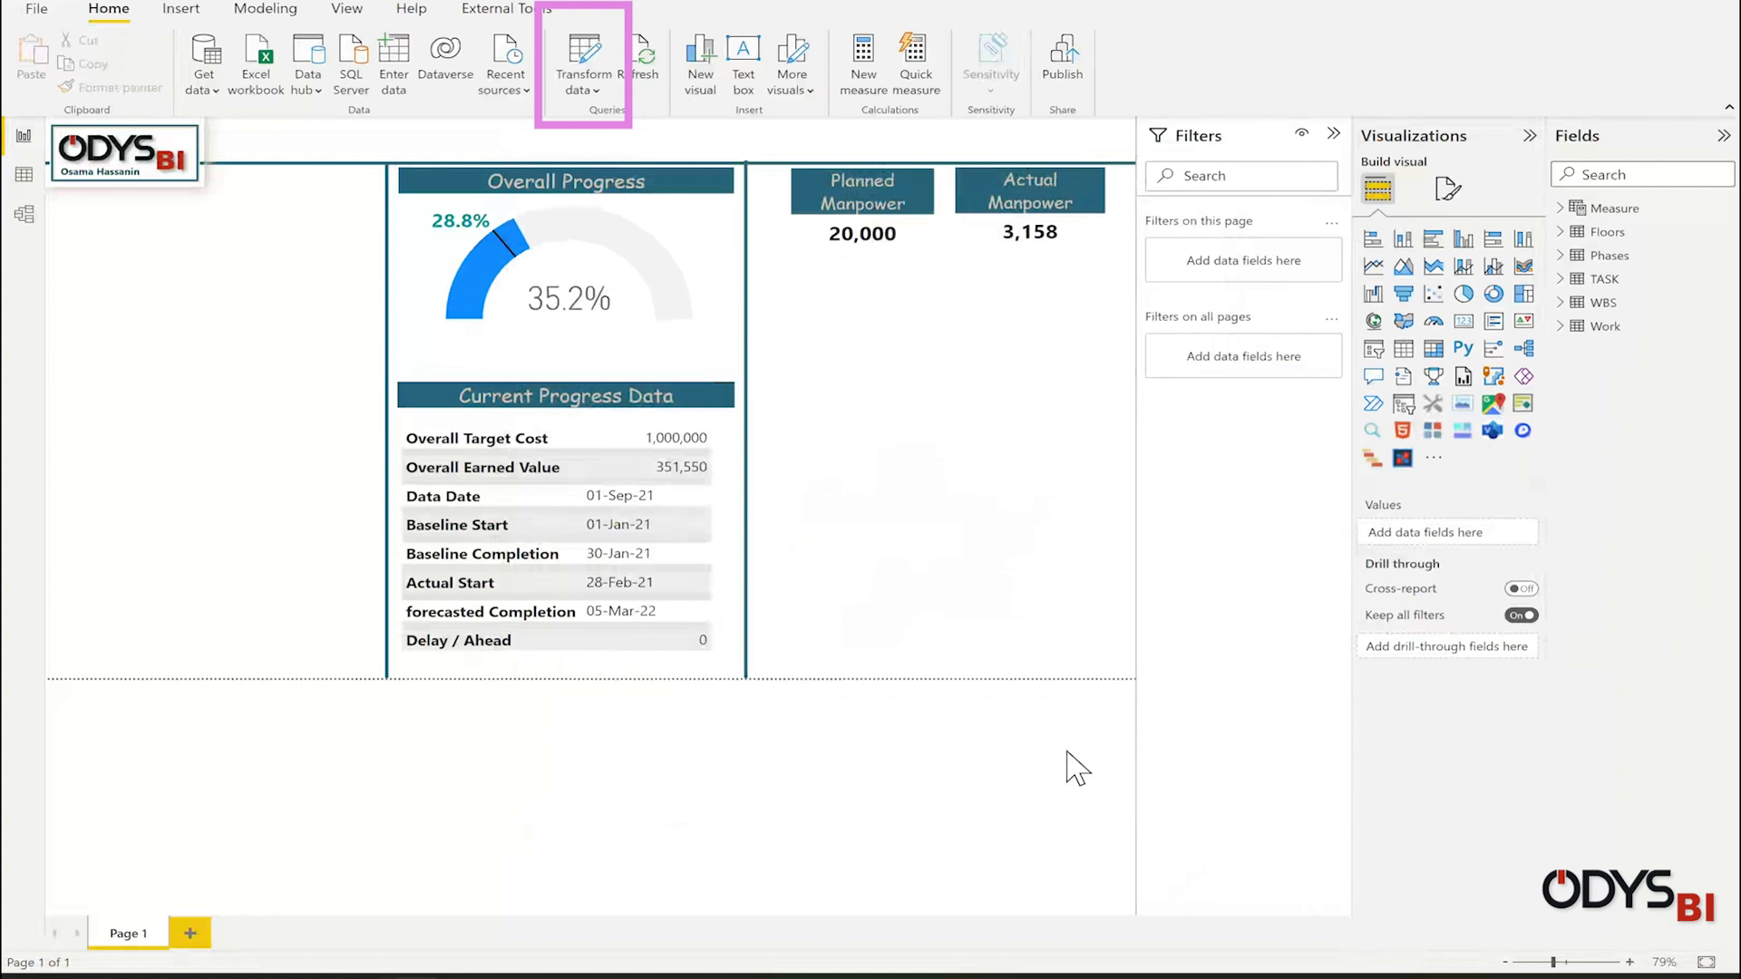
- In Power Query, create a query referencing TASK and rename it WBS
click(582, 62)
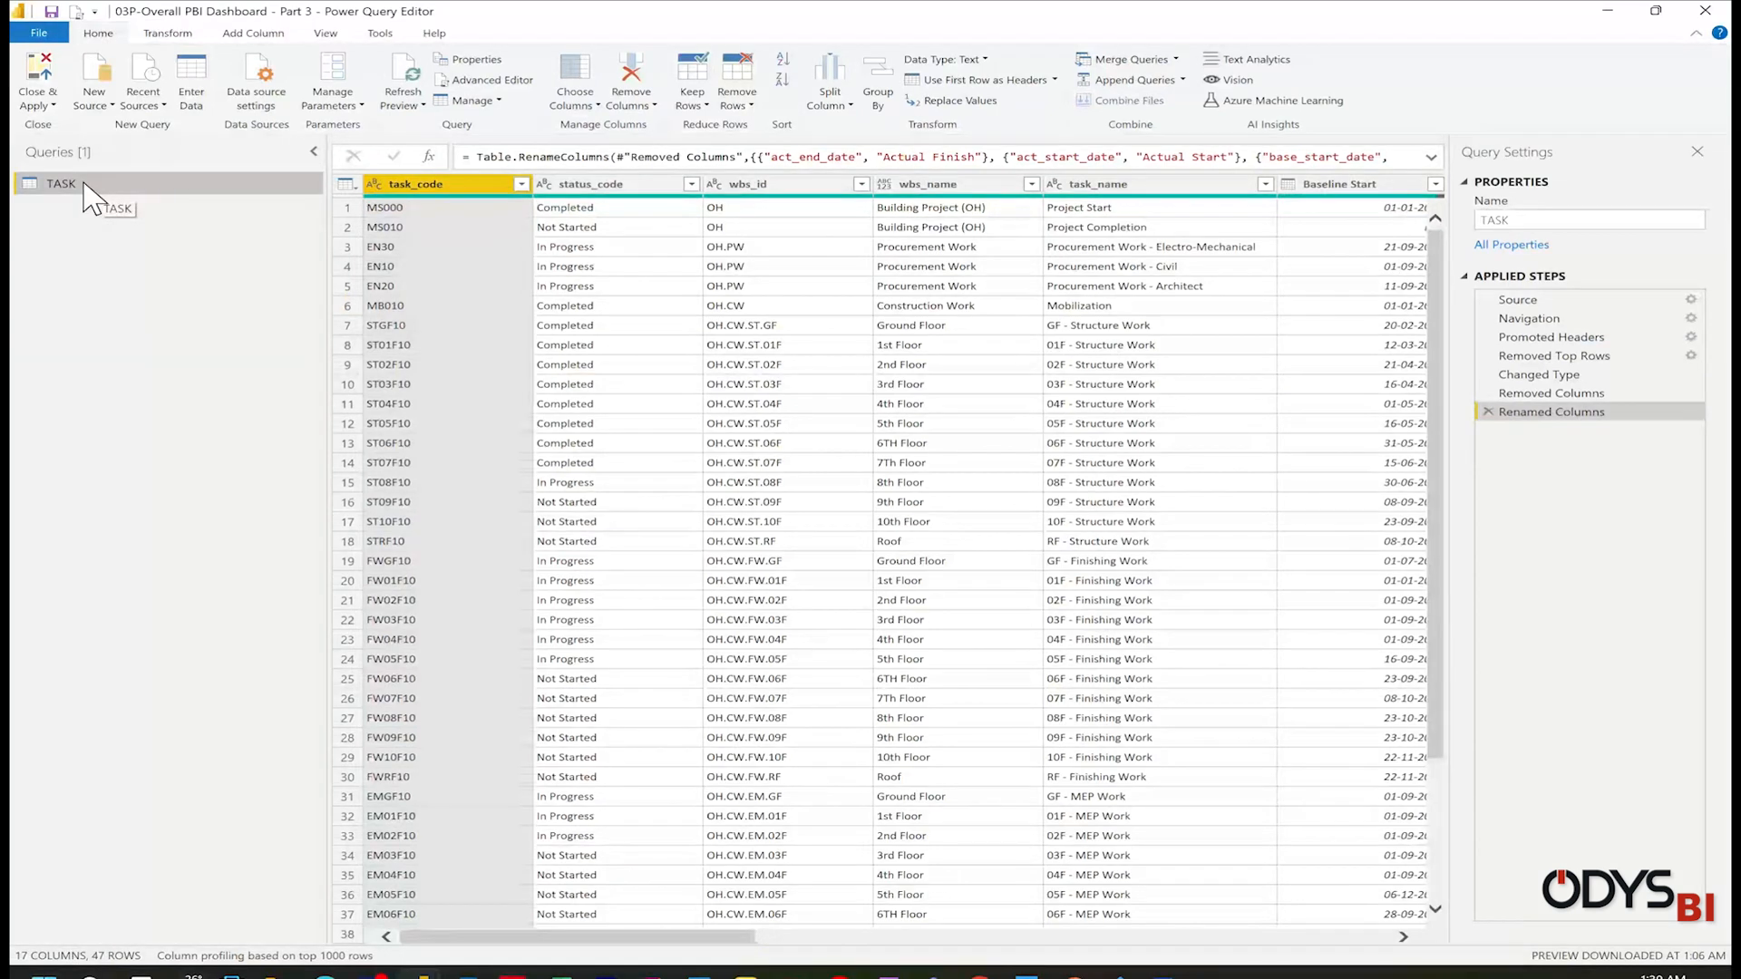
right_click(62, 183)
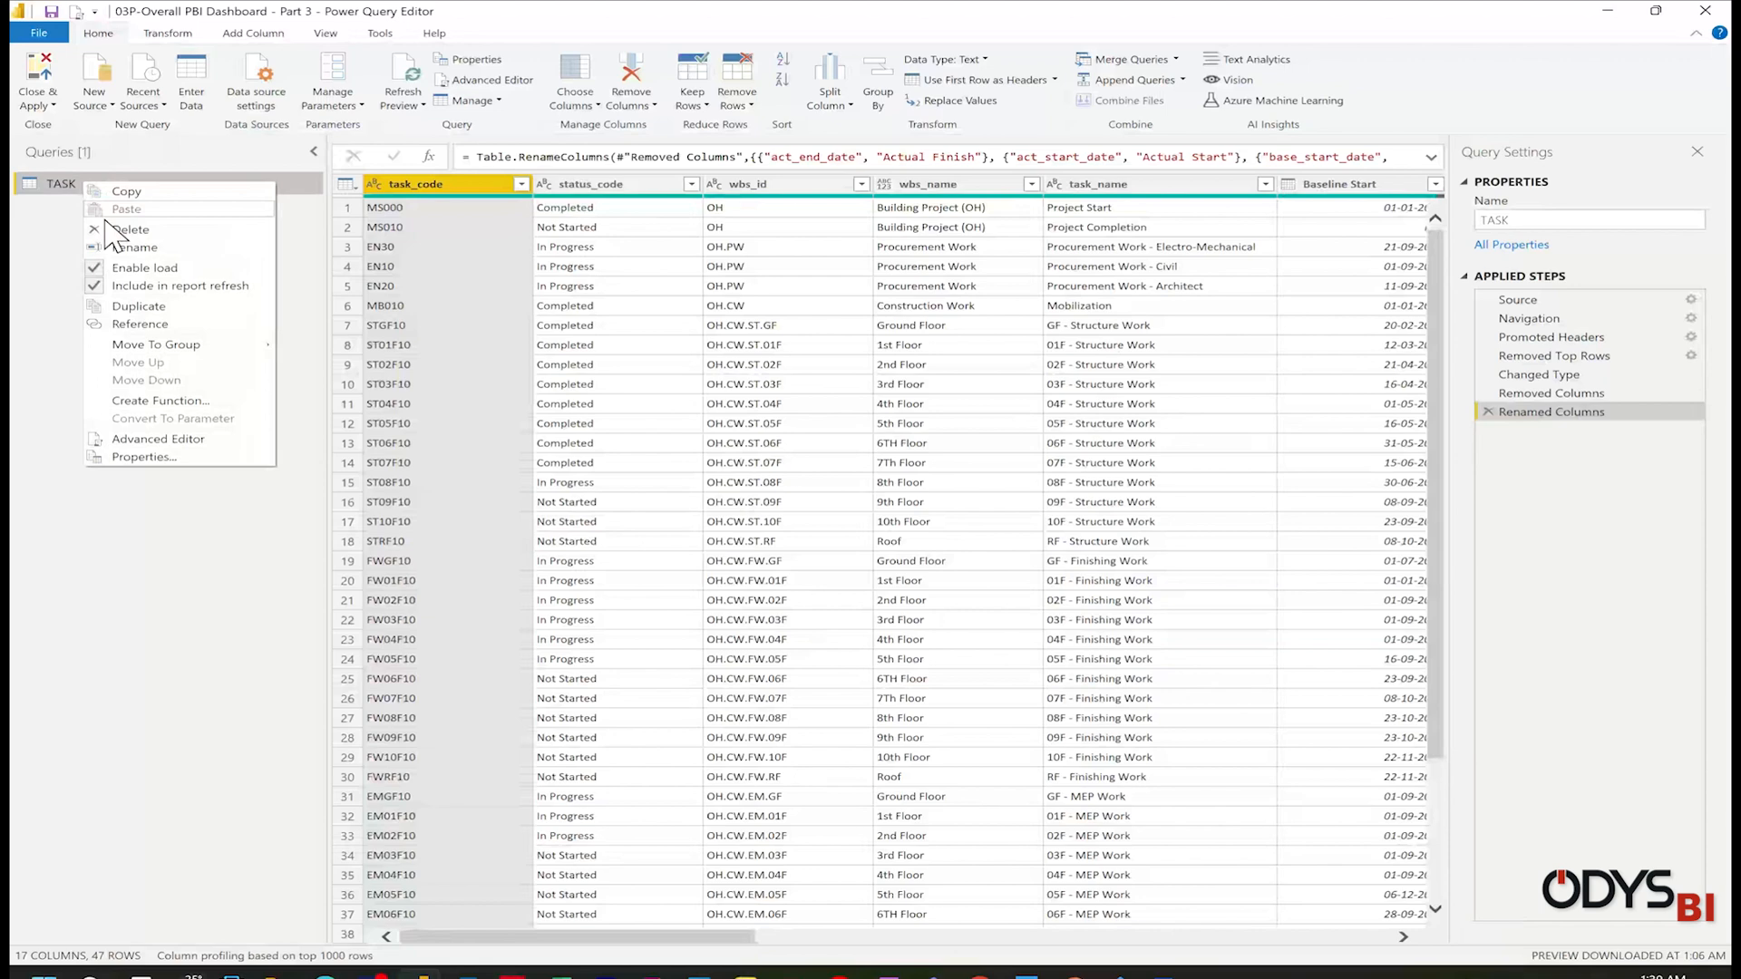
mouse_move(140, 323)
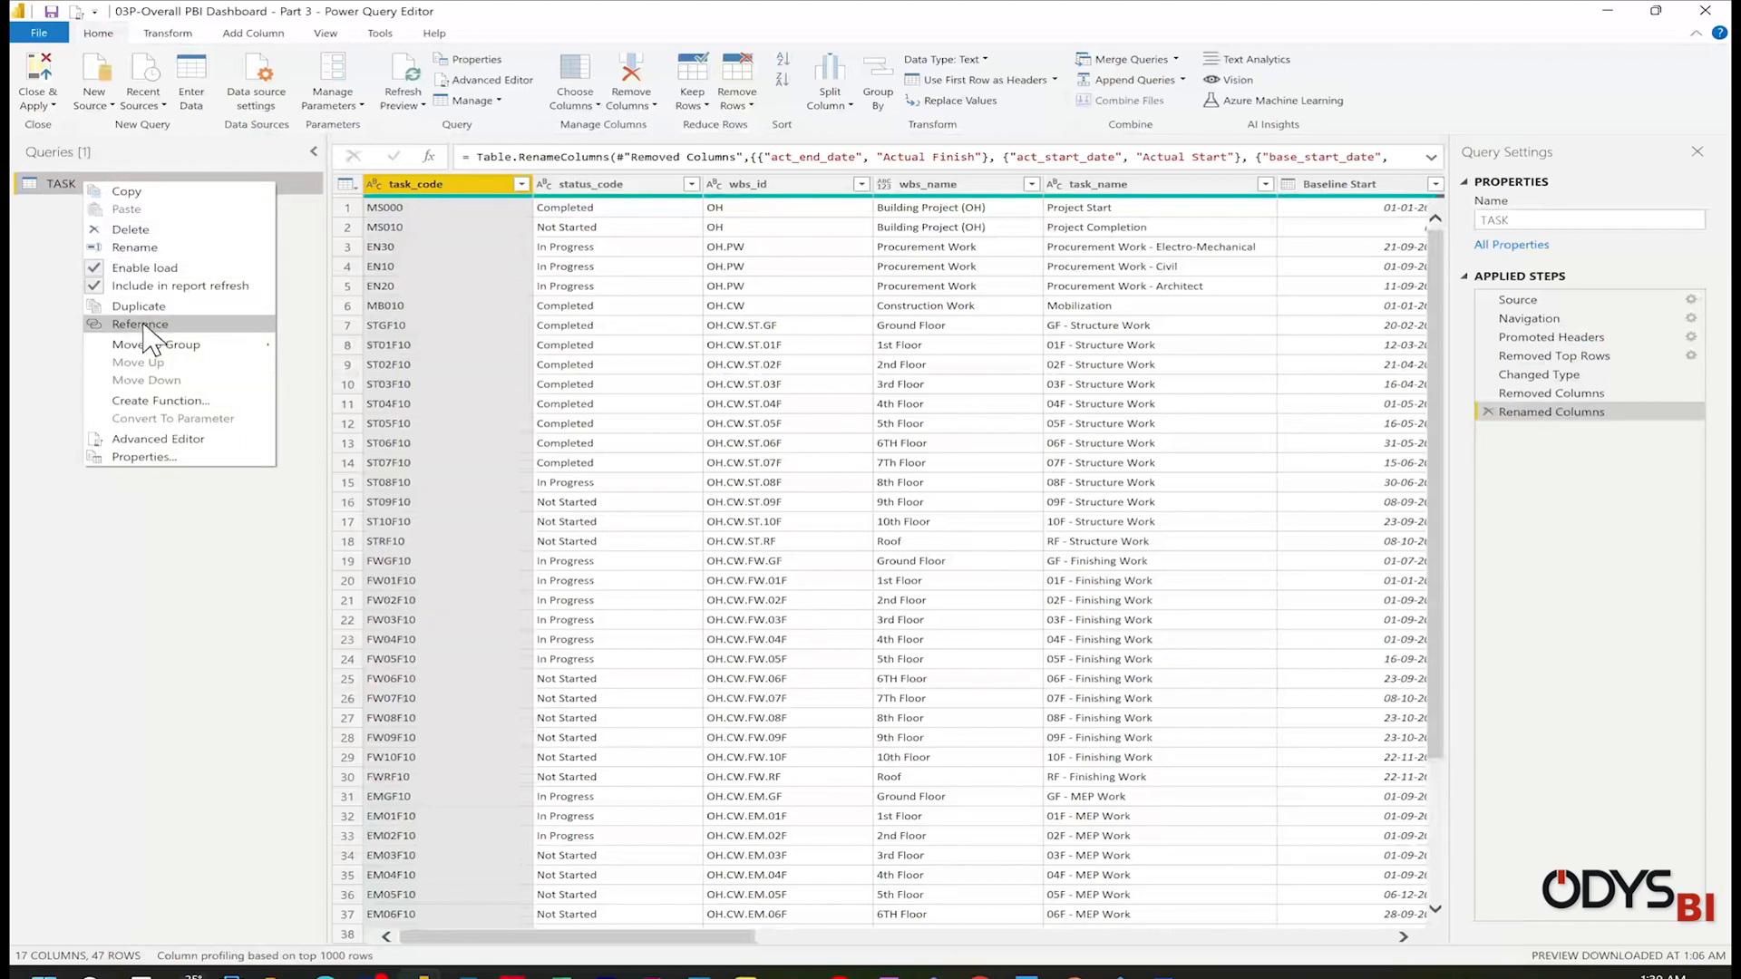
click(140, 323)
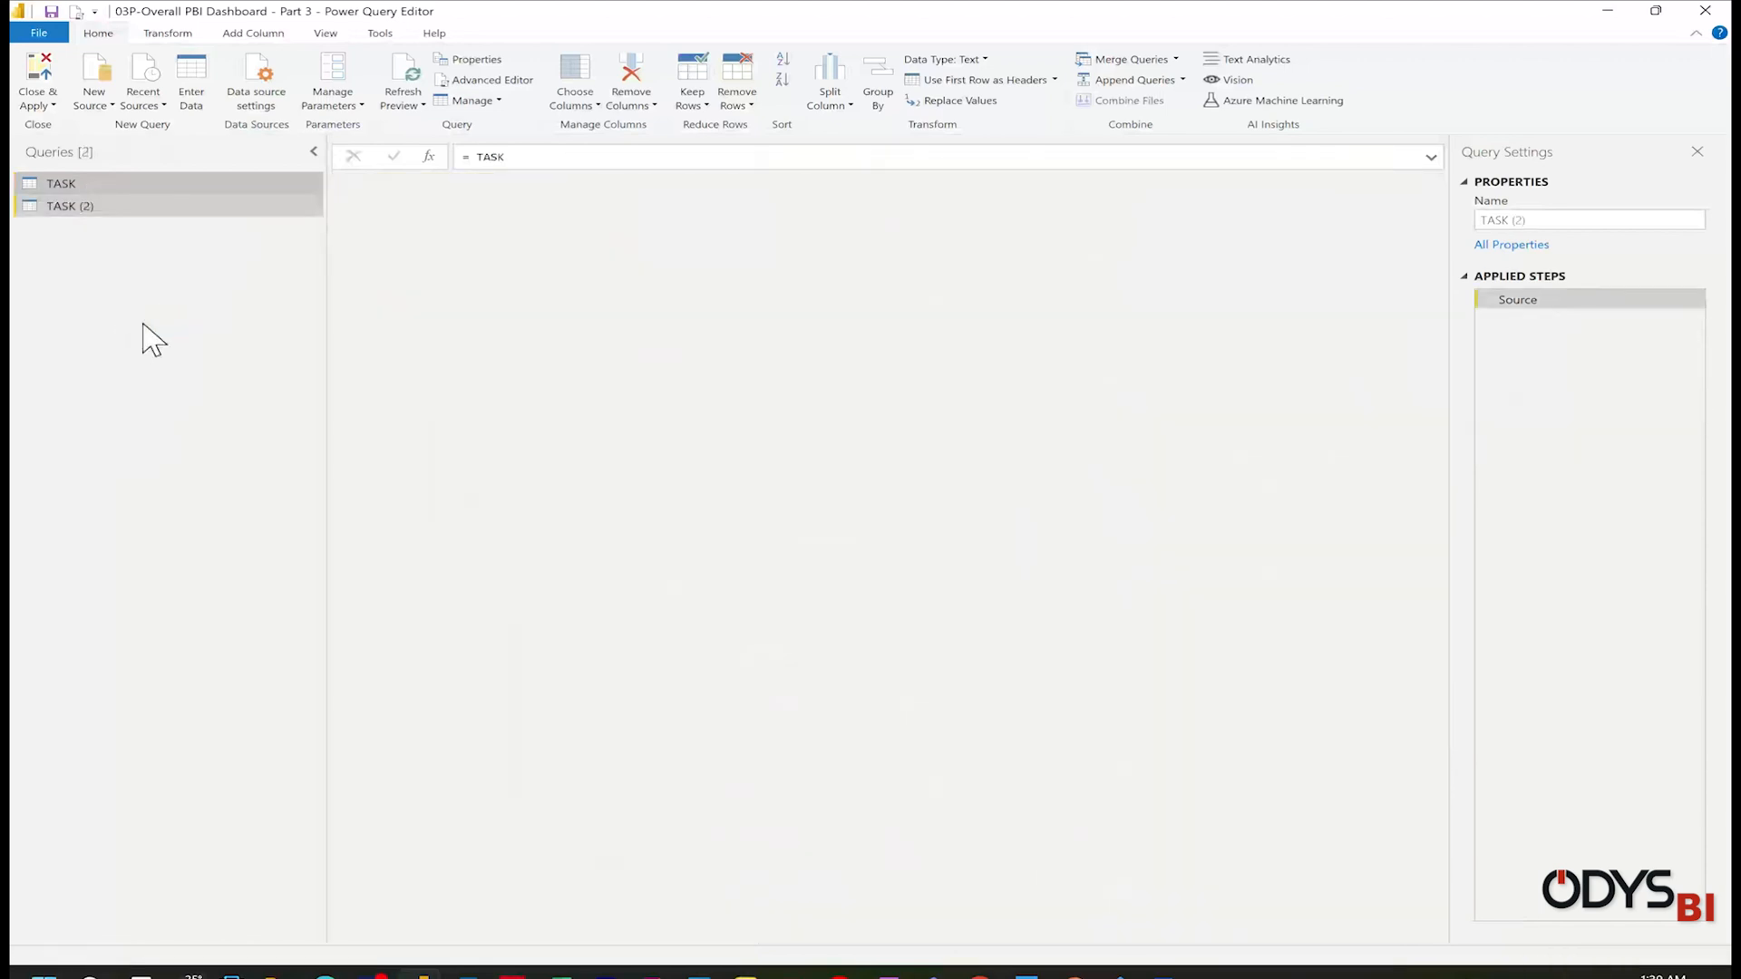
click(71, 205)
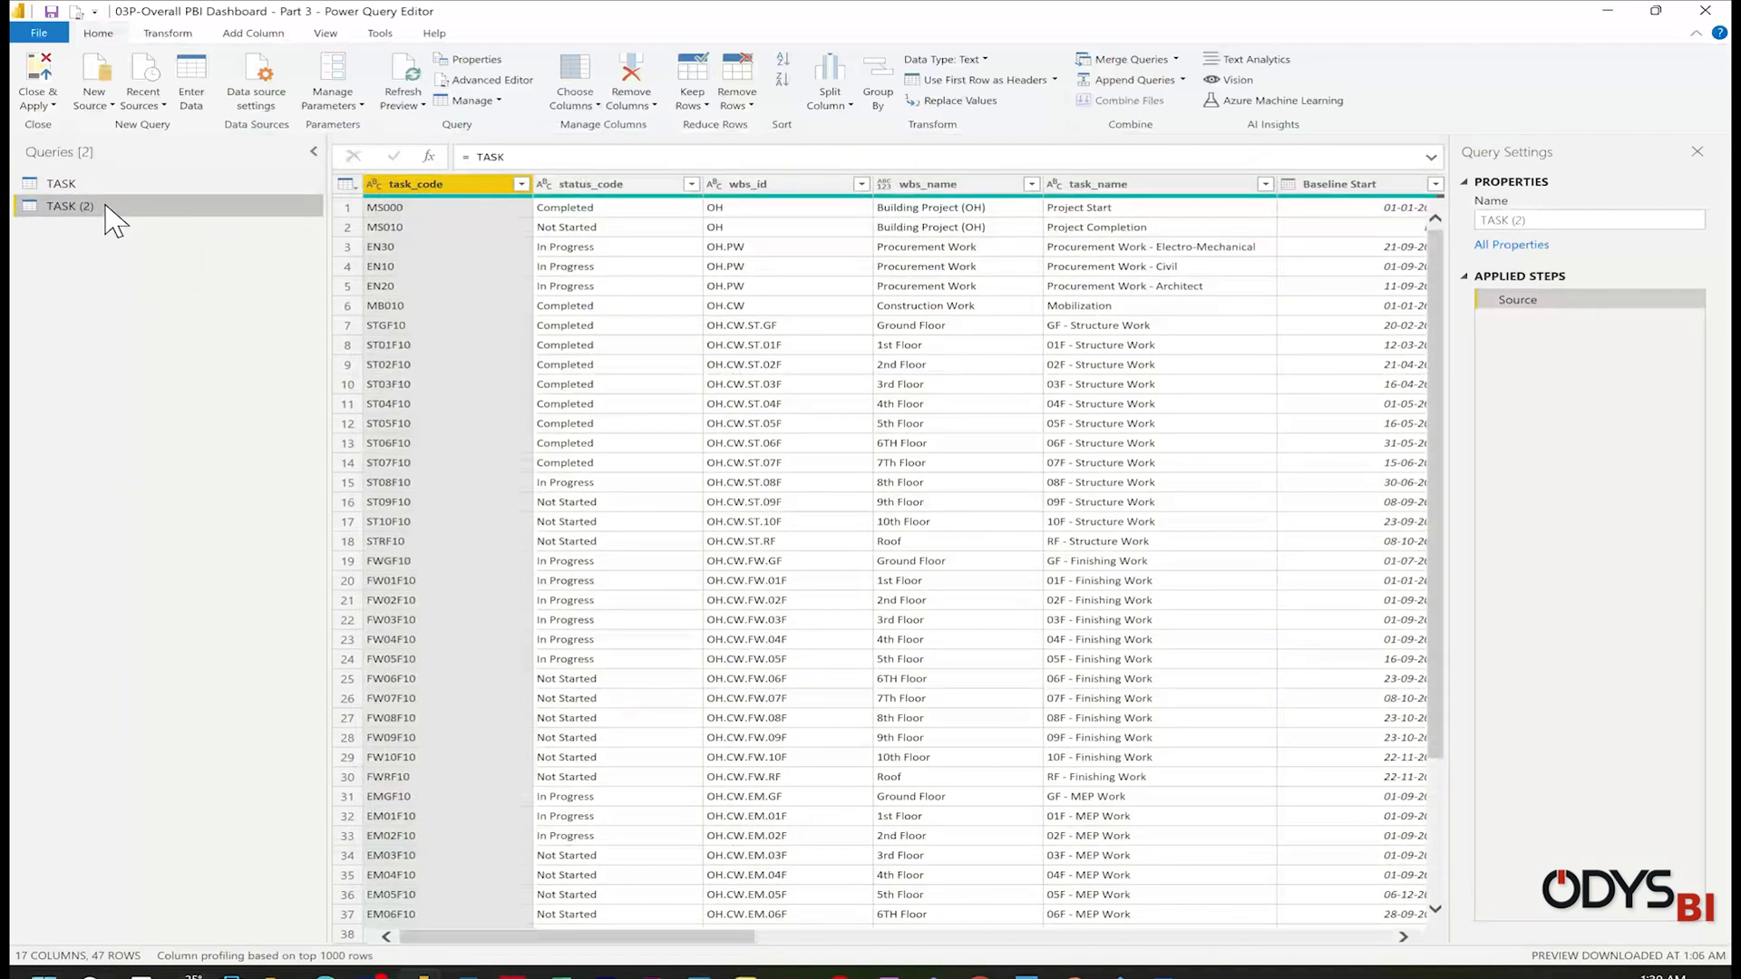
click(1588, 220)
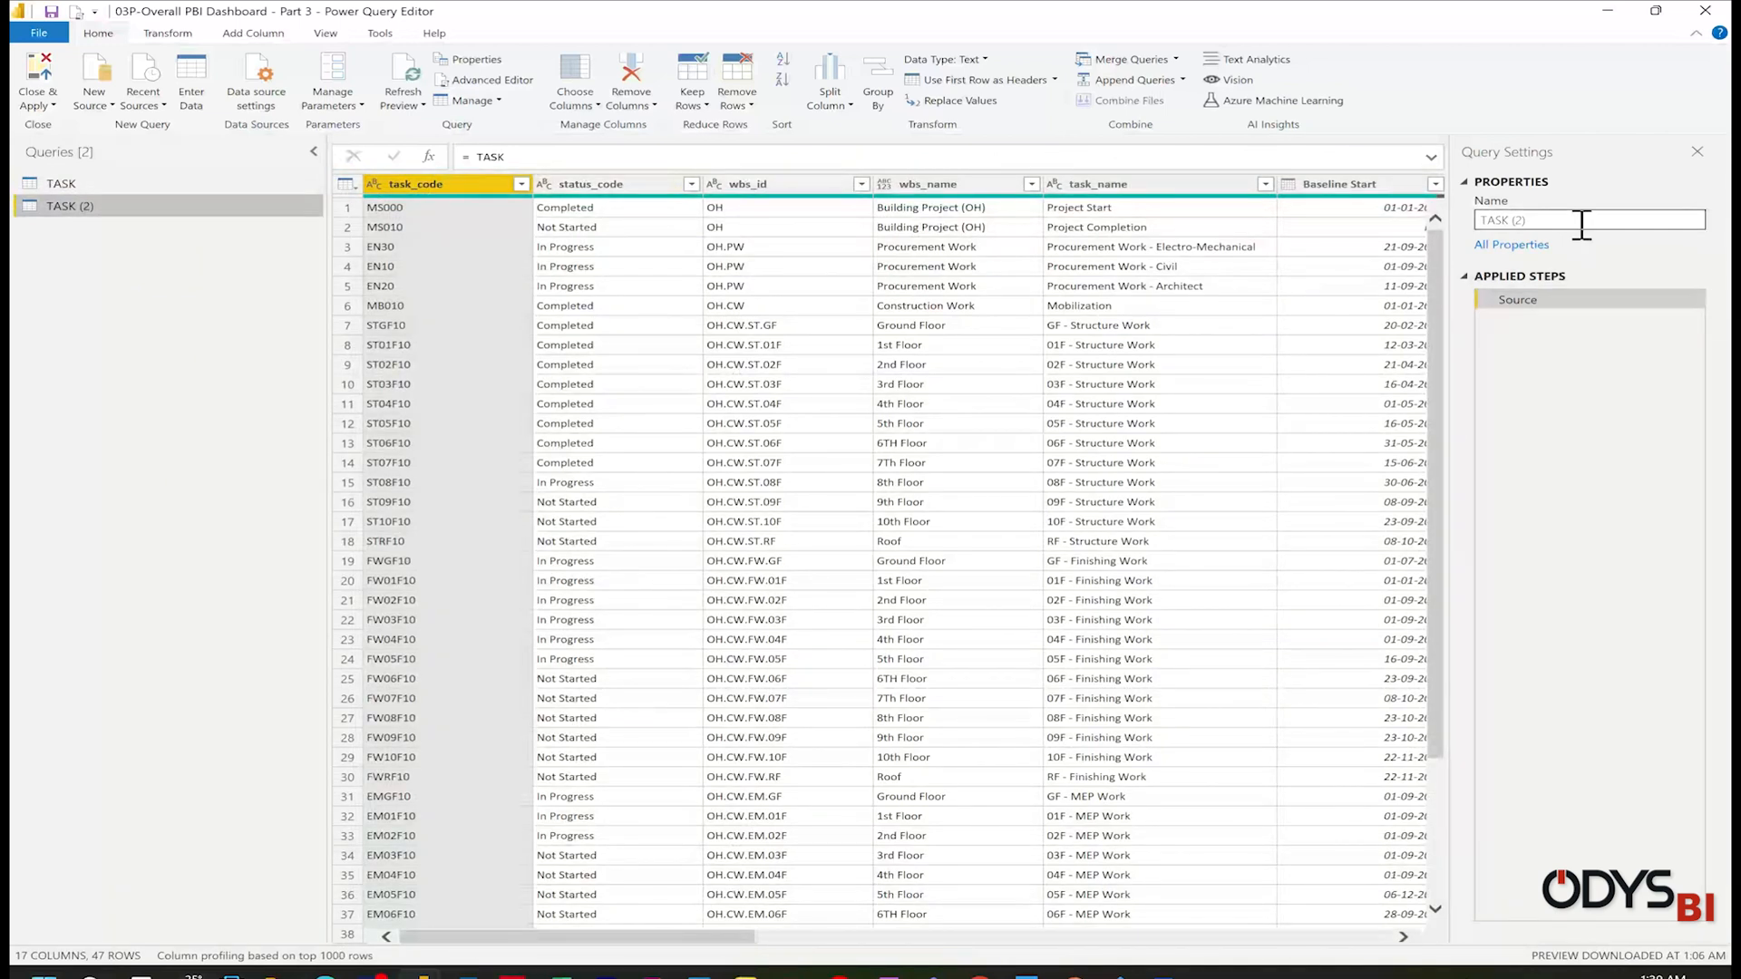
text(WBS)
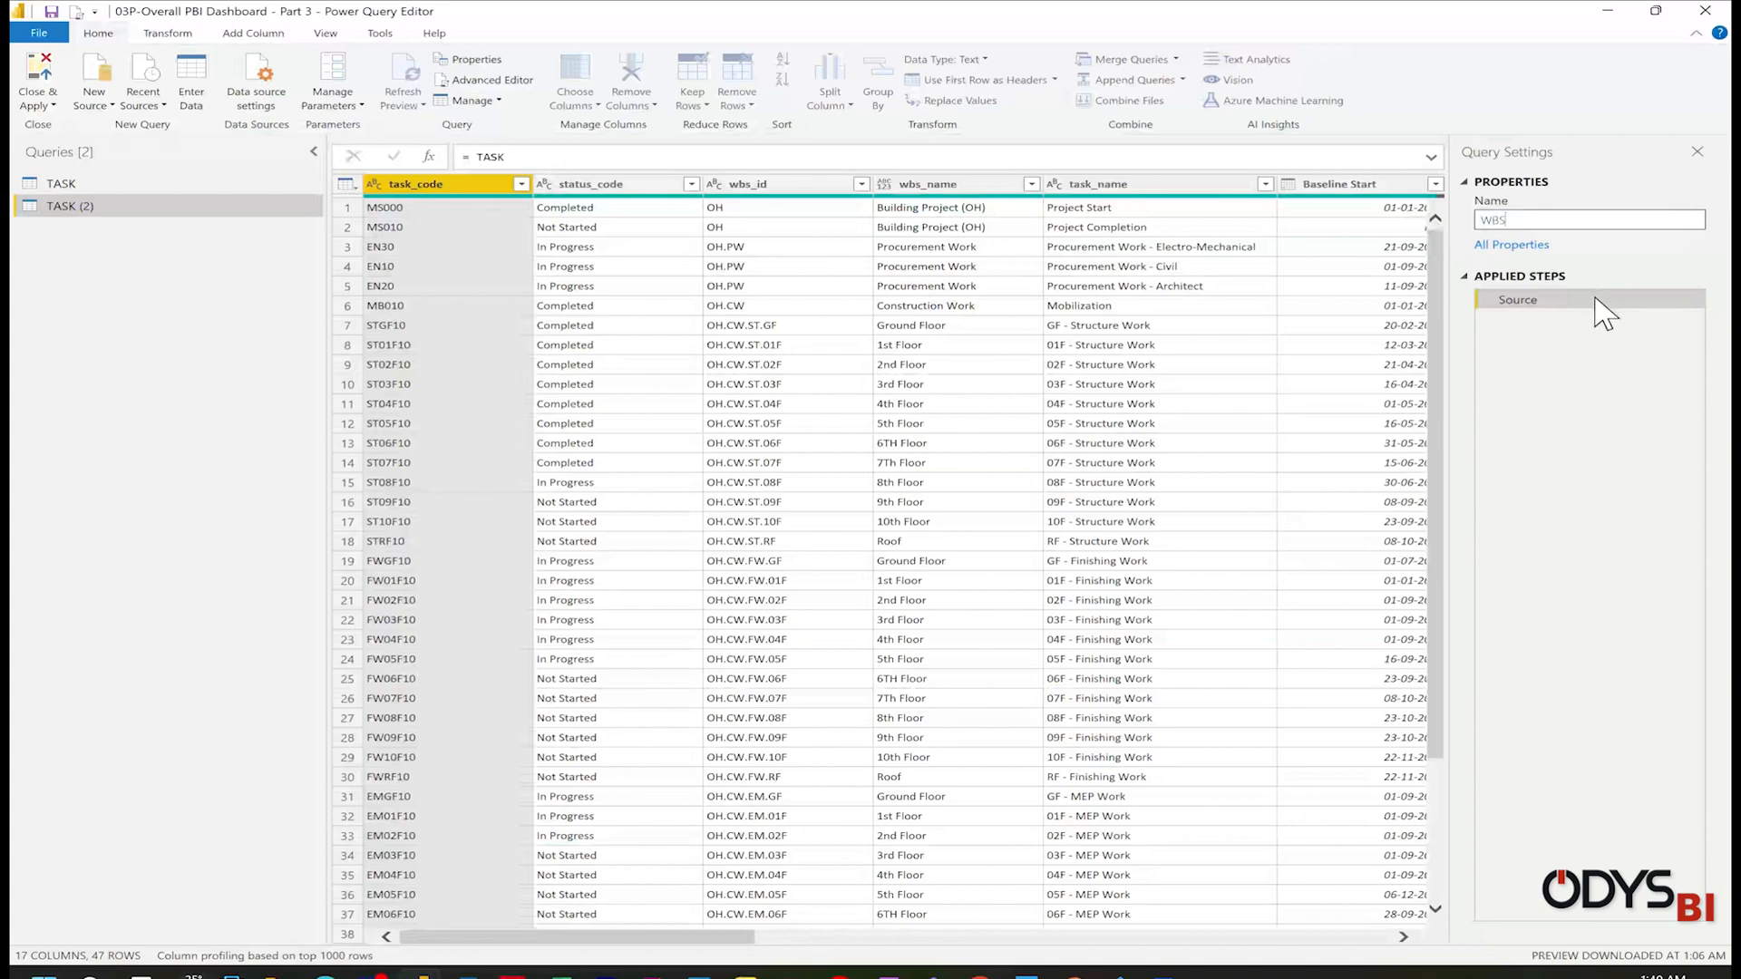
text(WBS)
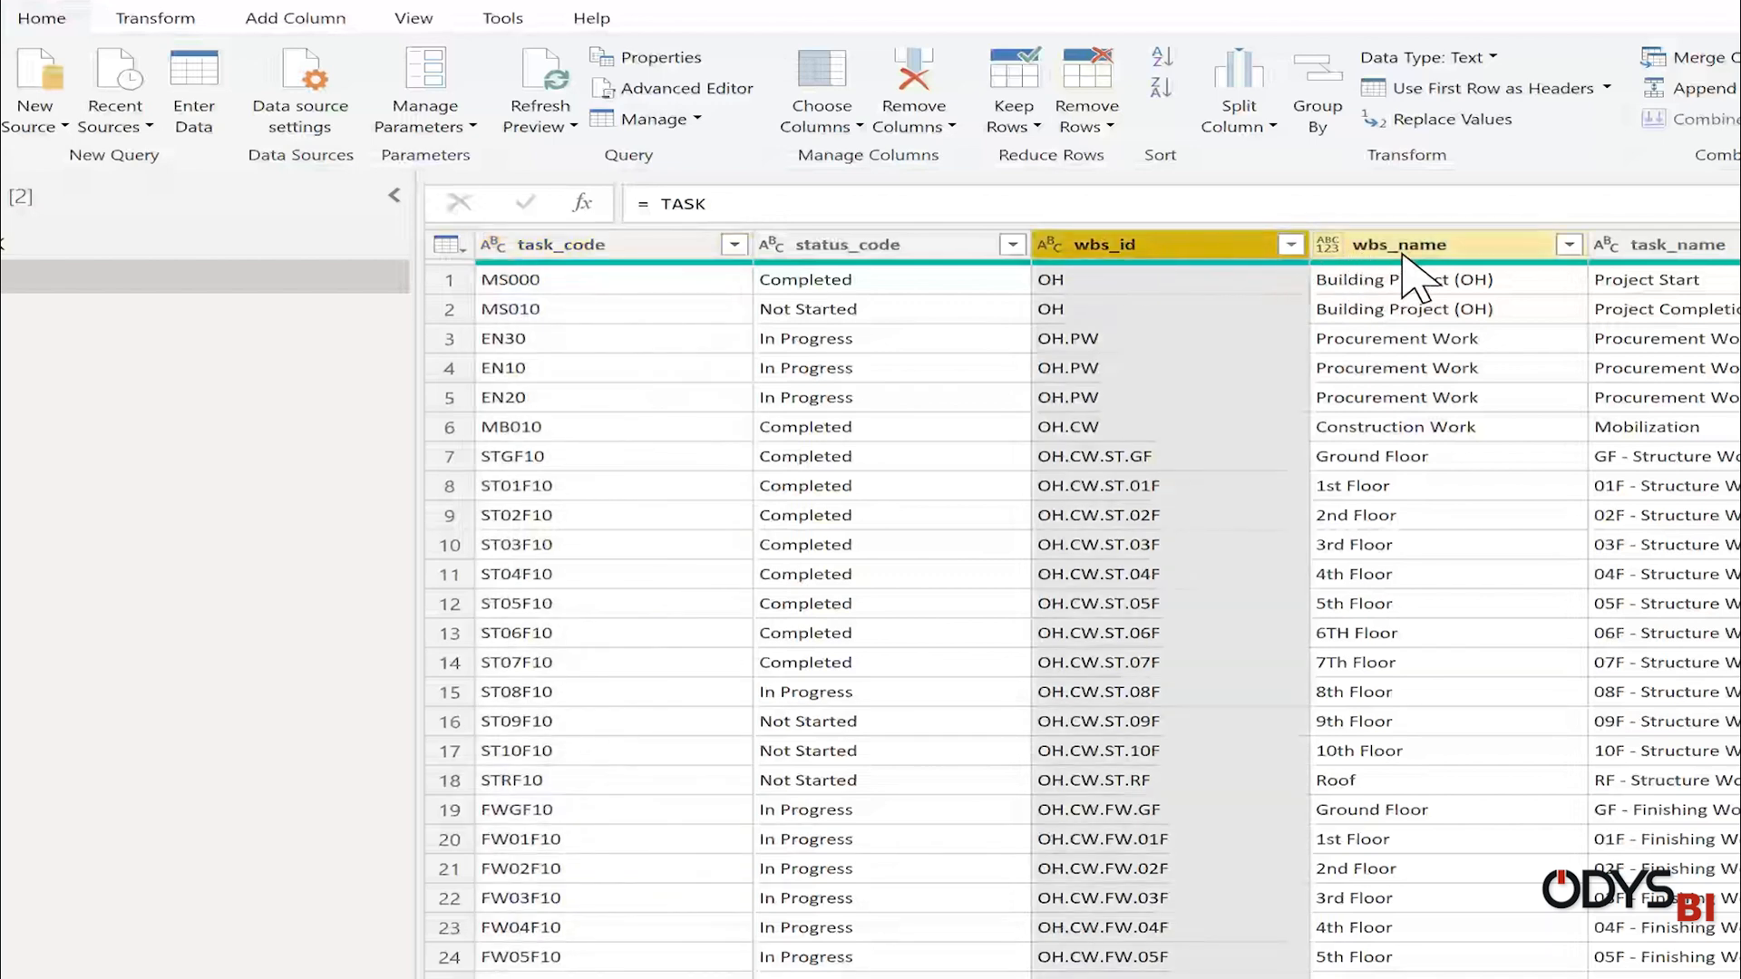
- Keep only wbs_id and wbs_name, group by both, and drop the Count column
click(1398, 245)
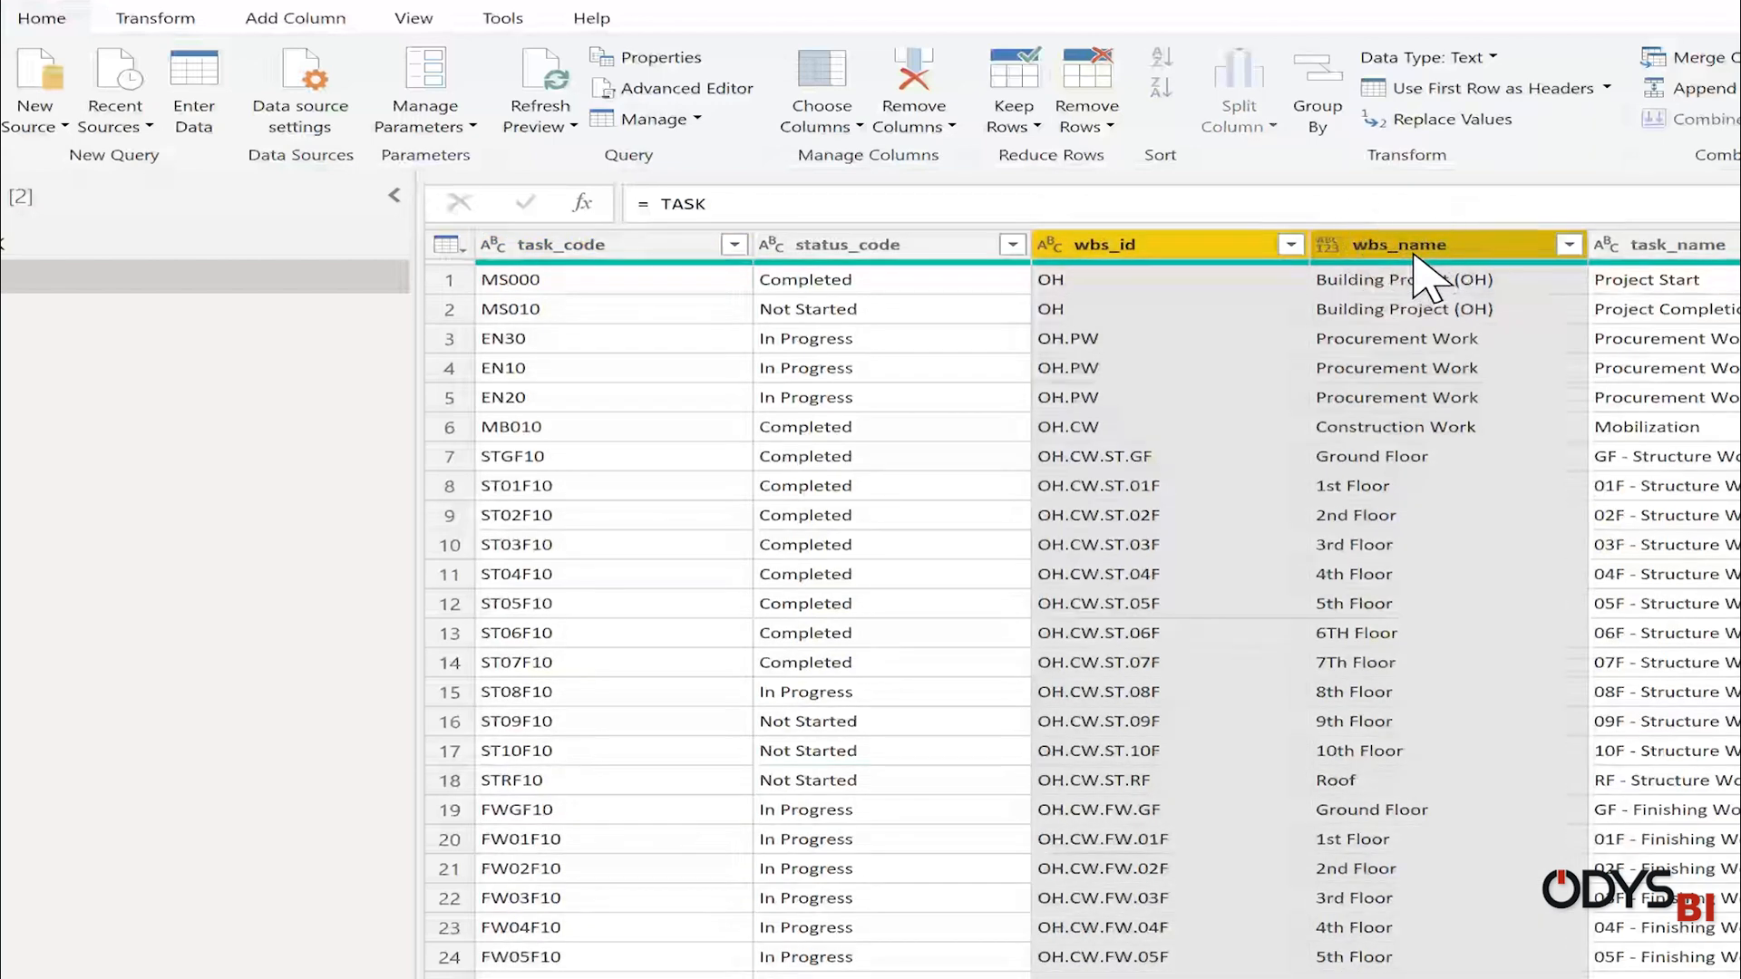
right_click(1443, 245)
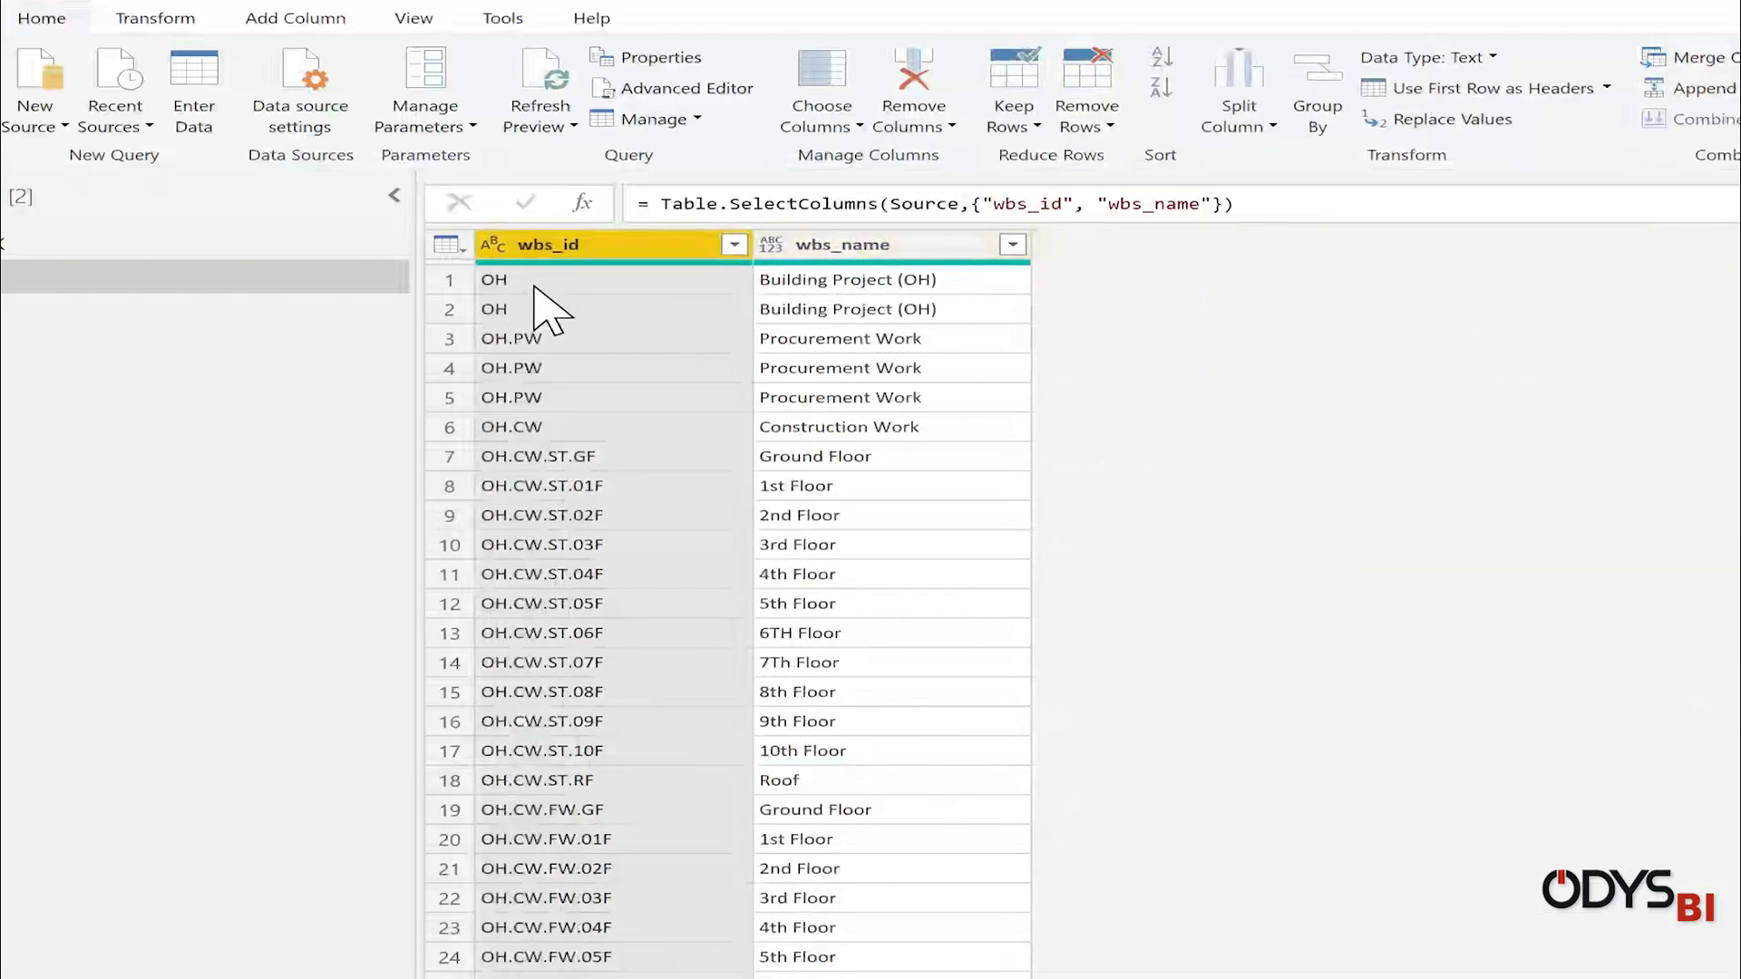
mouse_move(561, 399)
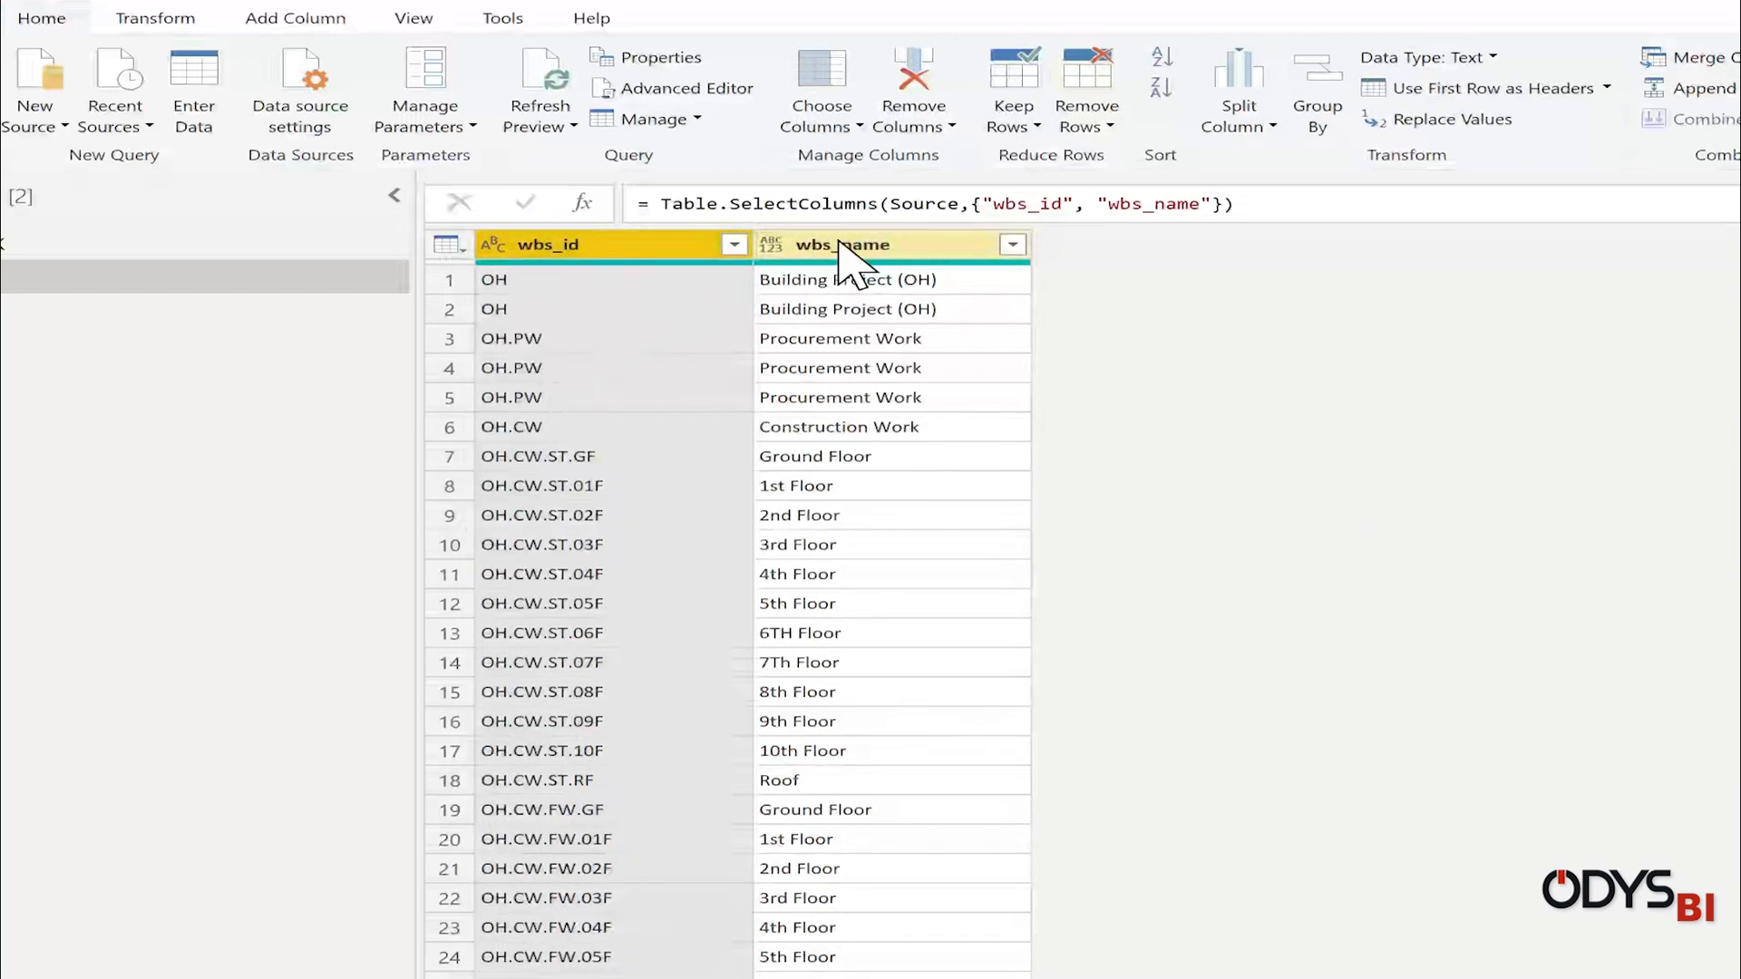
click(839, 245)
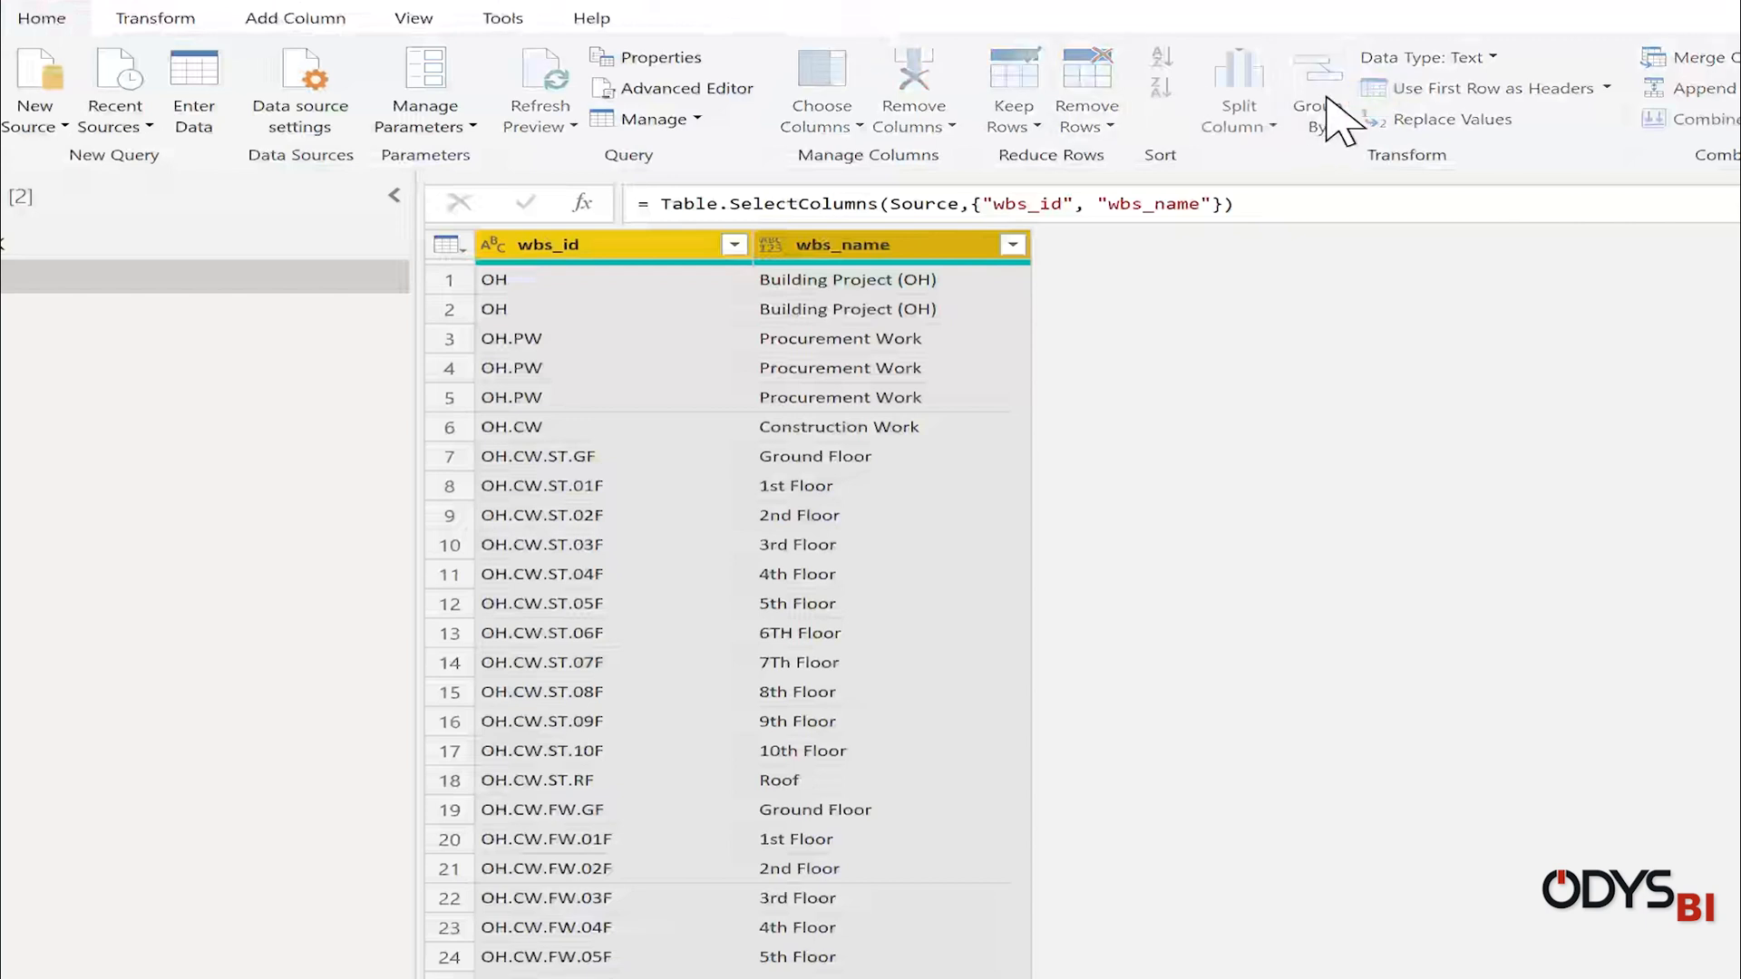
mouse_move(894, 433)
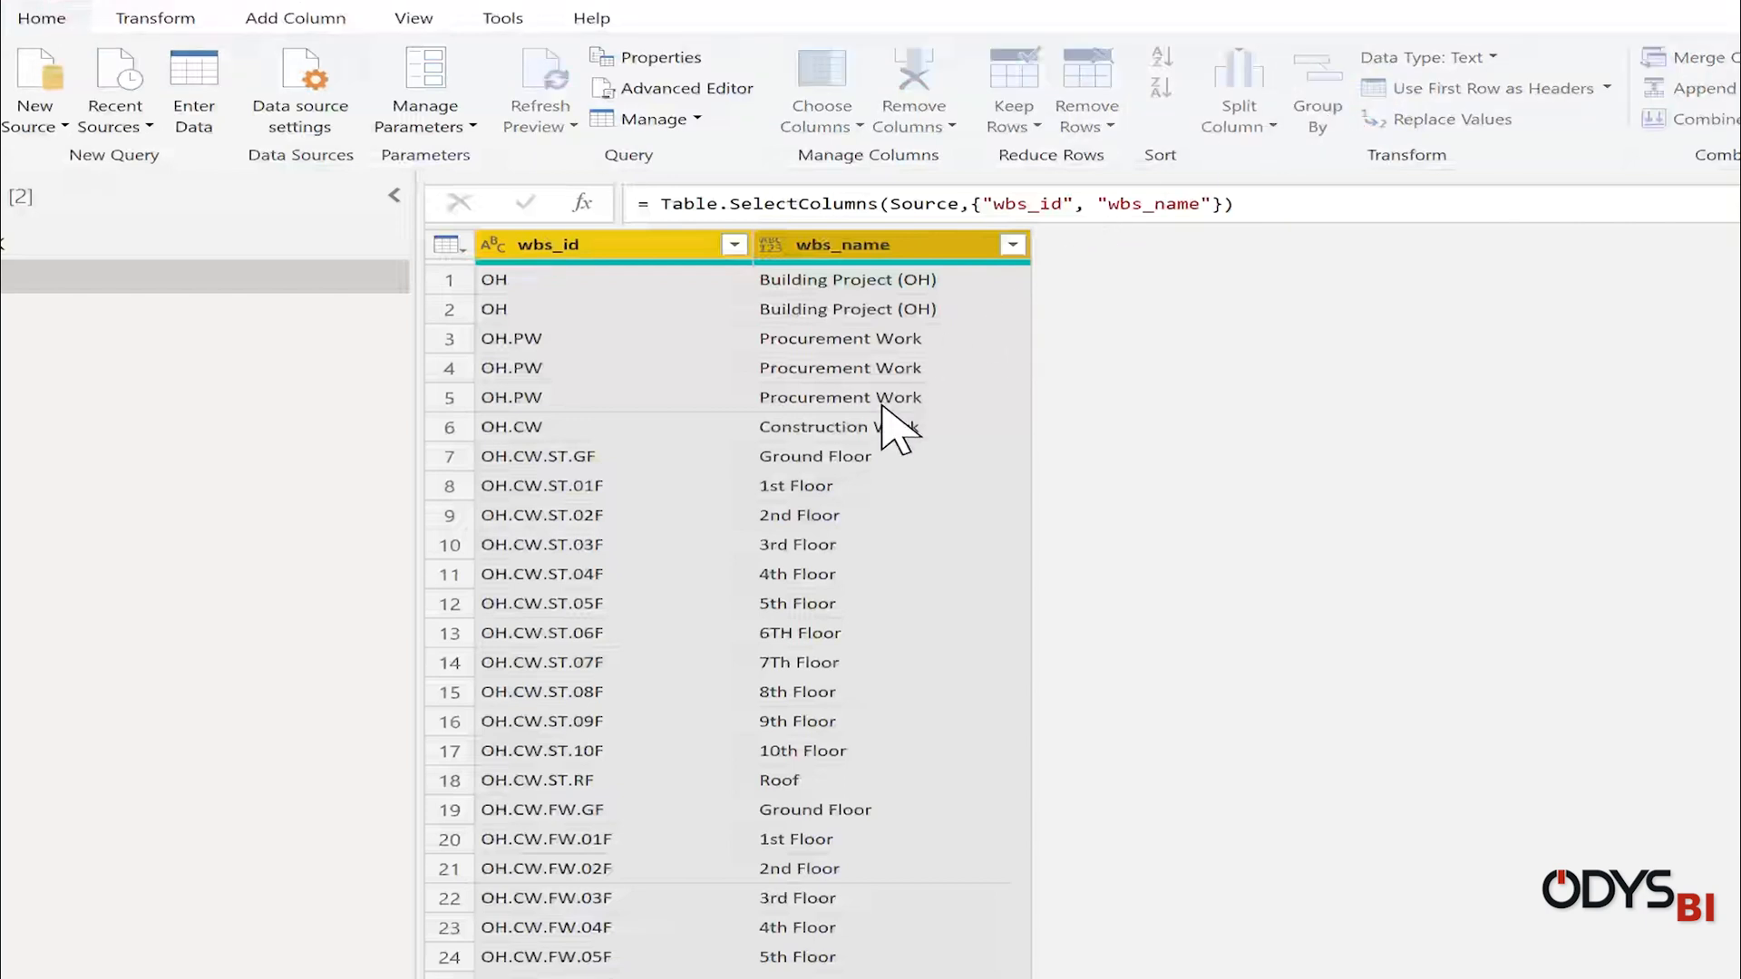
click(1316, 89)
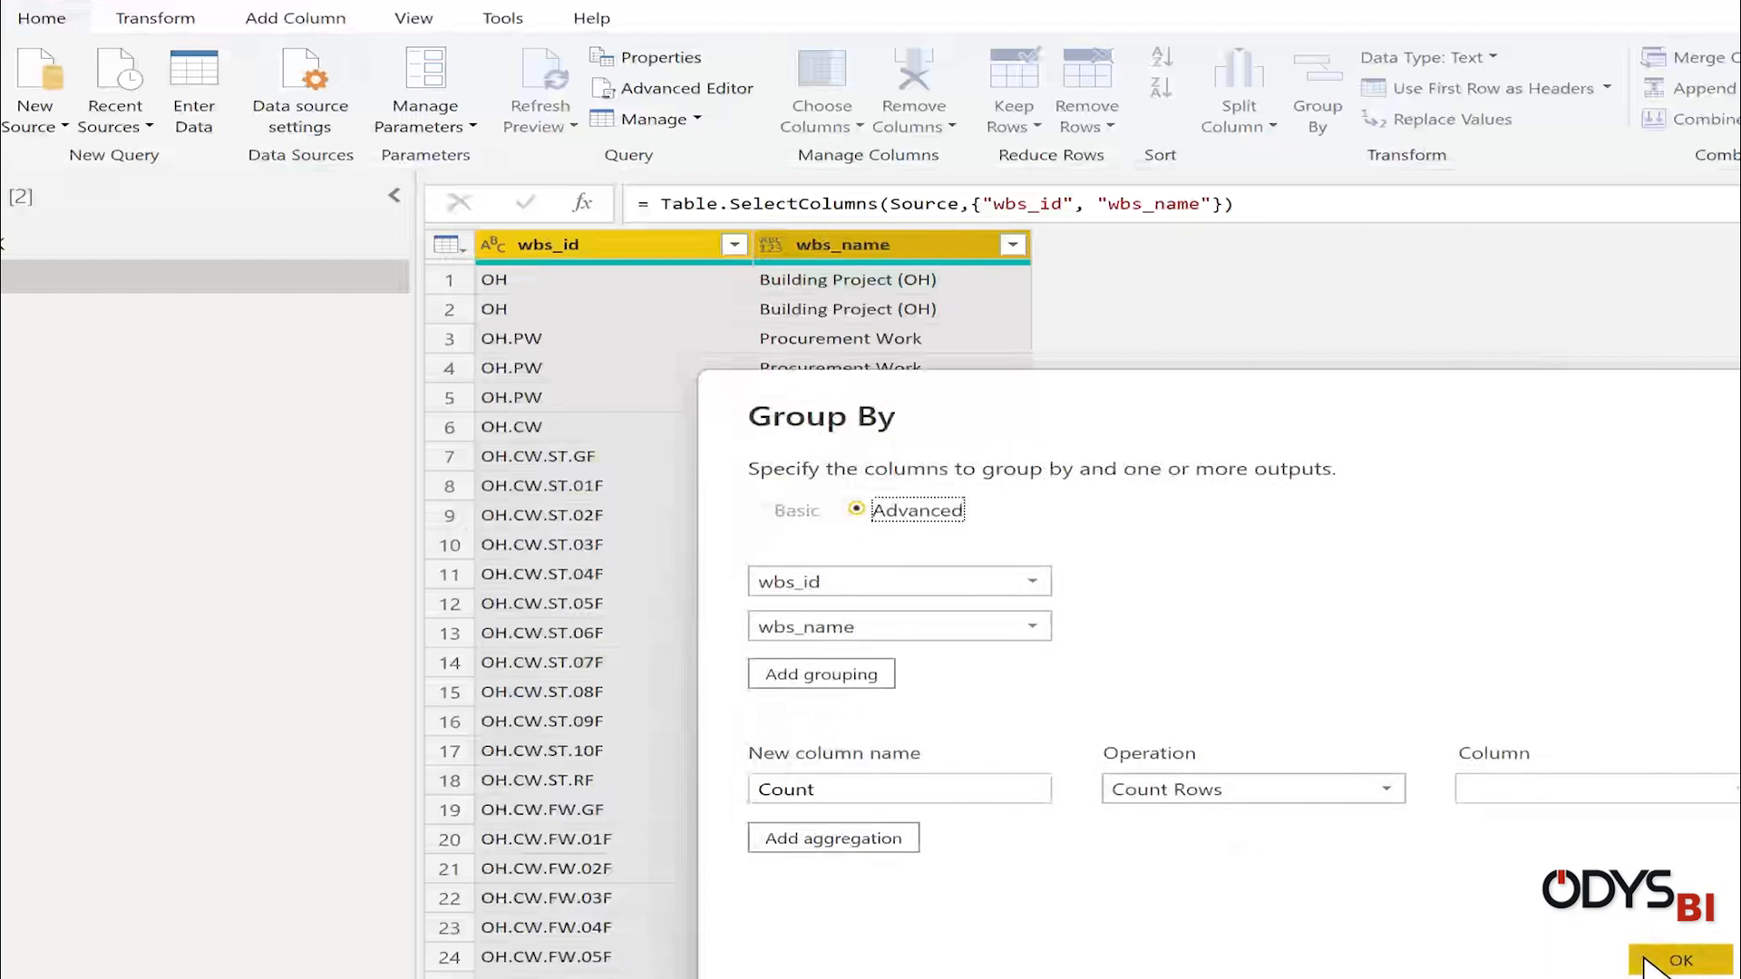
click(1679, 961)
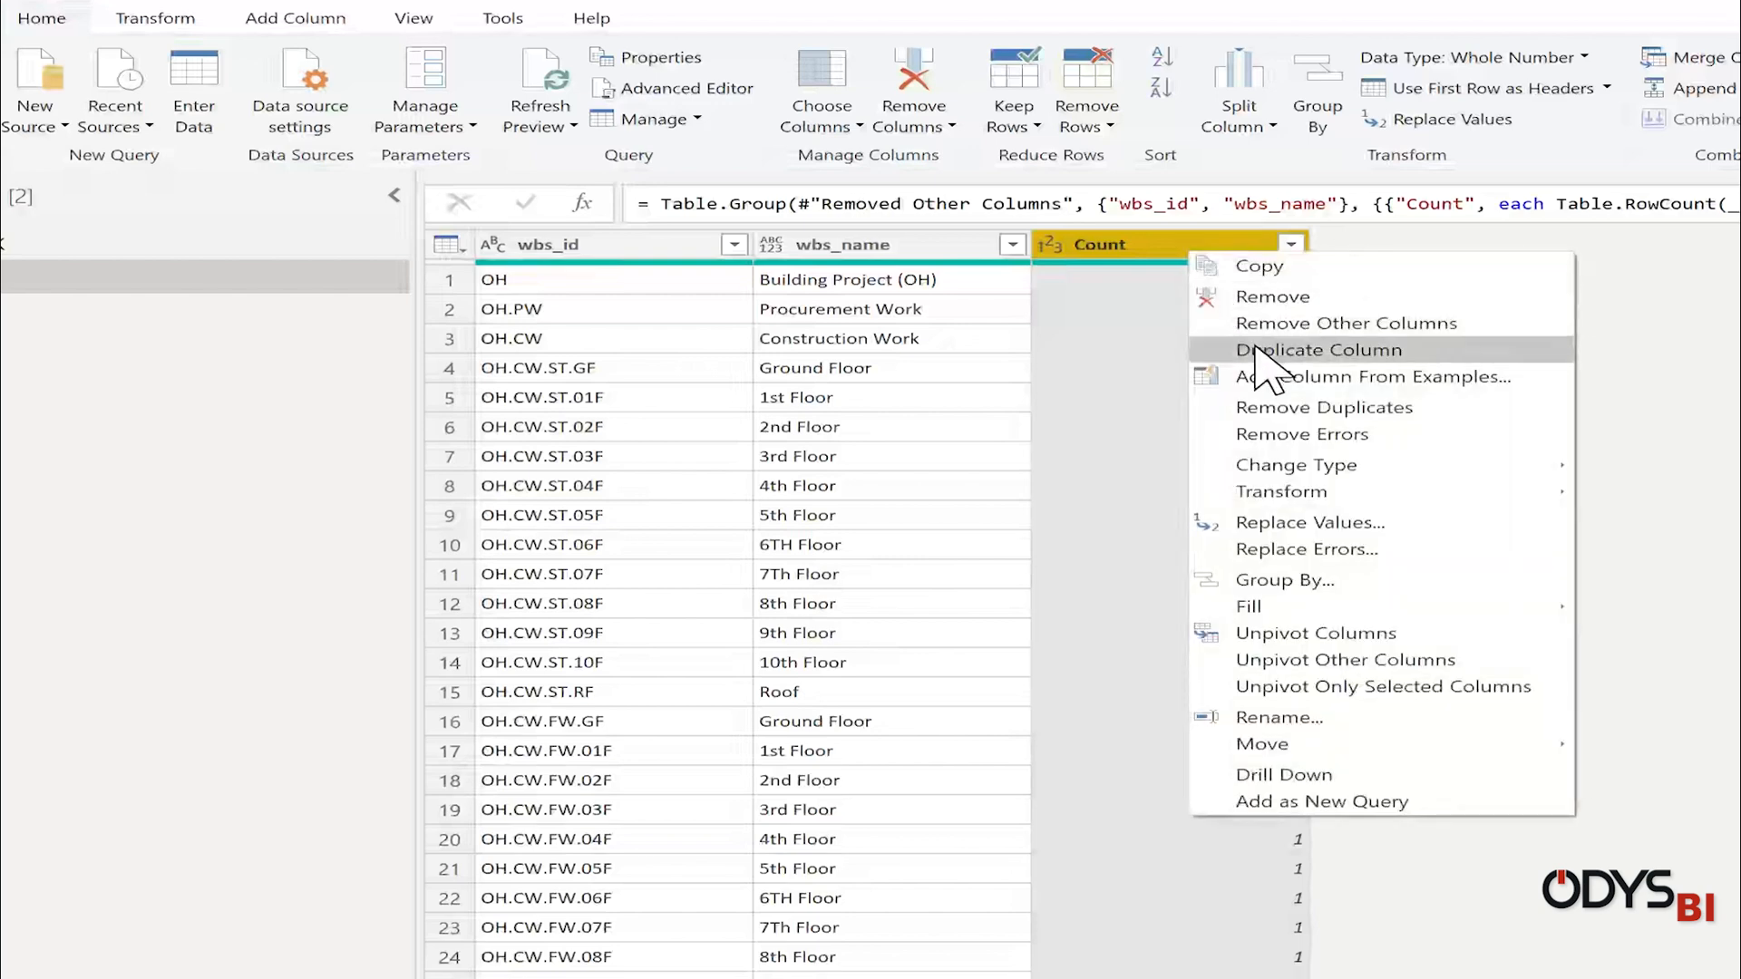
click(1273, 295)
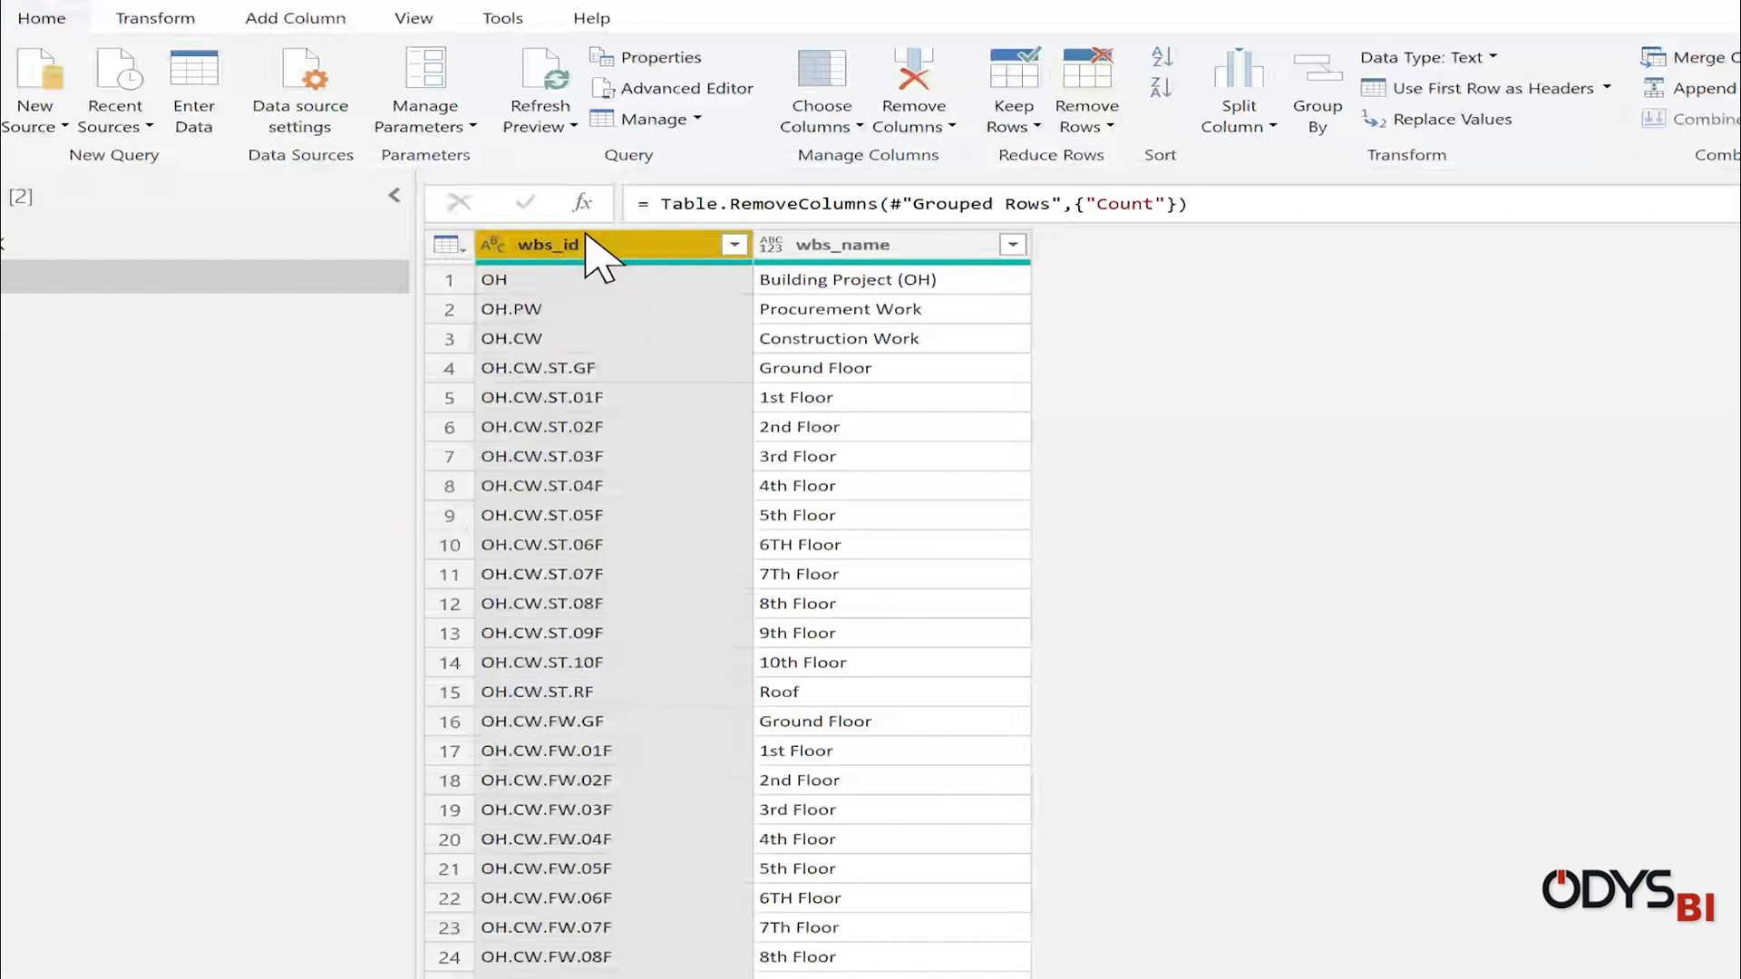
- Add a custom column Level copied from wbs_id
click(294, 18)
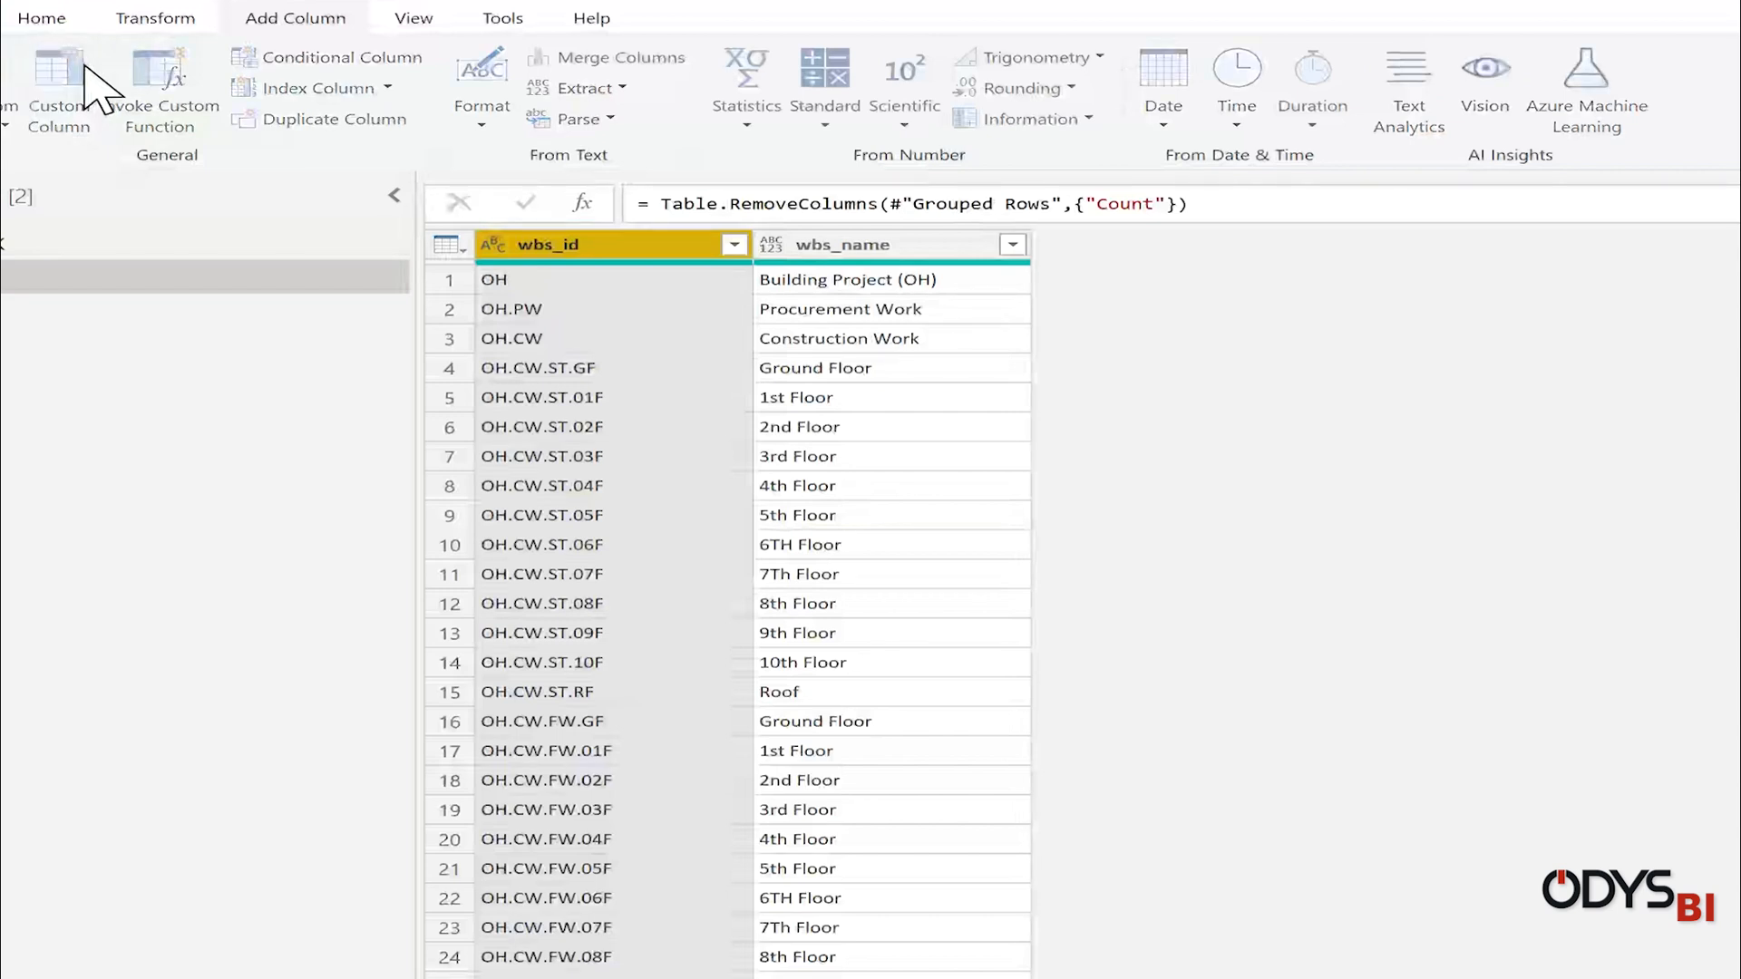
click(58, 84)
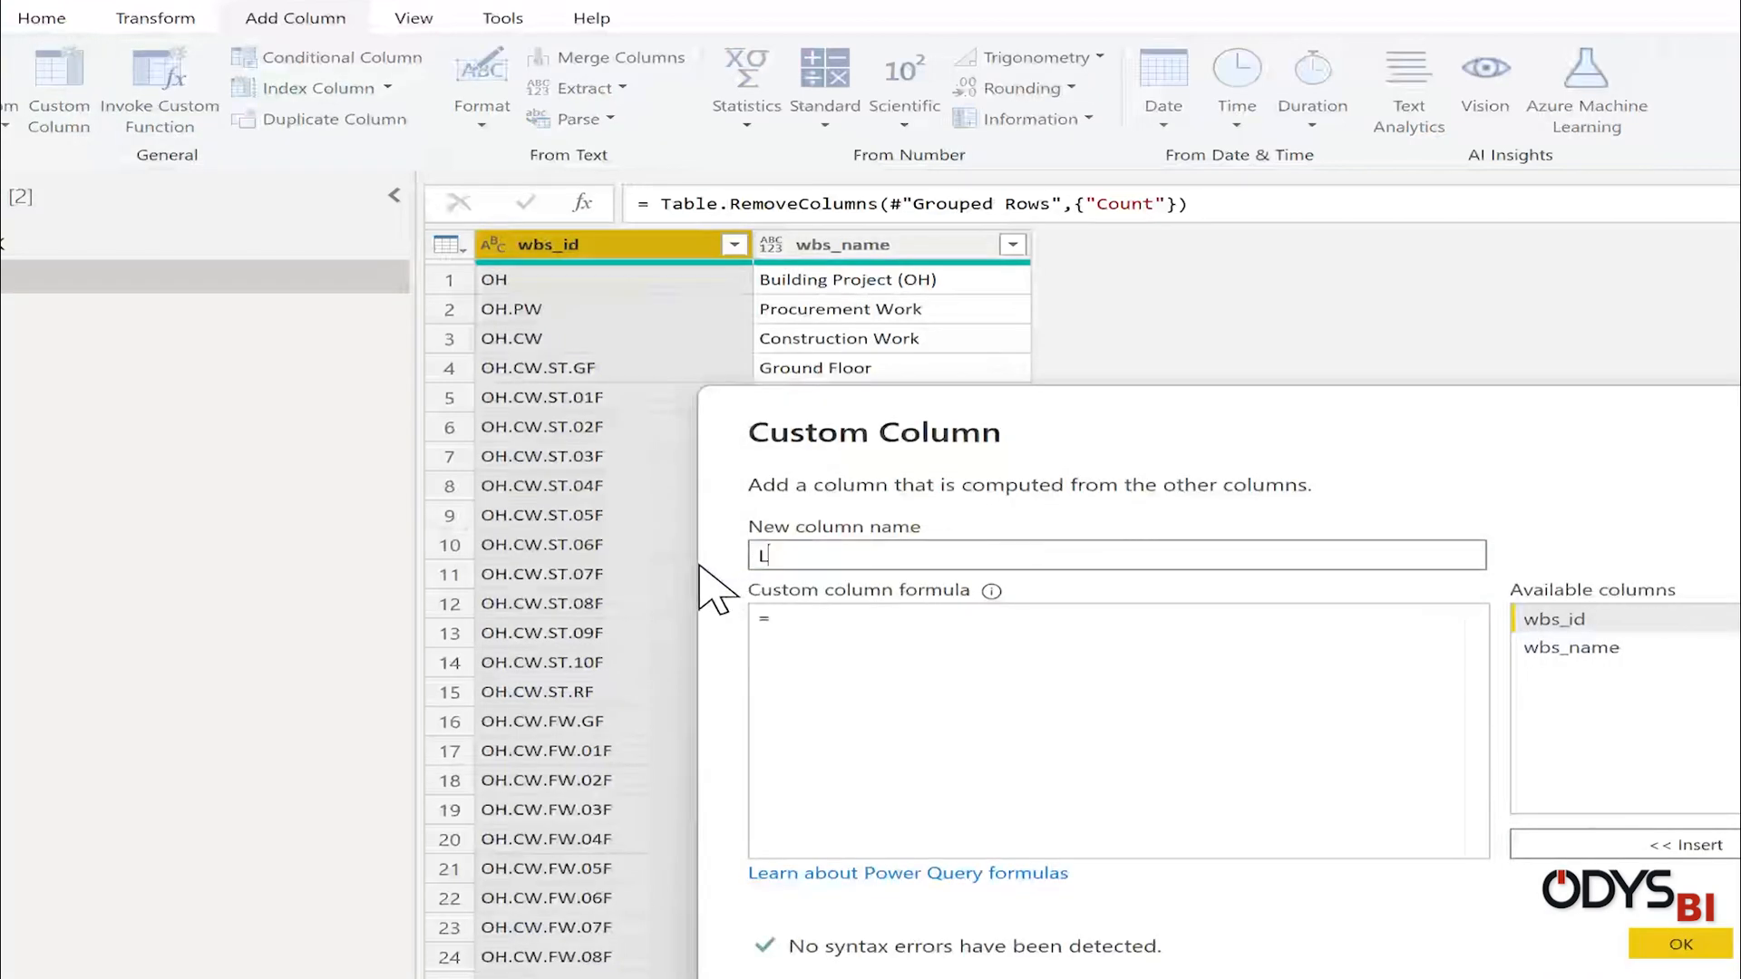
text(evel)
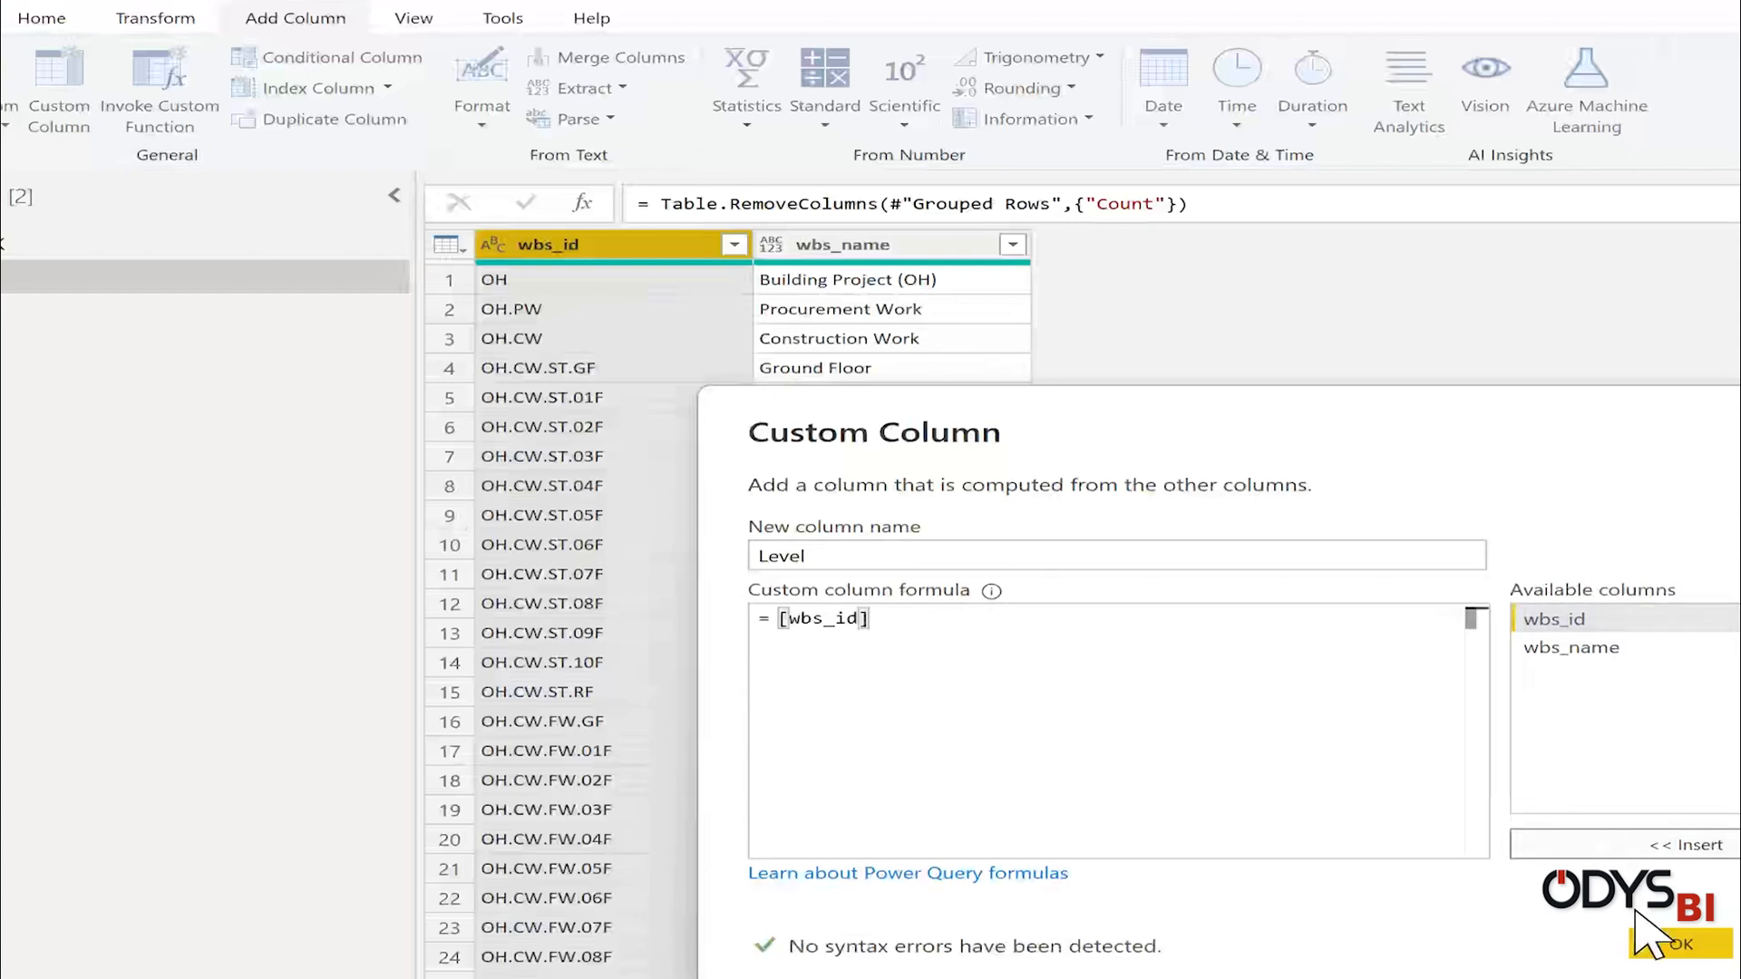
click(1683, 943)
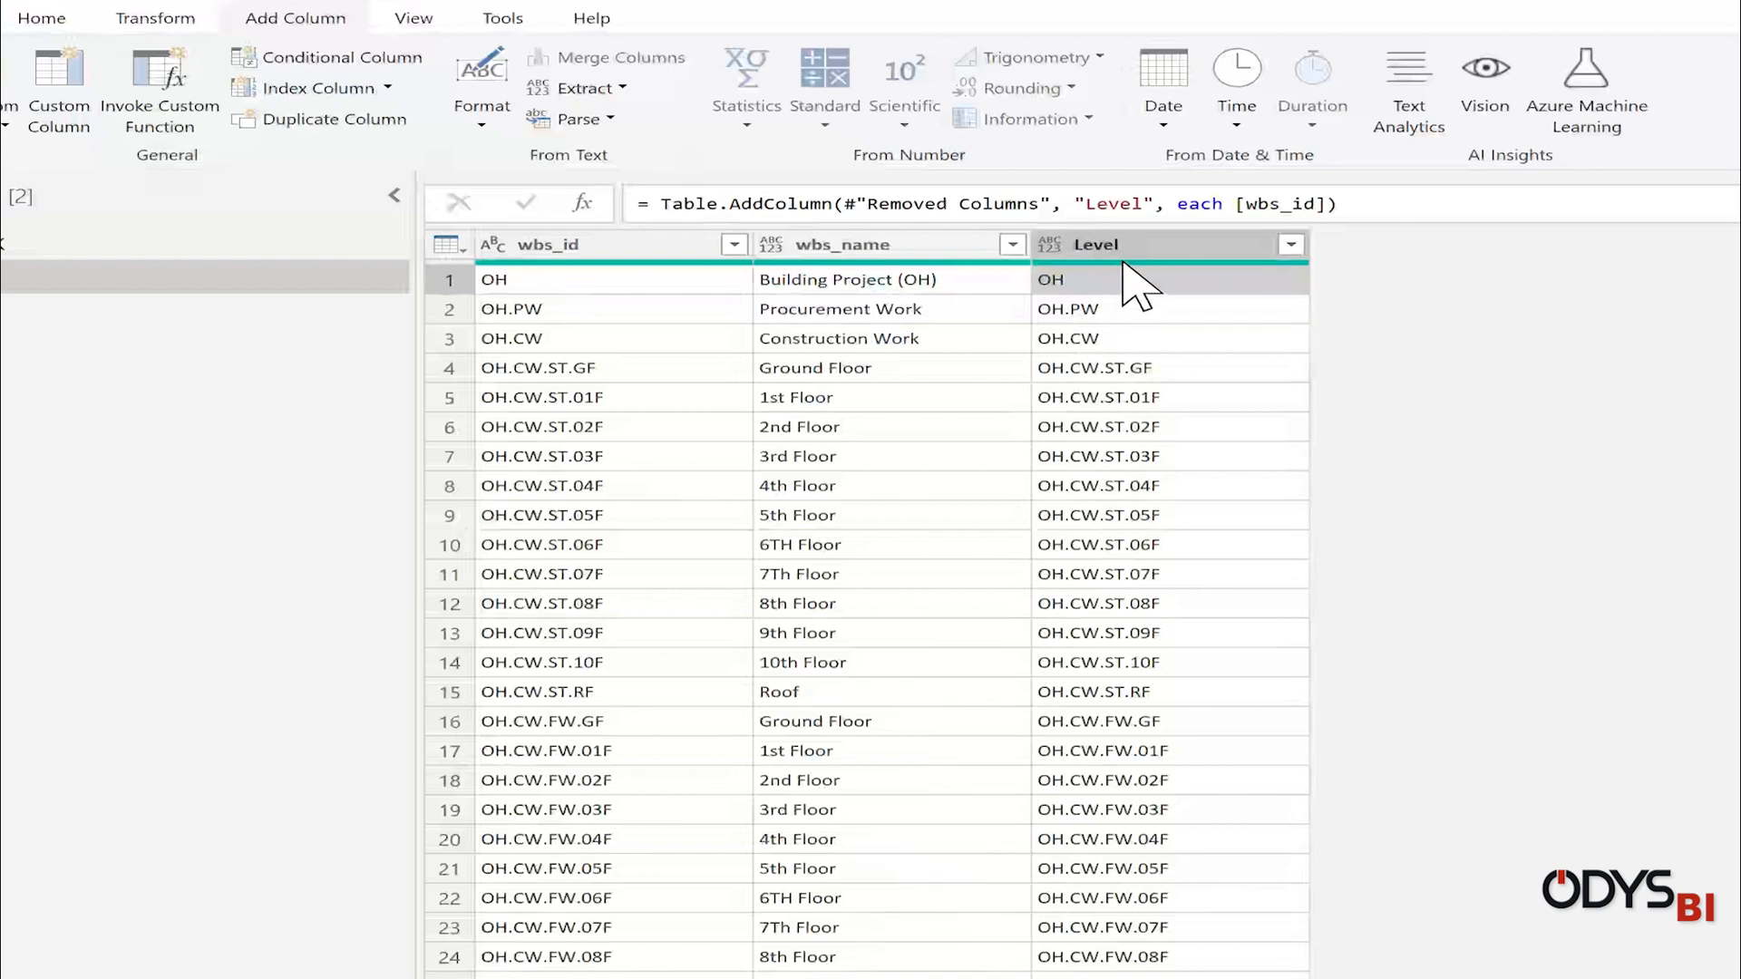
- Split Level at each '.' into Level.1 through Level.4 columns
click(1109, 245)
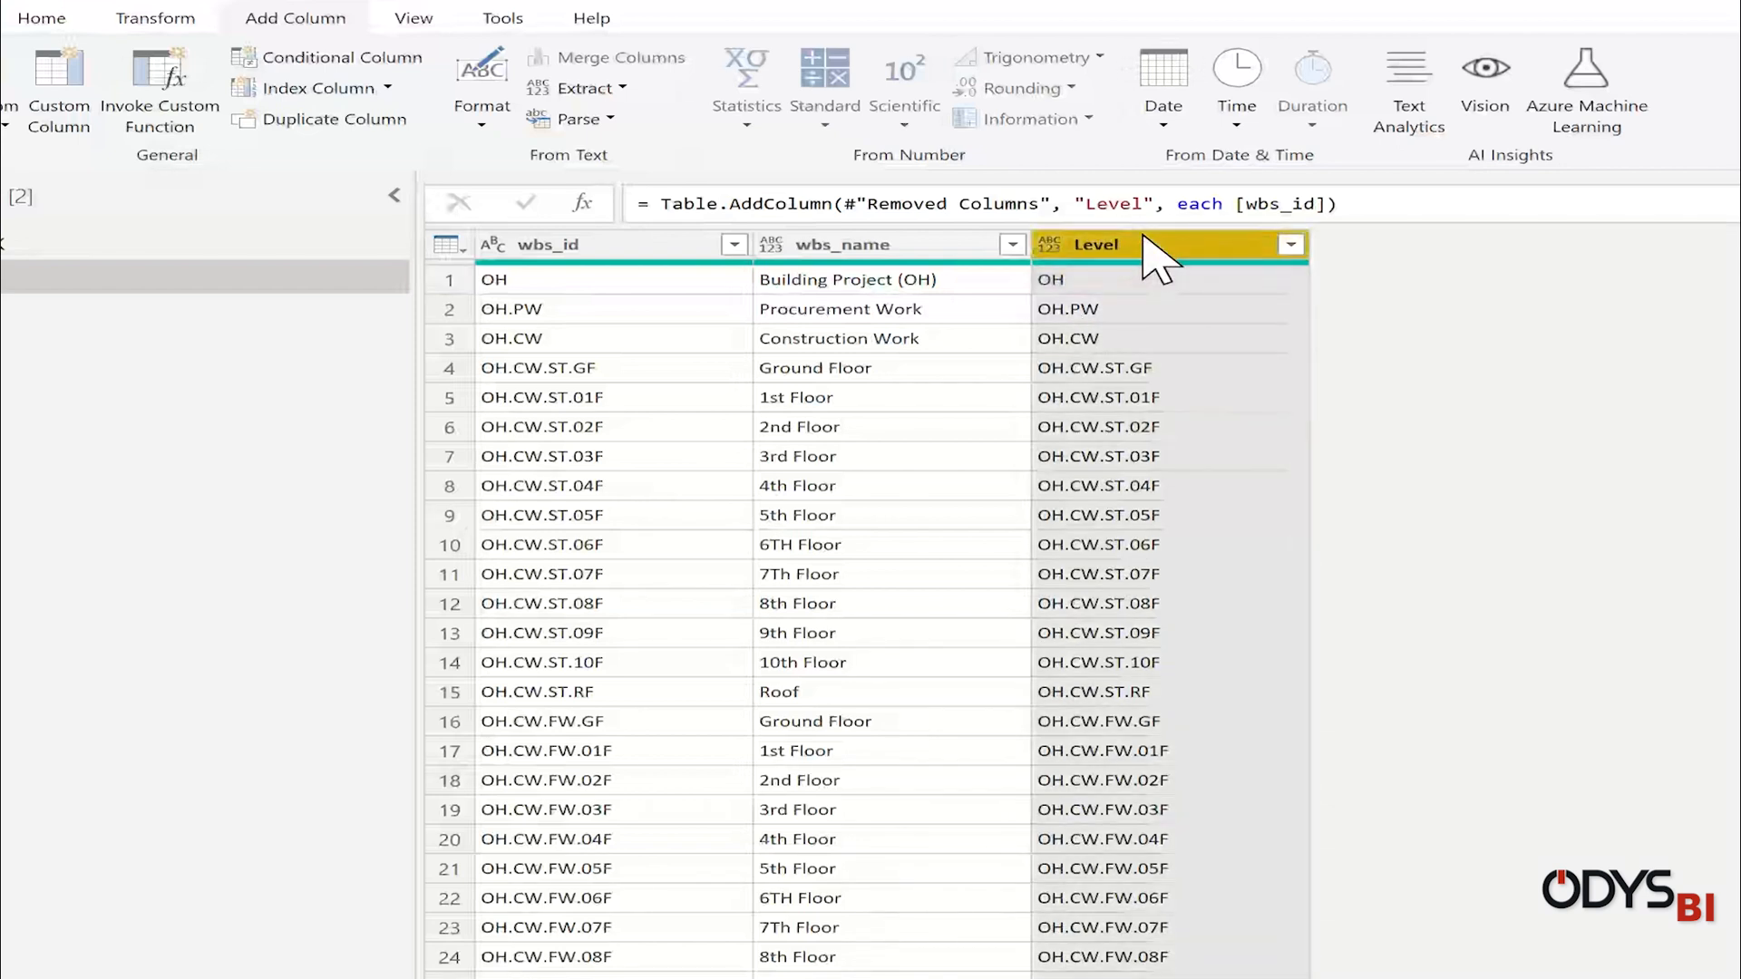
click(42, 18)
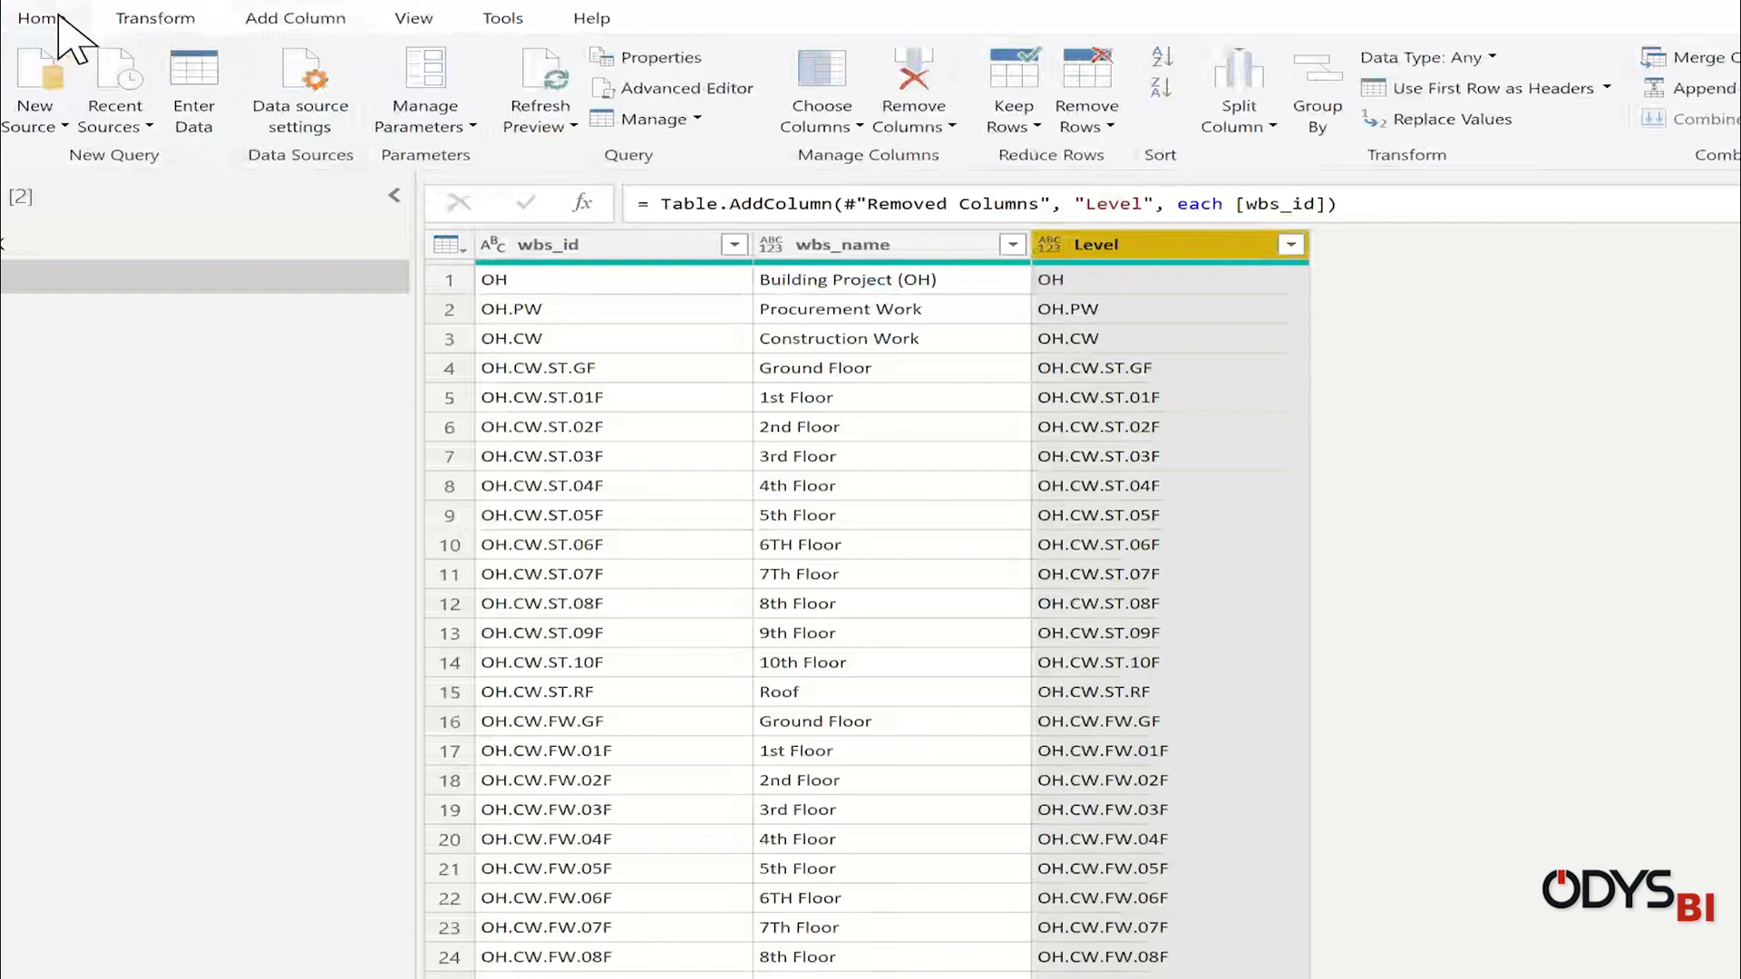
click(1237, 88)
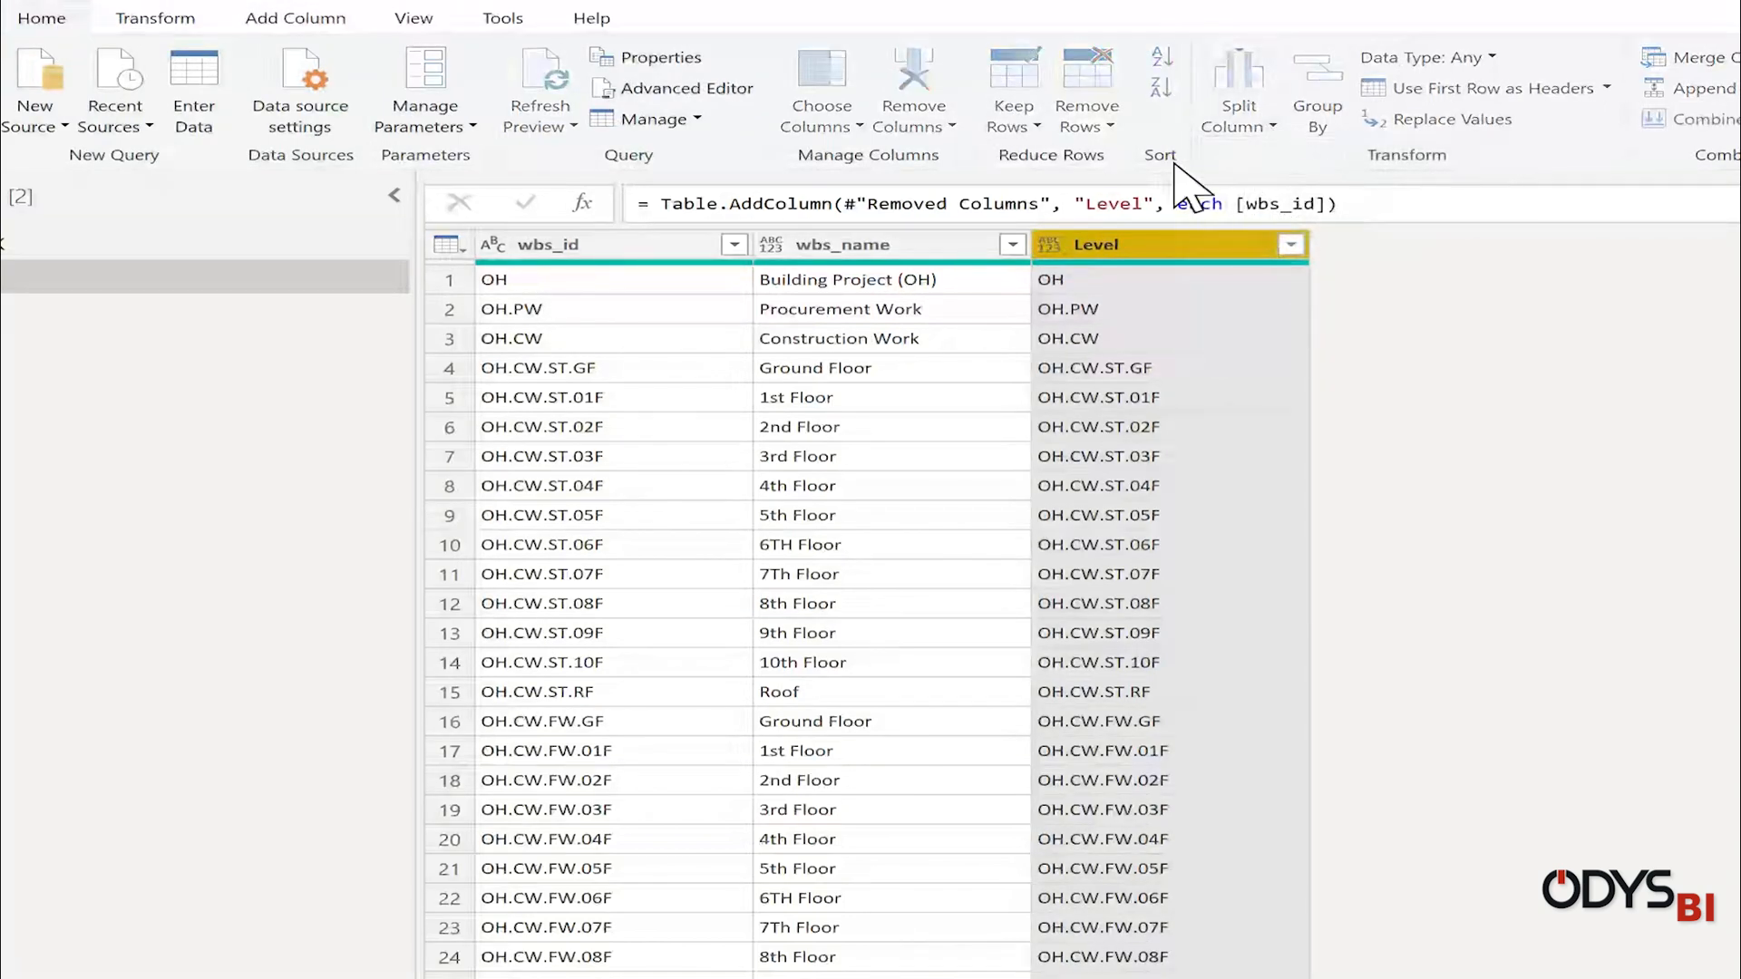
click(1237, 78)
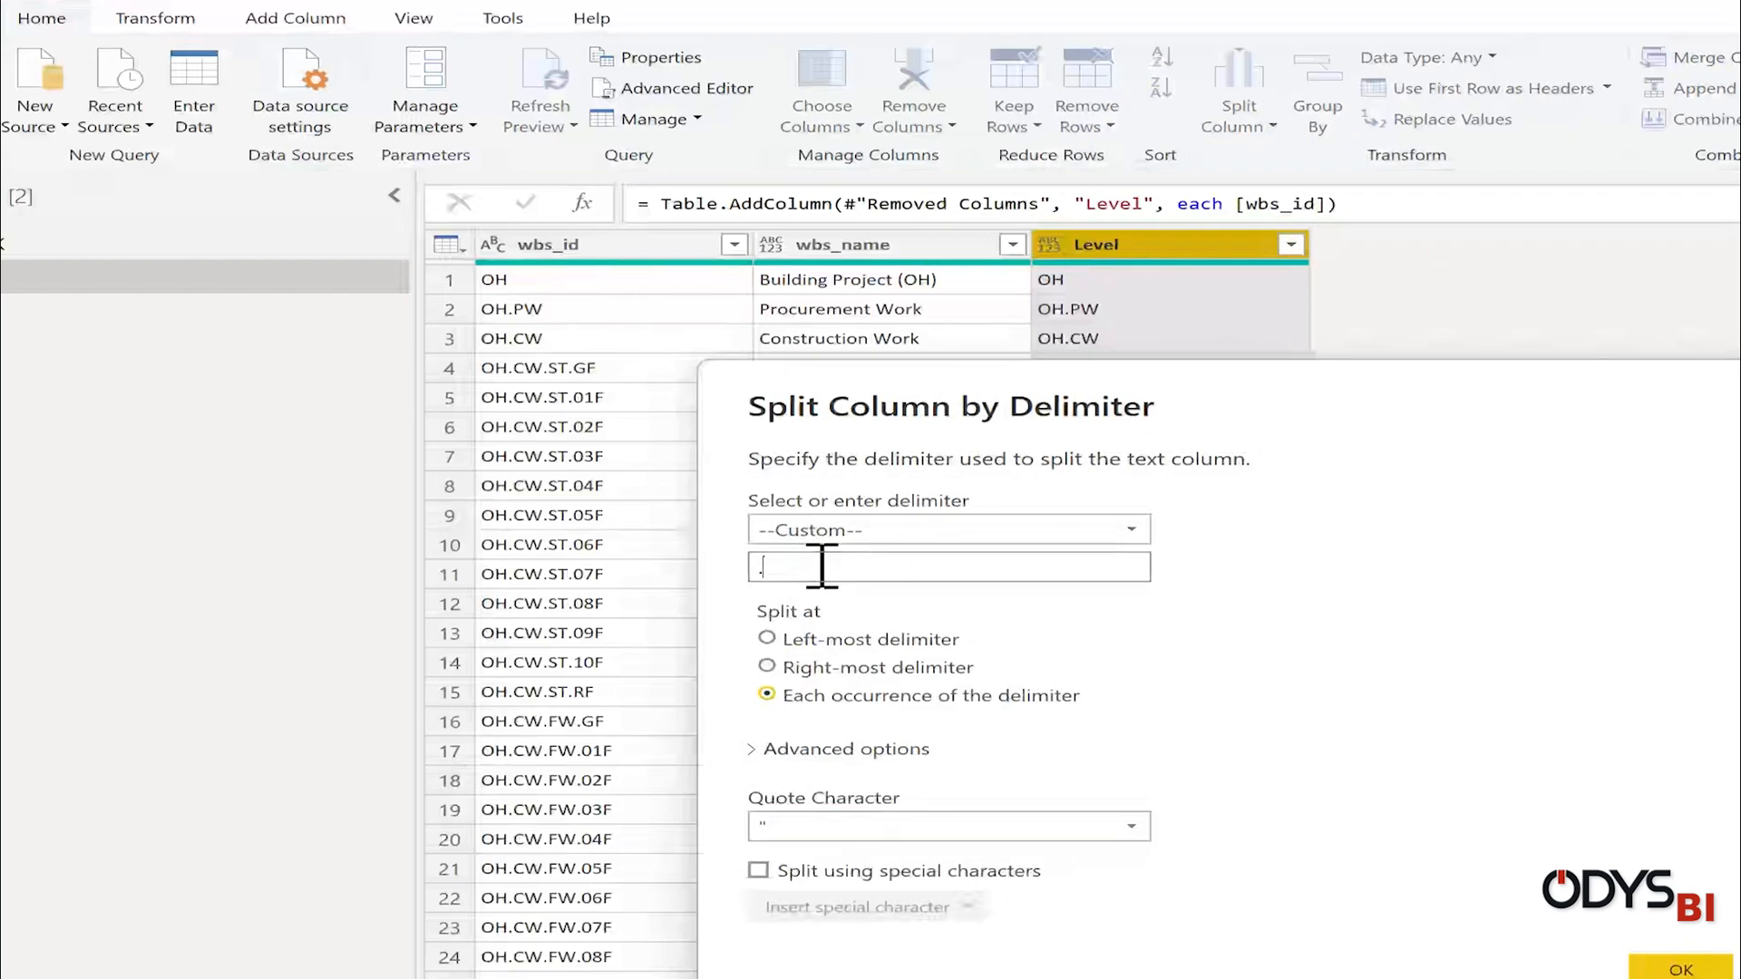
click(1678, 968)
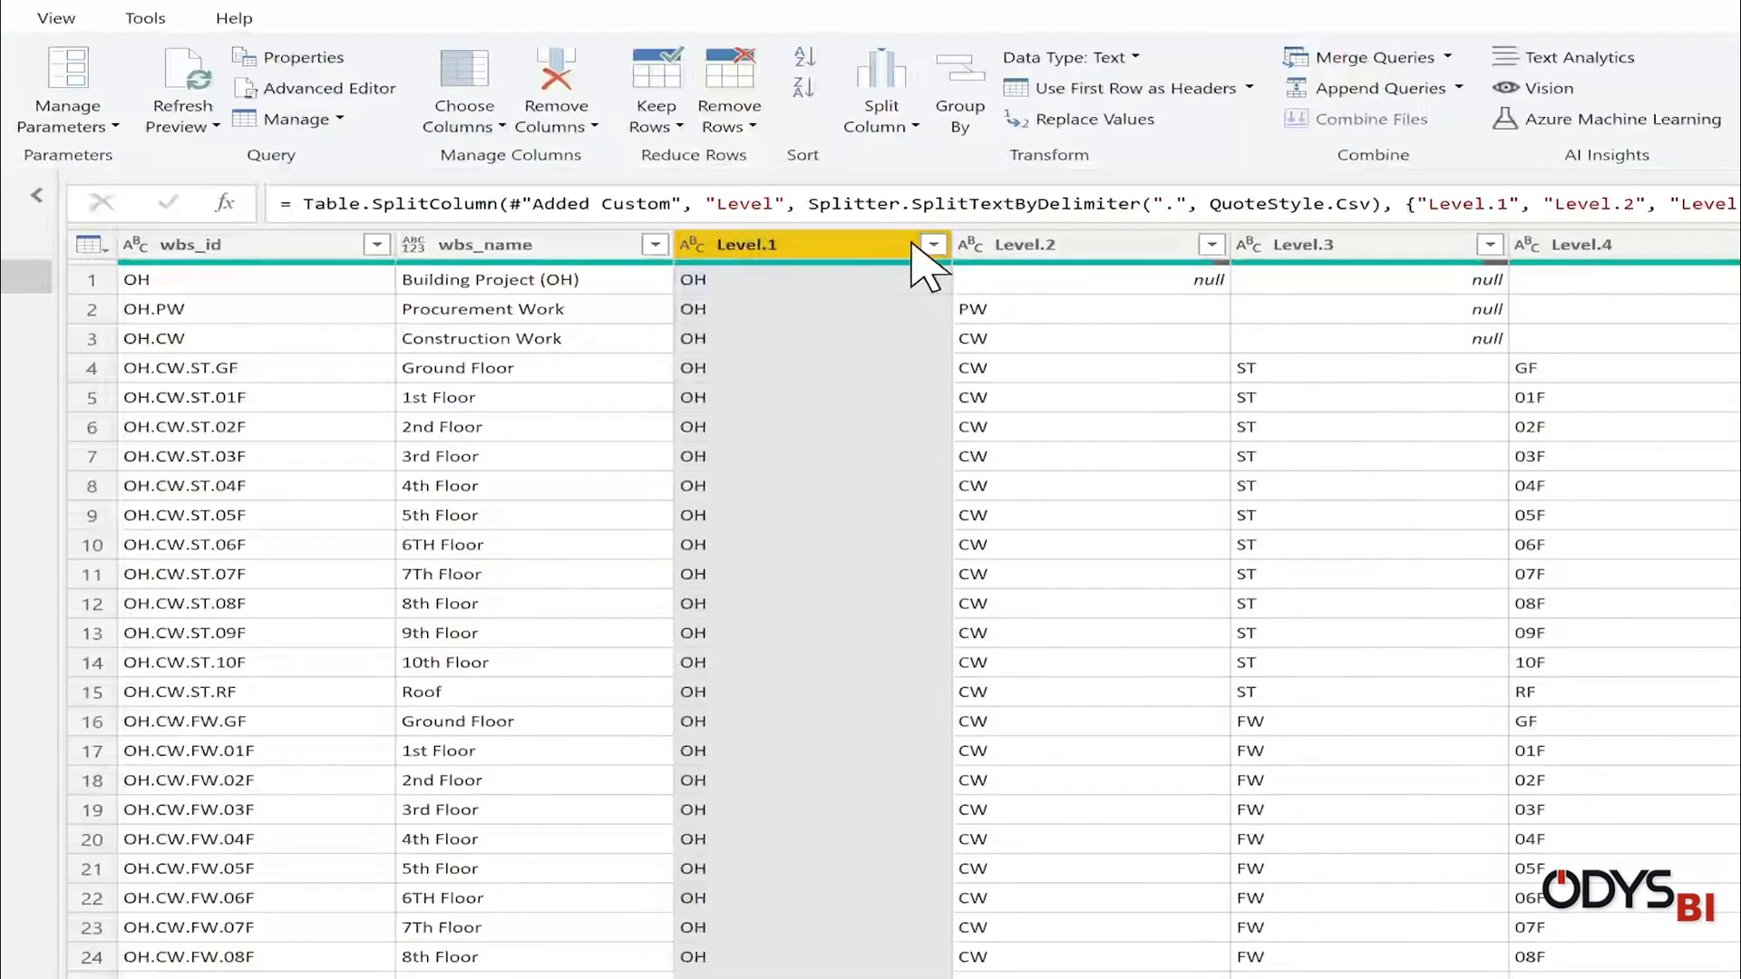
click(1020, 245)
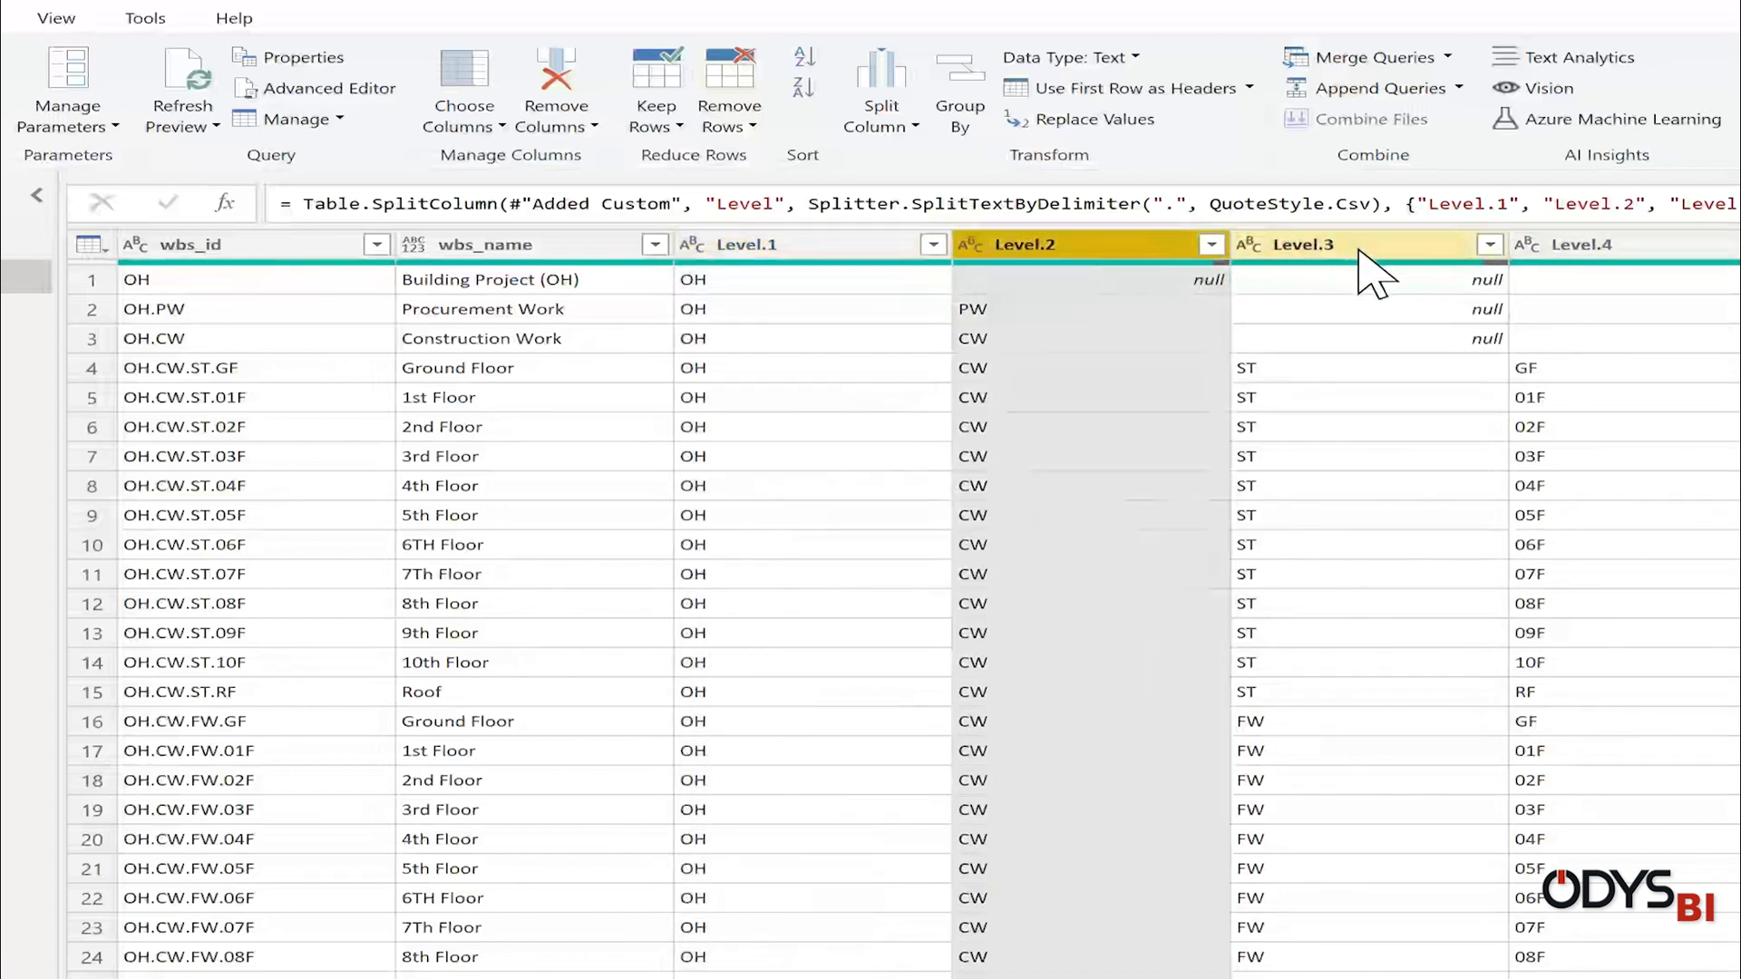
click(1304, 245)
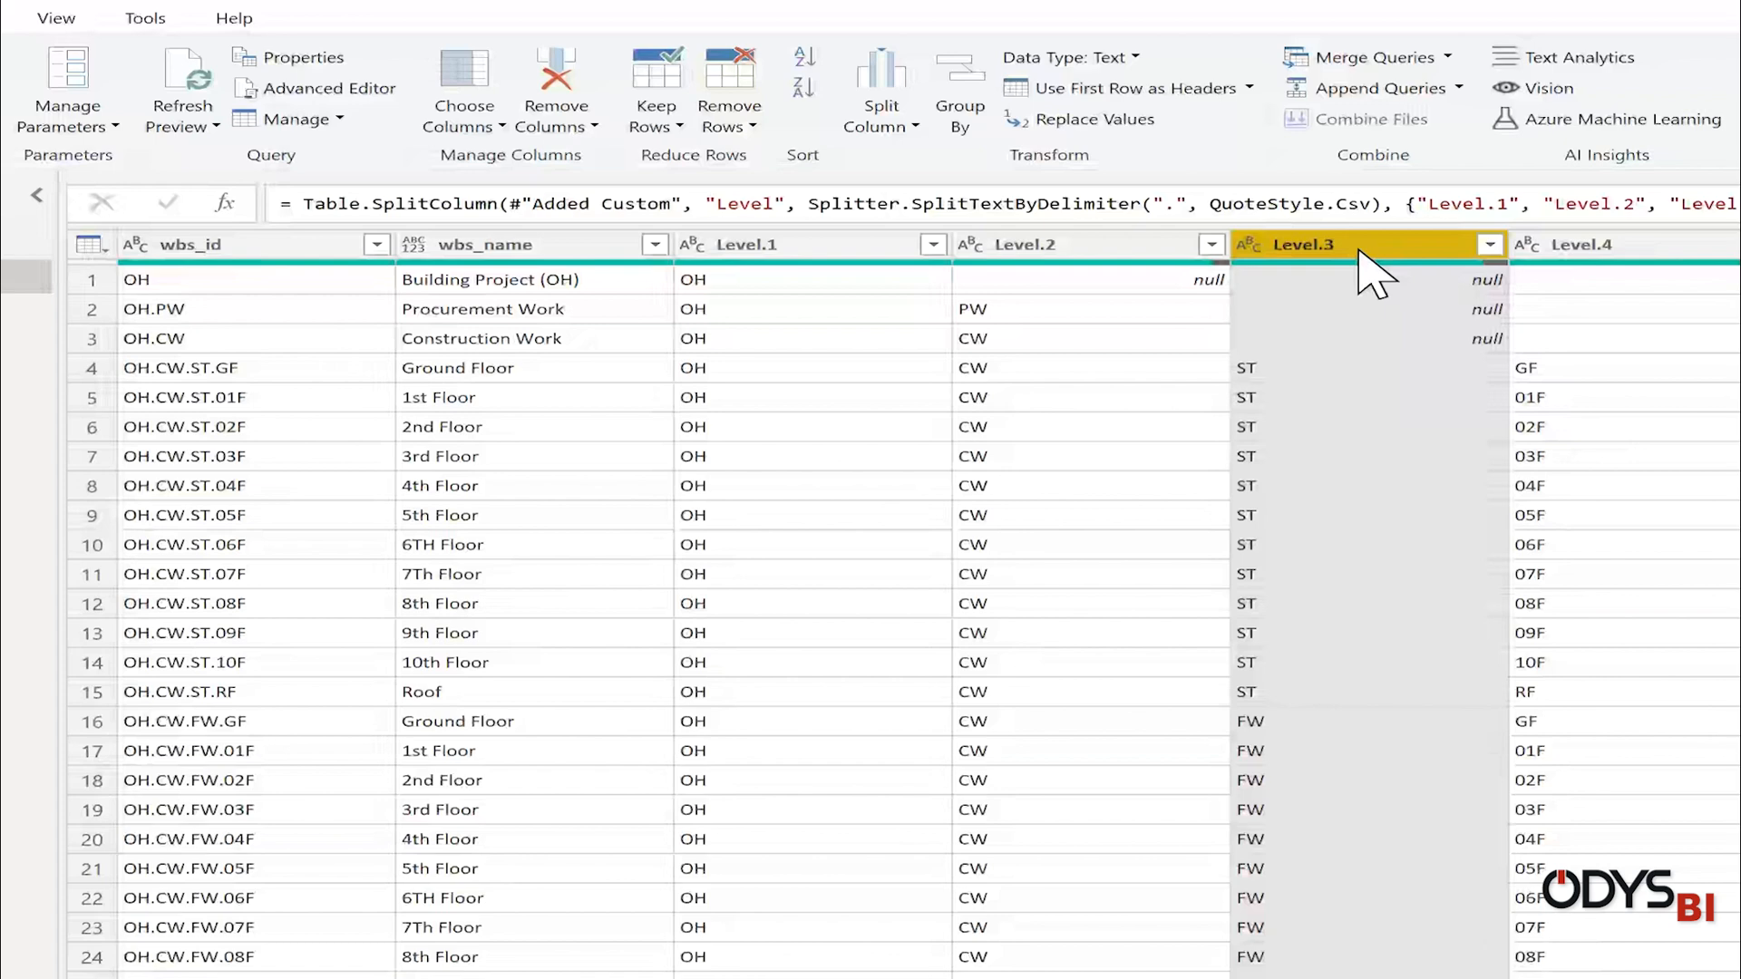
click(1610, 245)
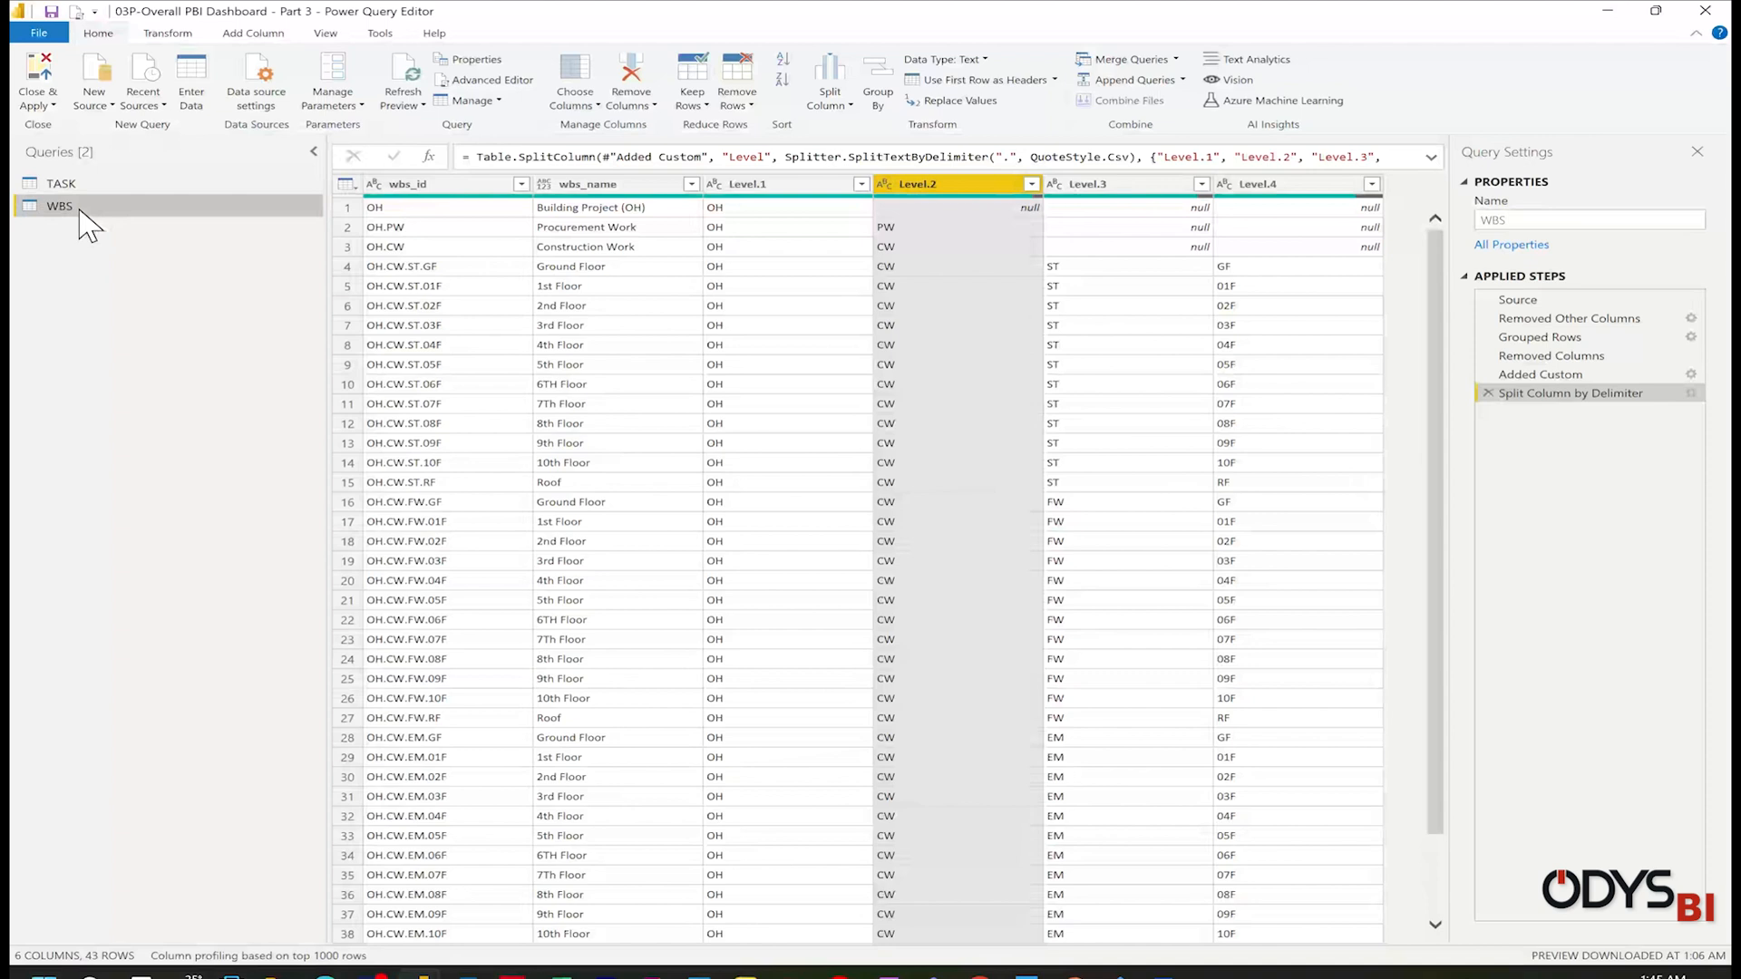
- Reference WBS as Phases and filter Level.2 not null with Level.3 null
right_click(58, 204)
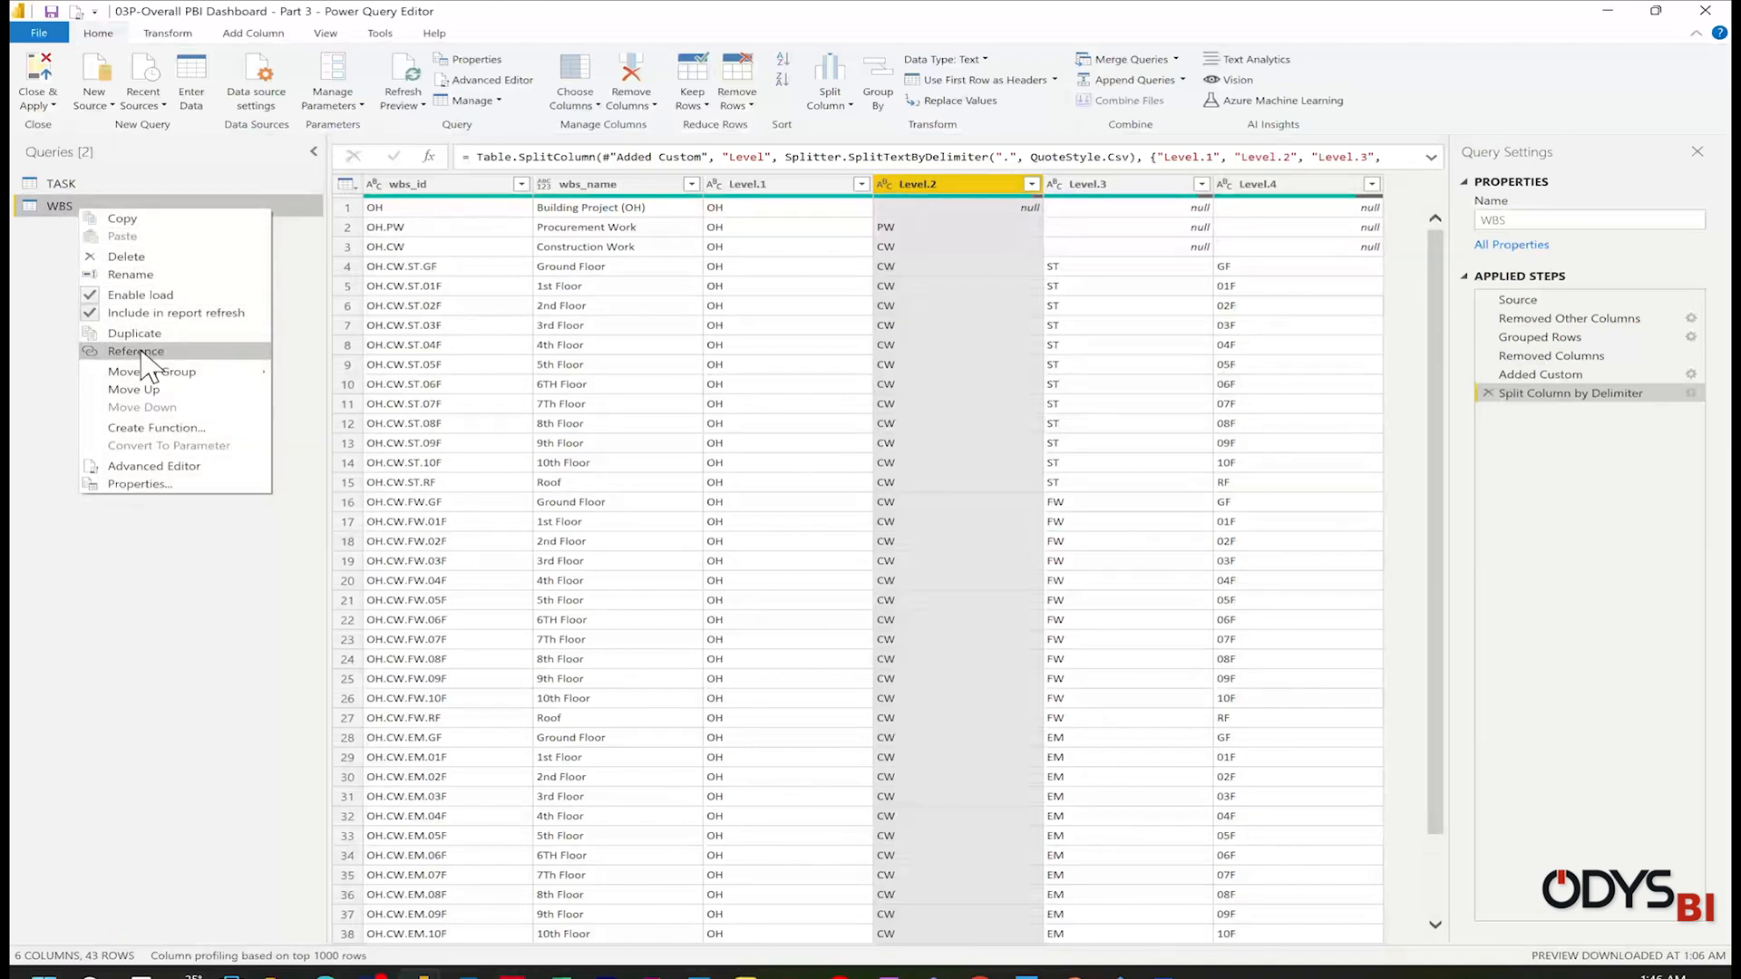
click(136, 350)
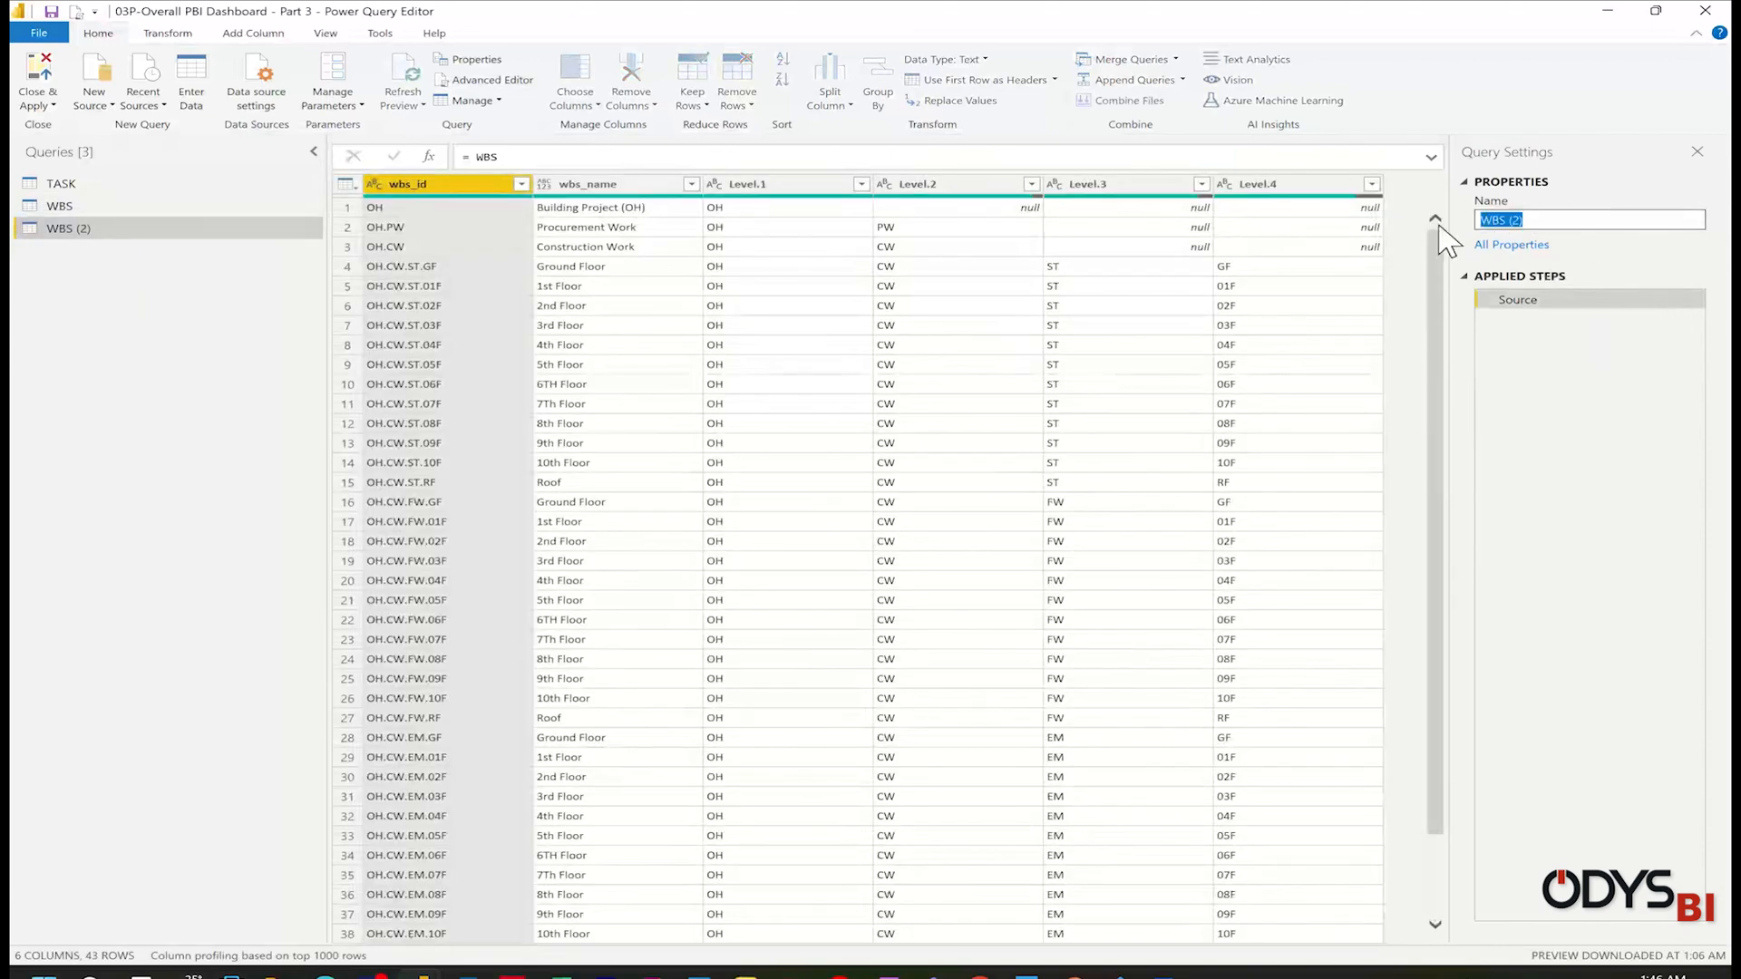
text(Pr)
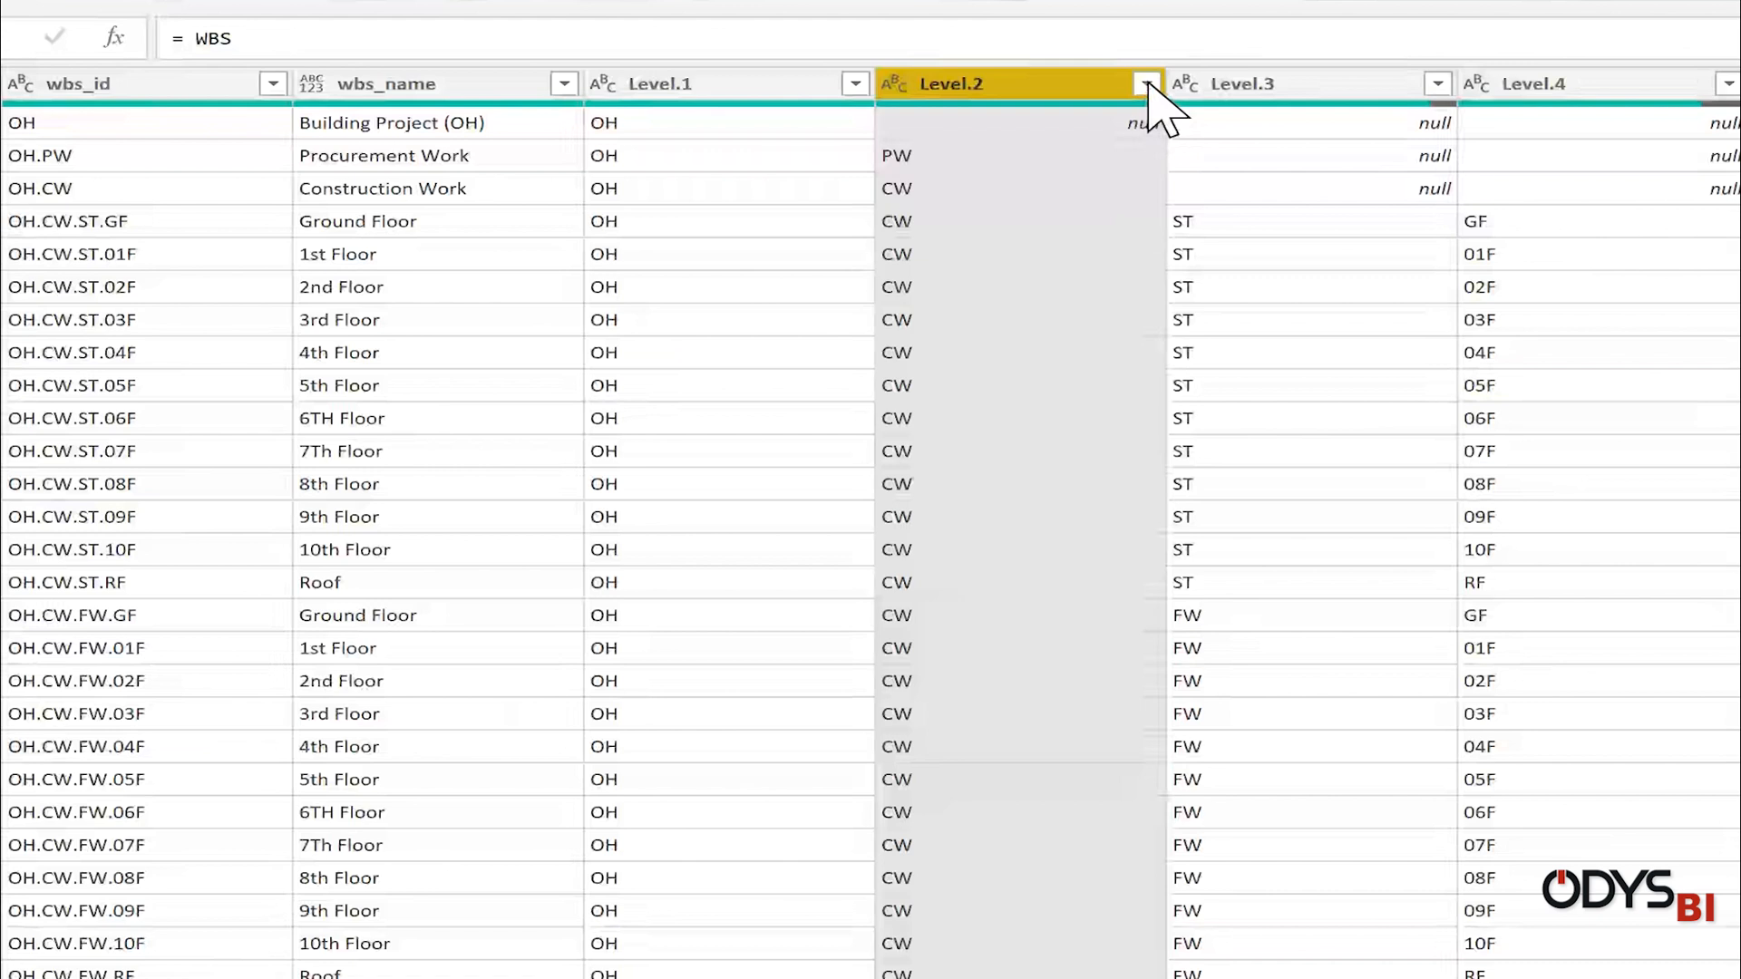
click(1146, 83)
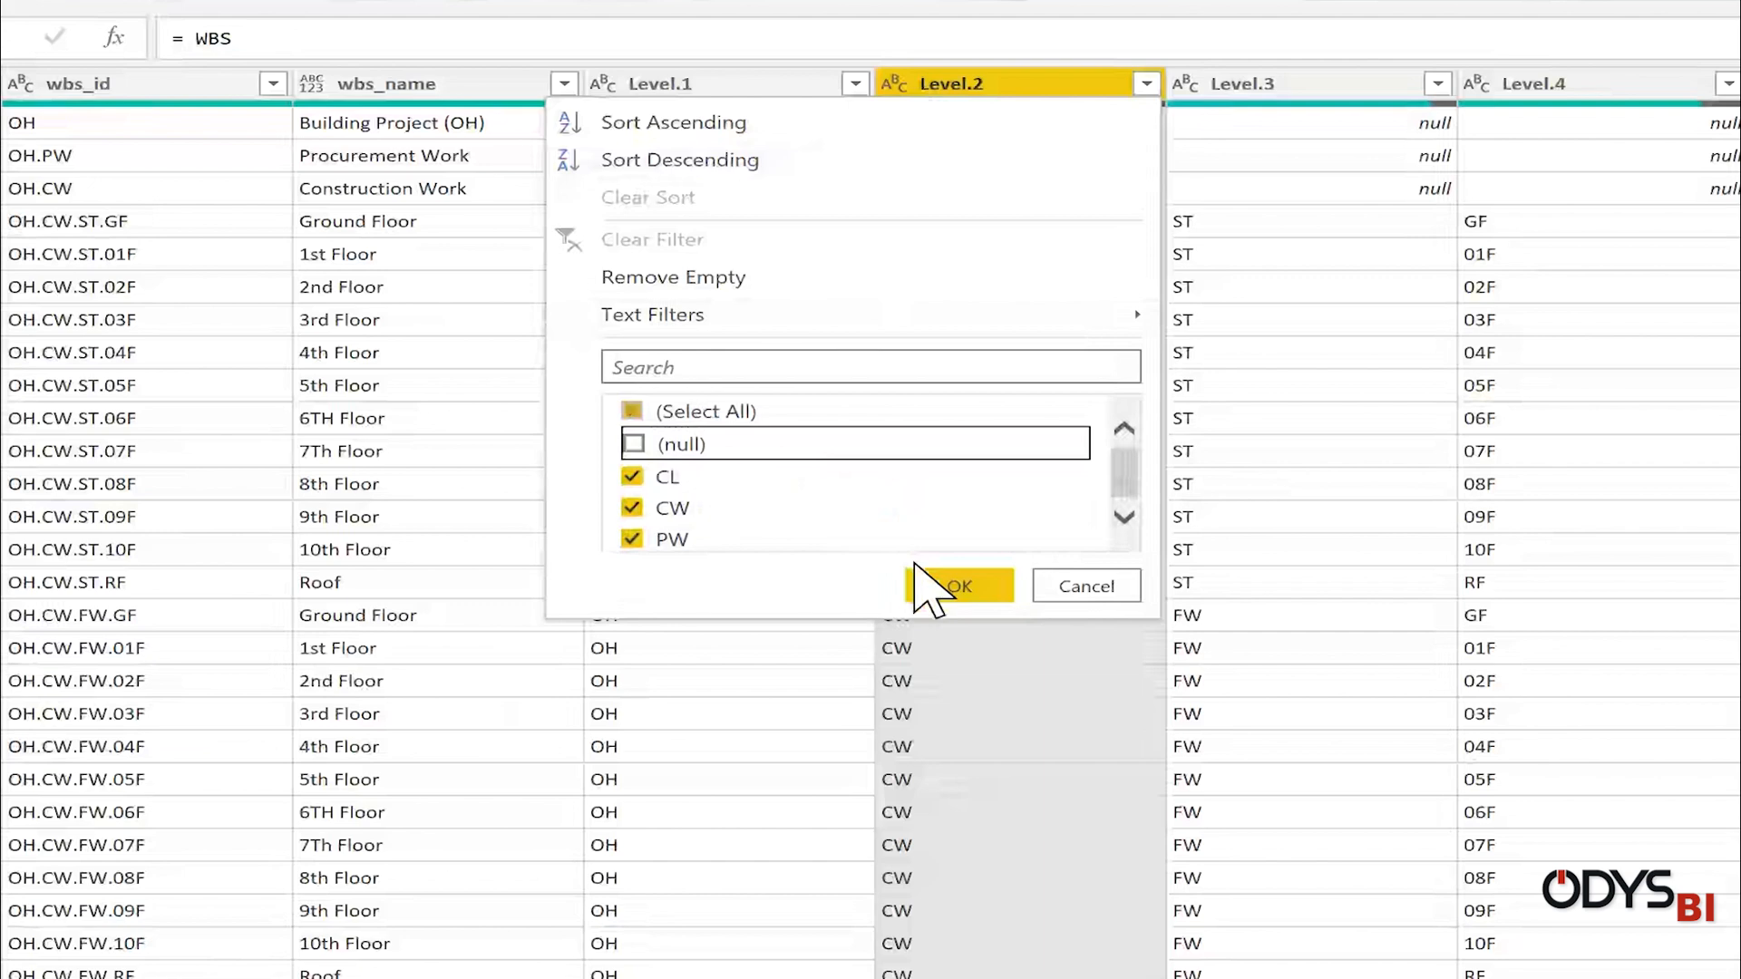
click(958, 586)
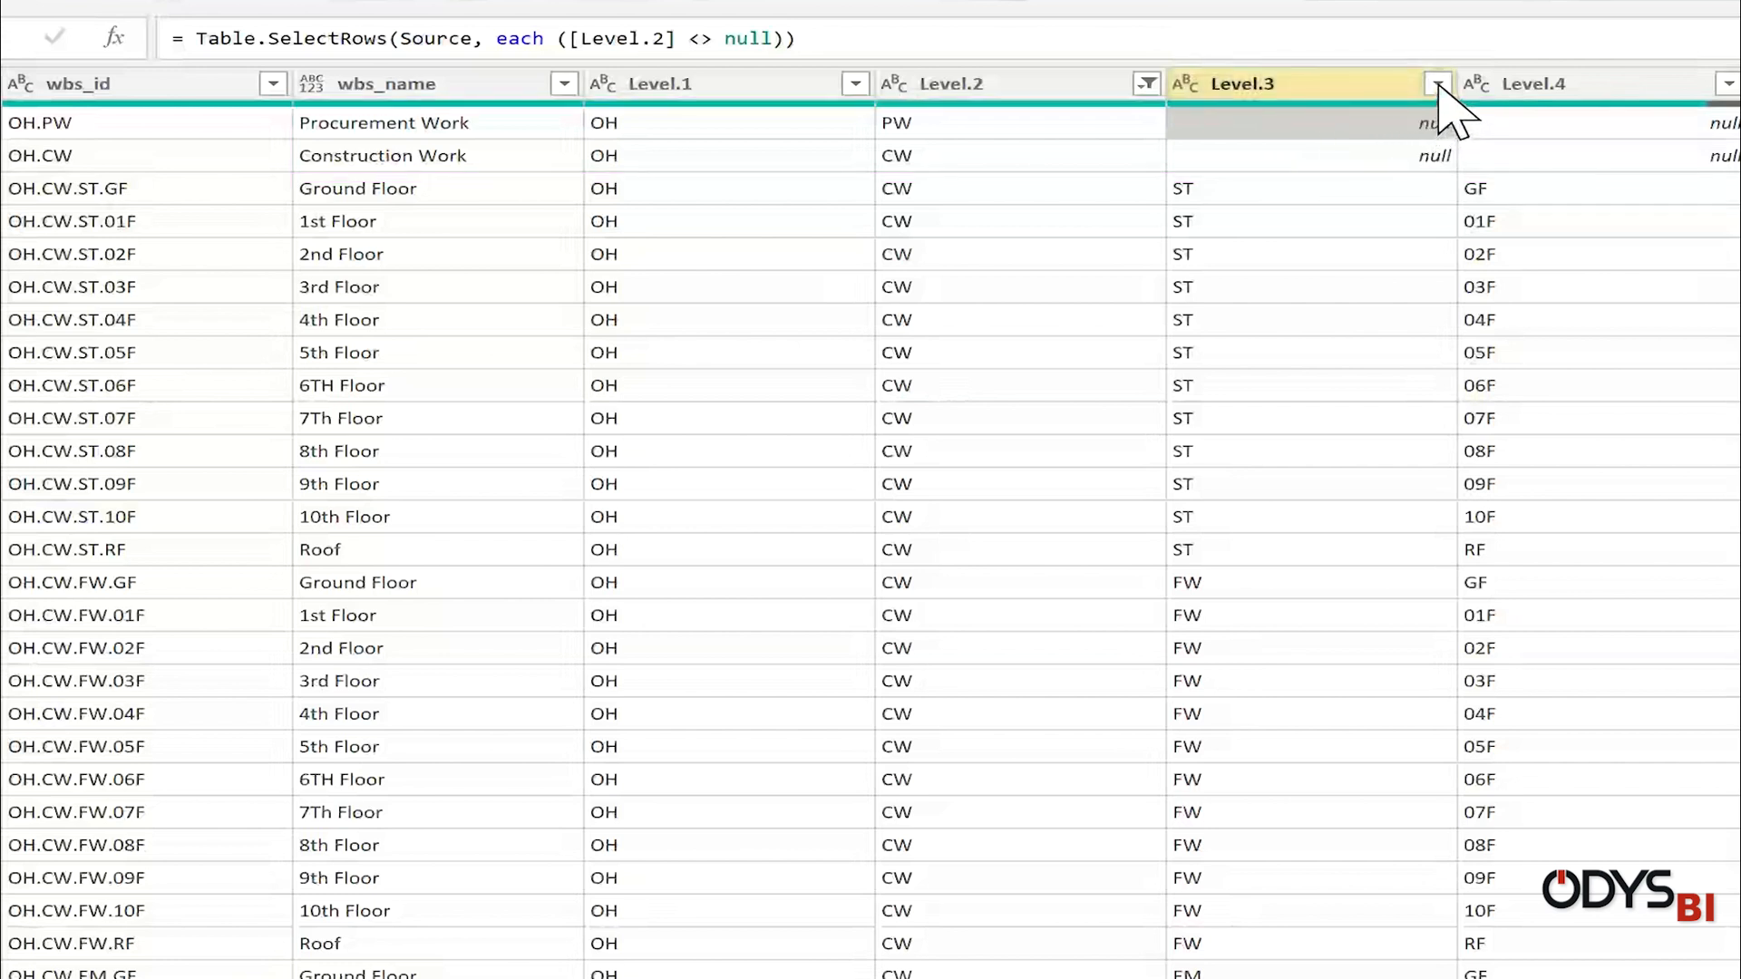
click(1436, 83)
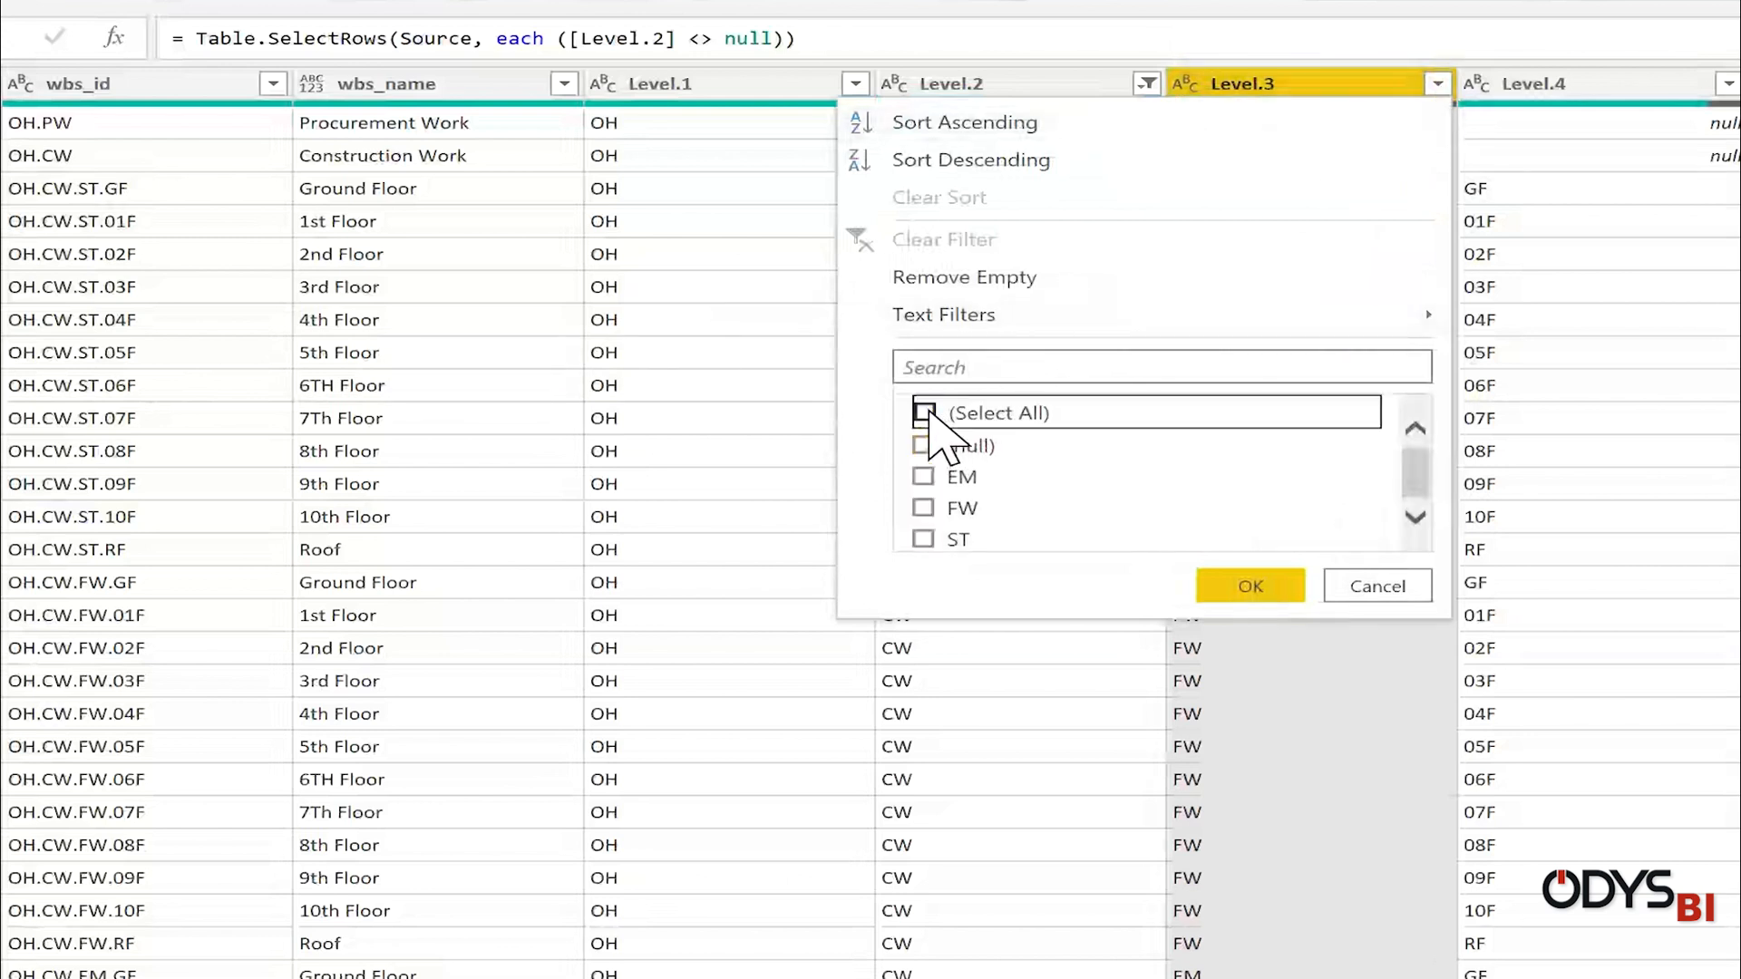
click(923, 444)
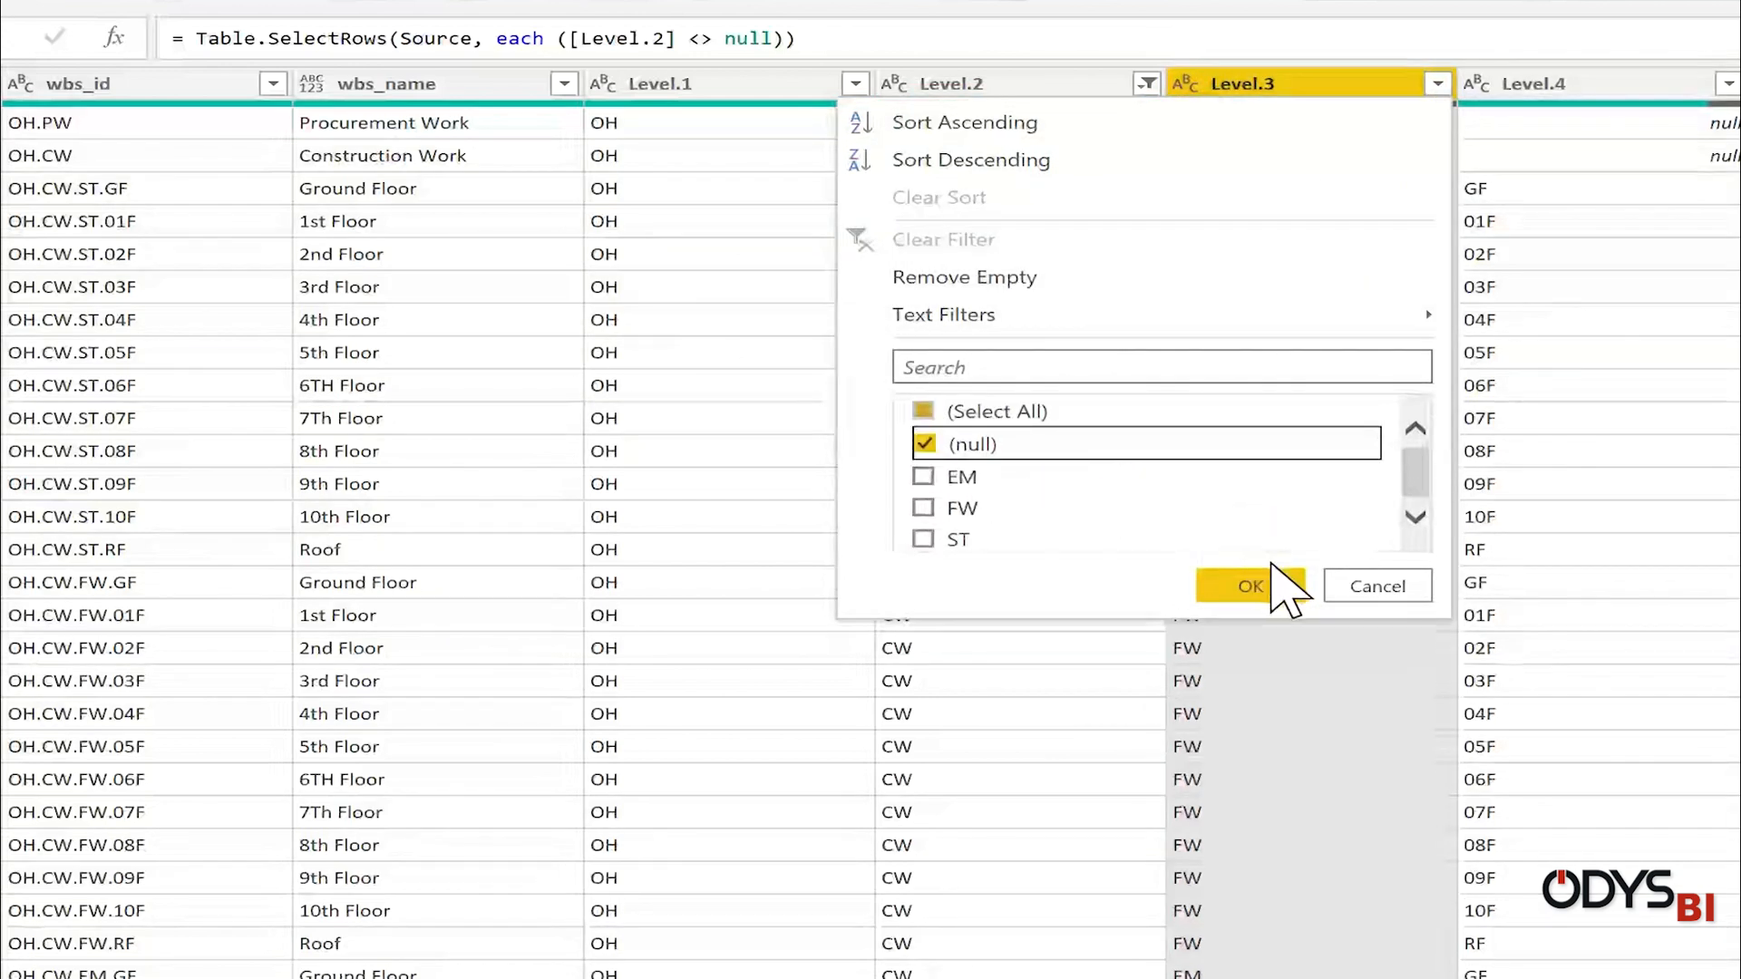
click(1249, 585)
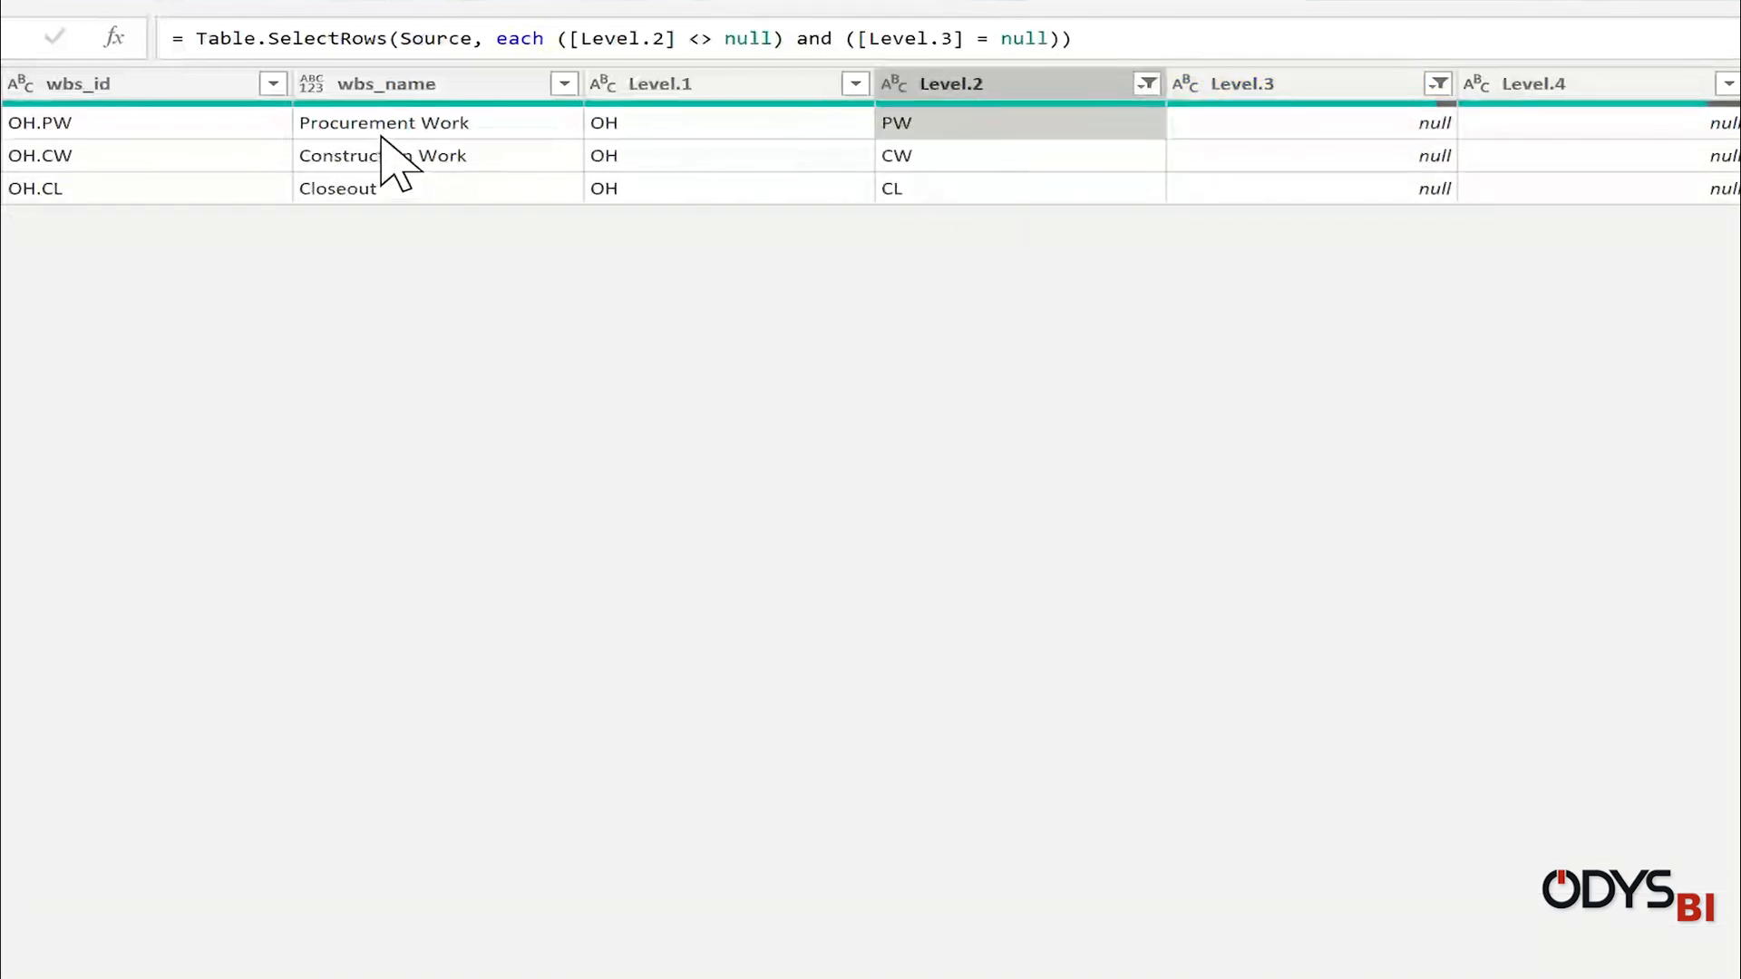
- Keep only Level.2 and wbs_name, renaming wbs_name to Phase, ready for an index column
click(383, 156)
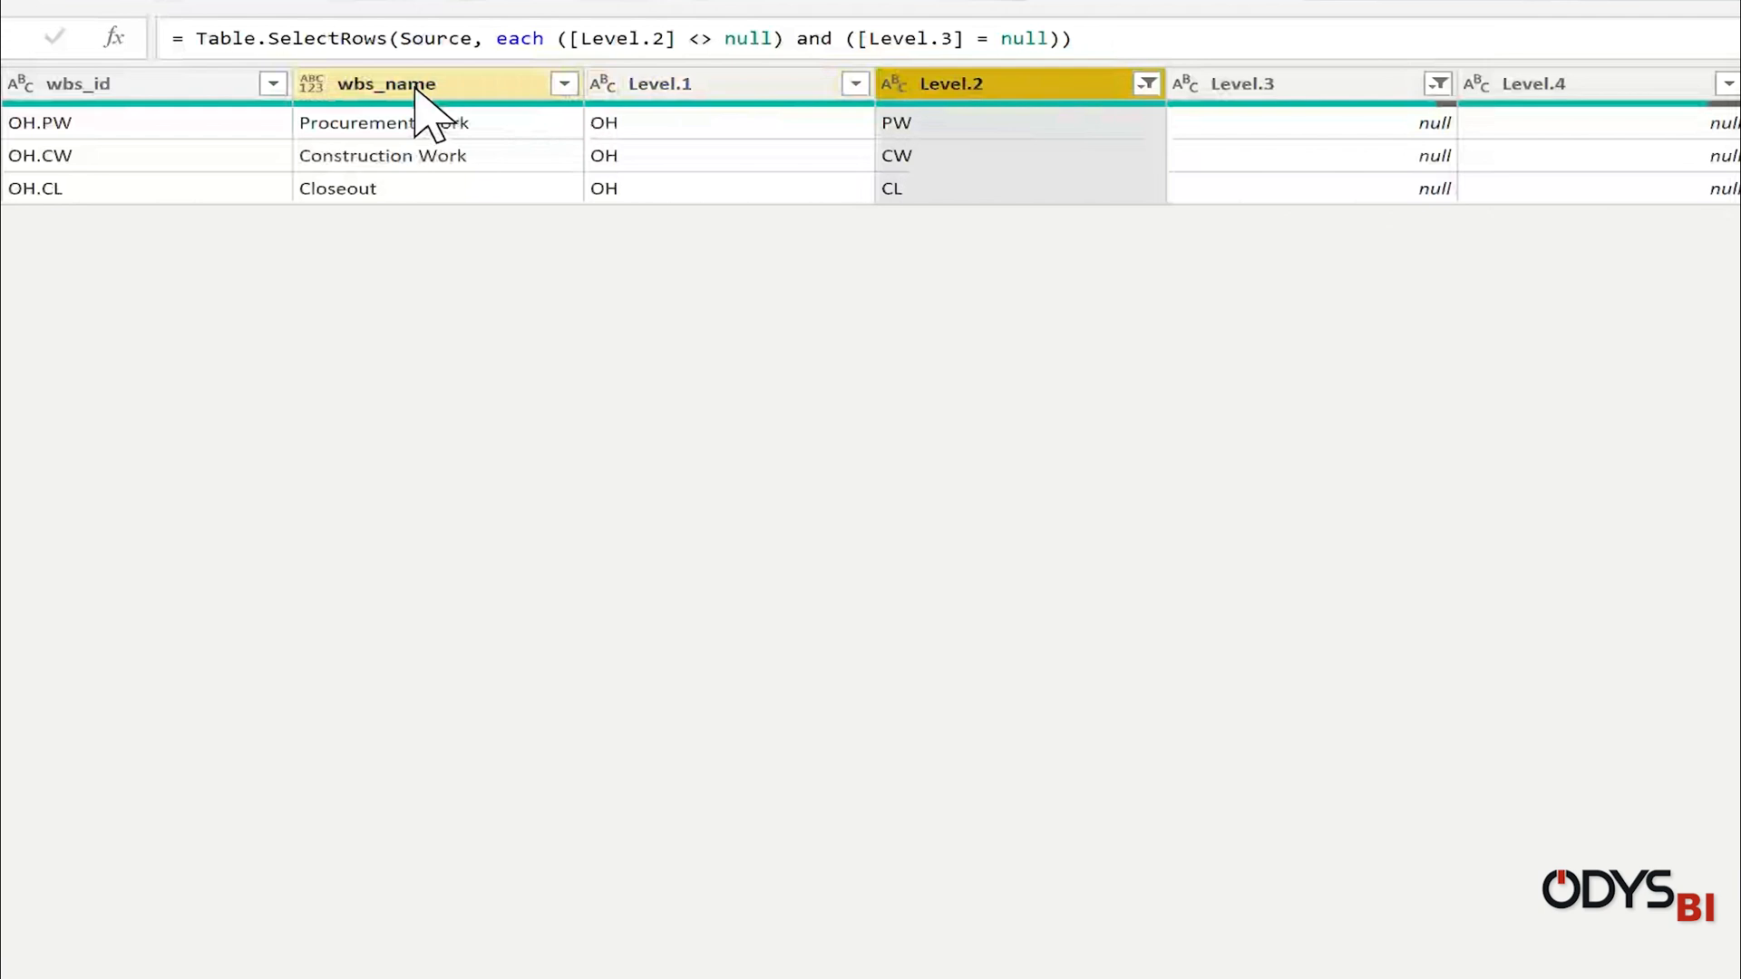
click(384, 83)
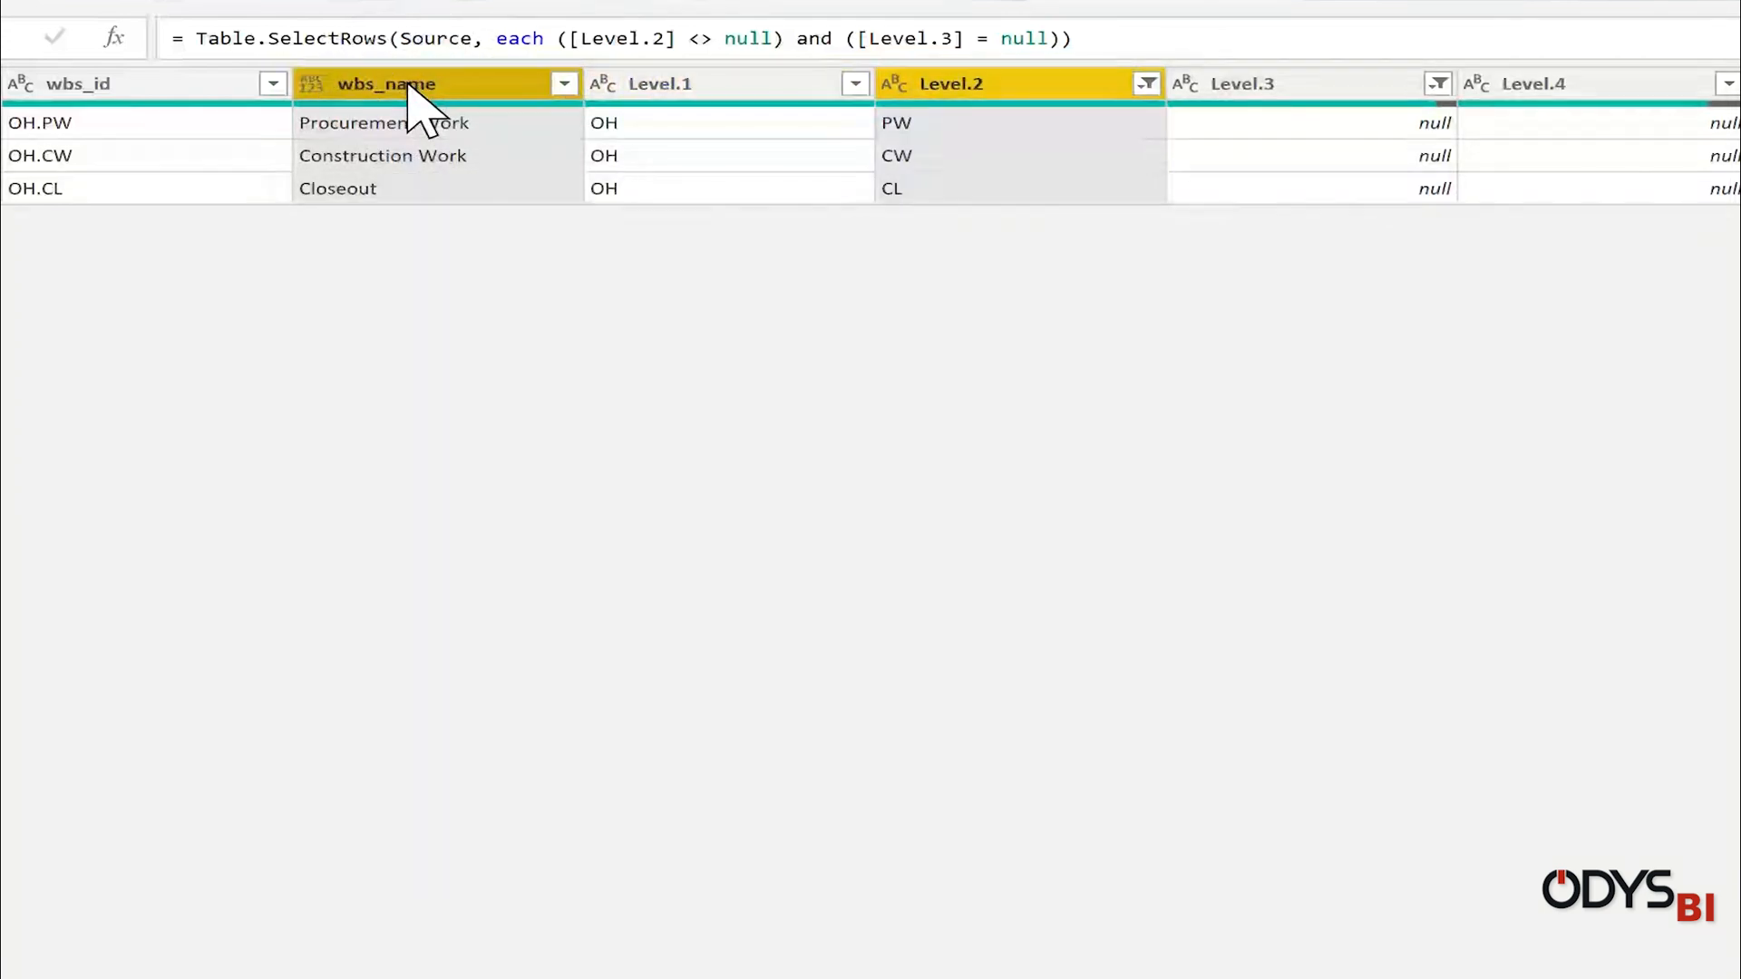
right_click(383, 83)
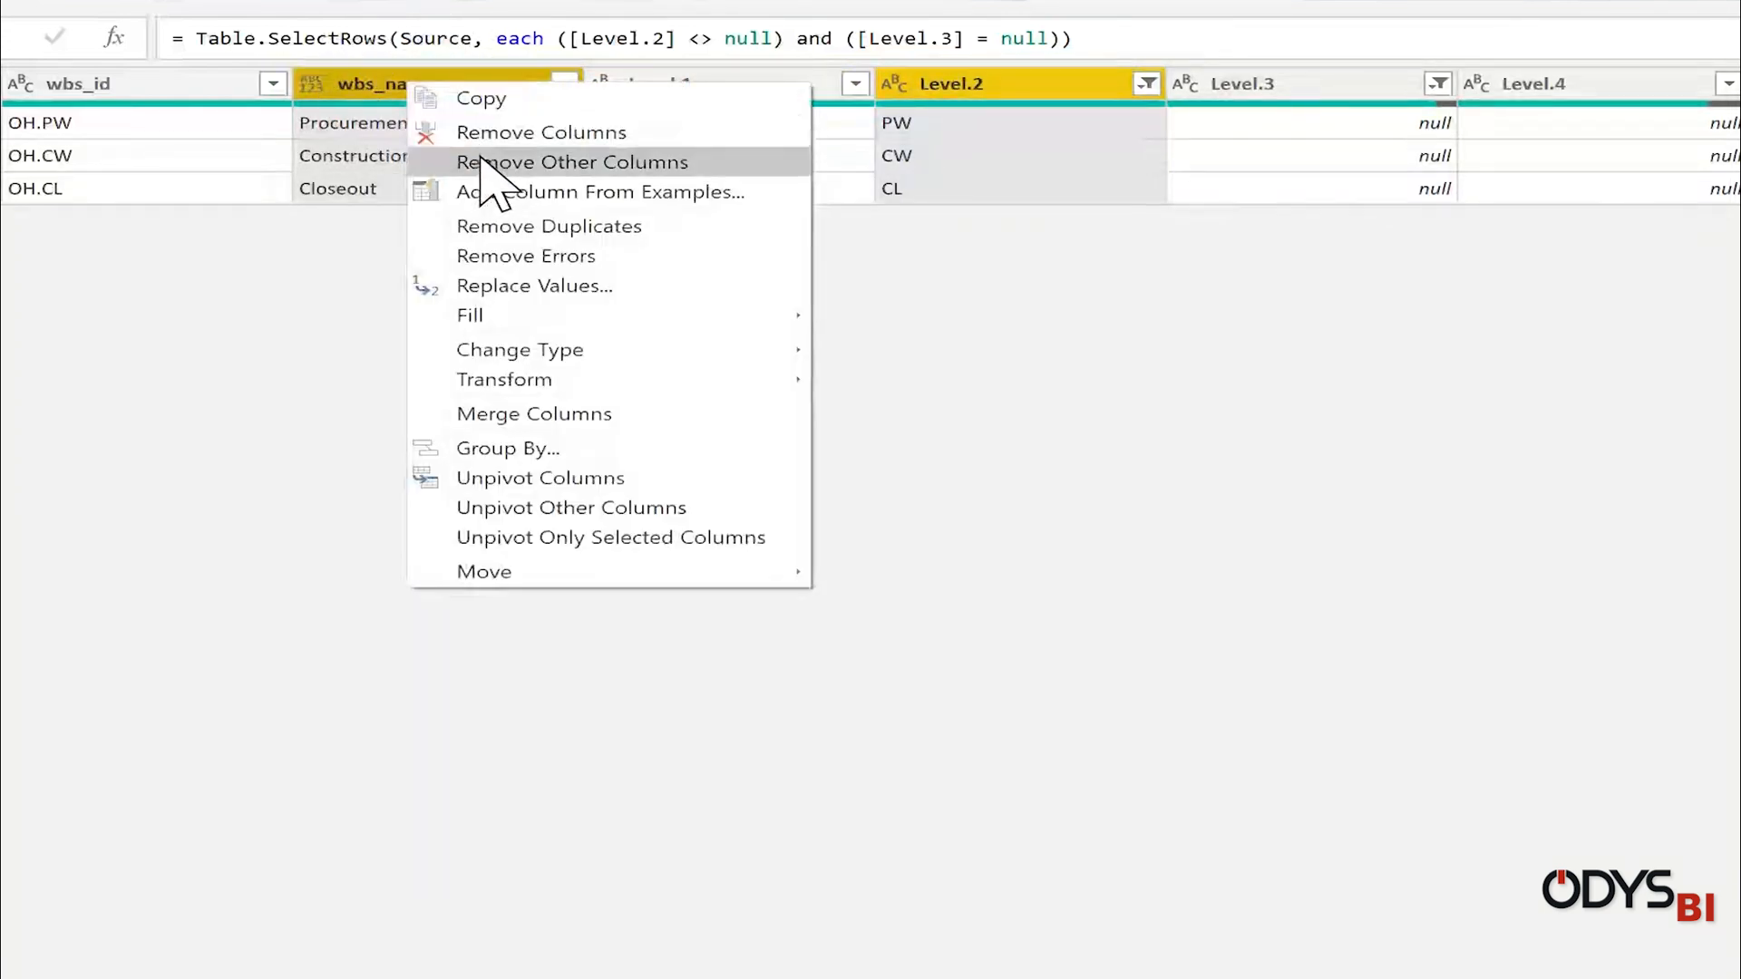
click(571, 162)
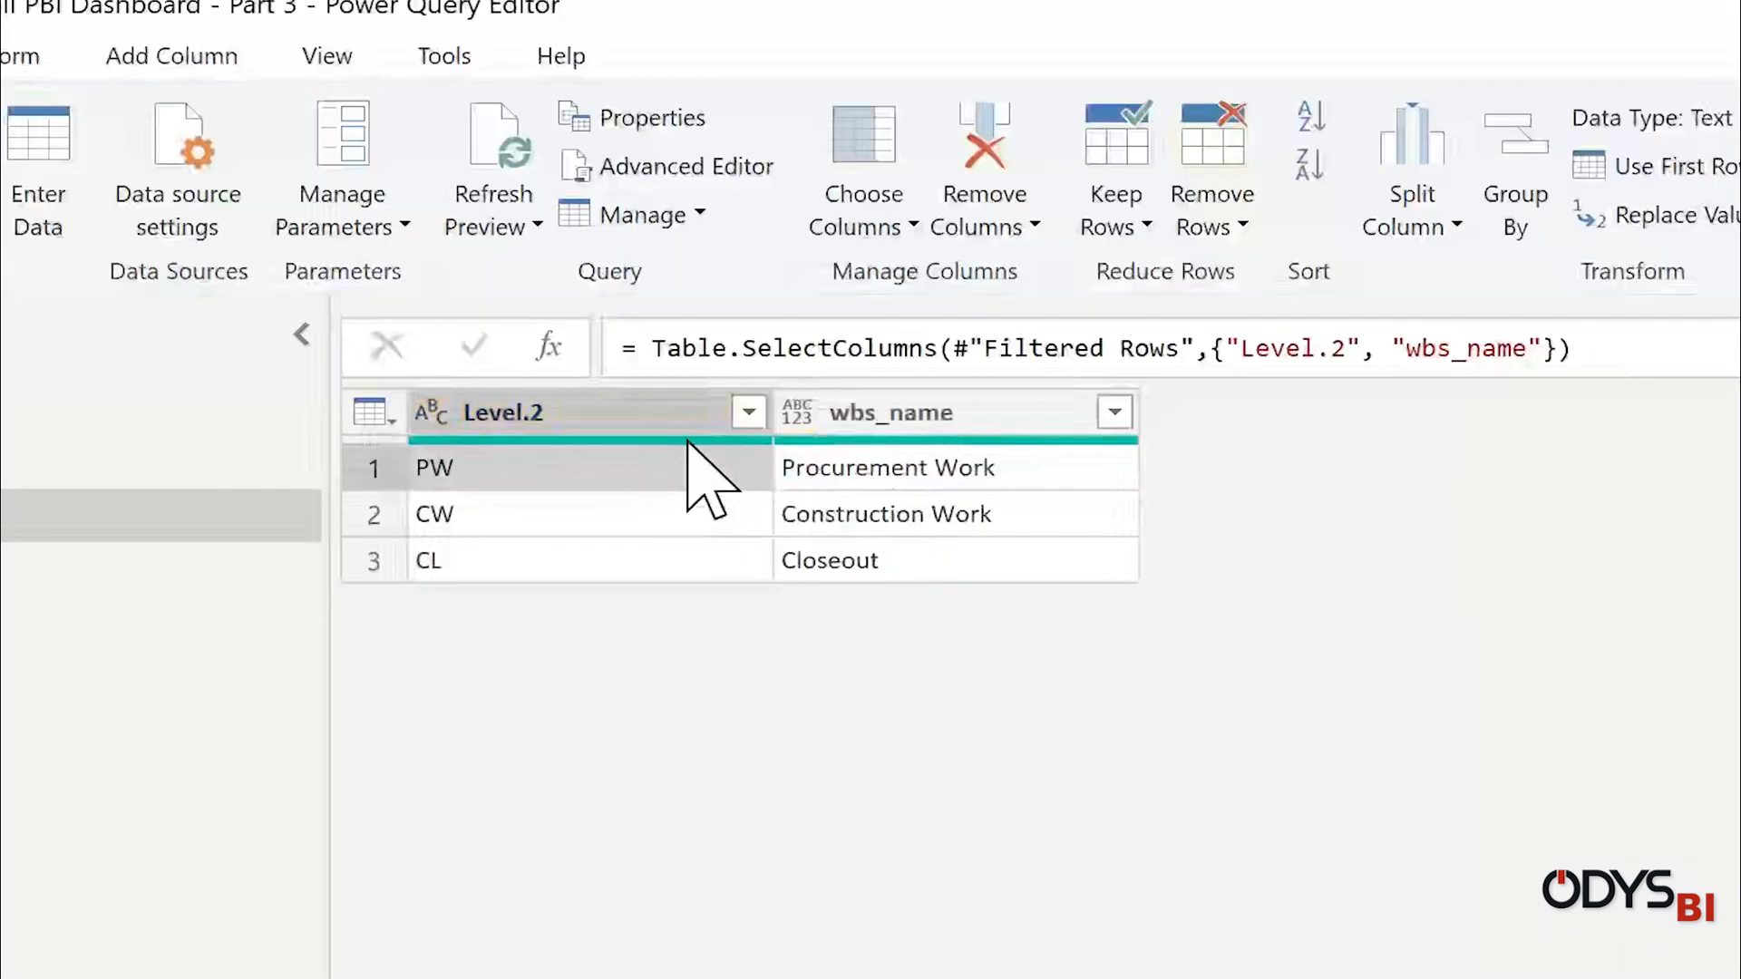
click(888, 412)
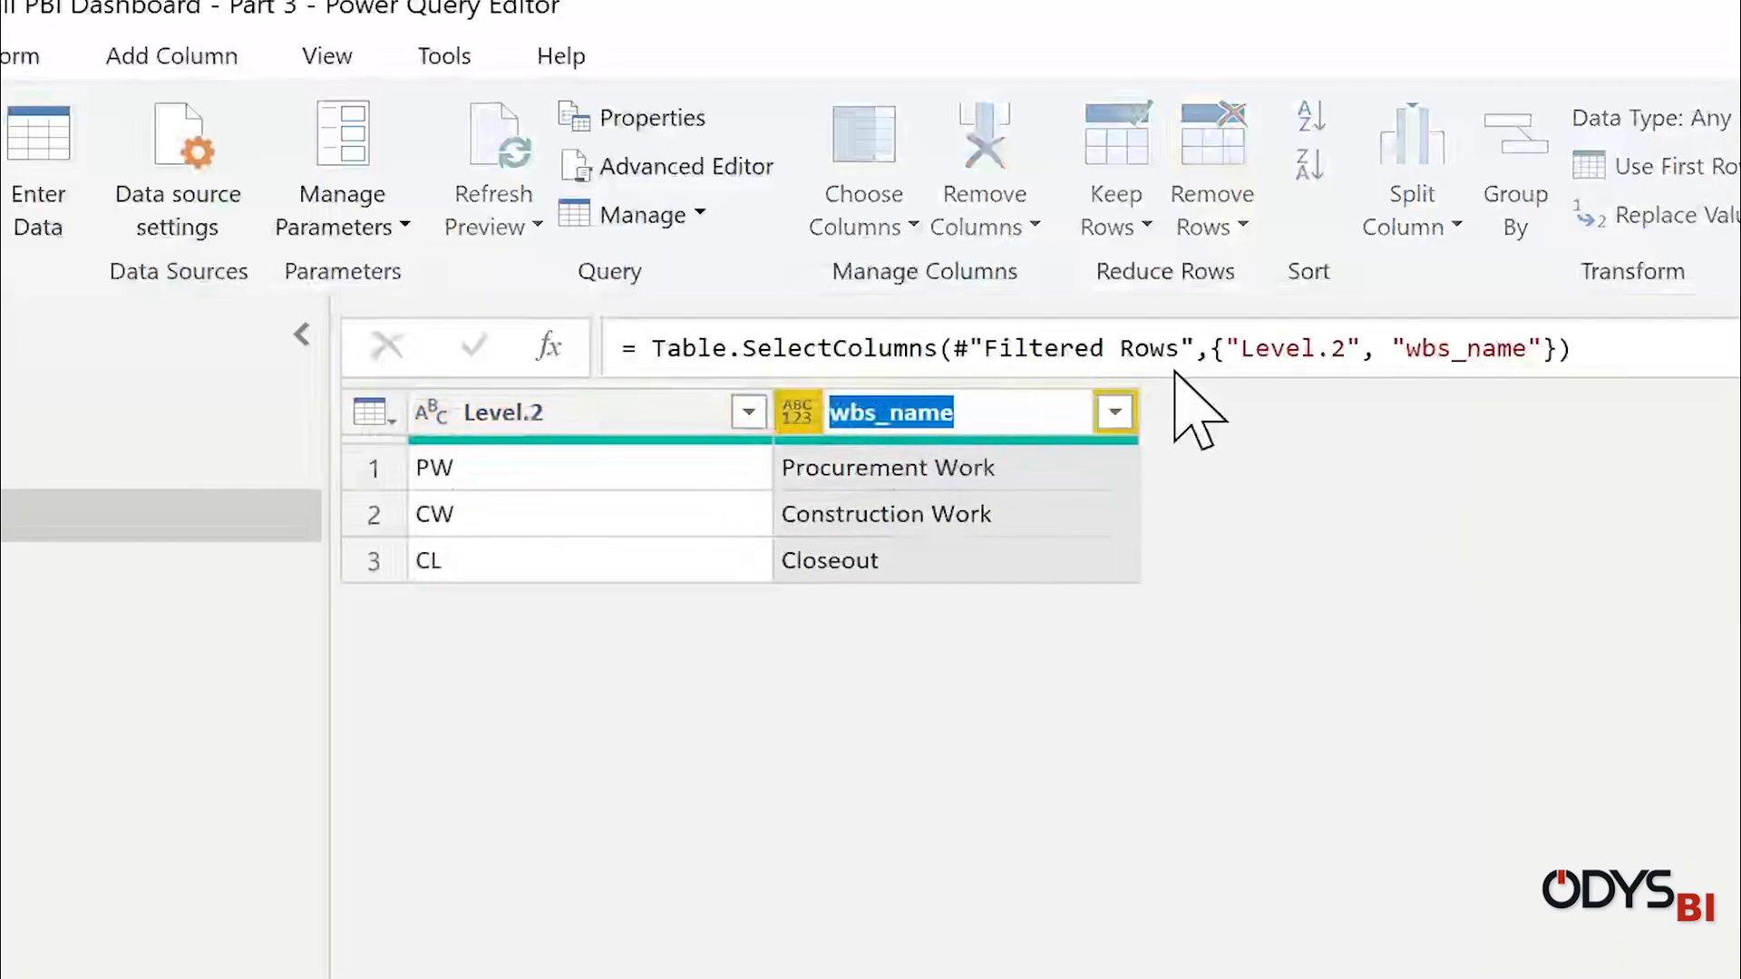
text(Phase)
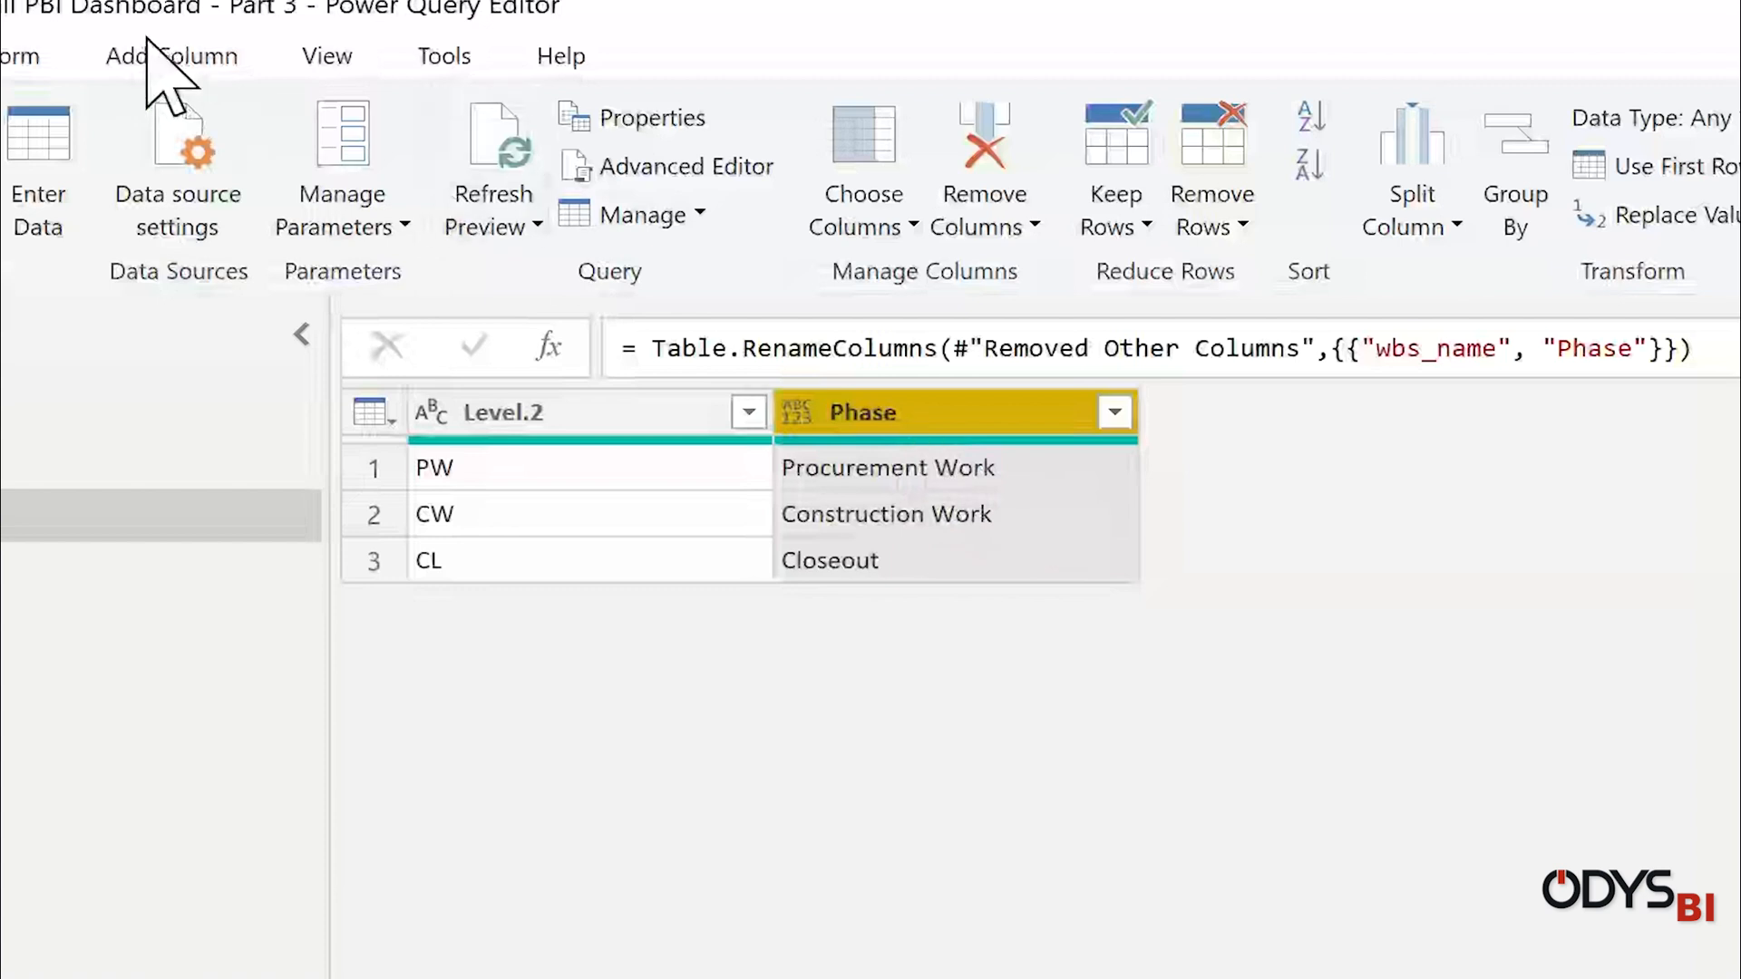
click(170, 56)
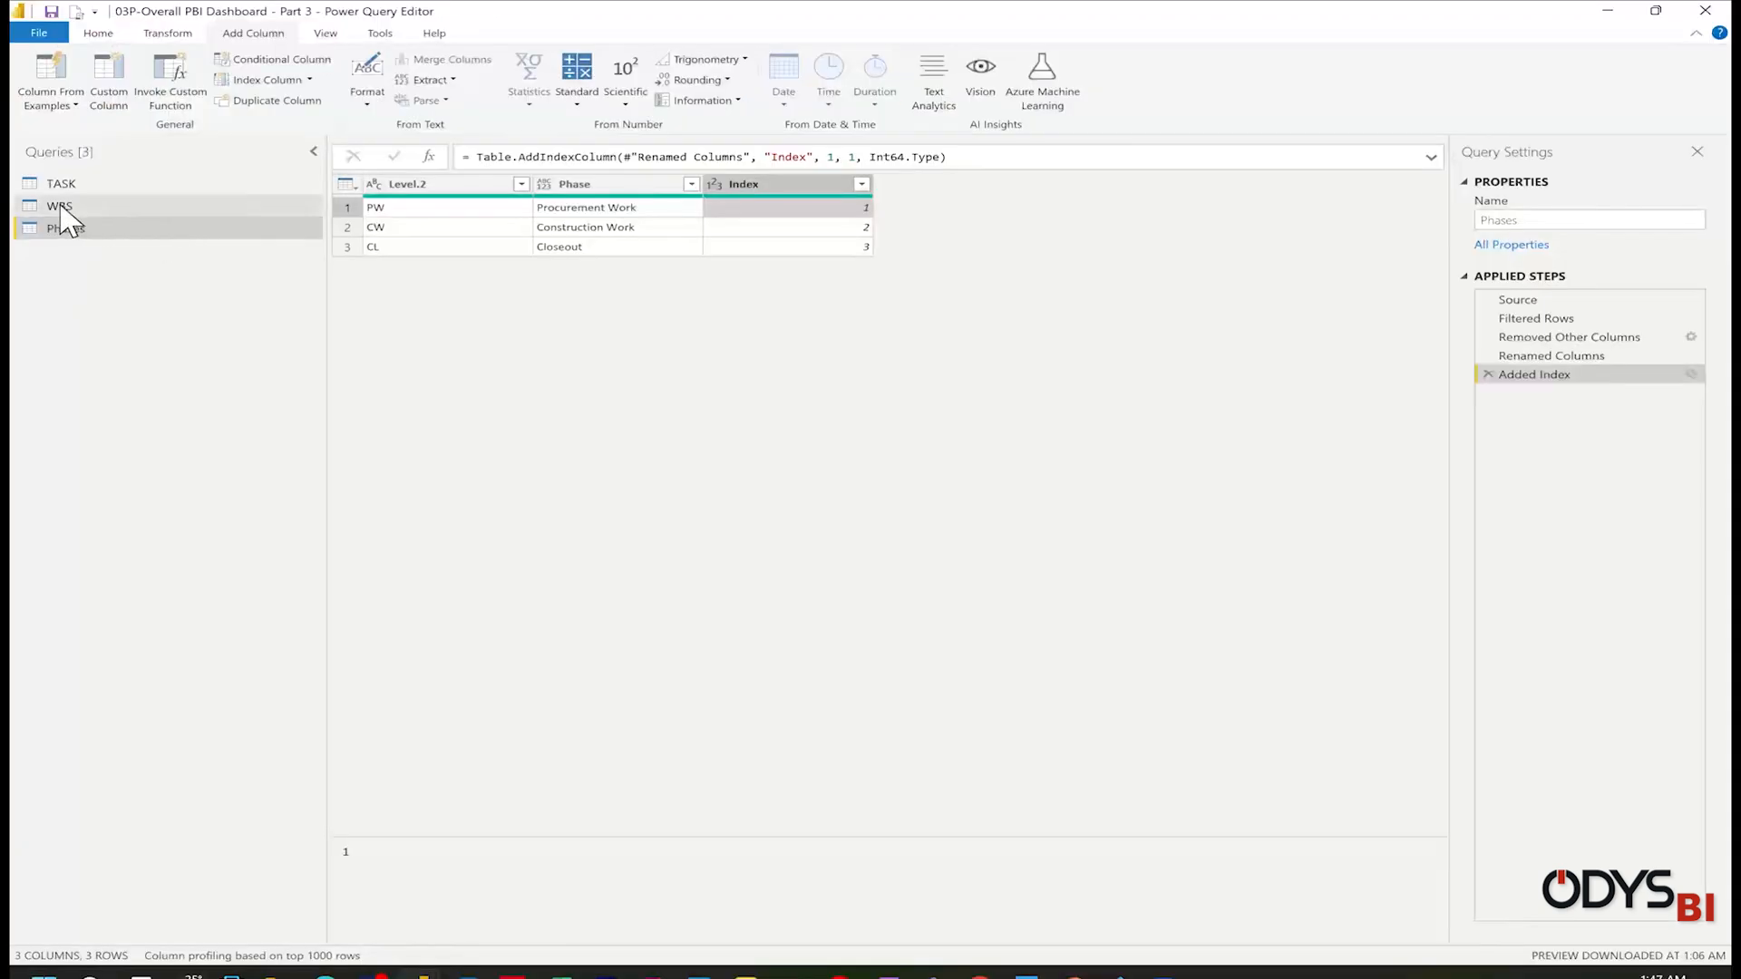
- Reference WBS as Work and filter Level.3 not null with Level.4 null
click(58, 207)
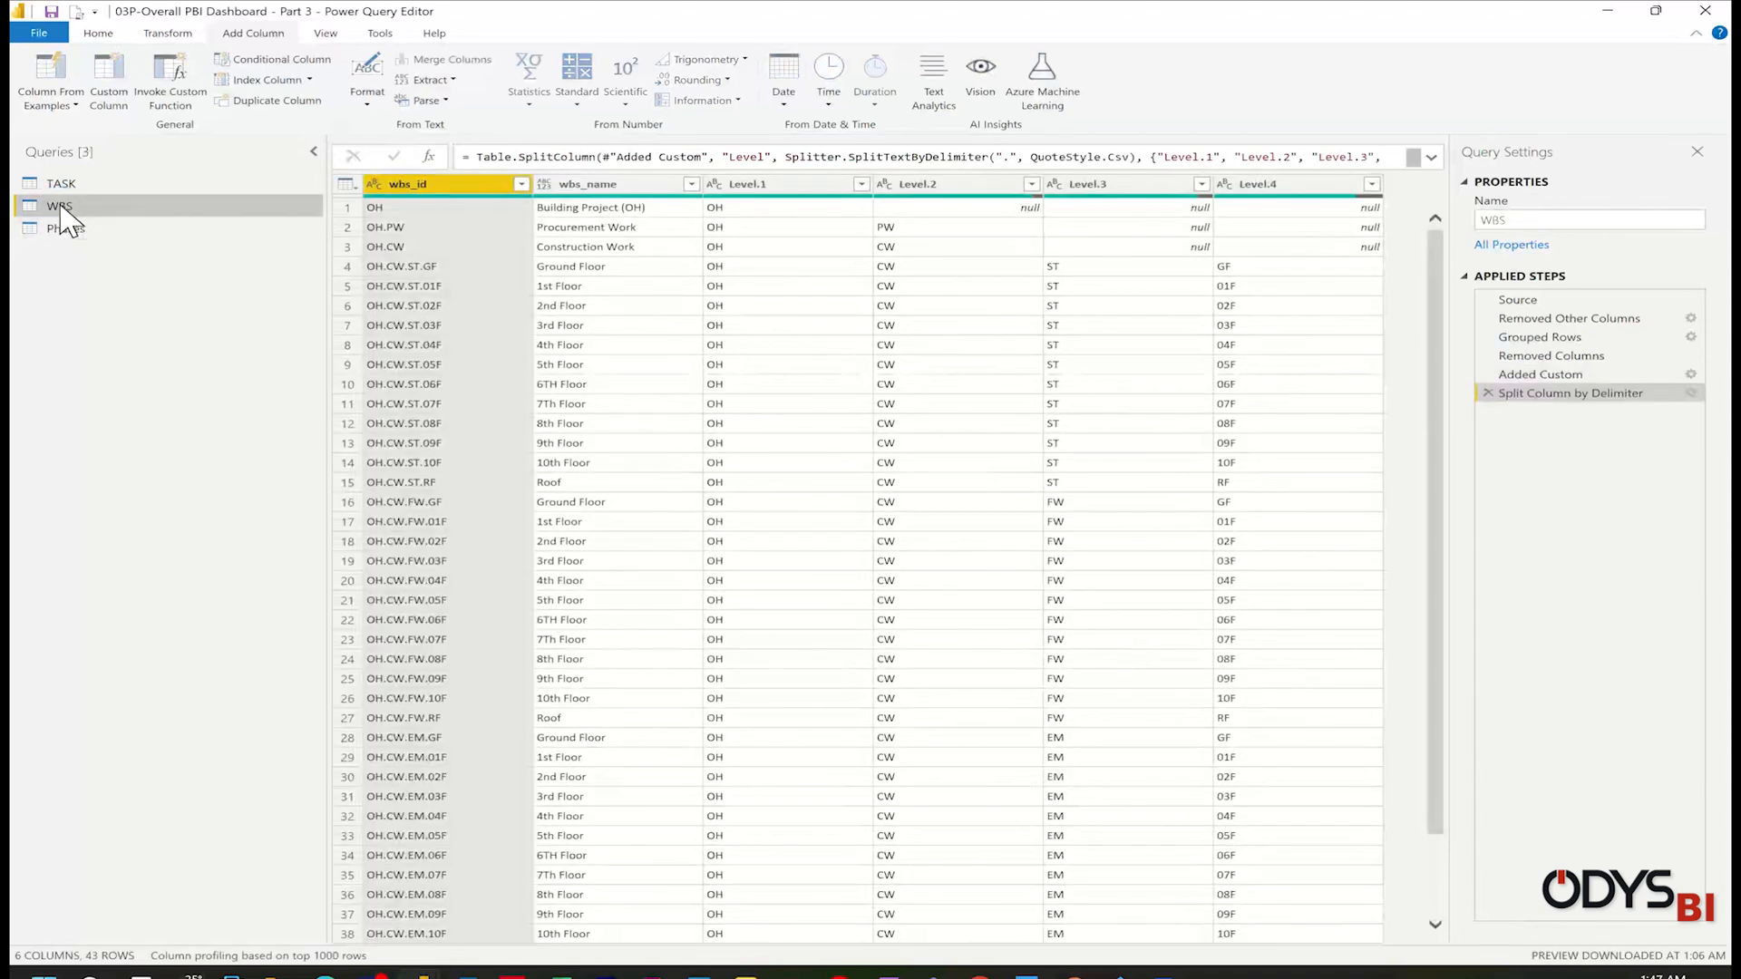
right_click(60, 205)
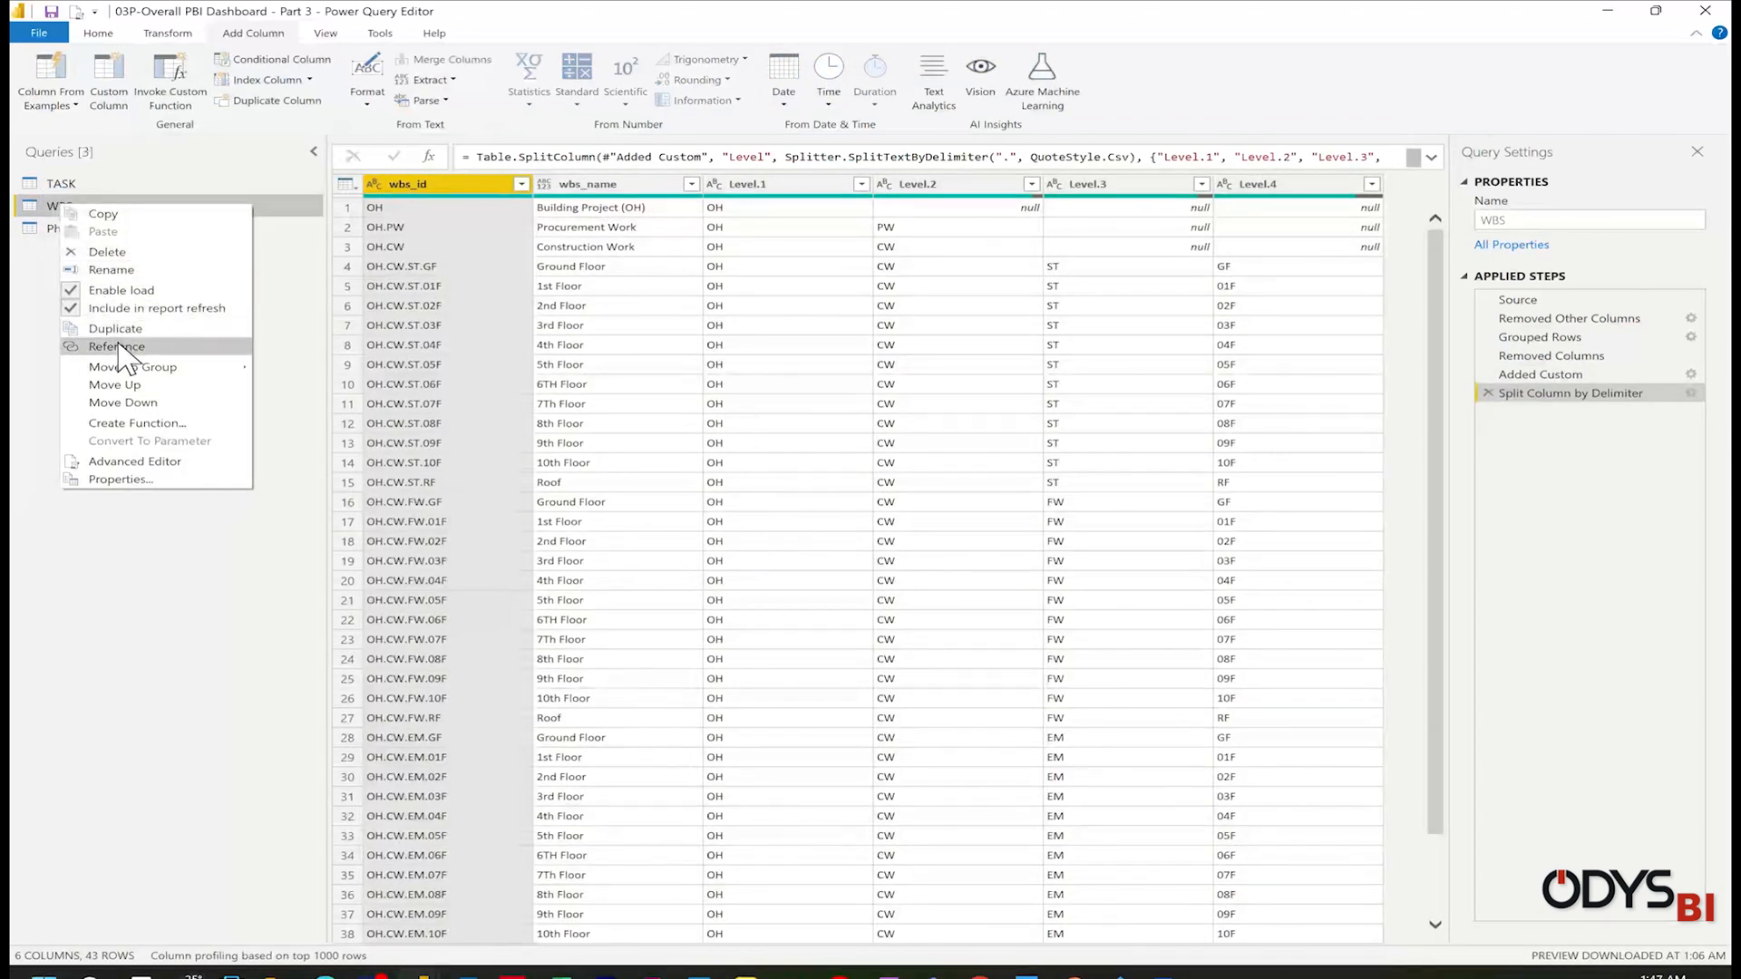
click(116, 344)
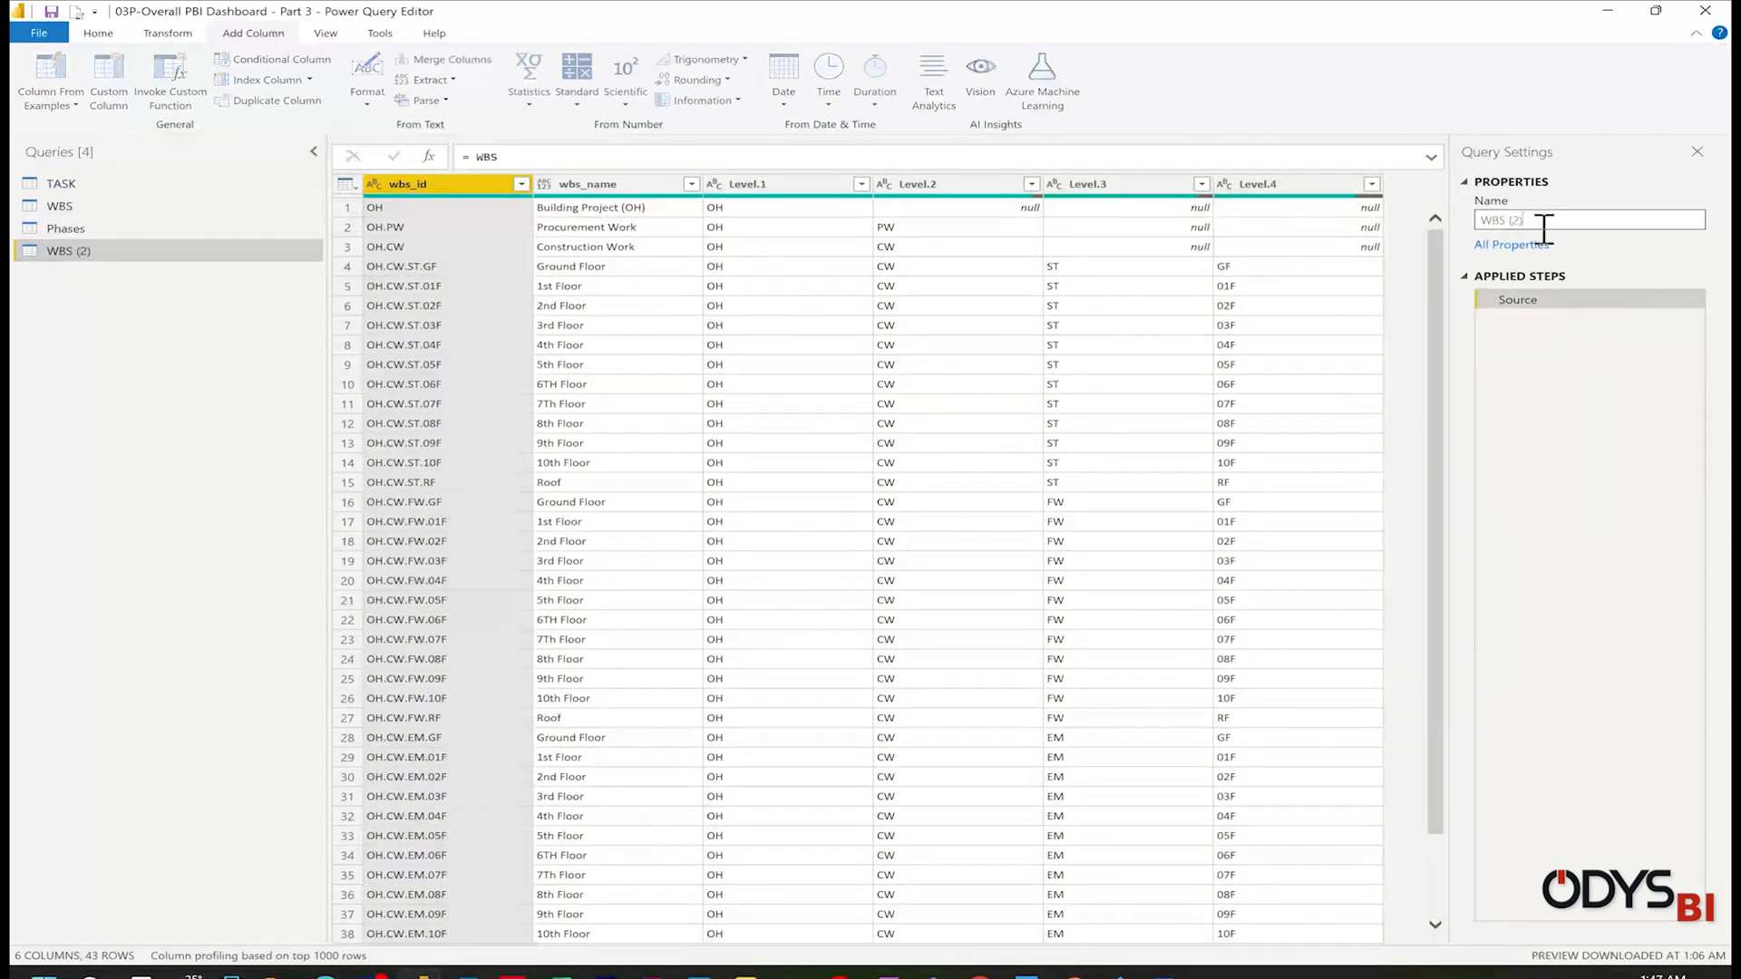
text(Work)
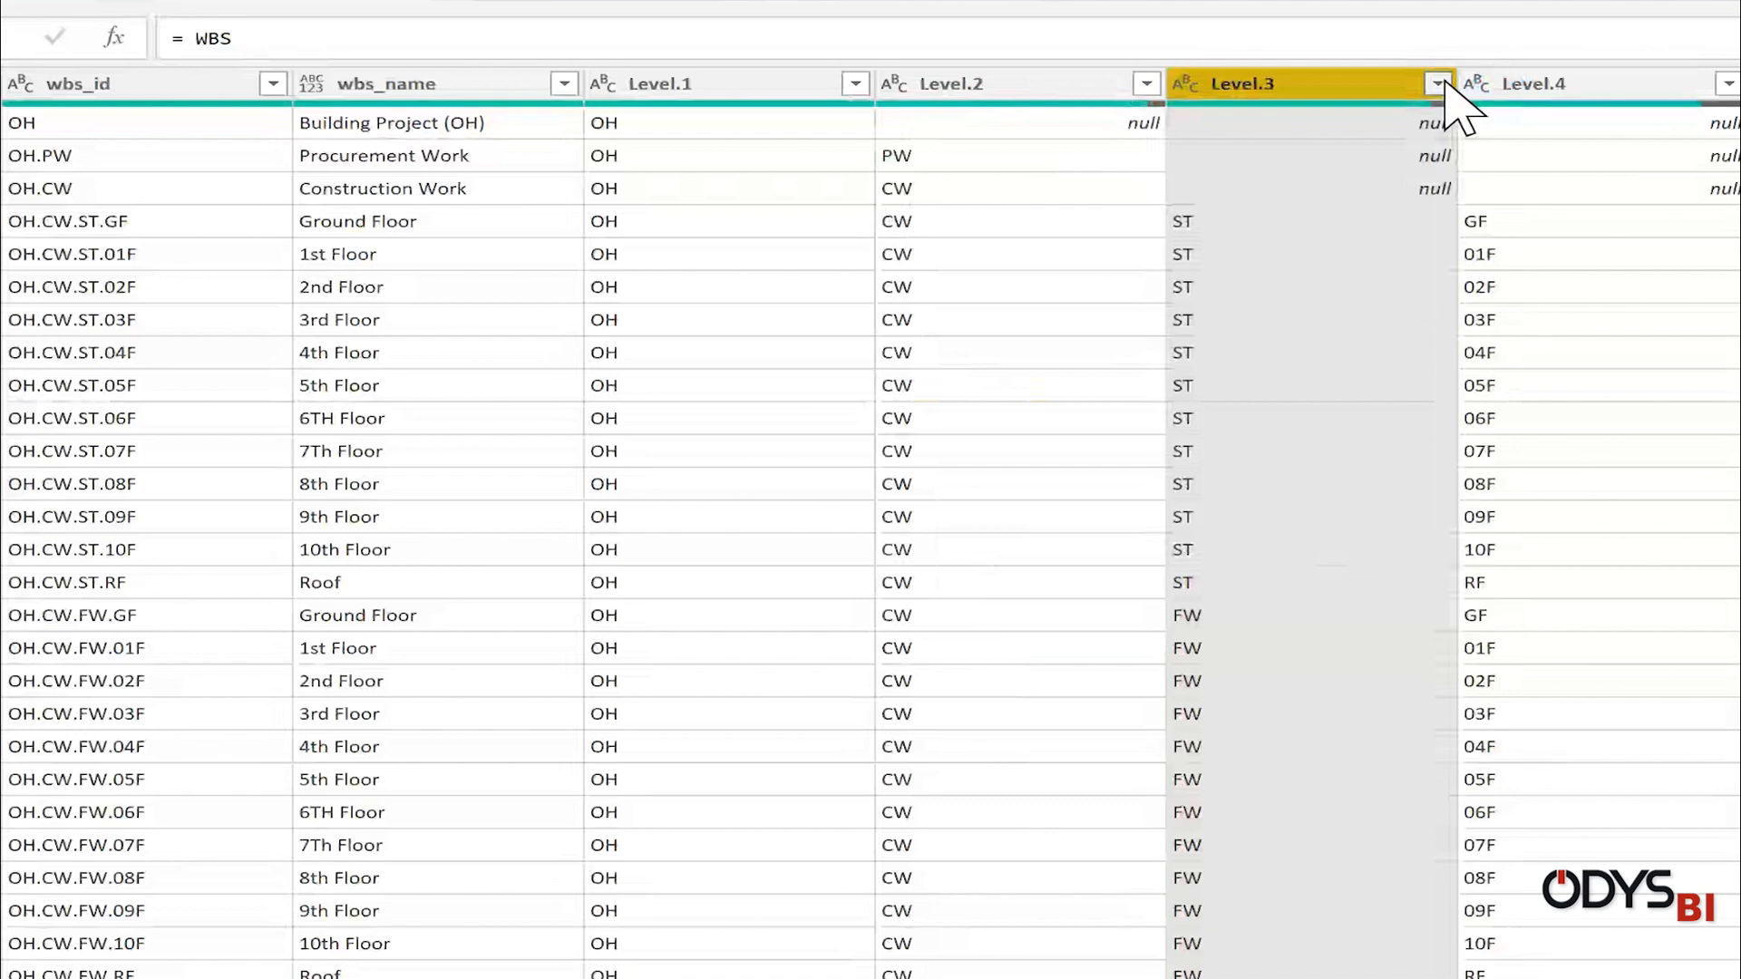
click(1438, 83)
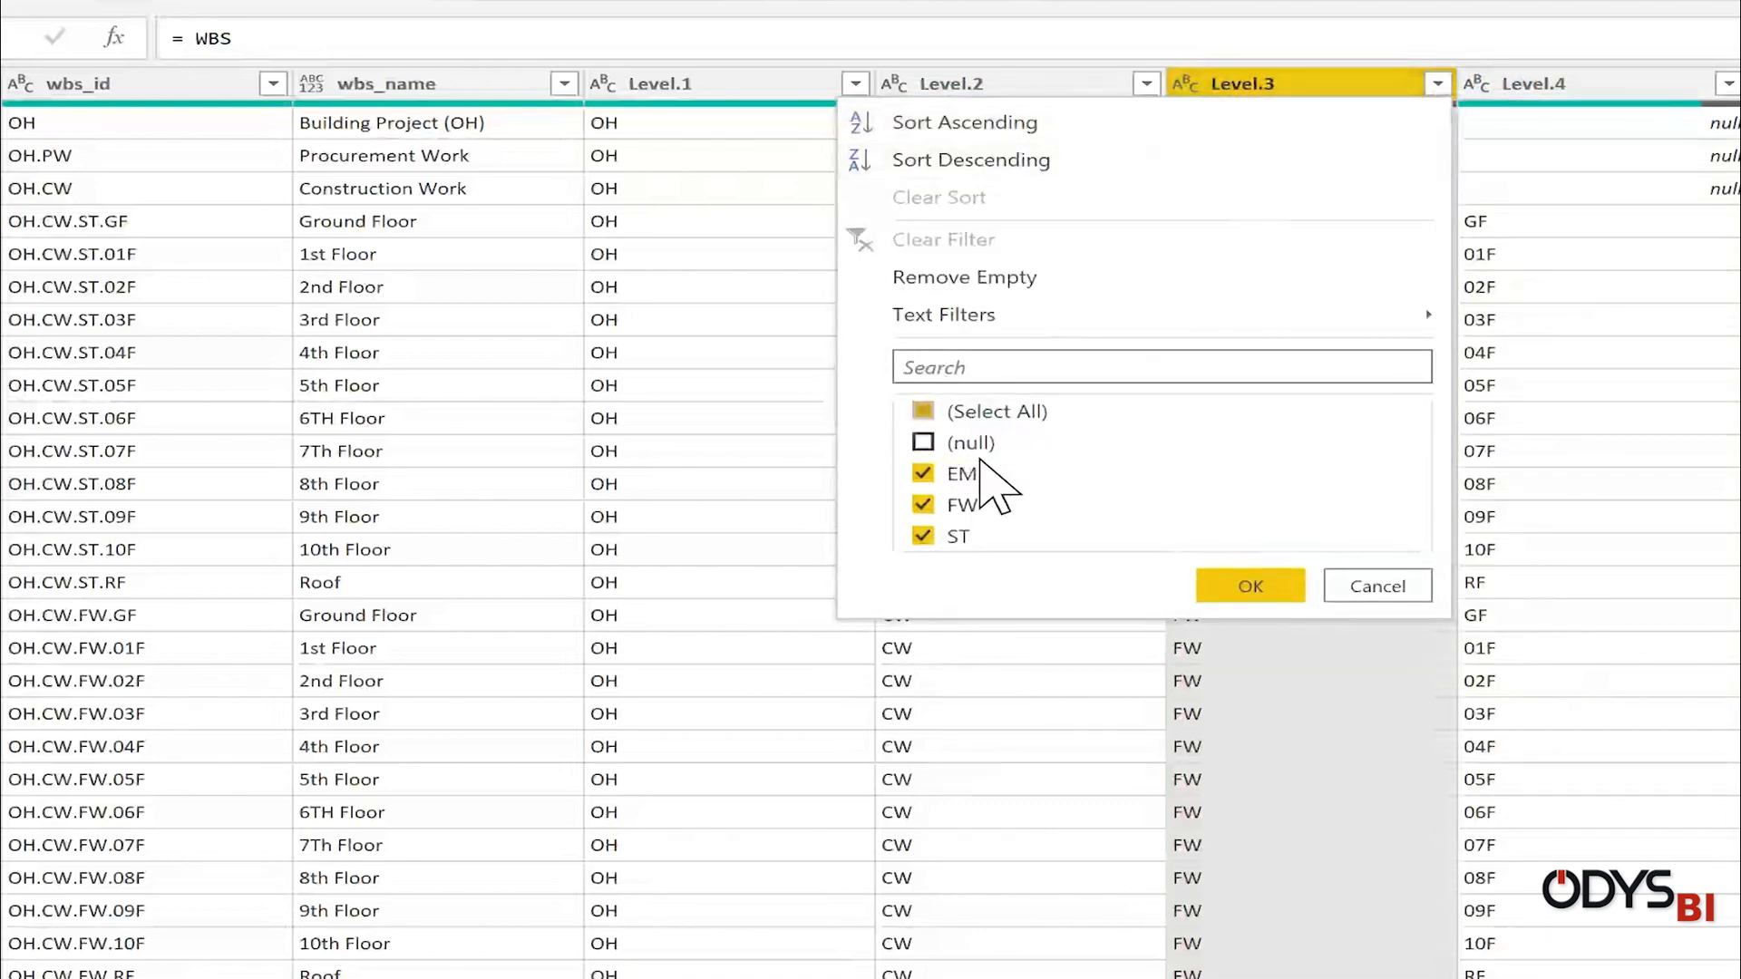
click(1248, 585)
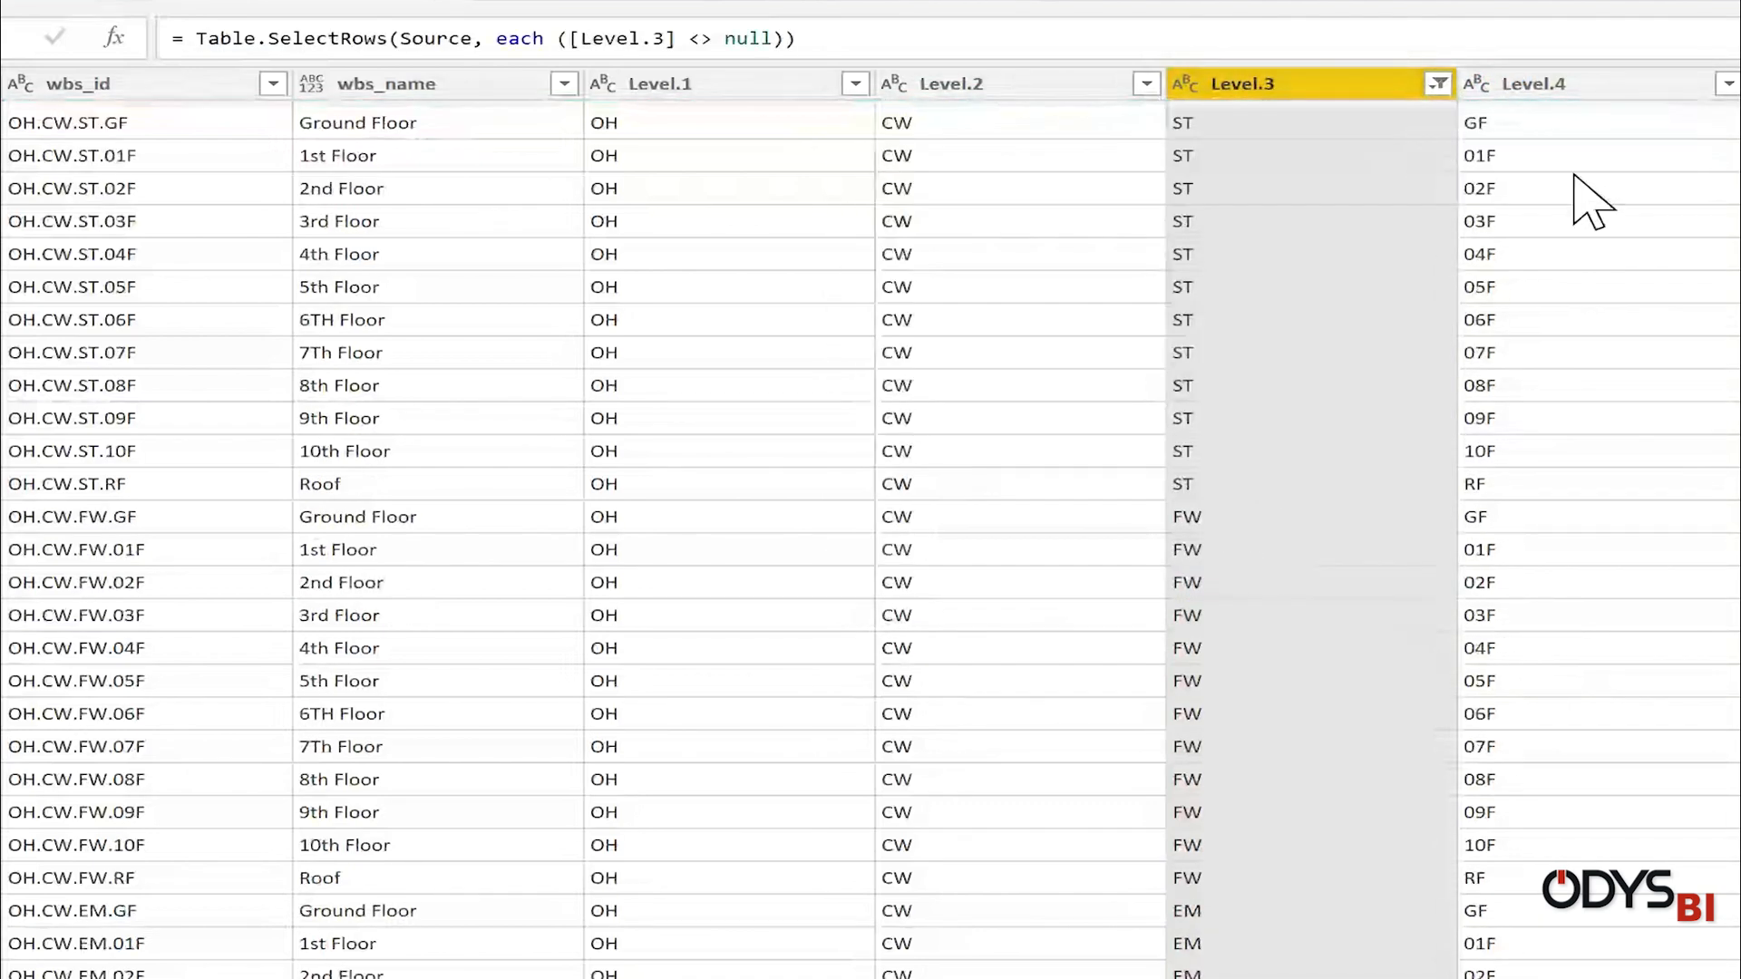
click(1533, 83)
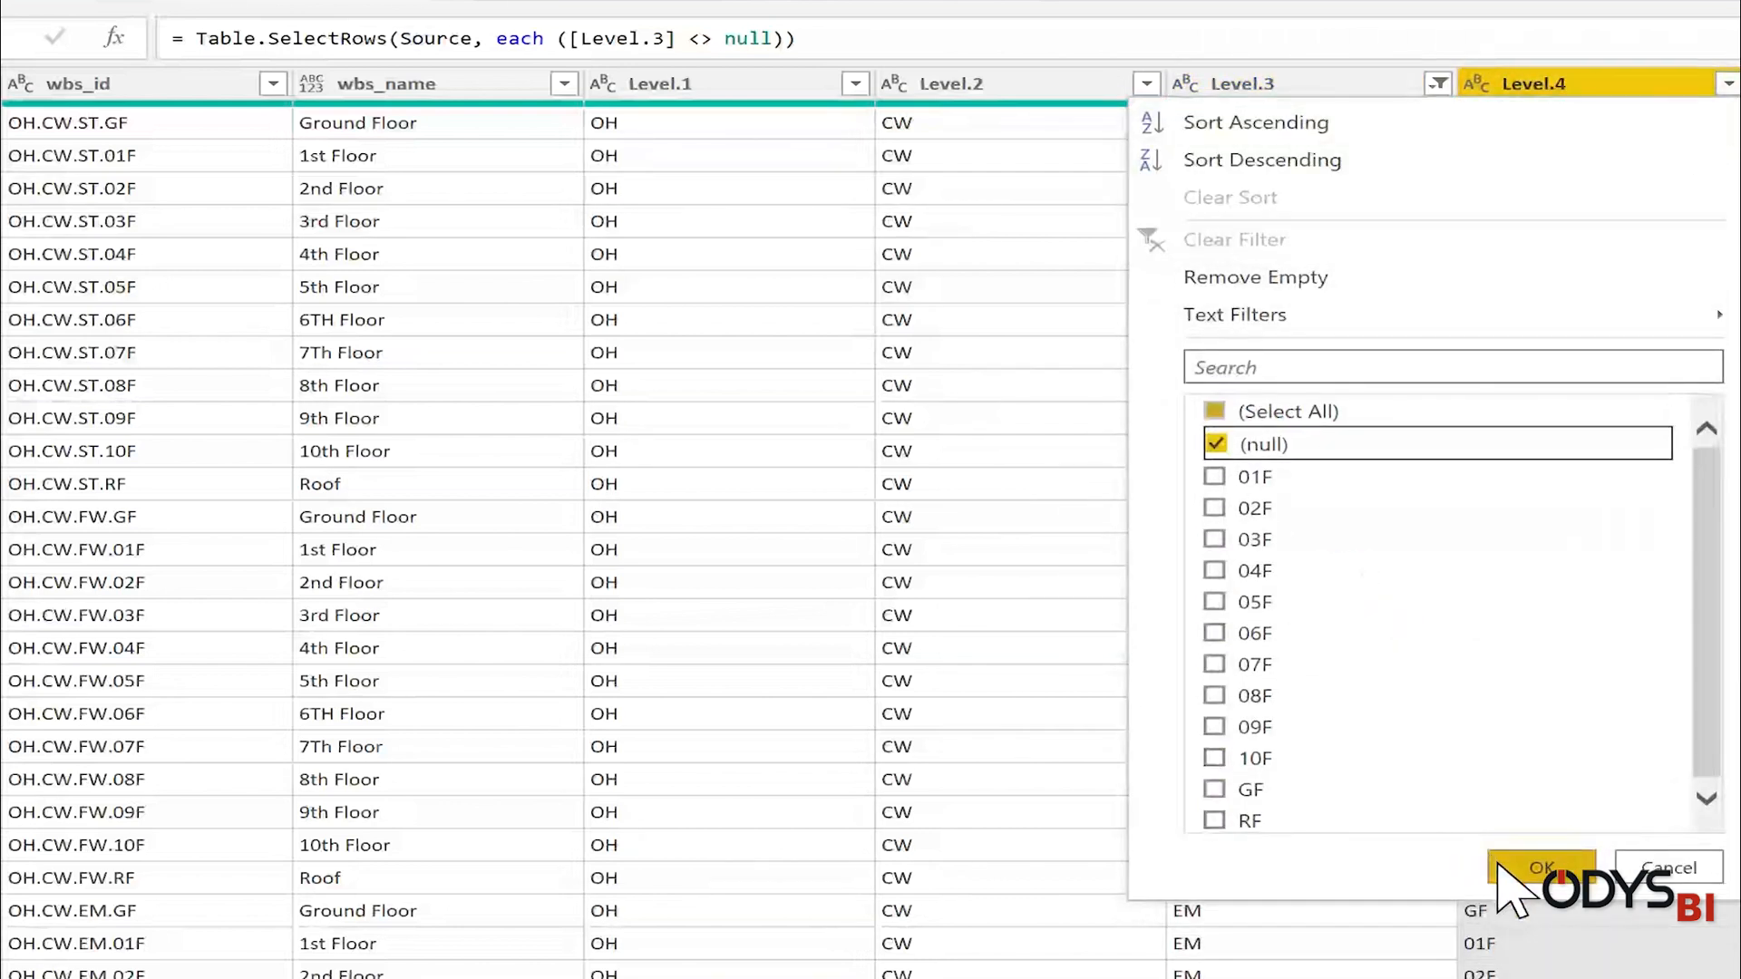
click(1540, 866)
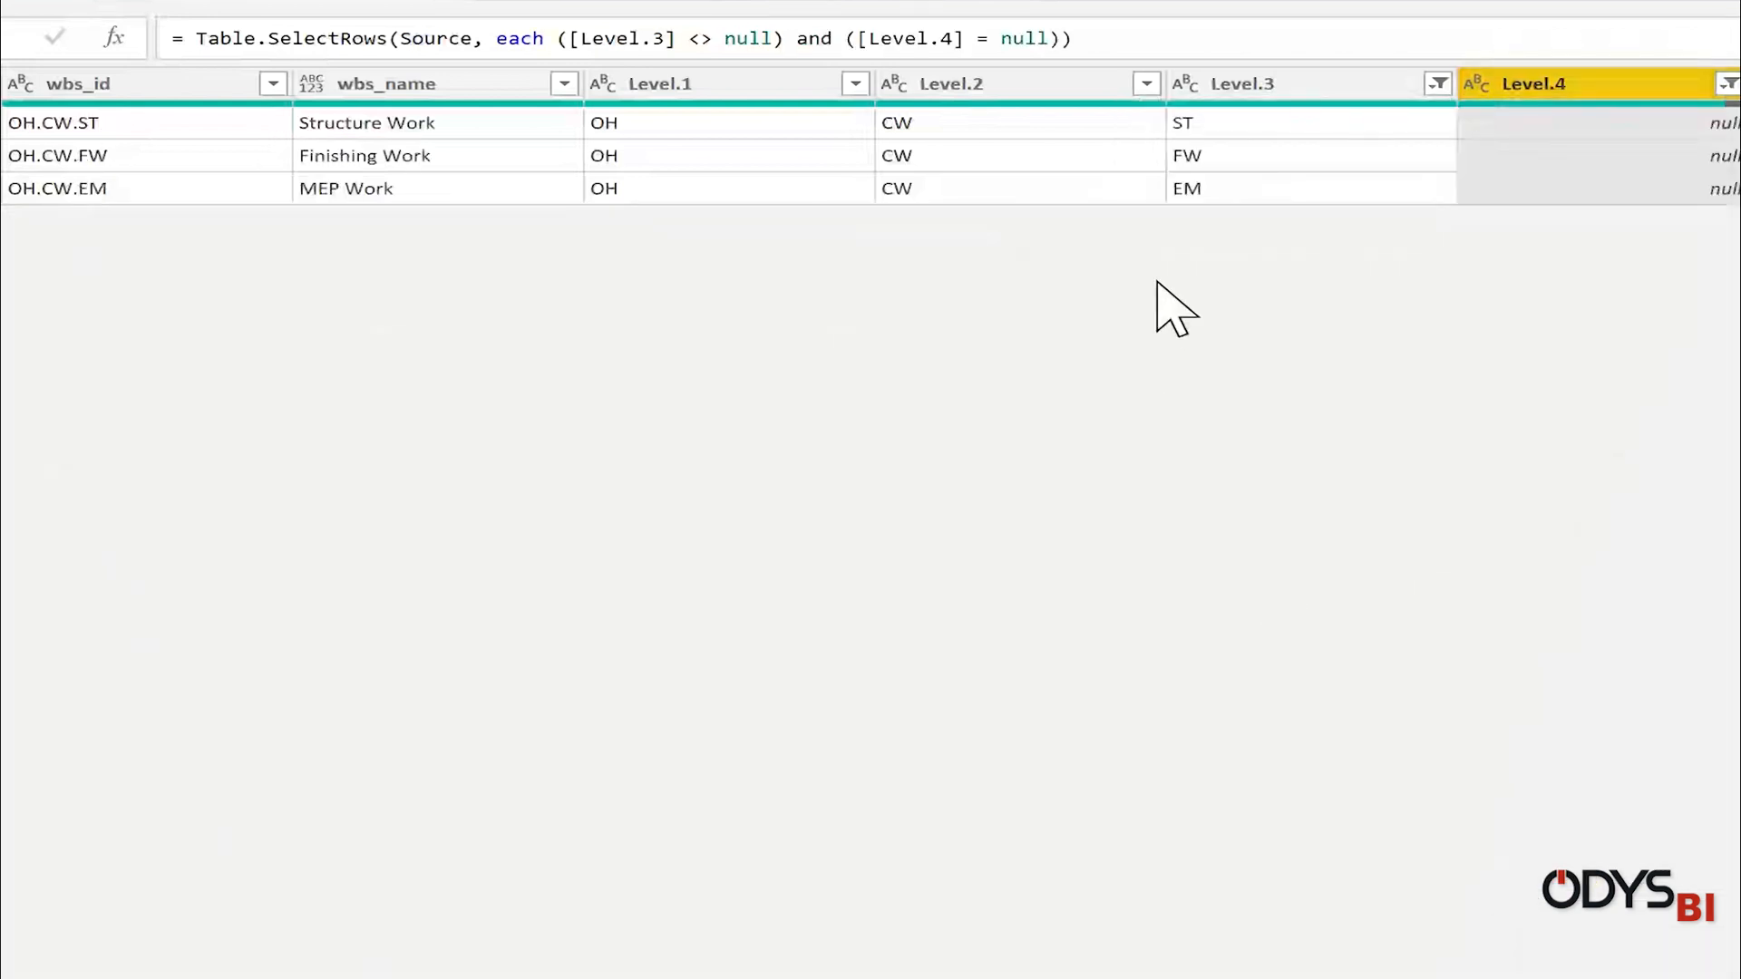
mouse_move(1282, 145)
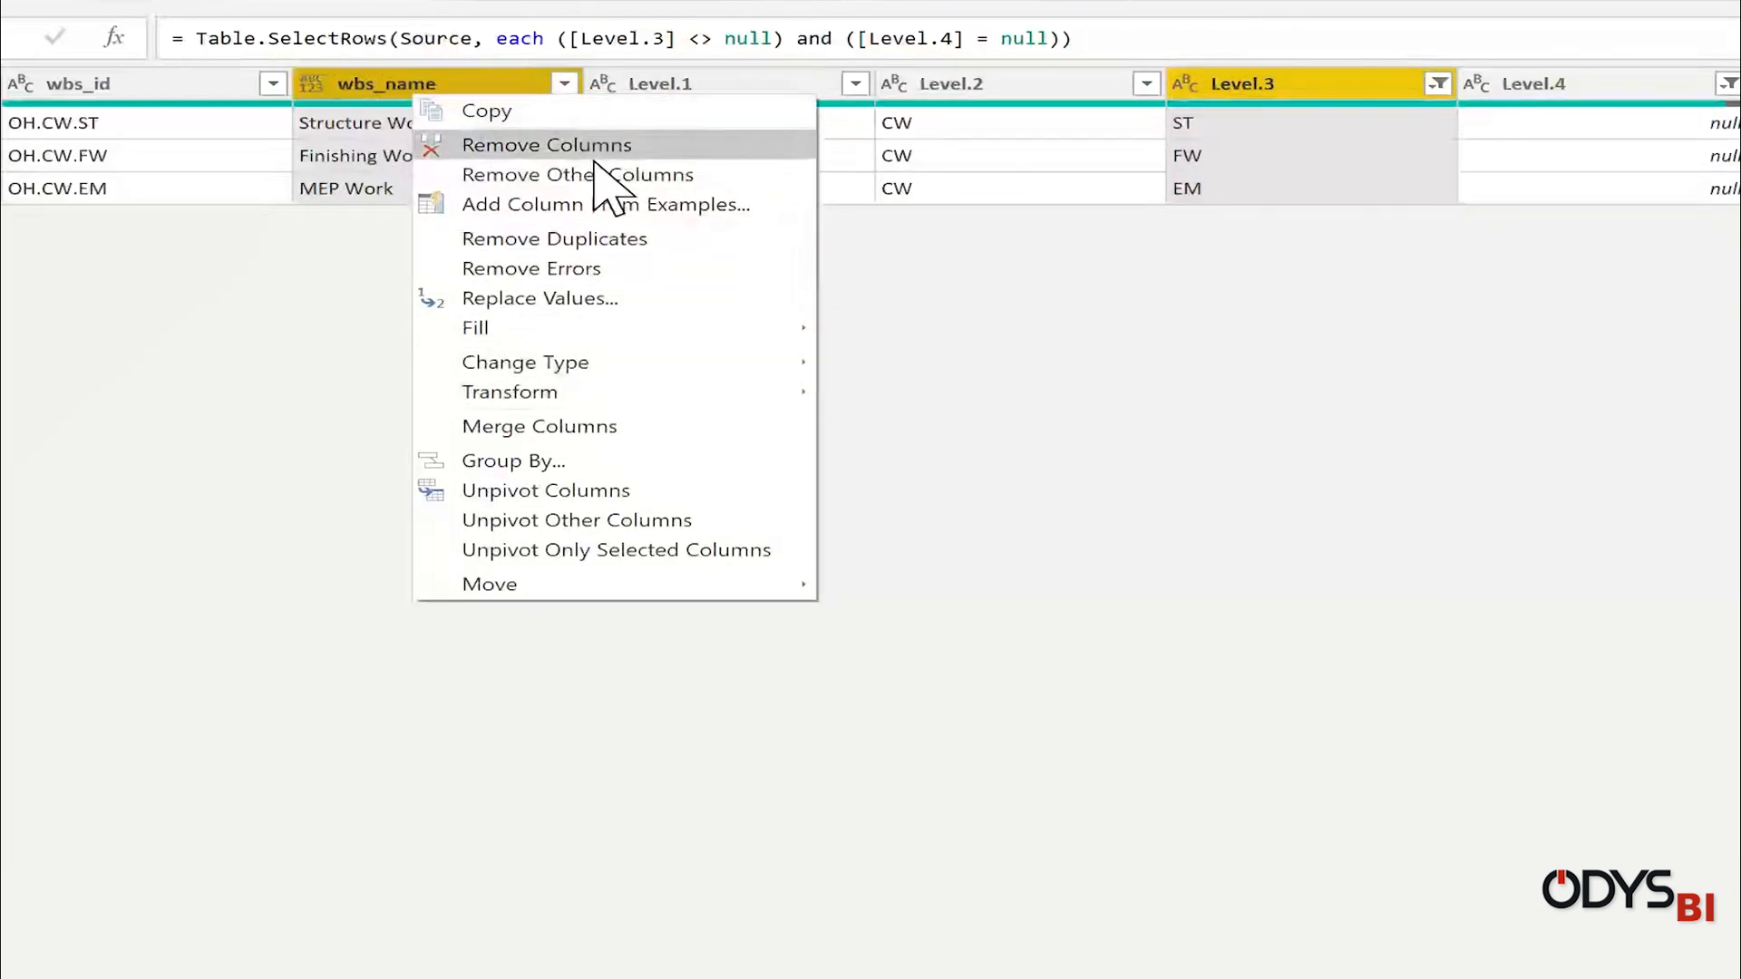
- Keep only Level.3 and wbs_name and add an Index column from 1
click(576, 174)
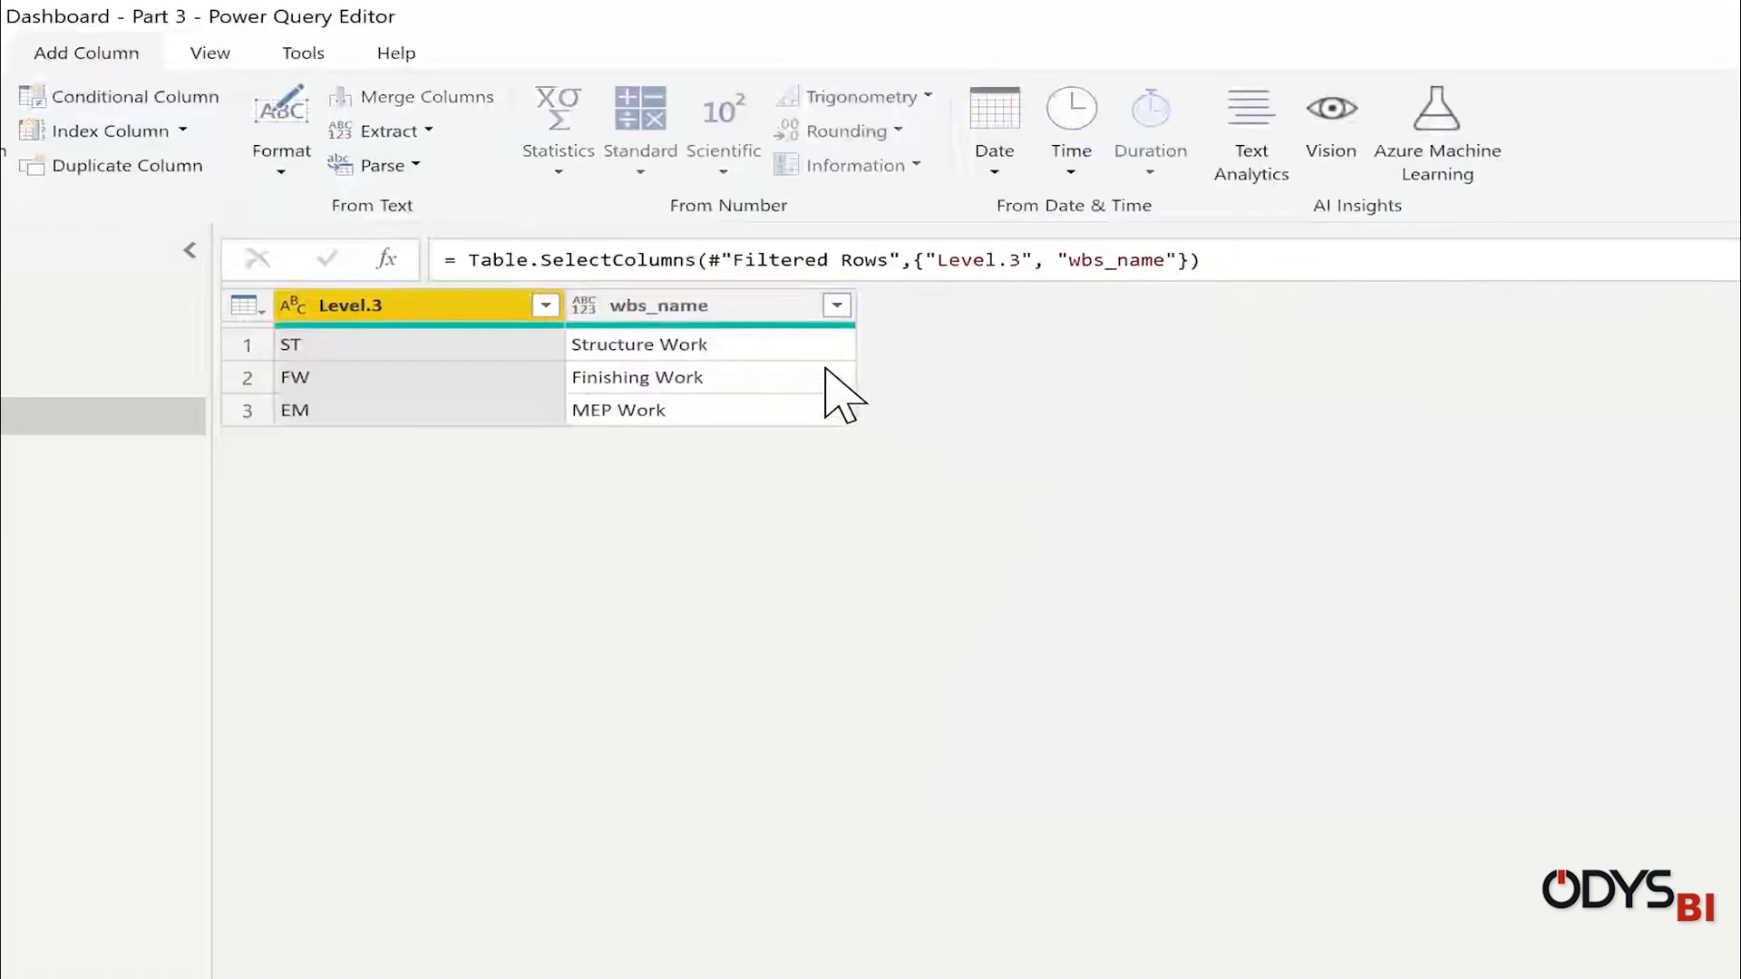
click(659, 304)
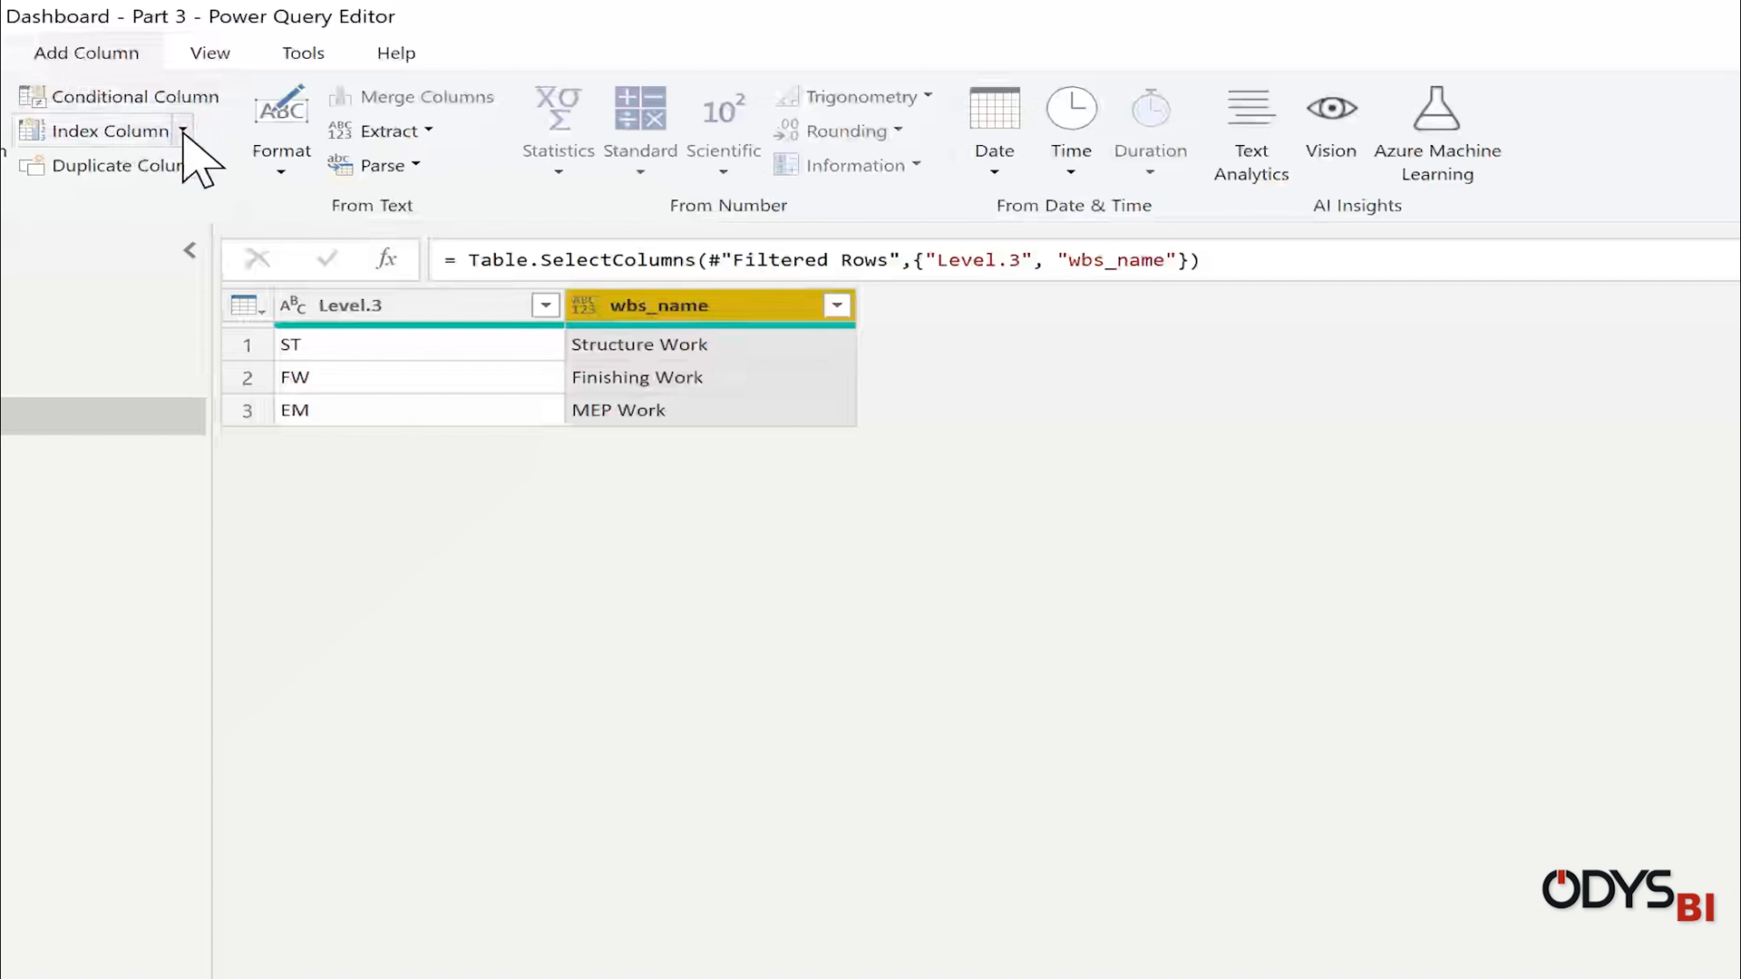
click(107, 131)
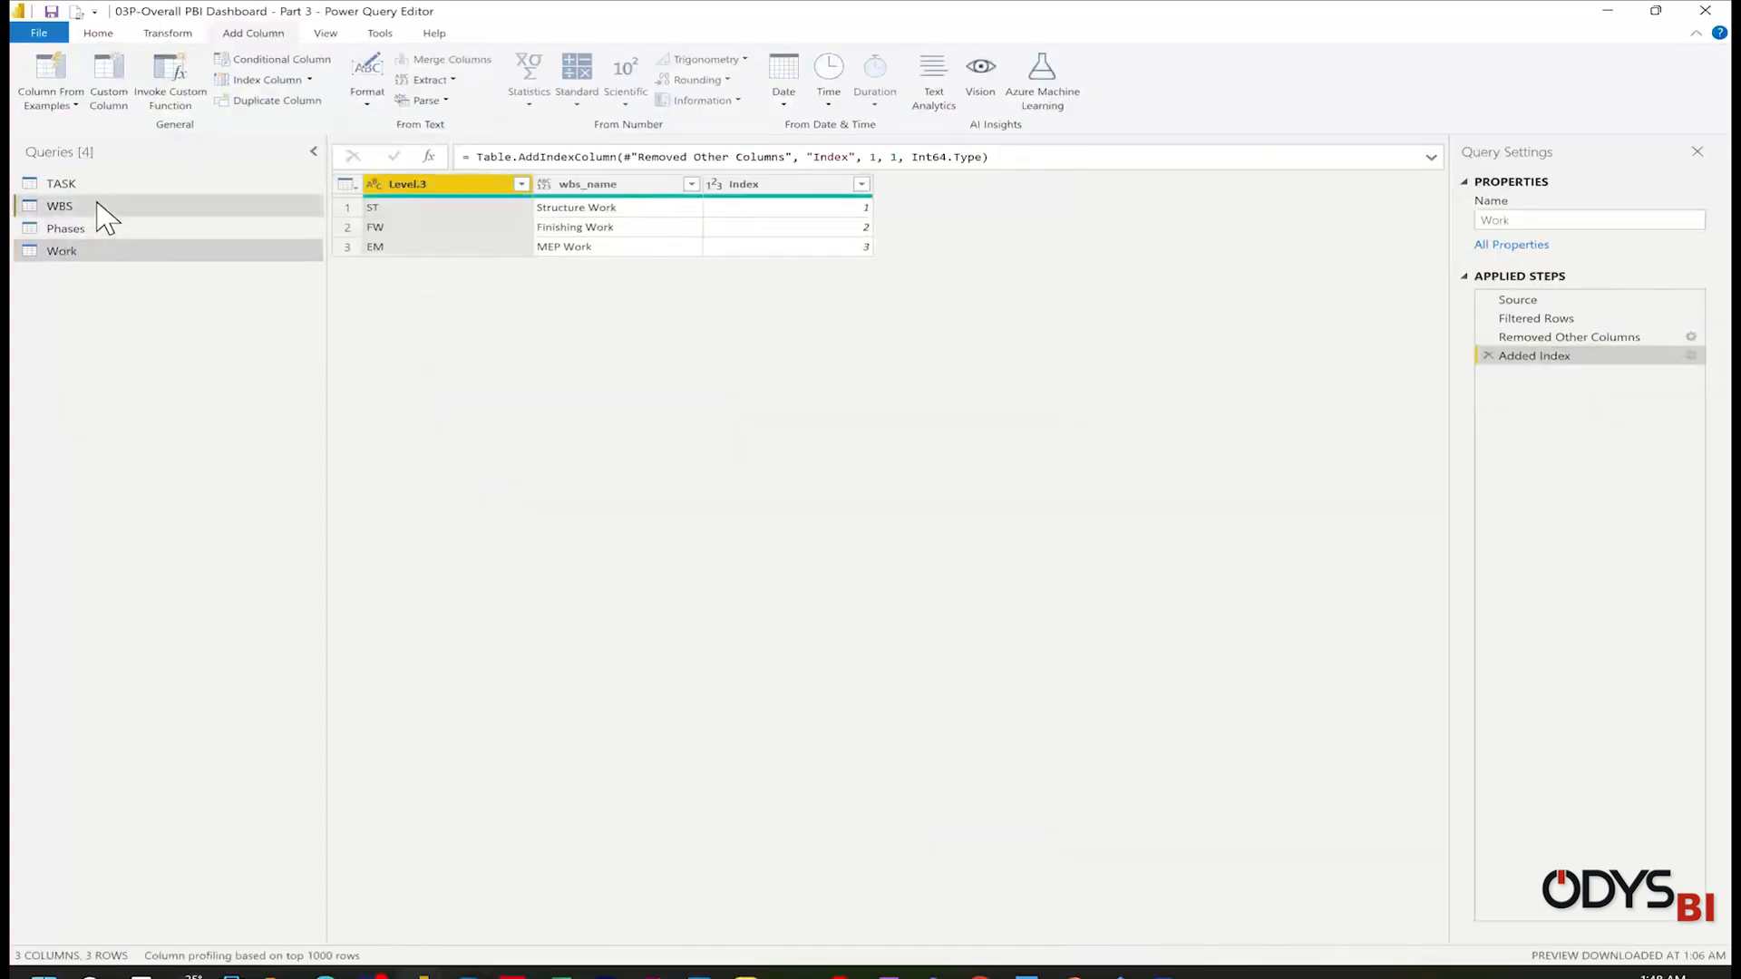
- Duplicate WBS as Floors, filter Level.4 to non-null rows, and keep Level.4 and wbs_name
right_click(59, 205)
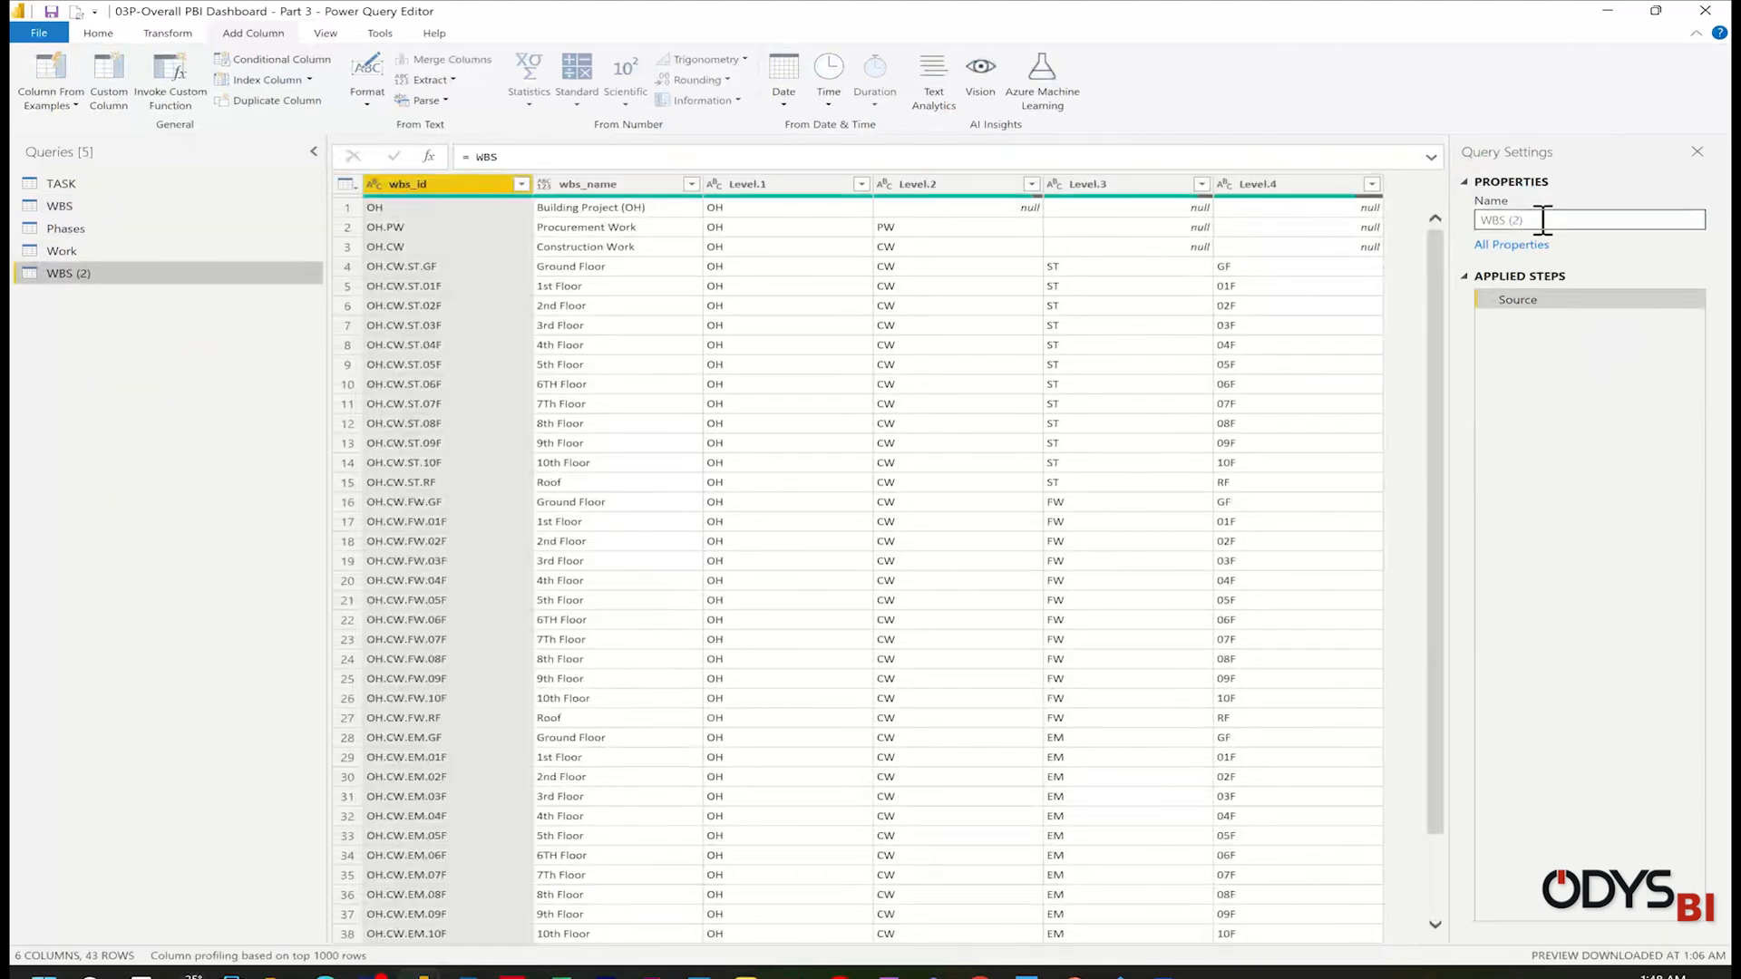
text(Flo)
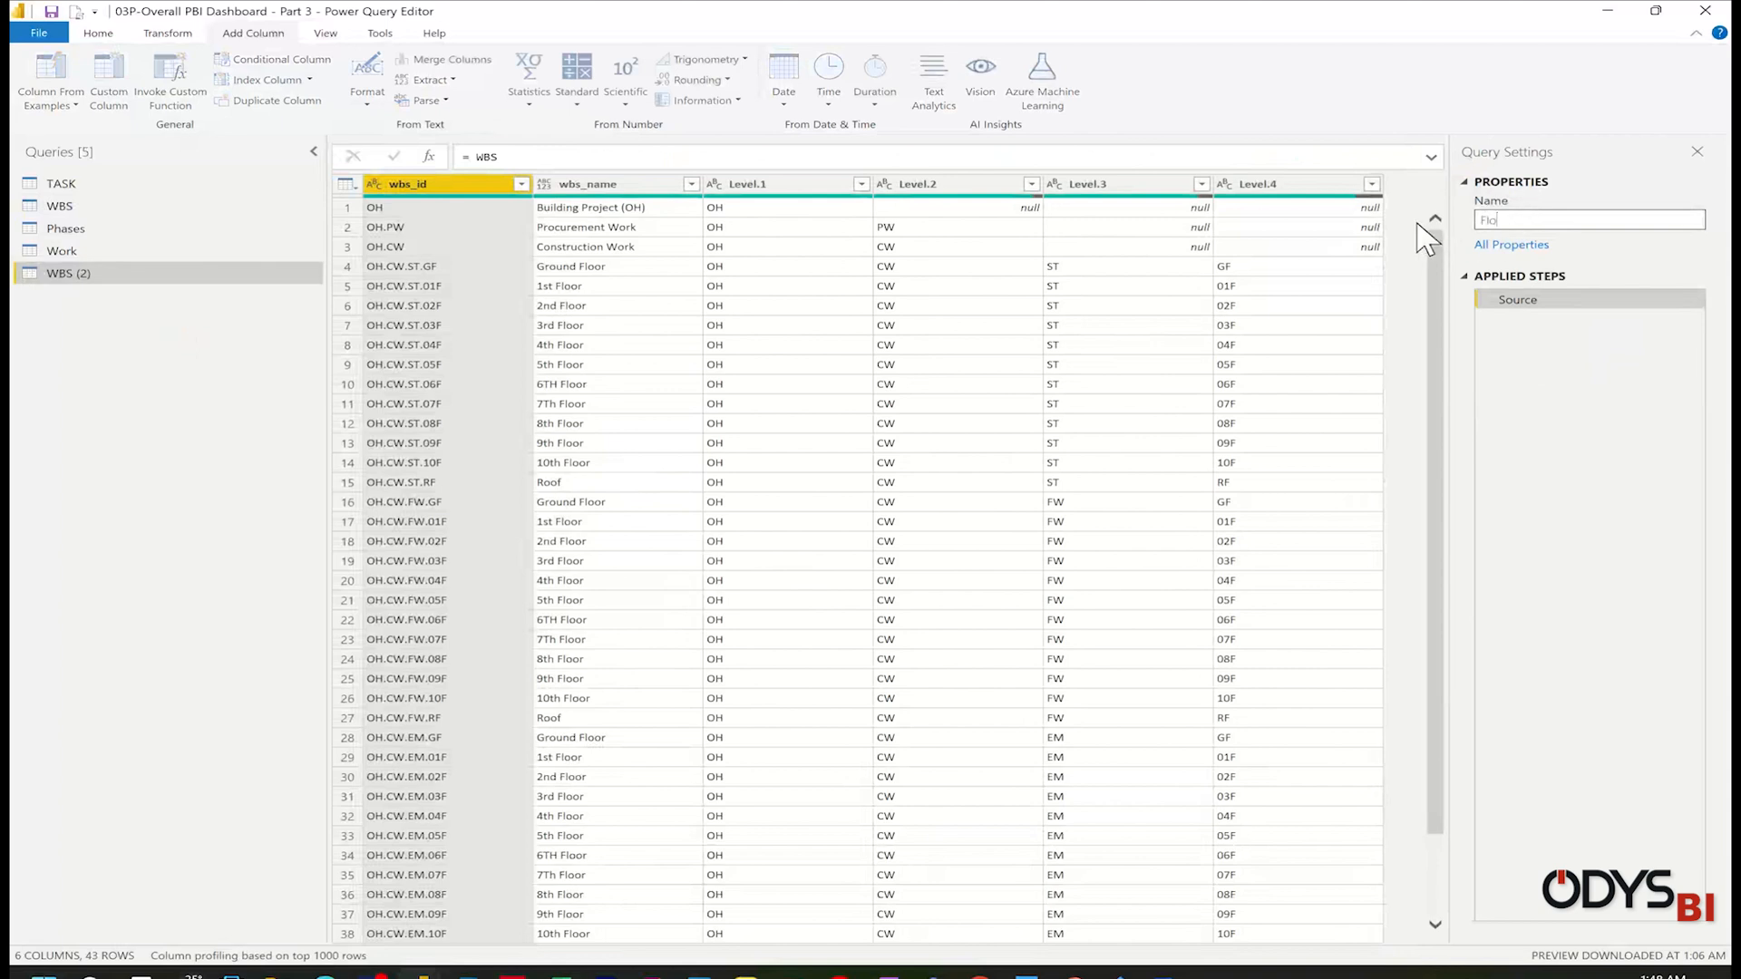
text(Floors)
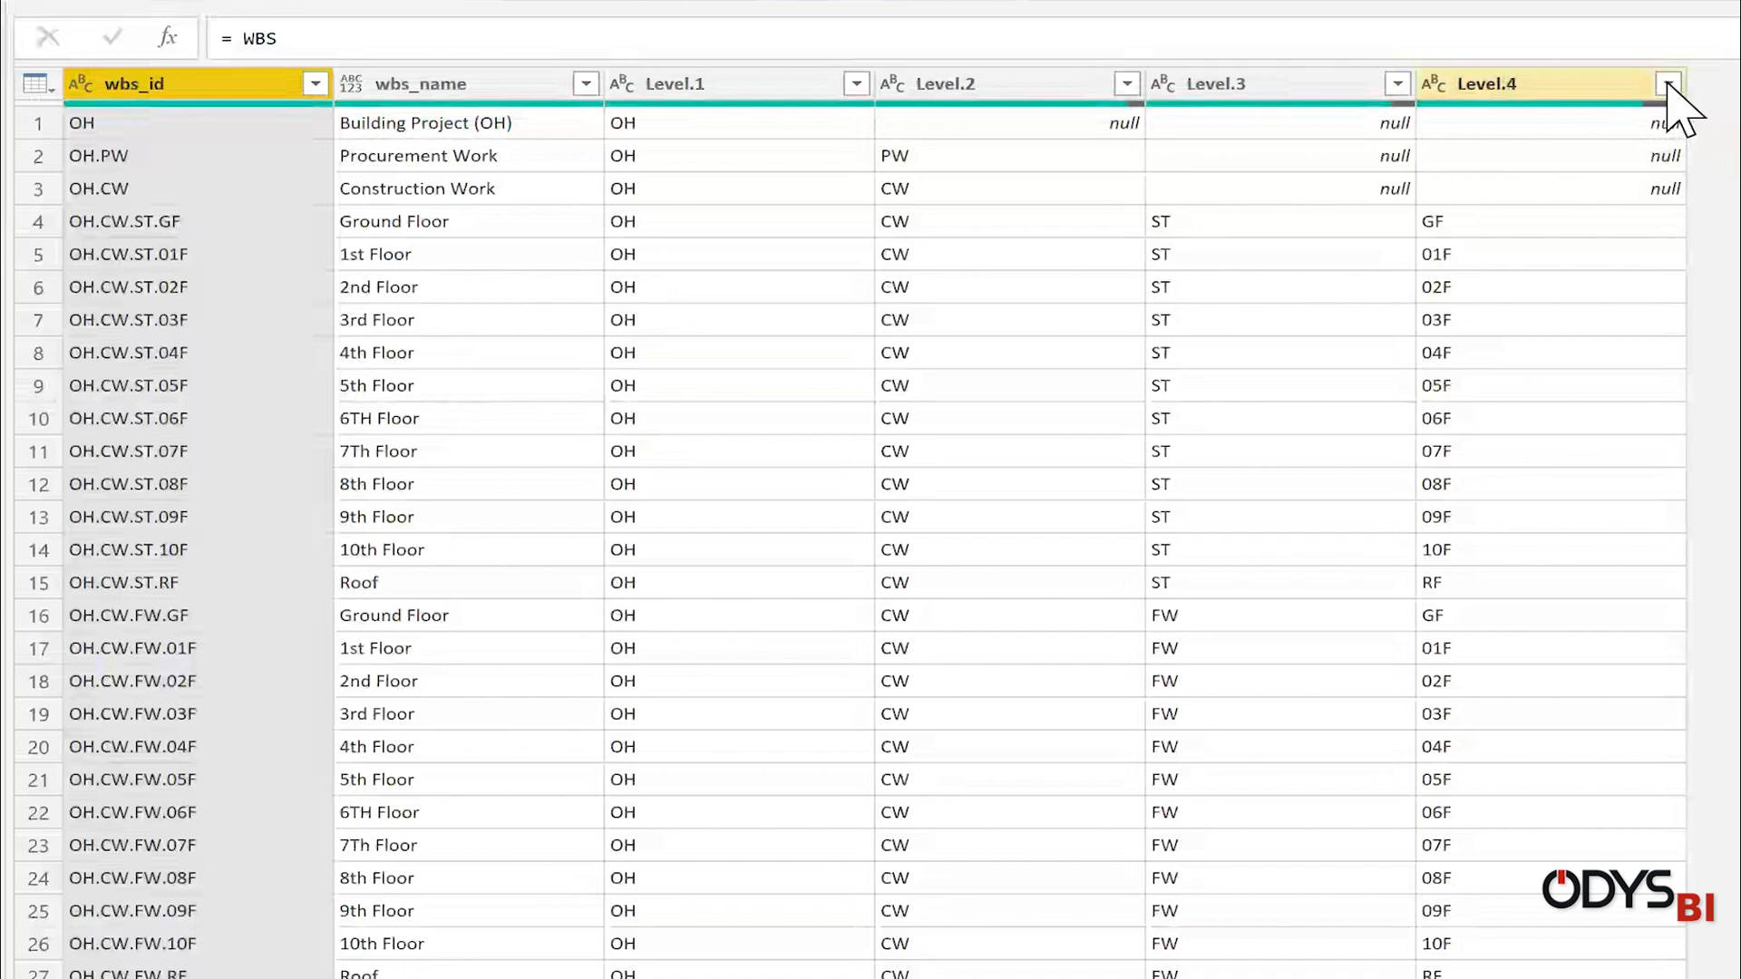
click(1666, 84)
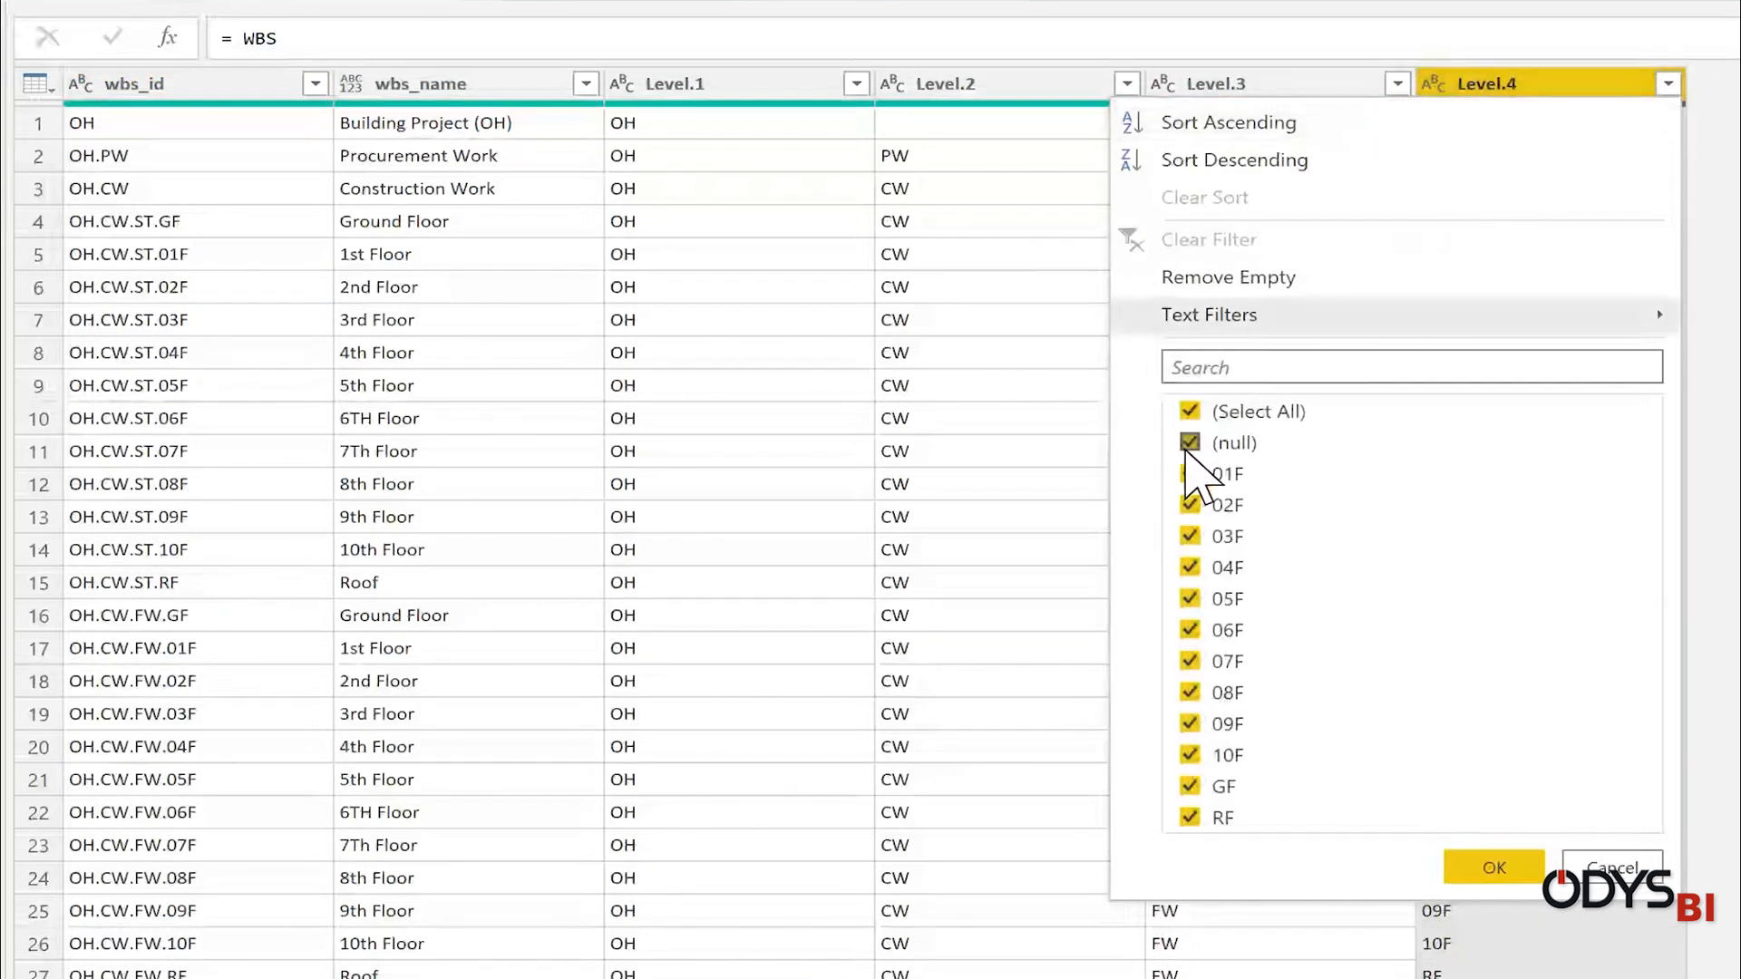
click(1190, 443)
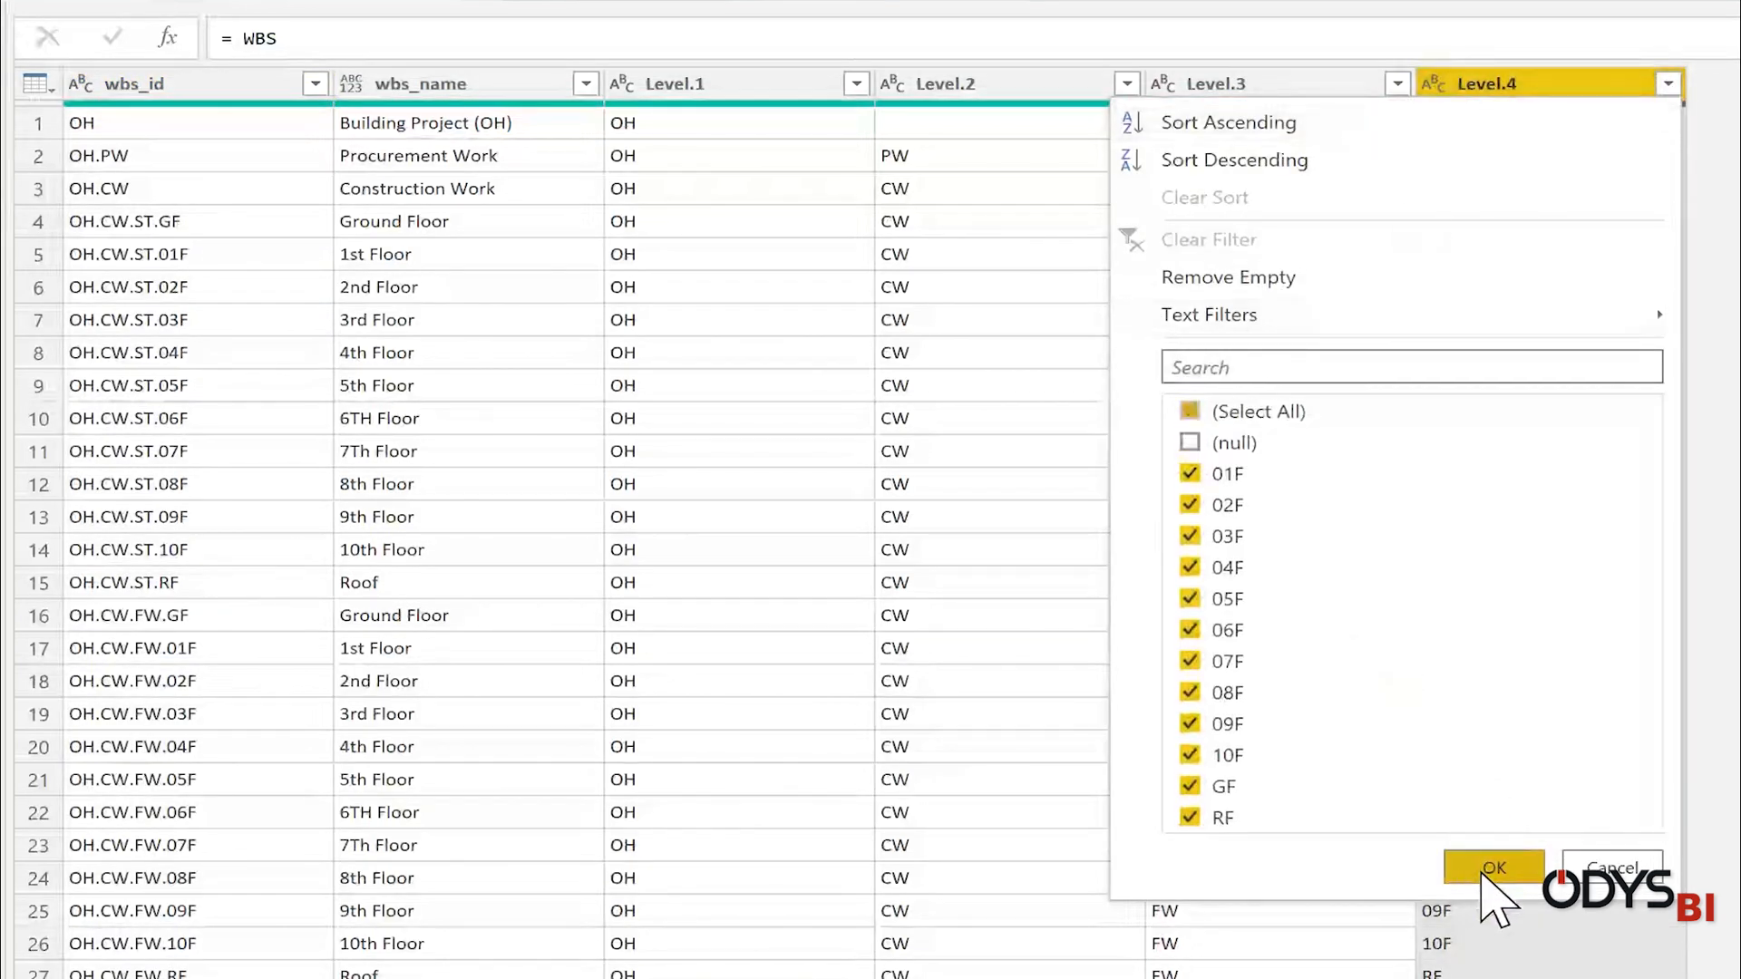
click(1493, 869)
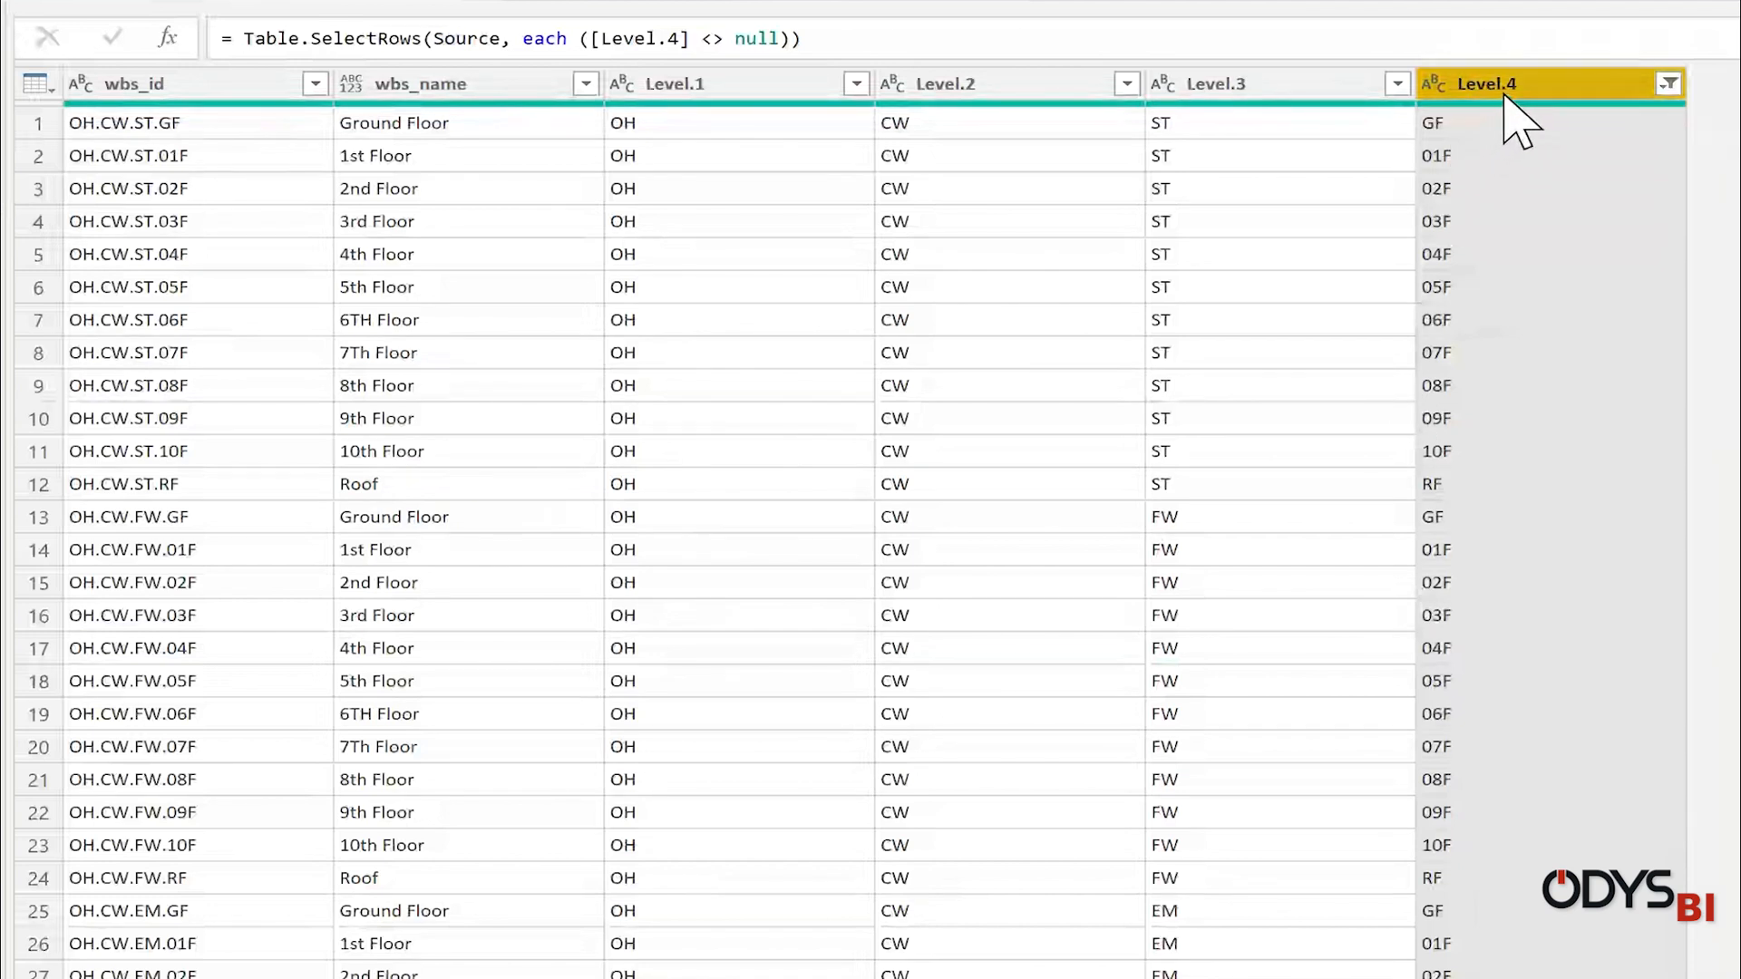
mouse_move(272, 126)
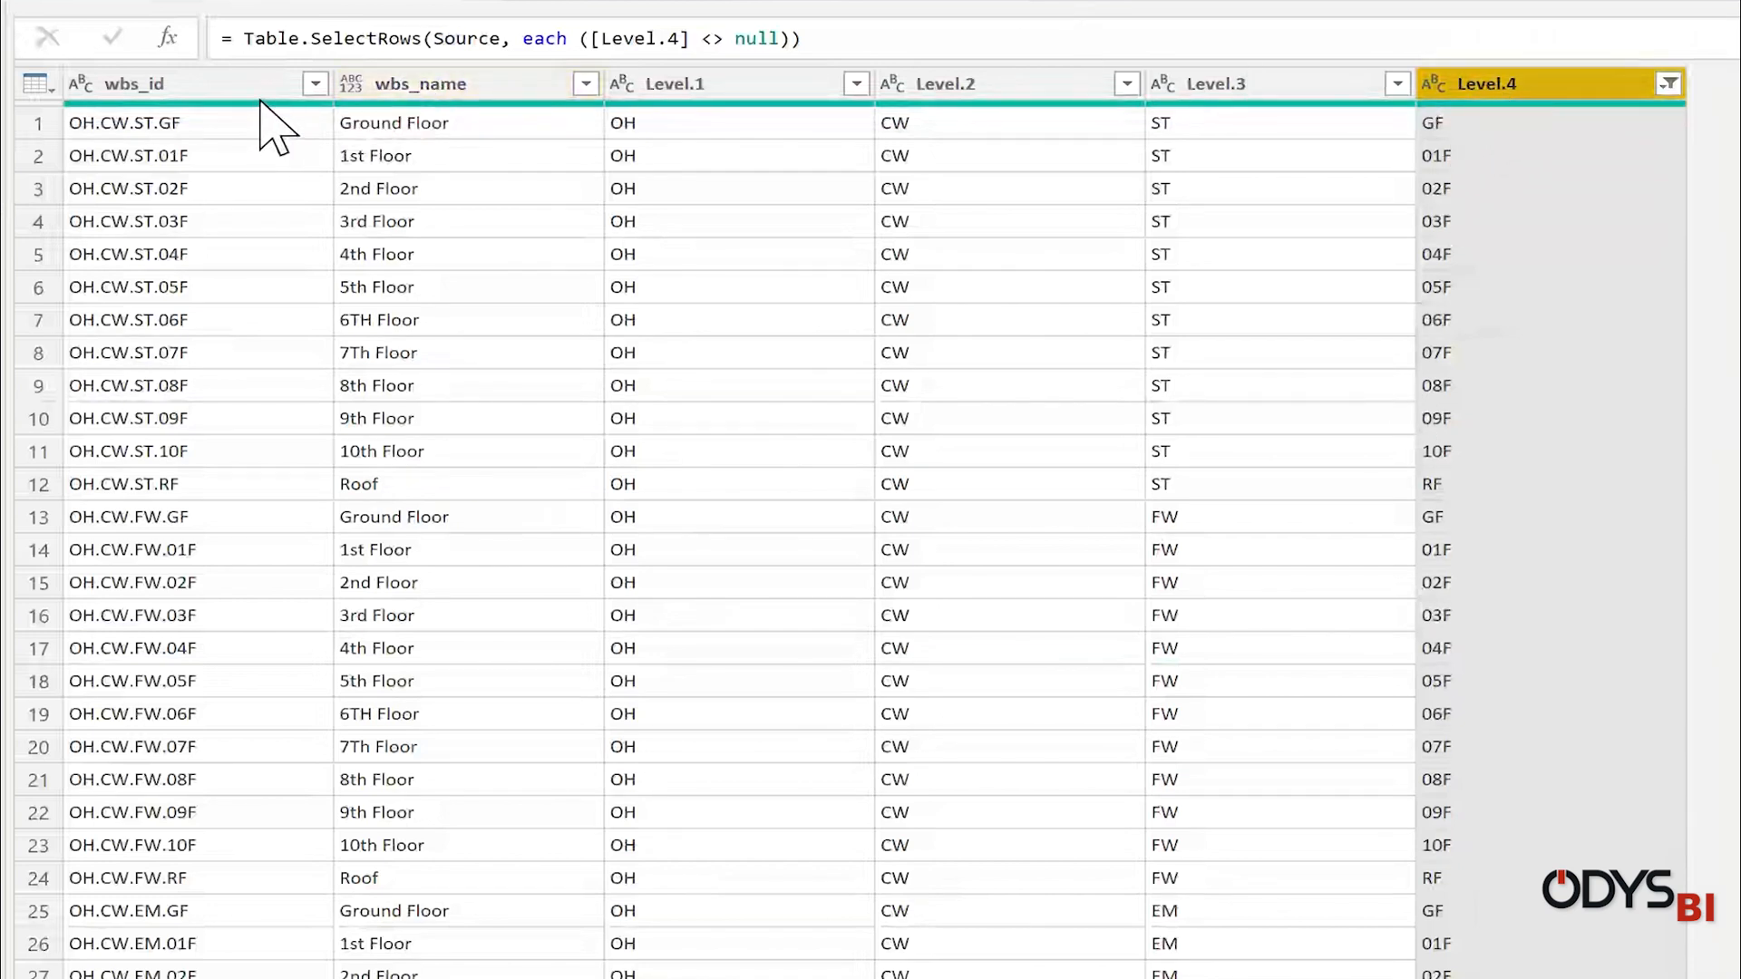
click(419, 84)
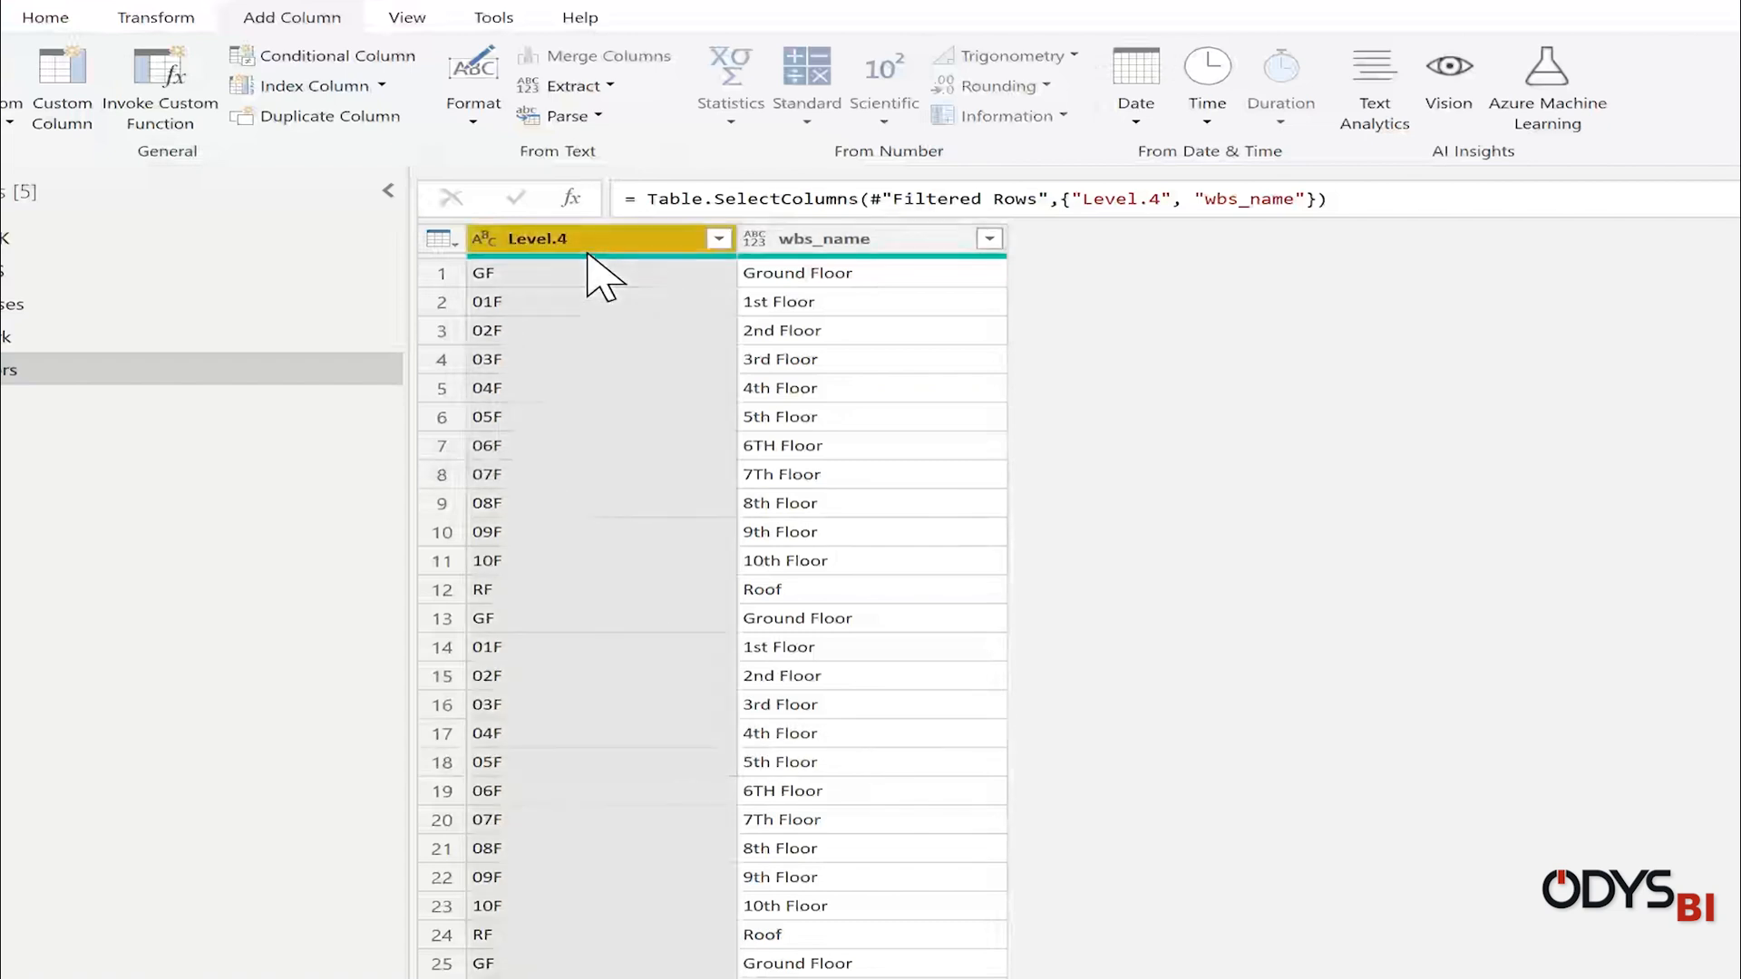
- Group Floors by Level.4 and wbs_name into 12 unique floors, drop Count, add an Index column
click(823, 239)
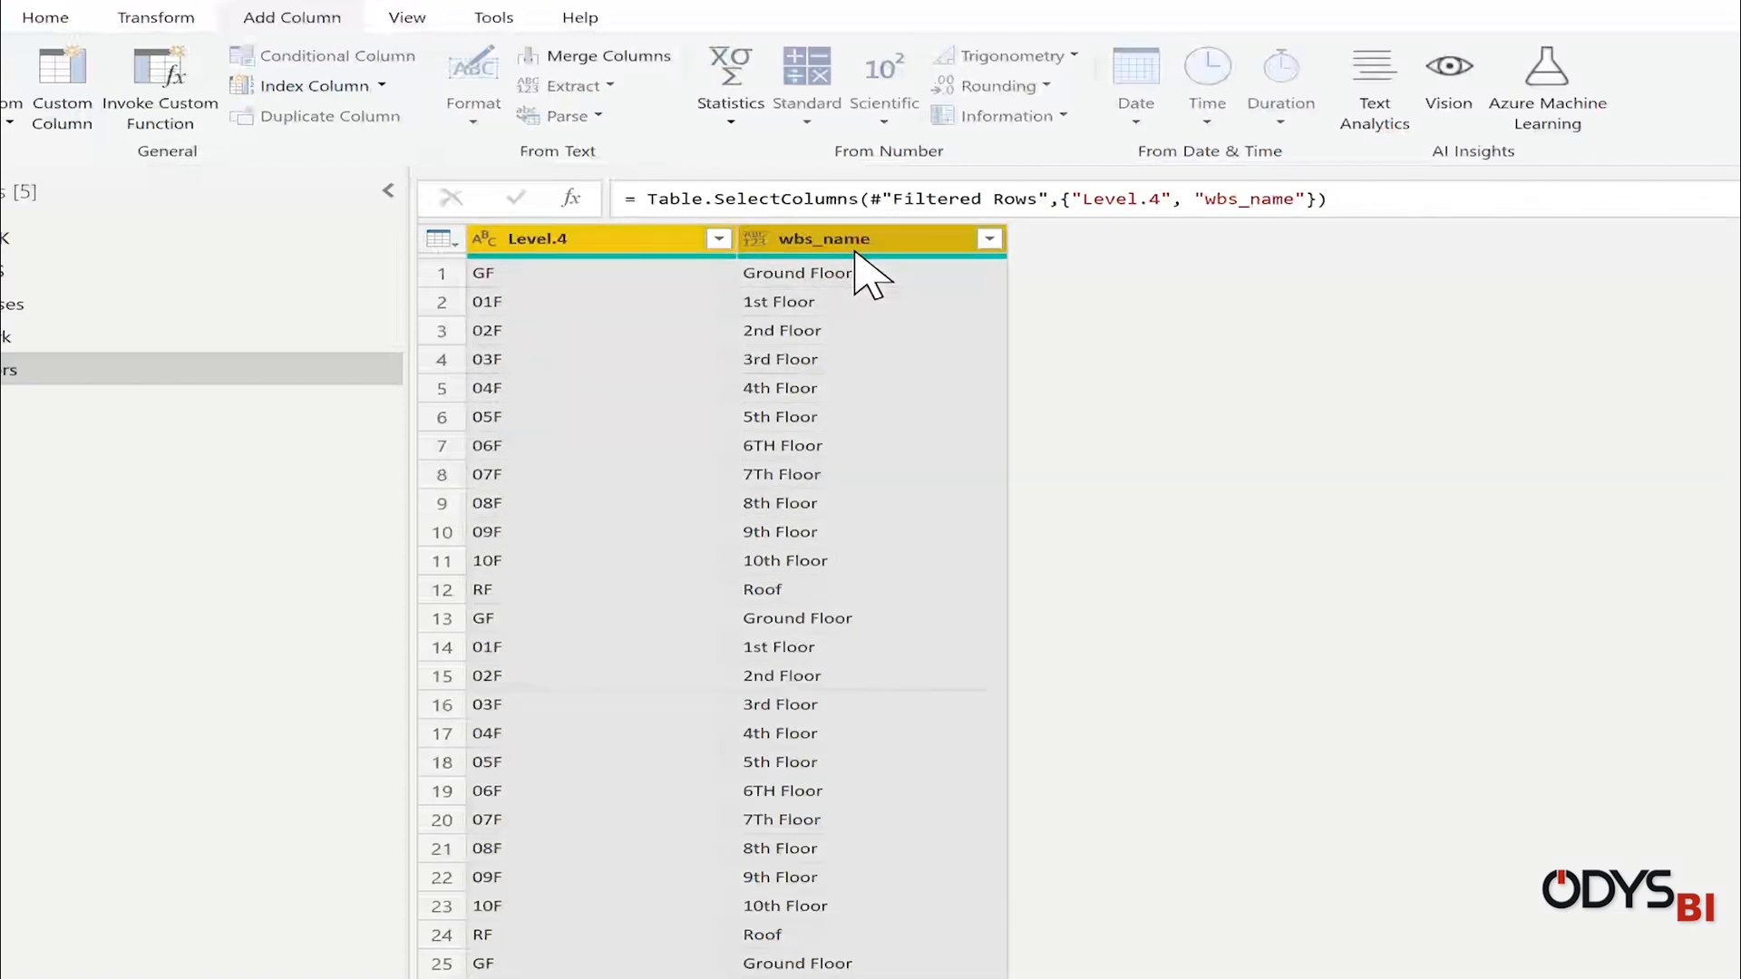
click(46, 17)
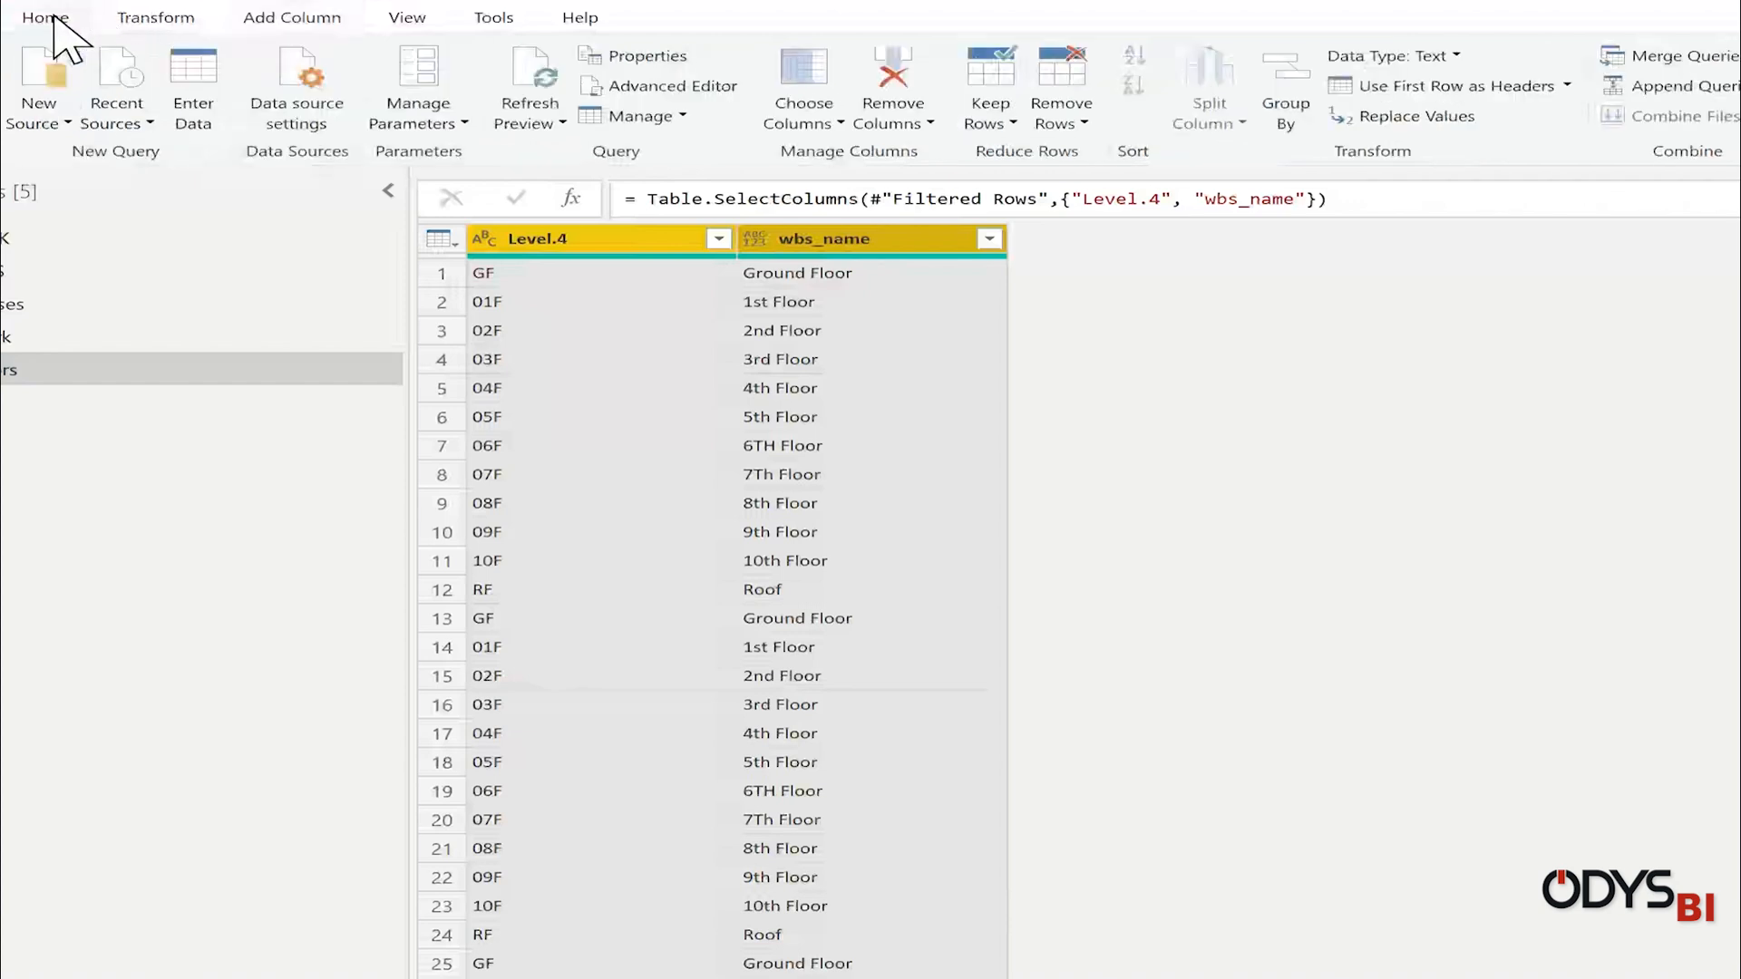
mouse_move(1284, 105)
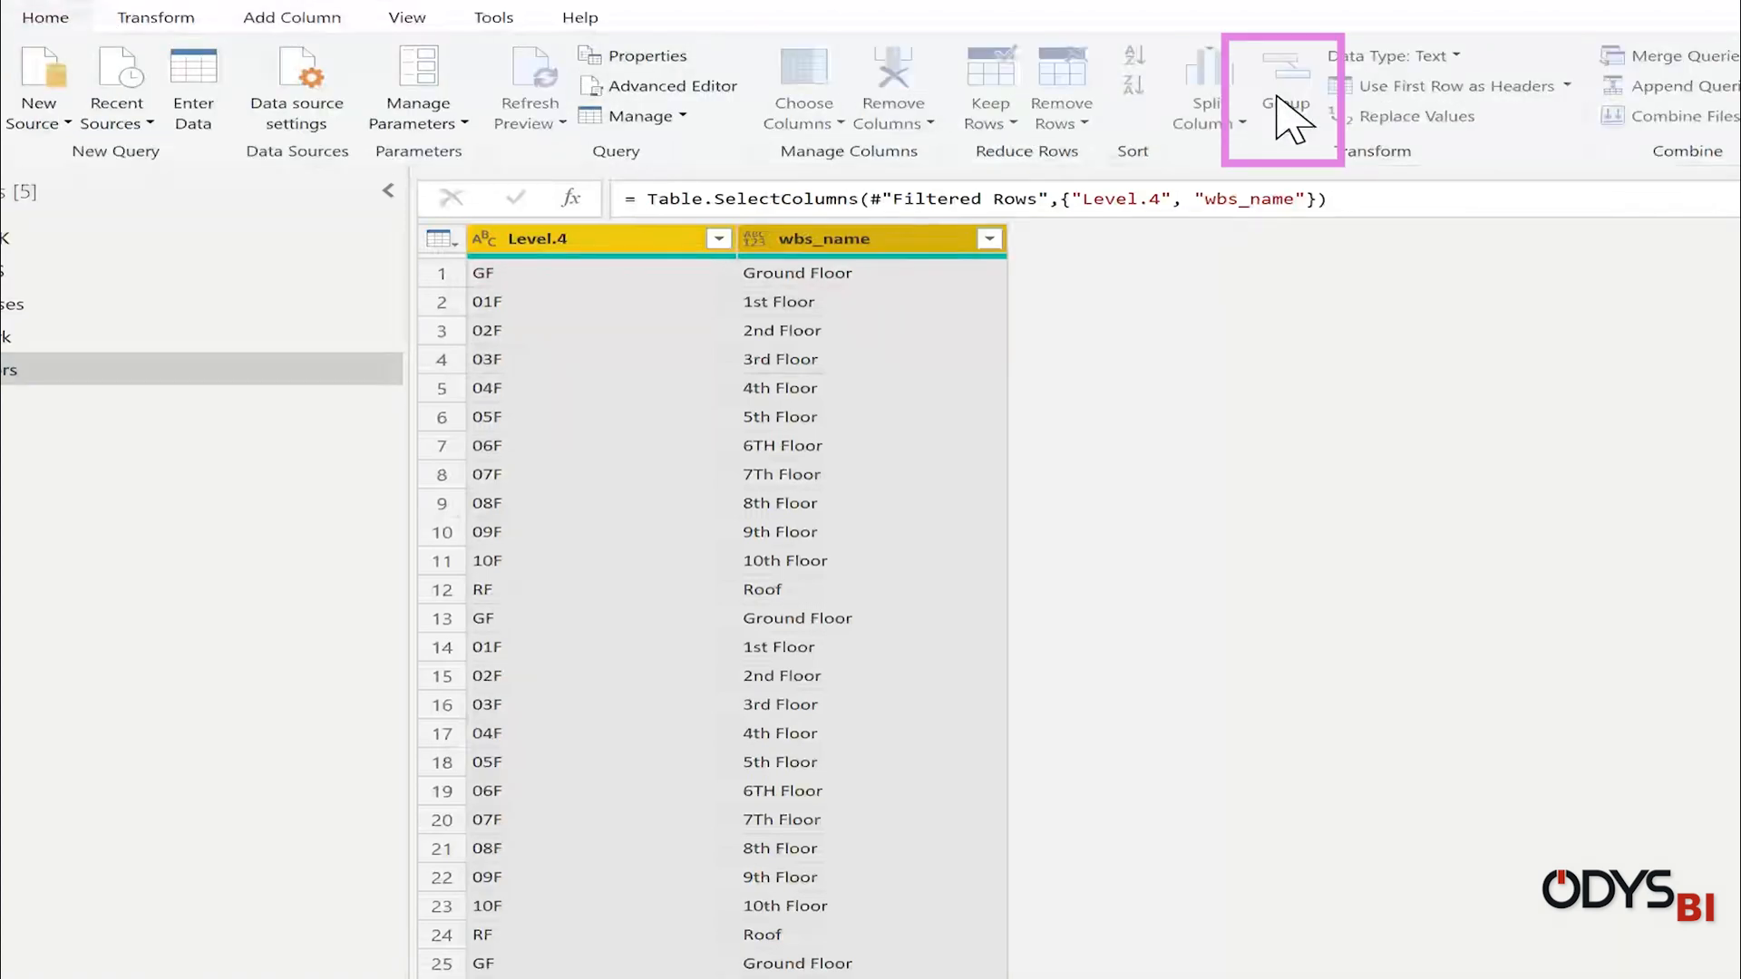
click(1282, 87)
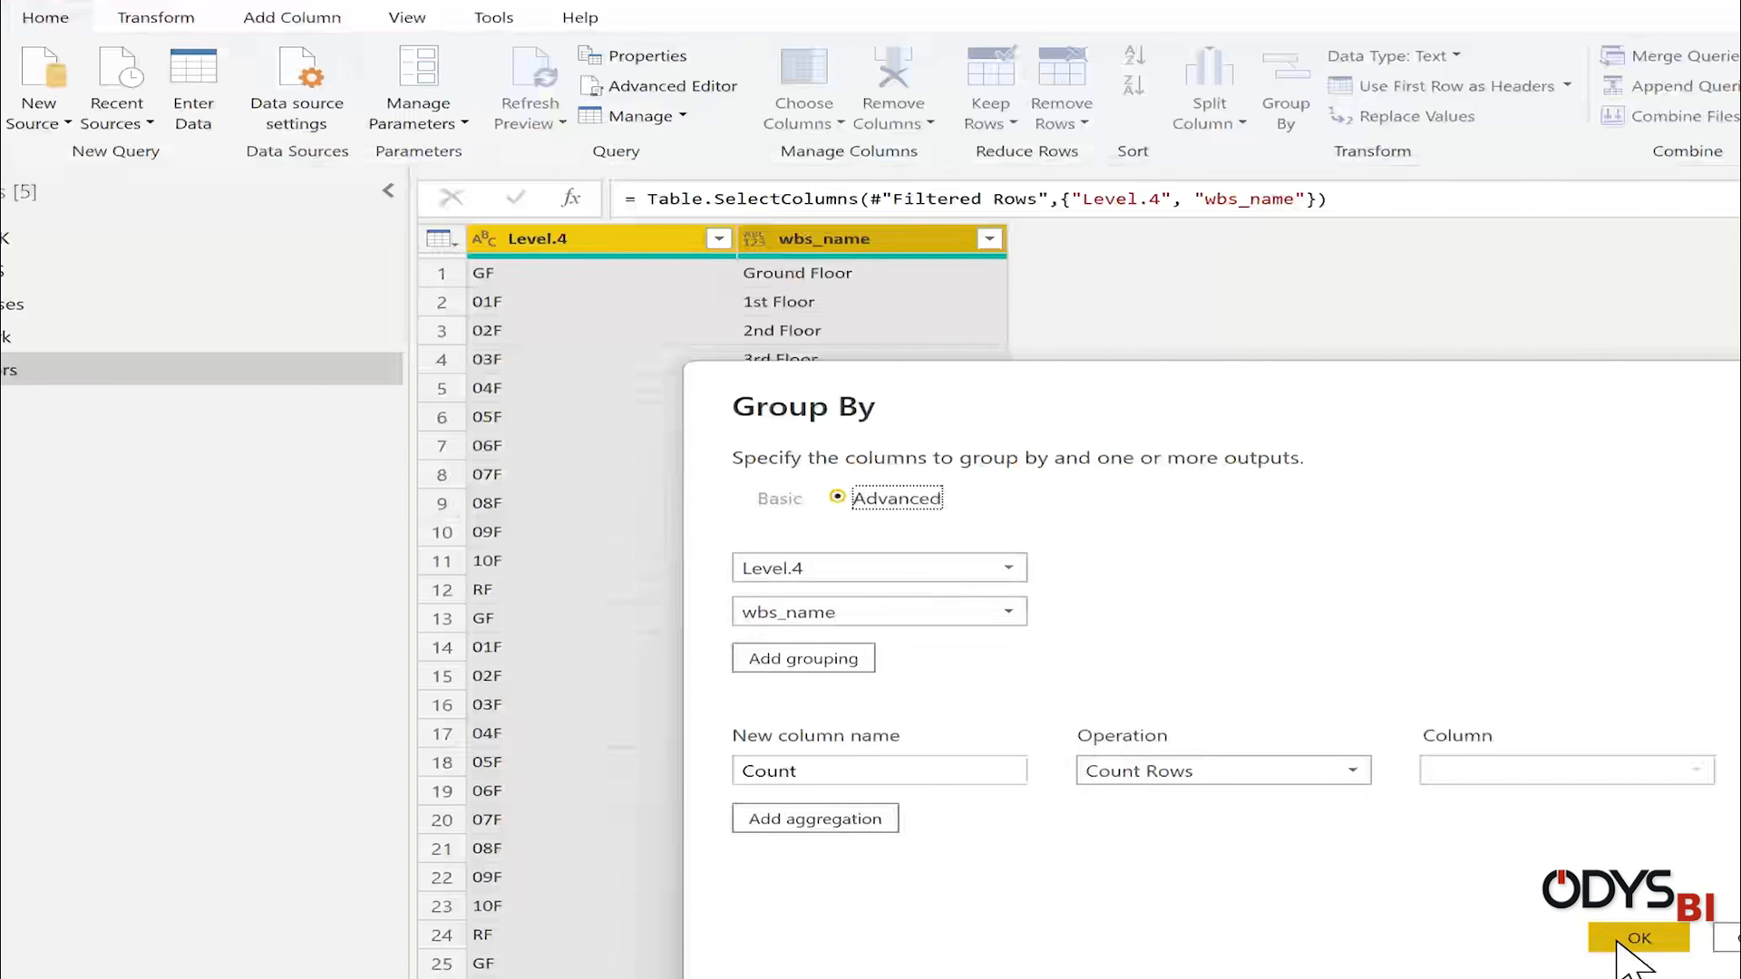
click(1635, 937)
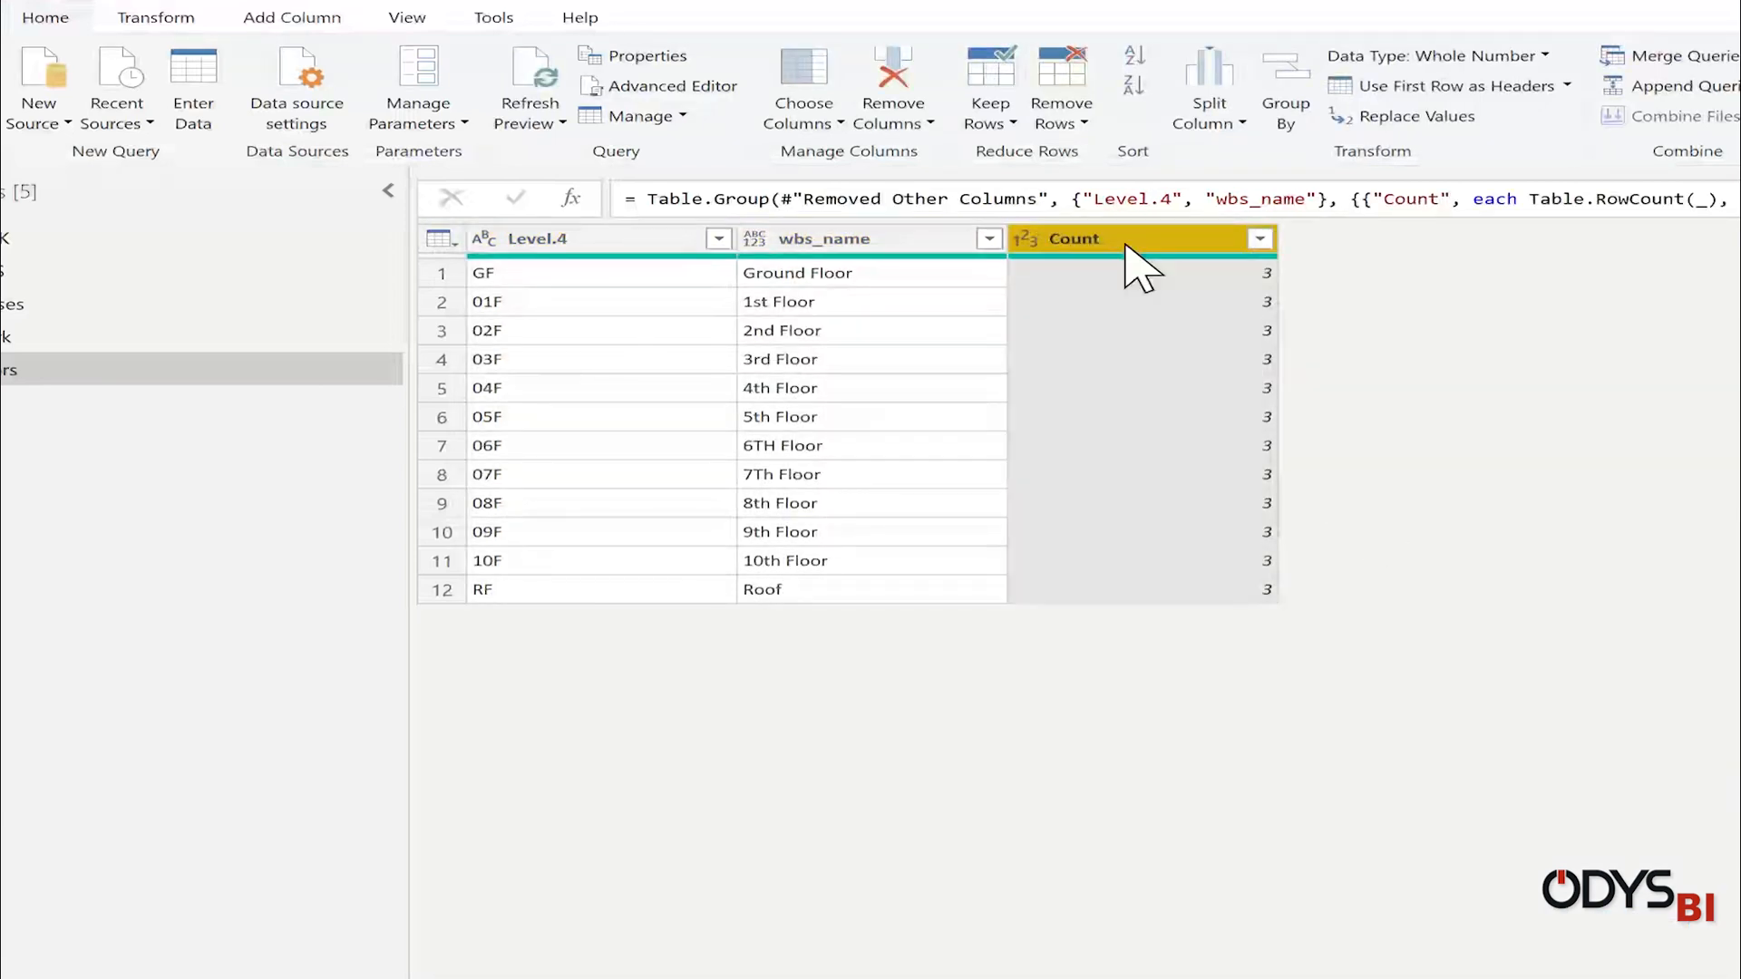
right_click(1131, 238)
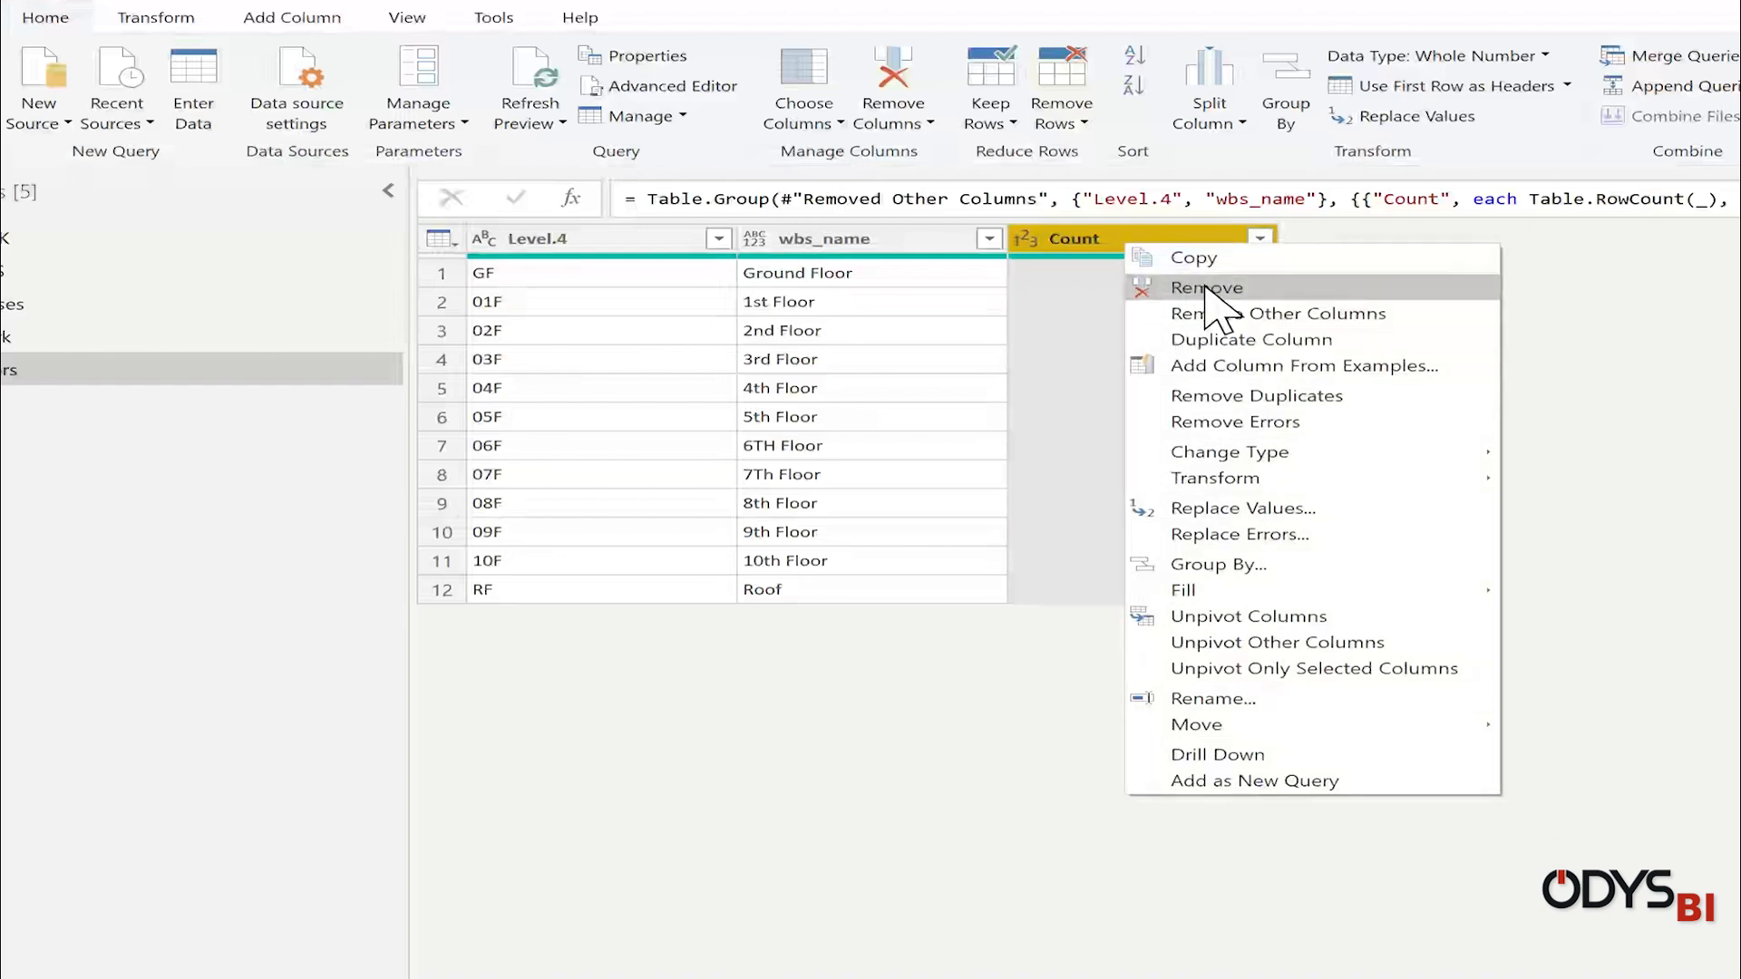
click(1205, 288)
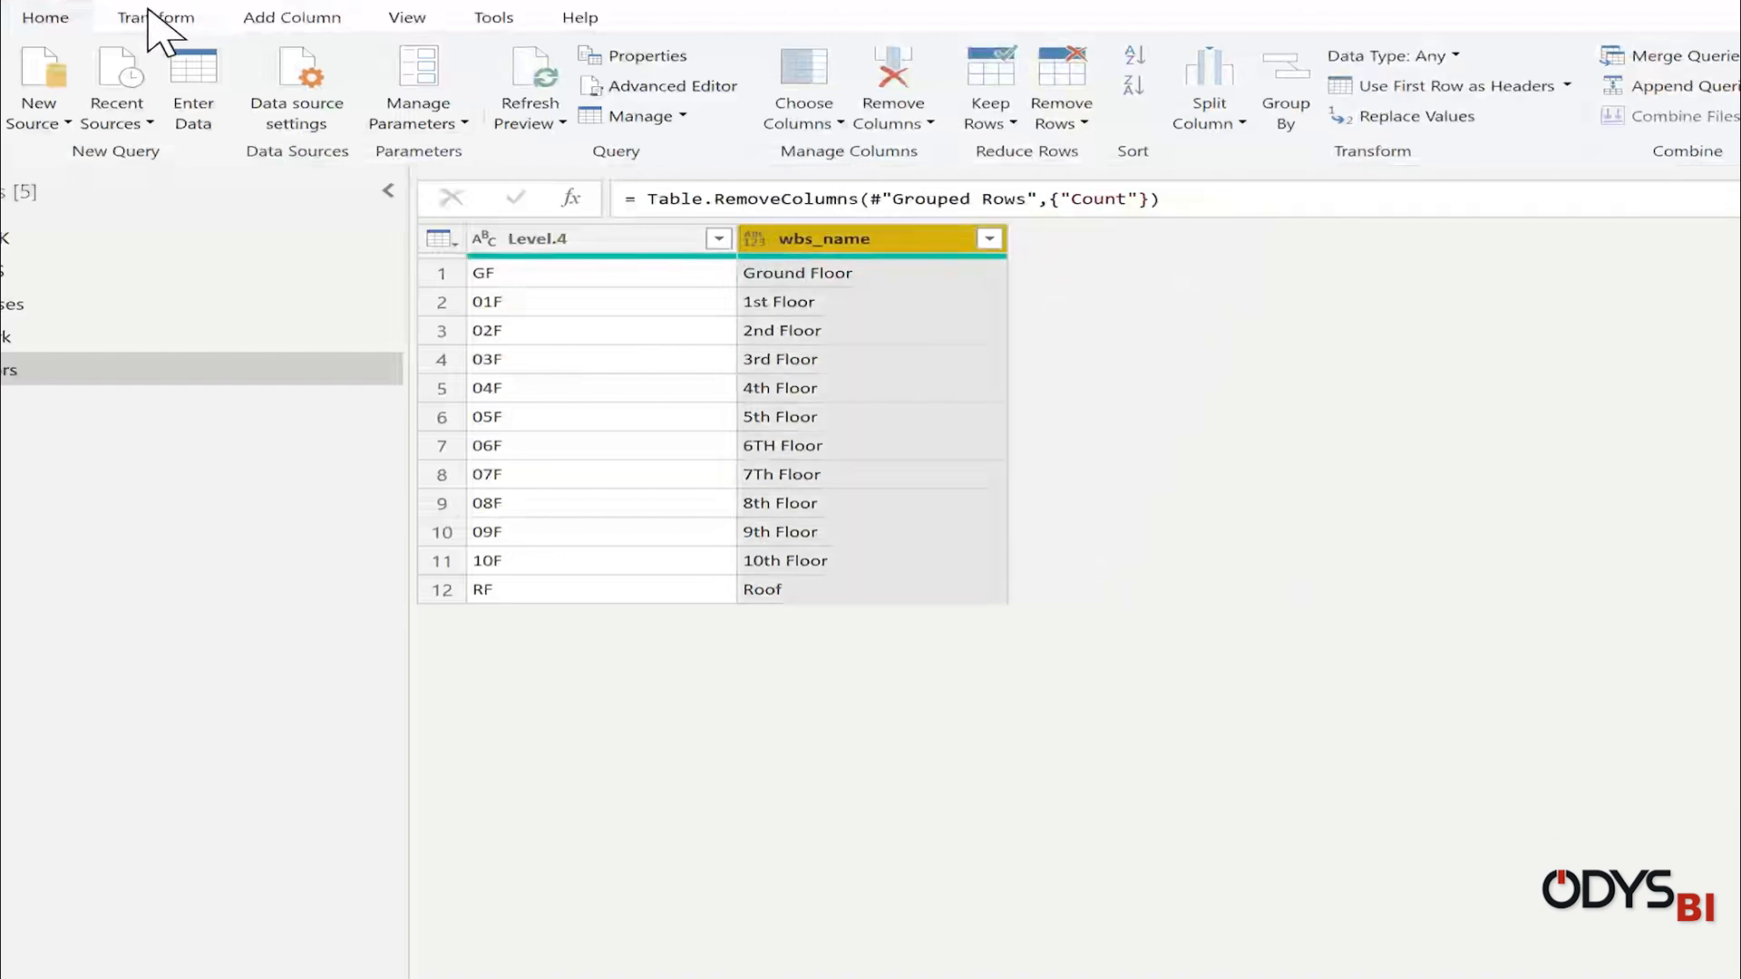
click(292, 17)
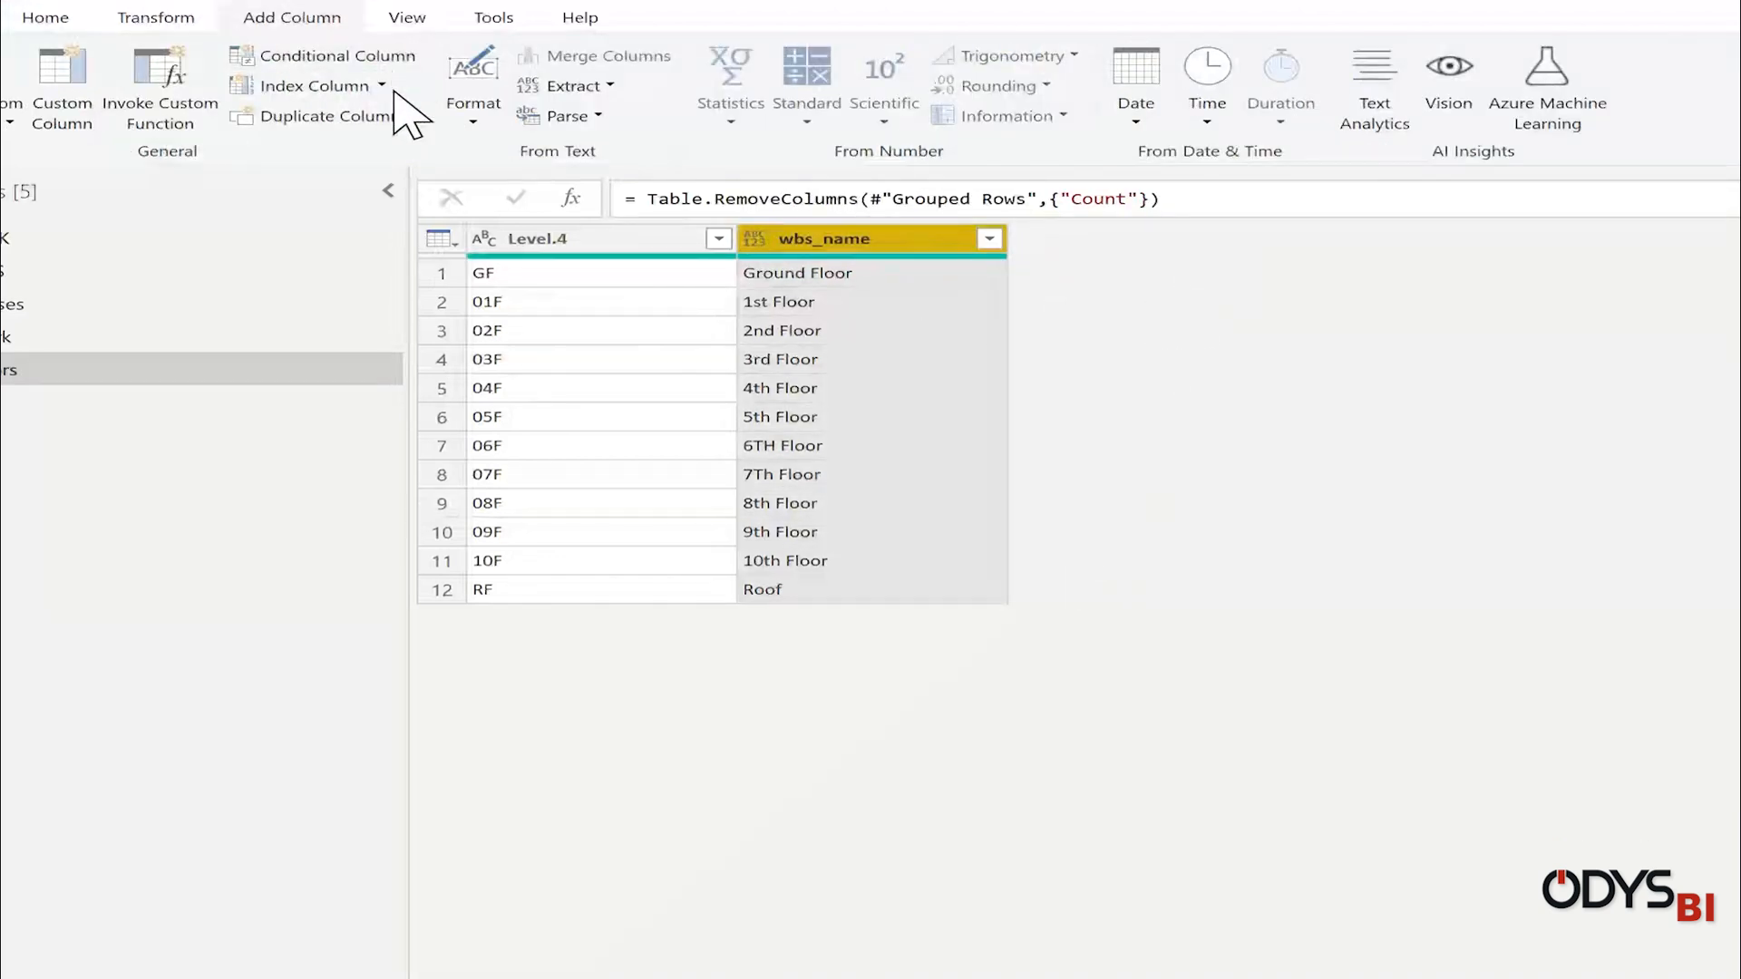
click(313, 85)
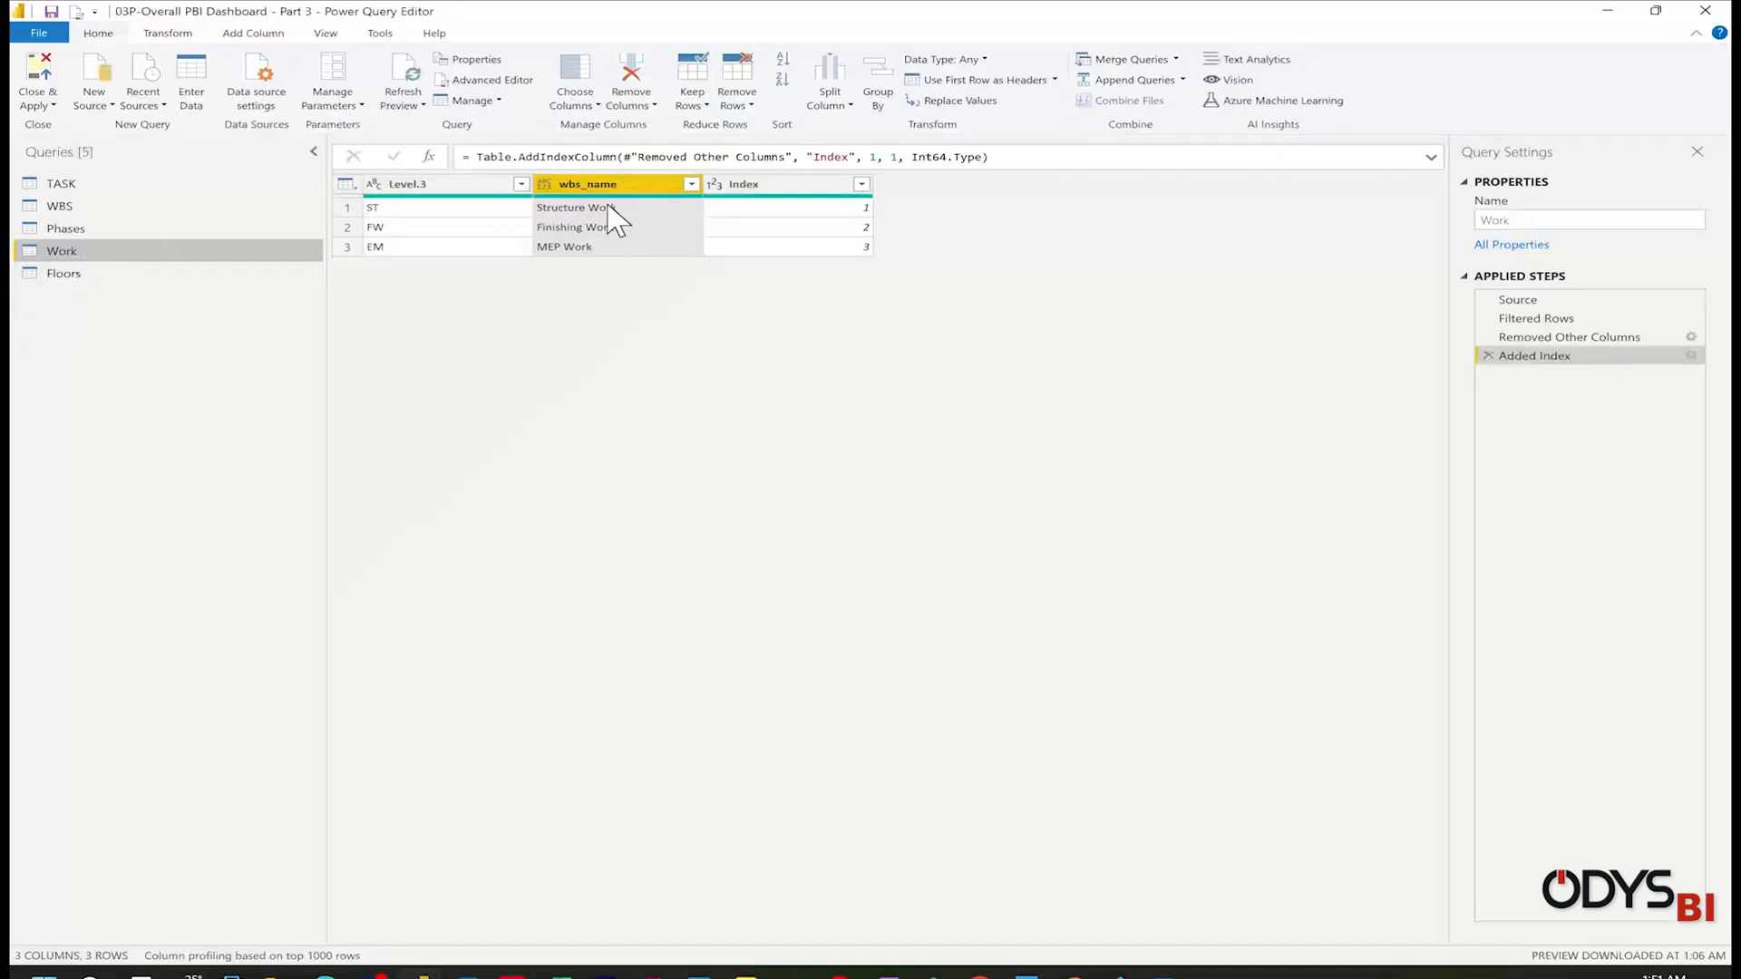
- Rename the wbs_name columns to Work in the Work query and Floor in the Floors query
double_click(586, 183)
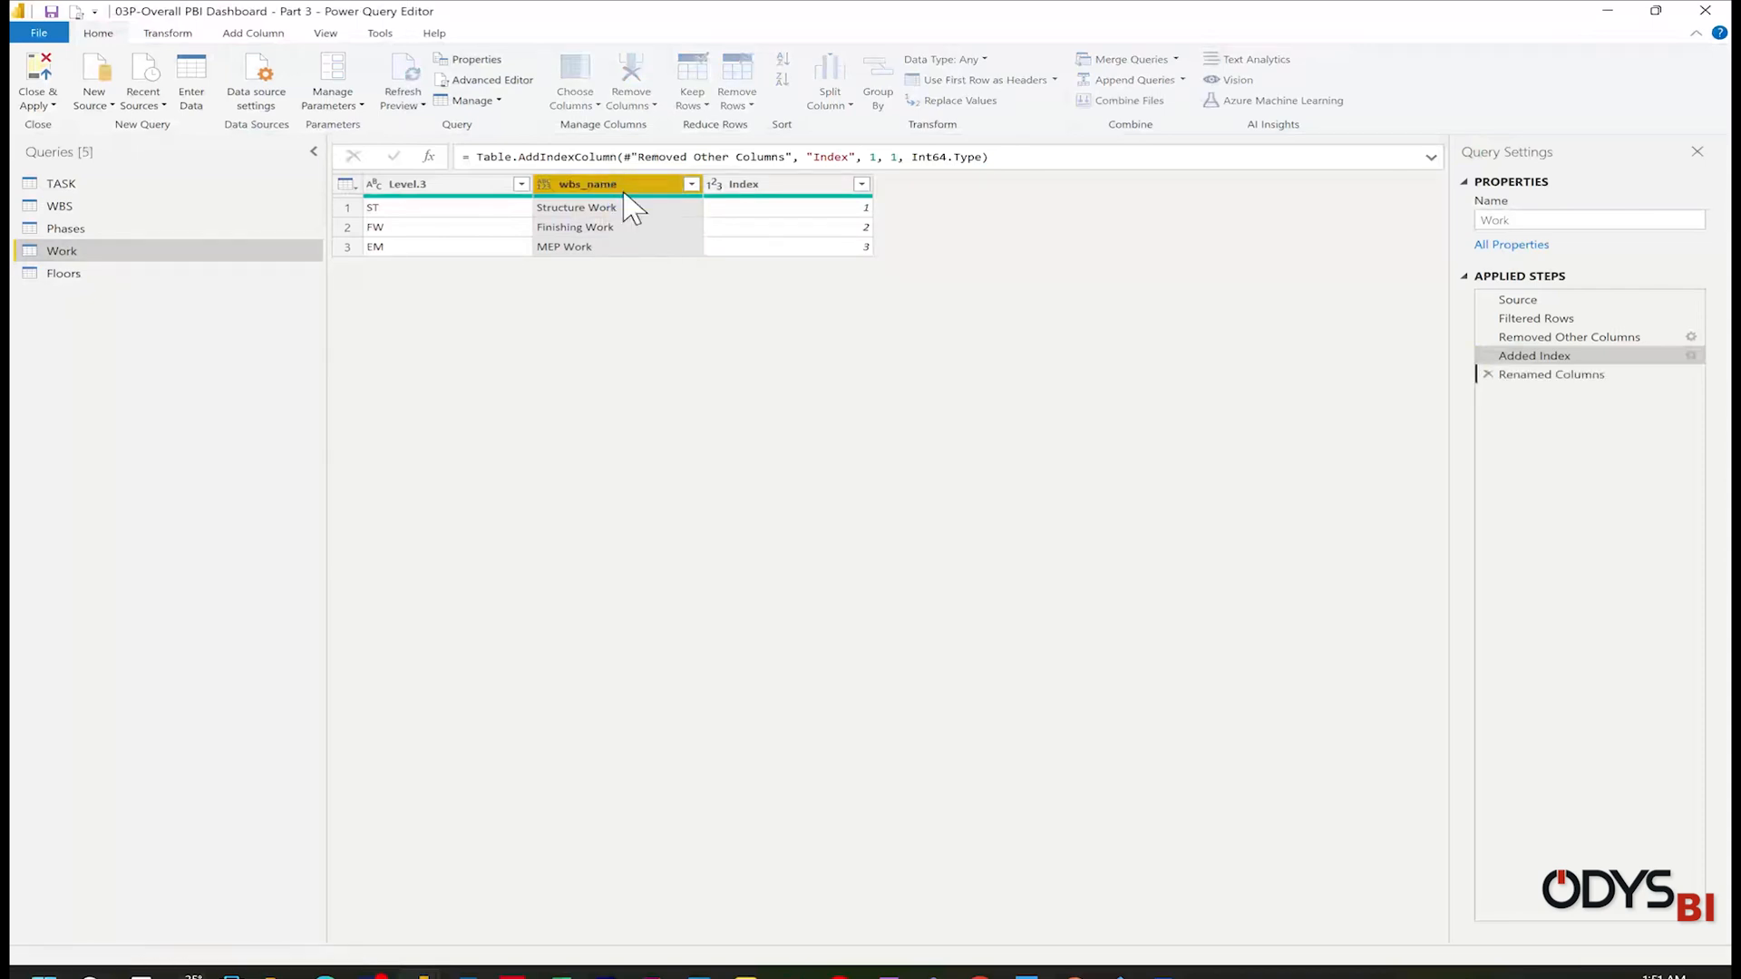
click(63, 272)
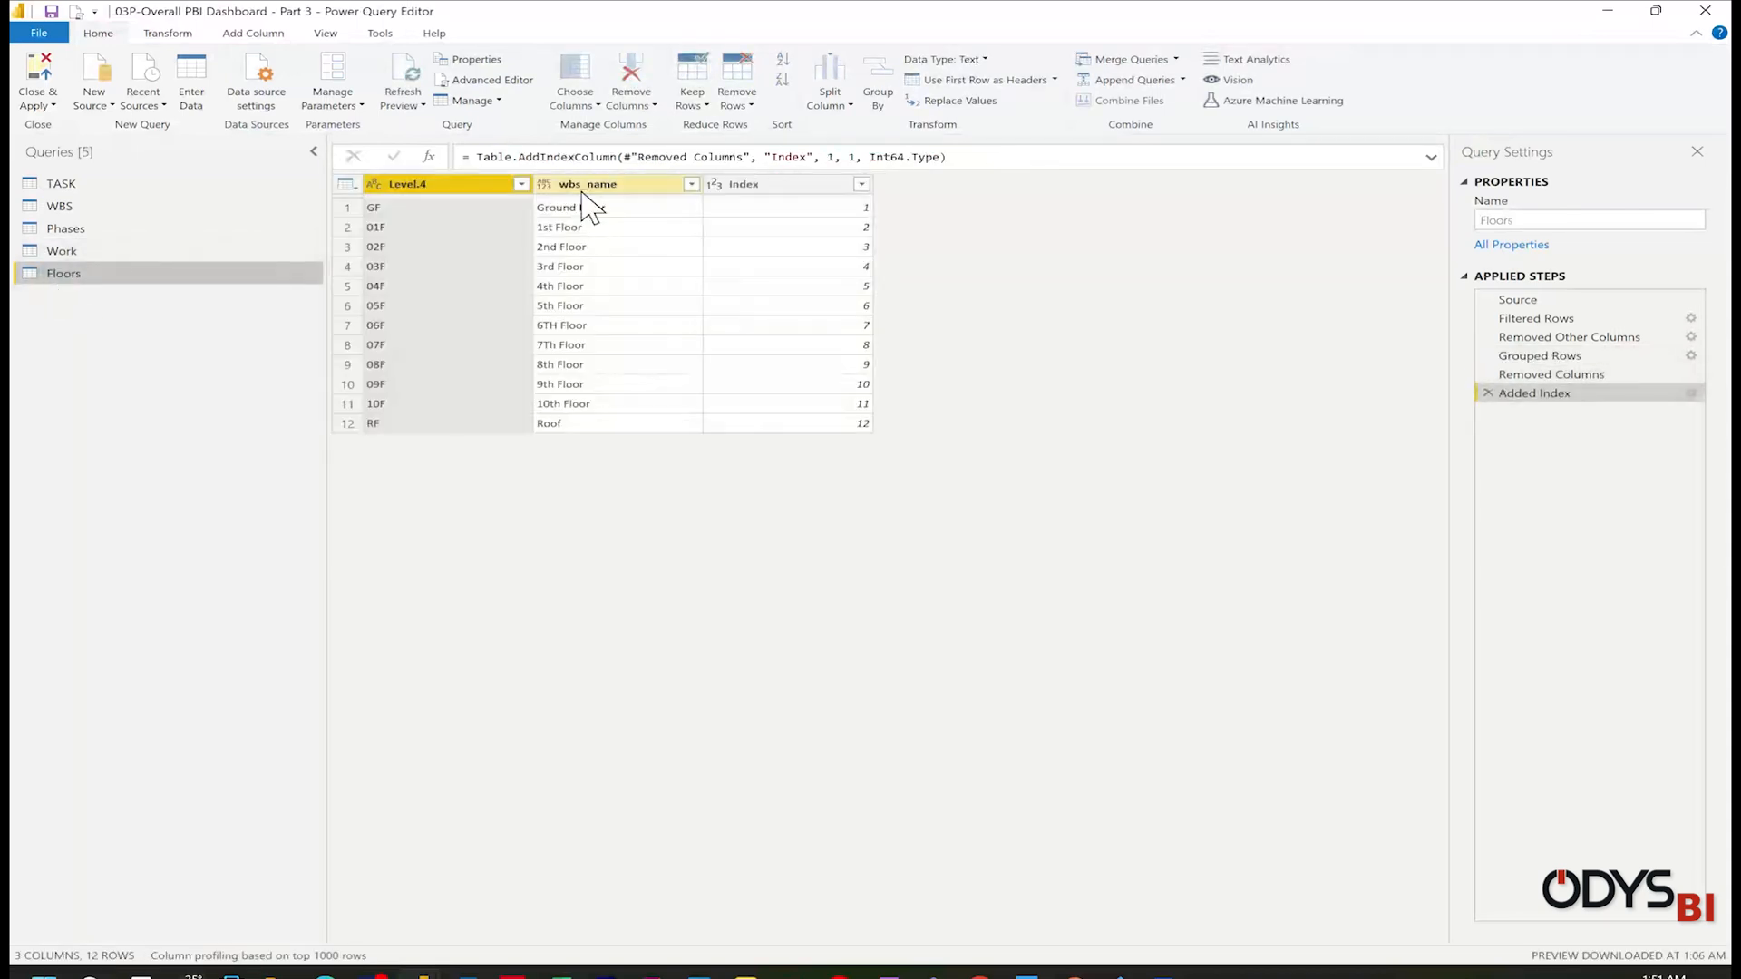
click(586, 184)
text(Floor)
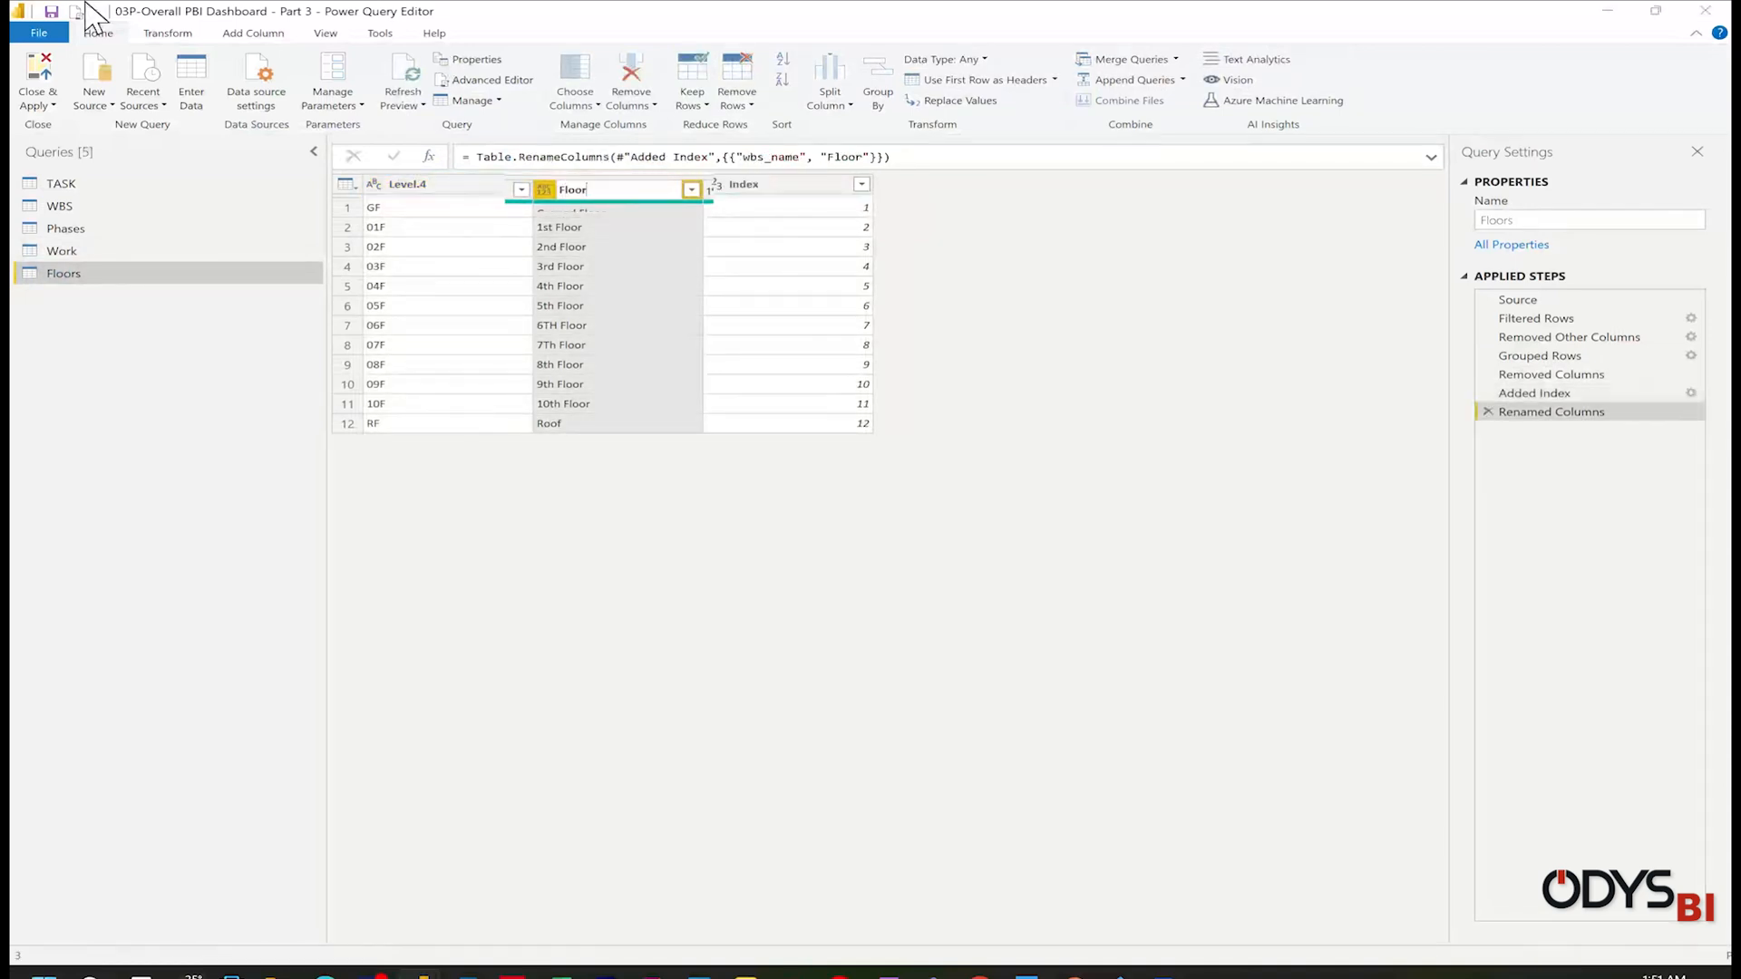
- Apply the query changes and close the Power Query editor
click(38, 33)
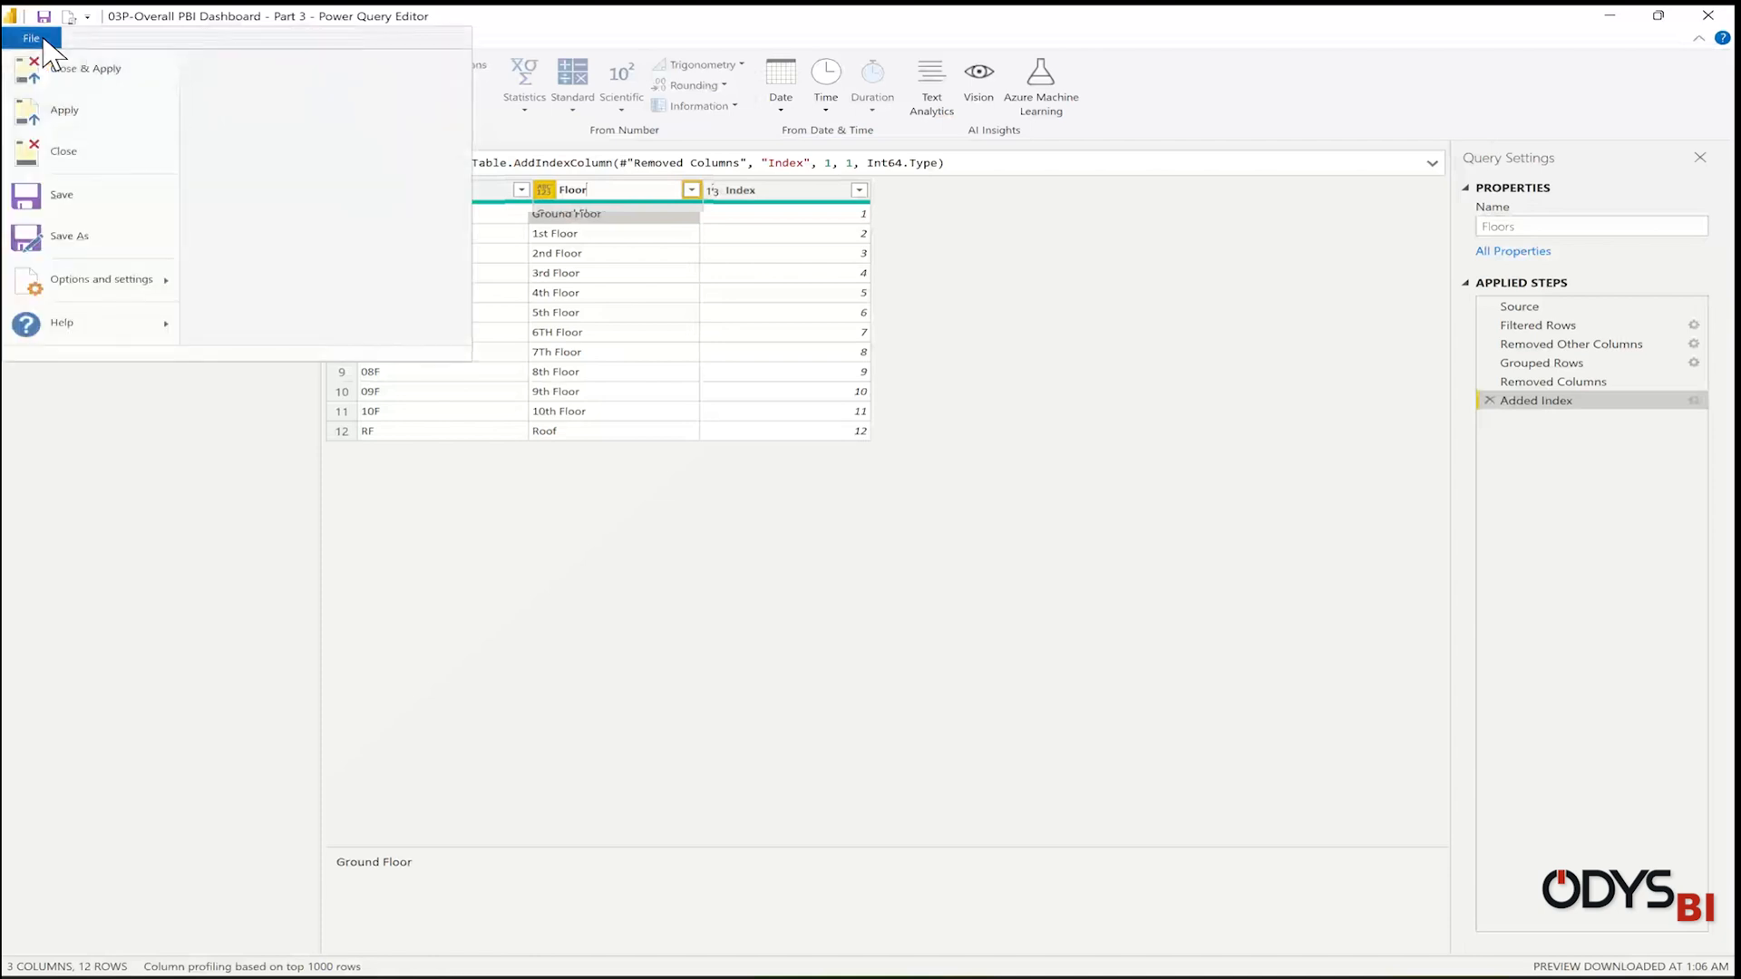
click(31, 38)
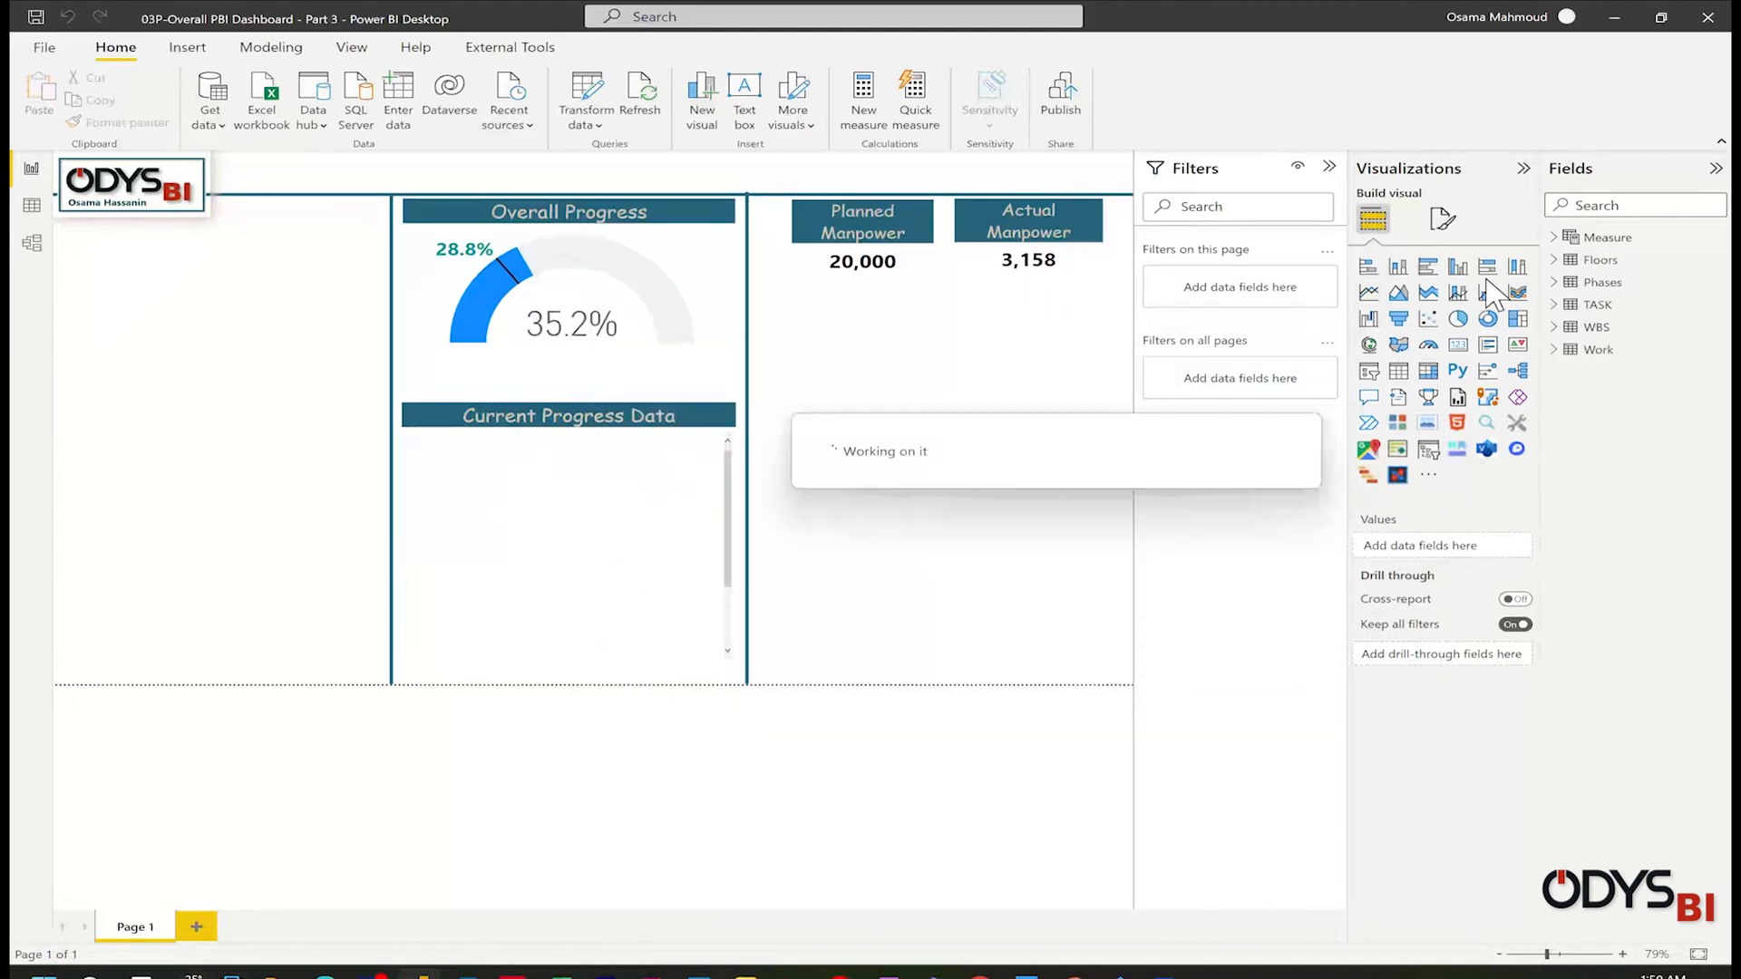
- Create a new model layout holding TASK and WBS and check their one-to-many relationship
click(31, 244)
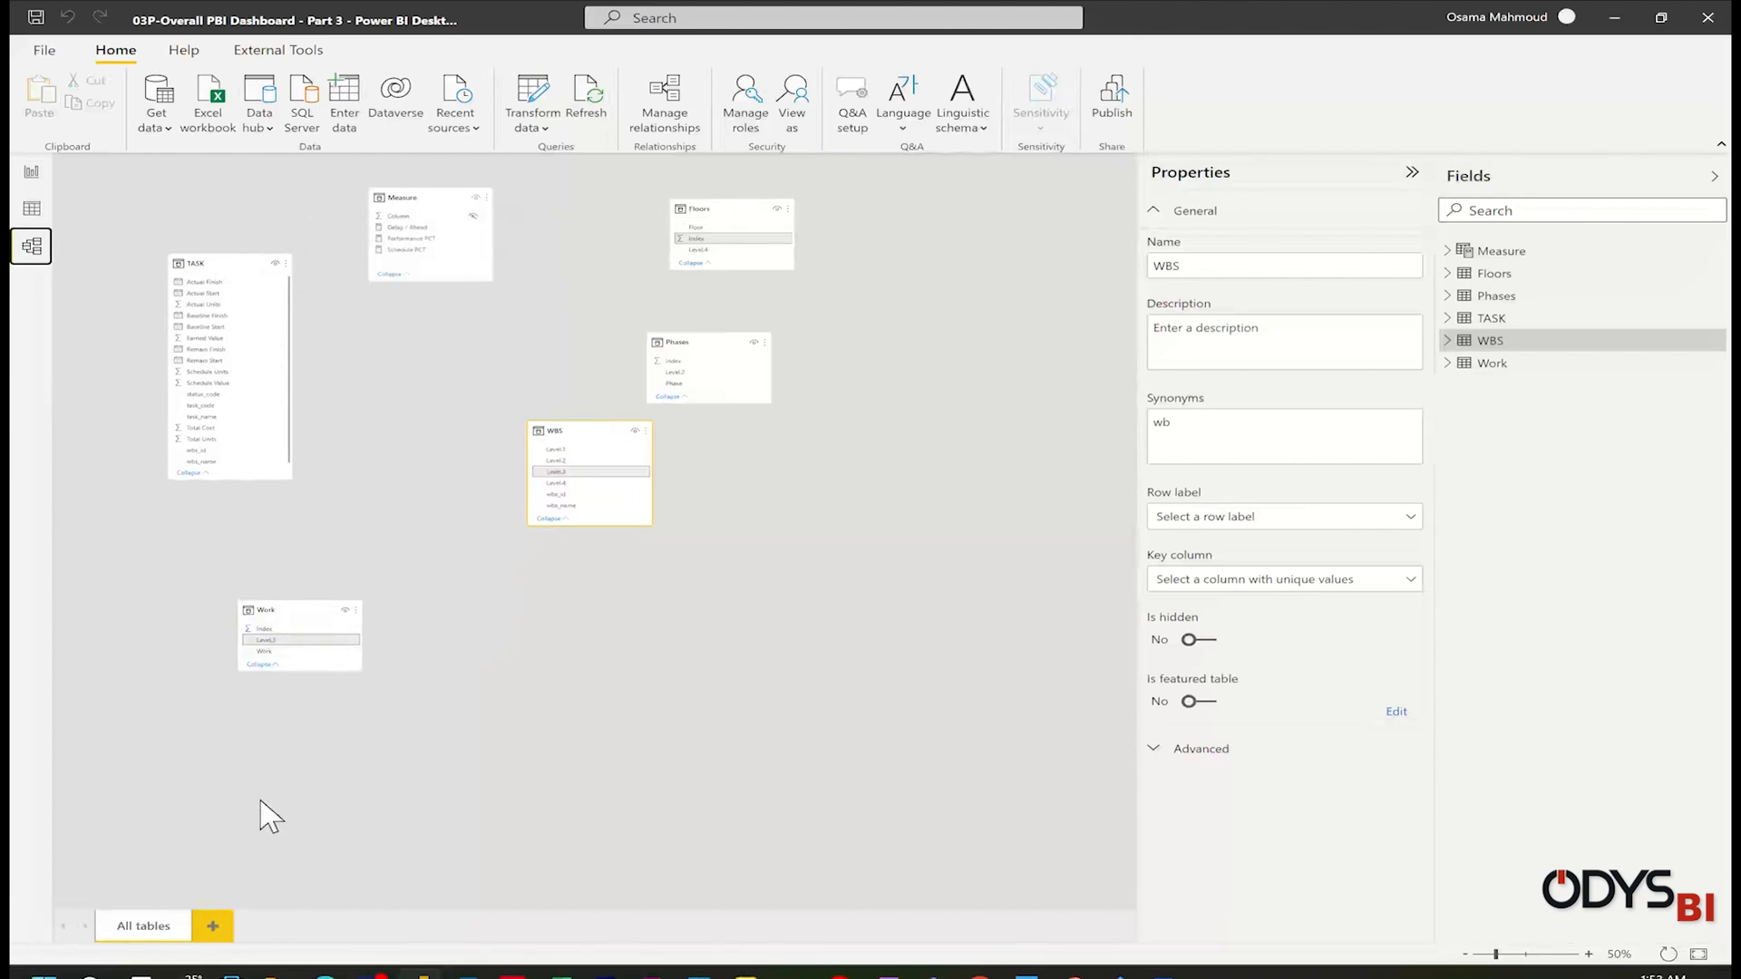
click(212, 925)
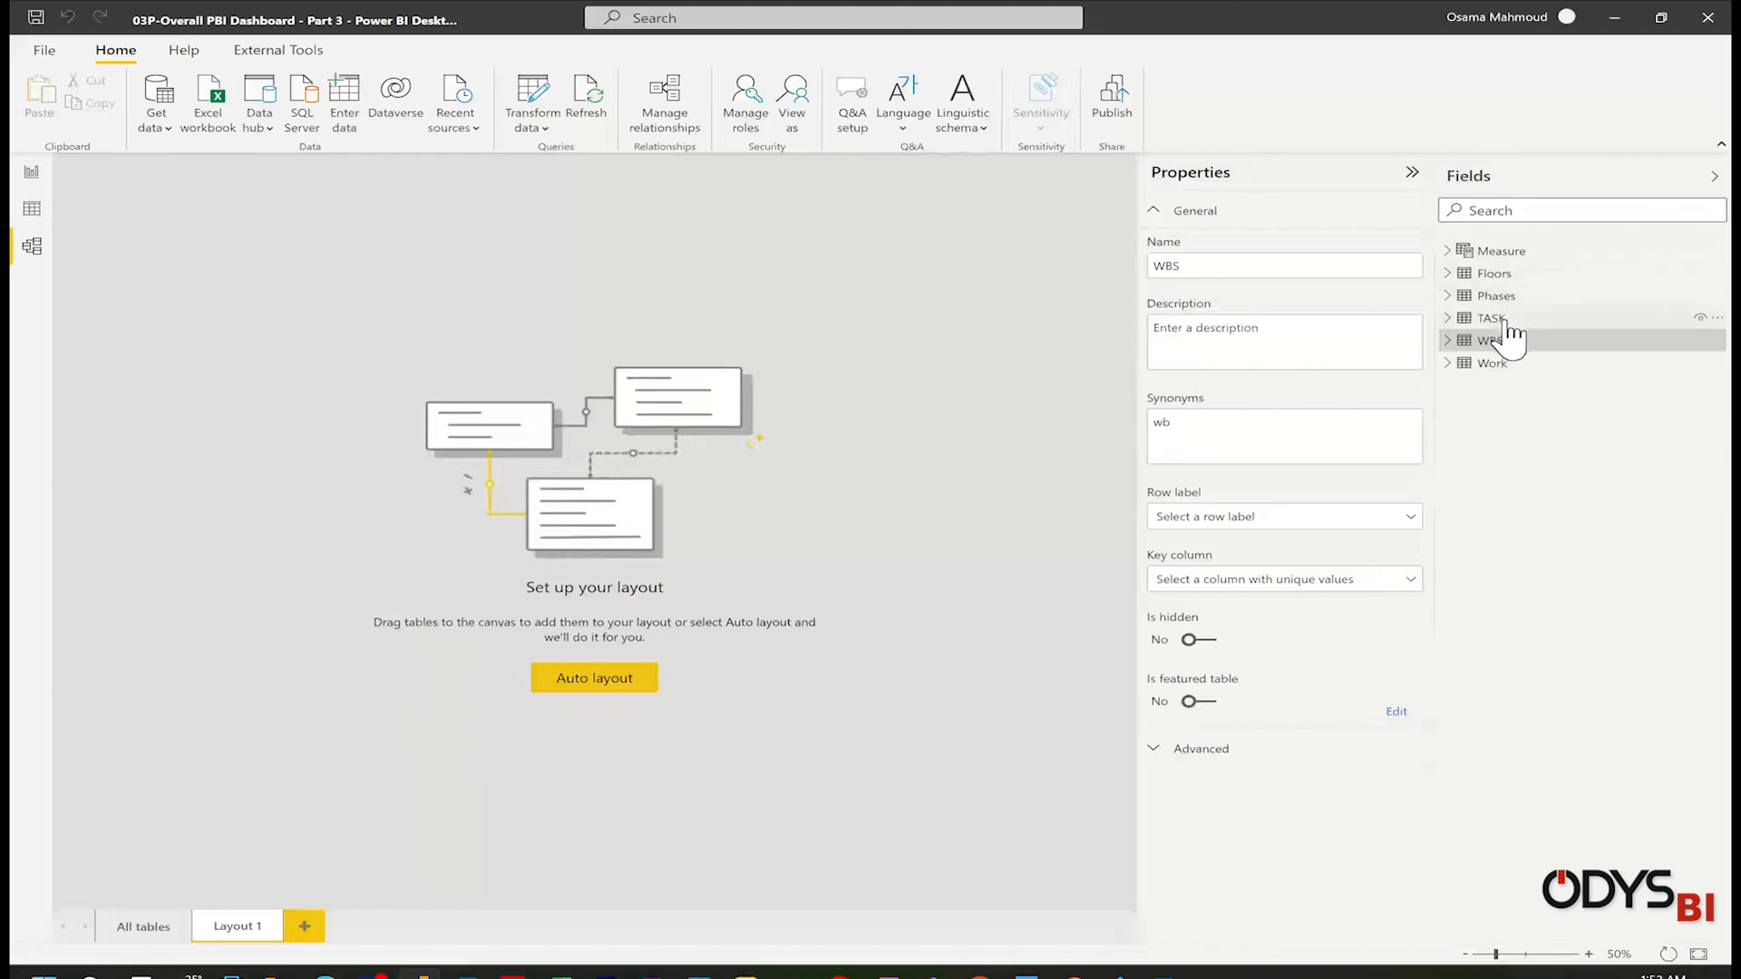
click(1493, 318)
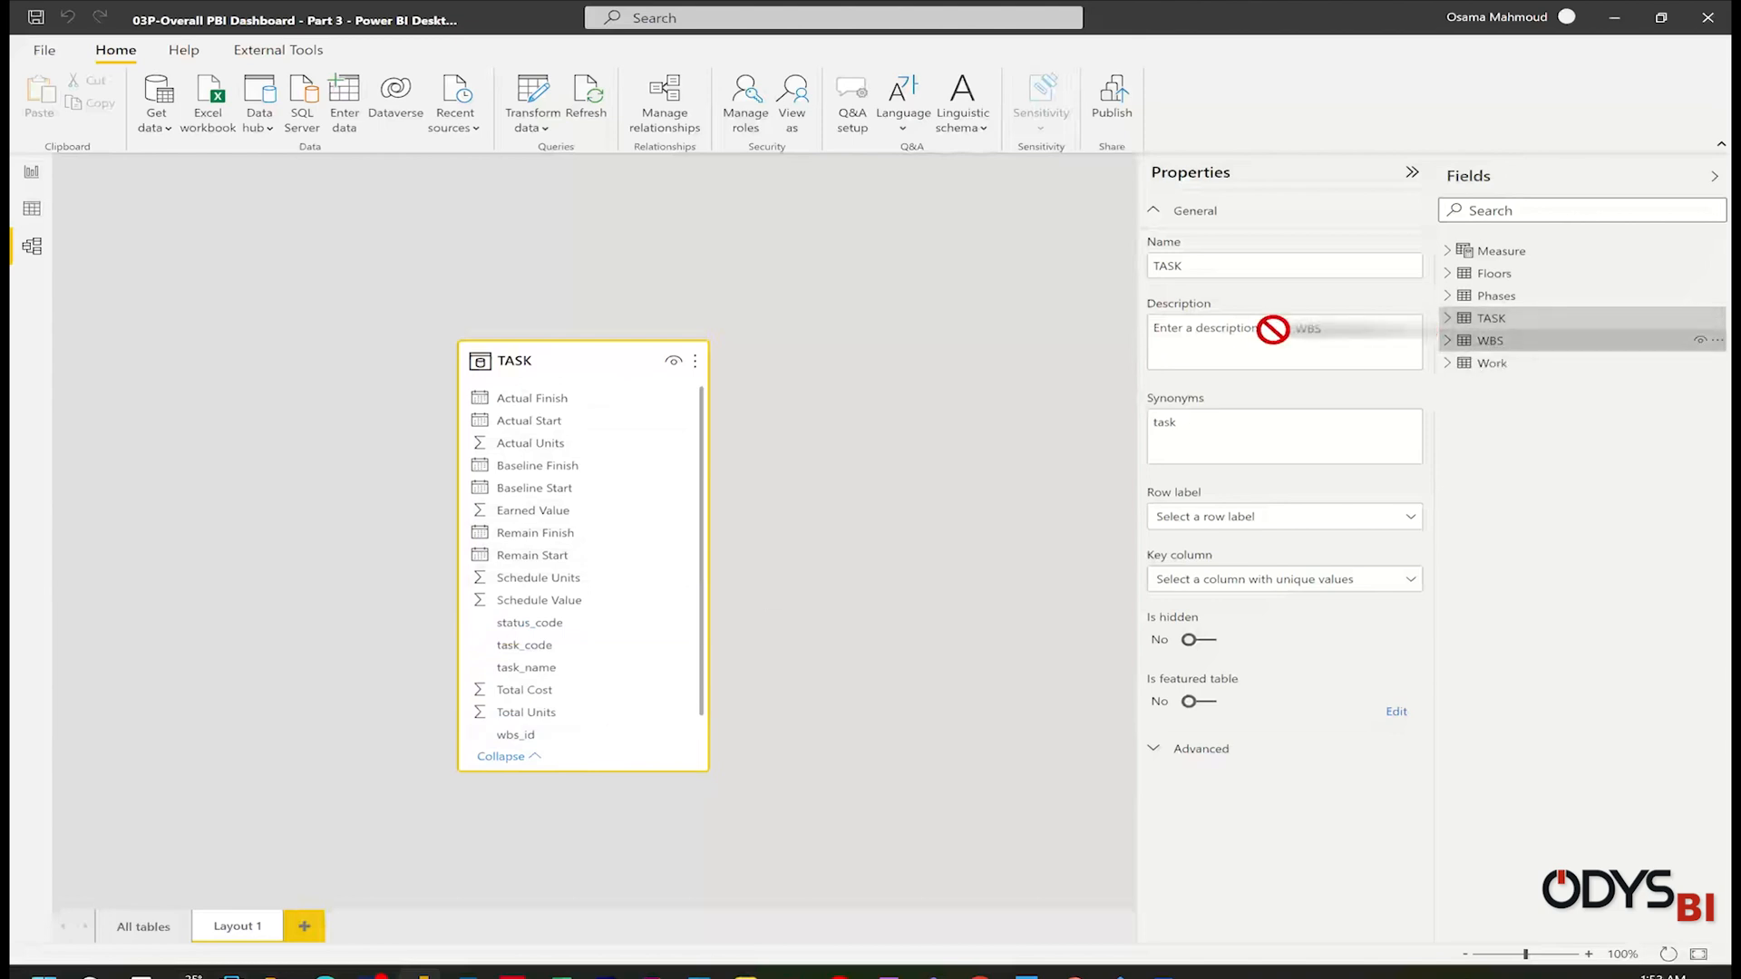
click(1490, 339)
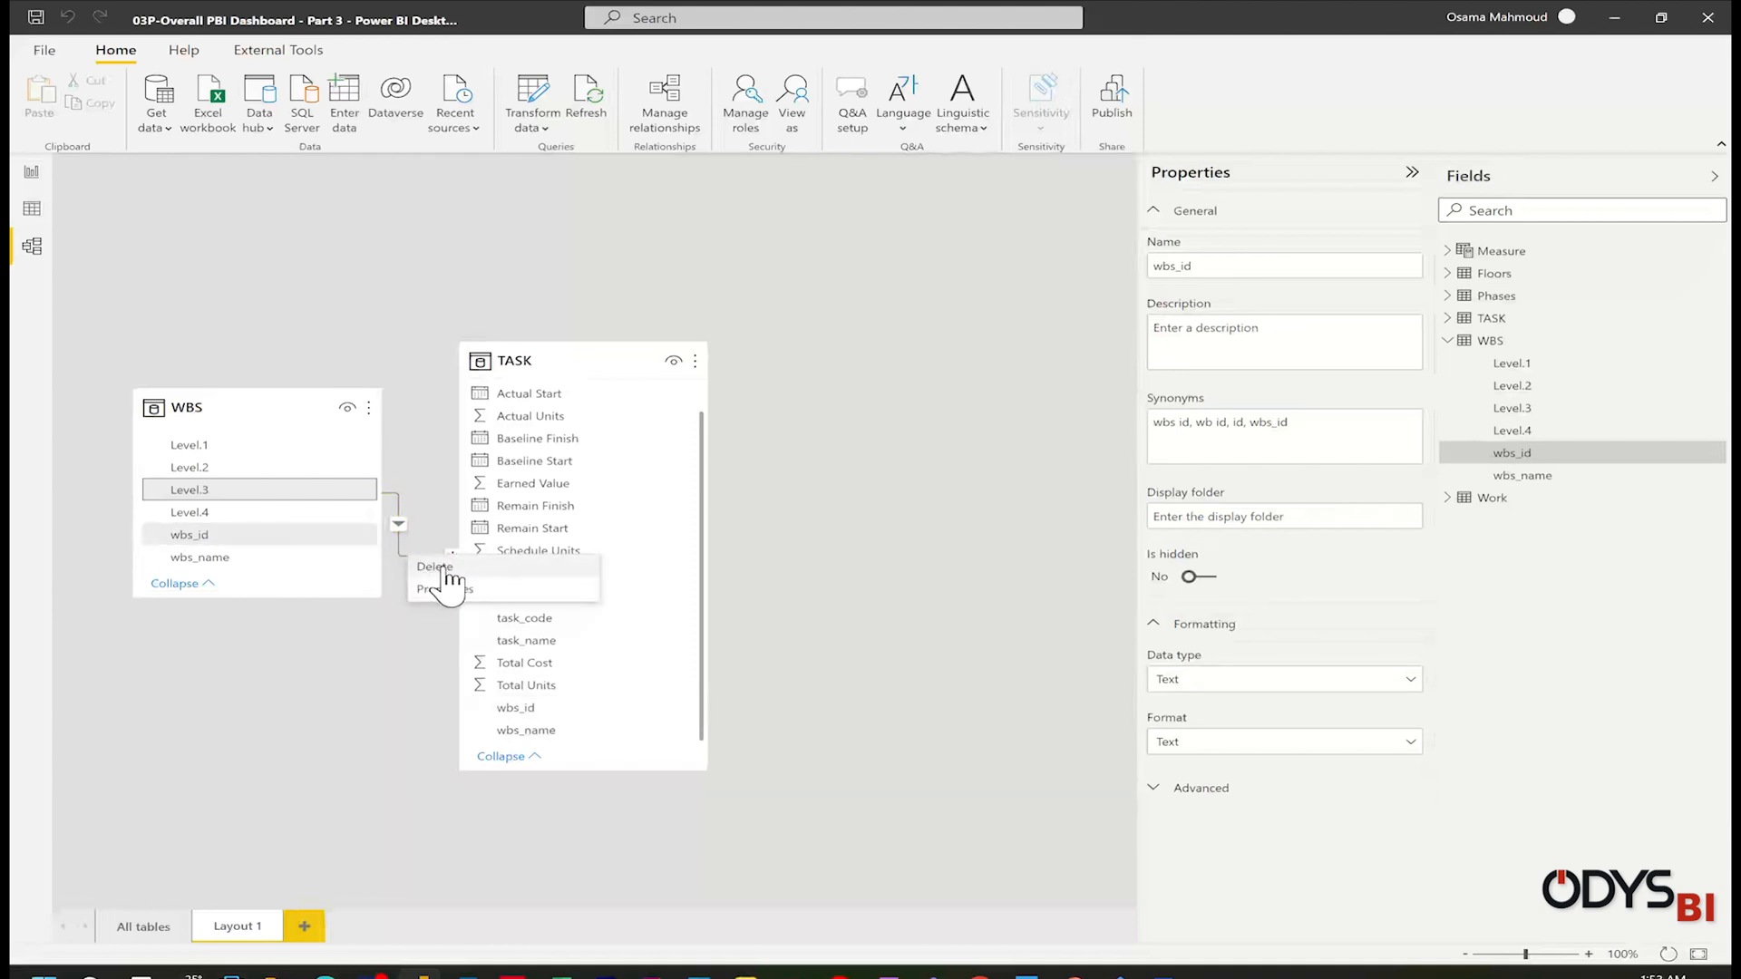
click(514, 359)
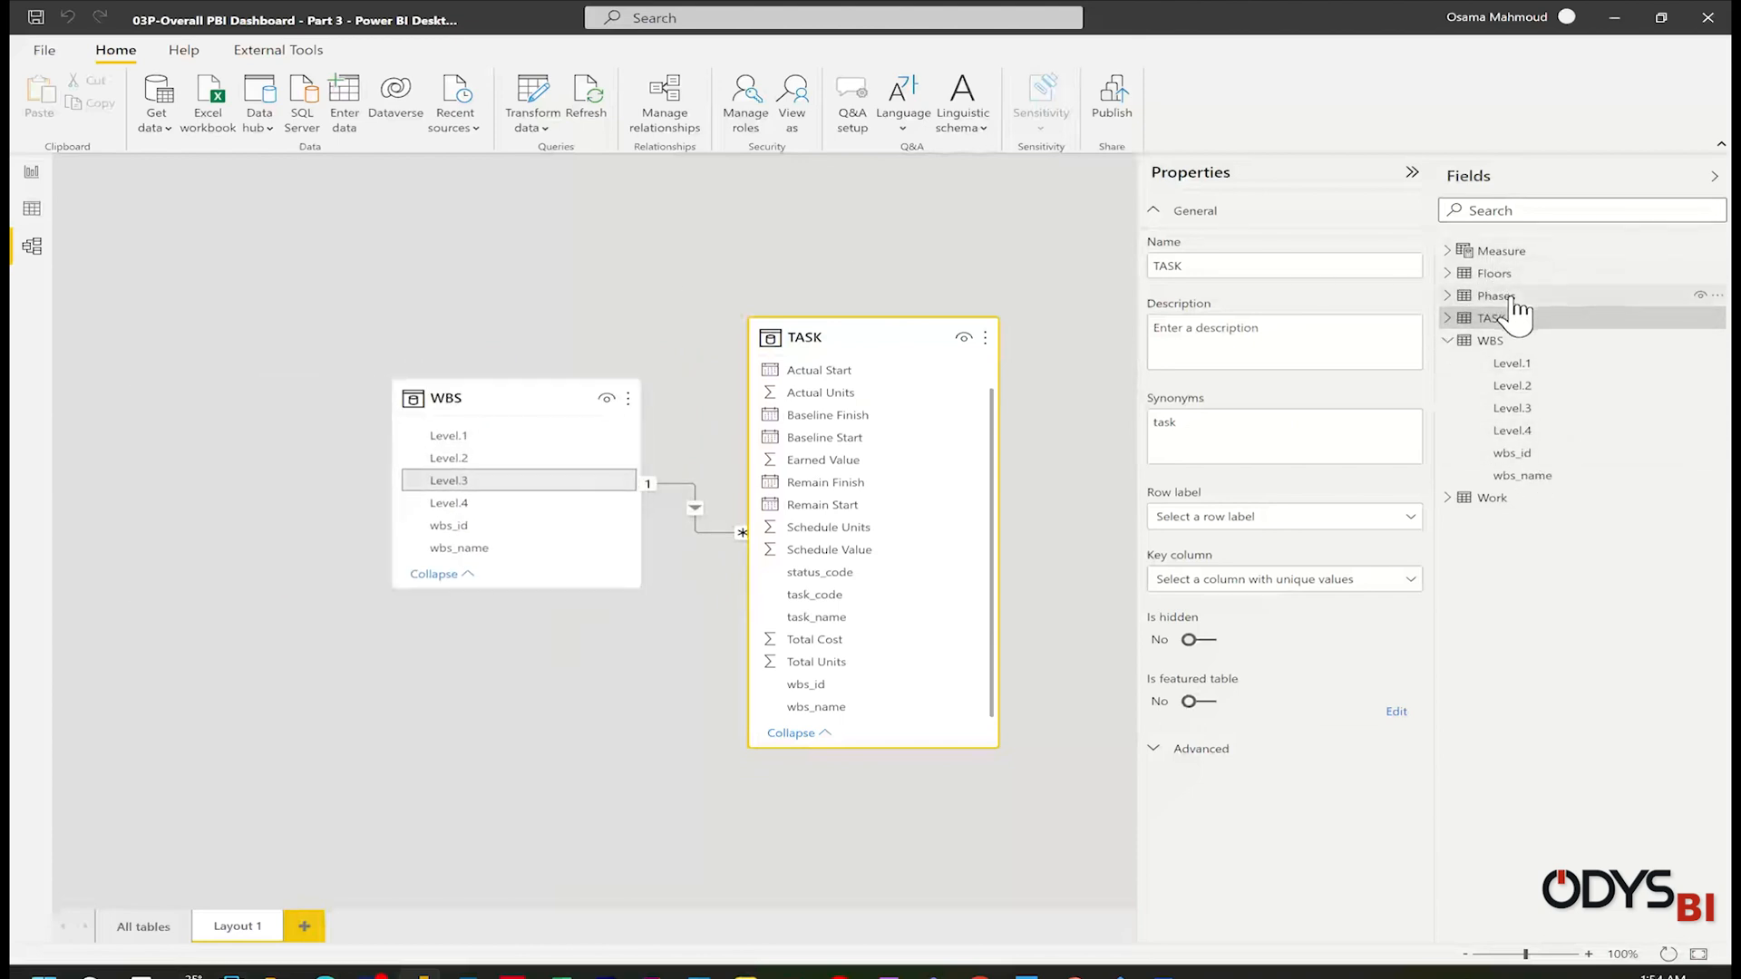
- Add the Phases and Floors tables to the layout and select the Level.4 field in Floors
click(1495, 295)
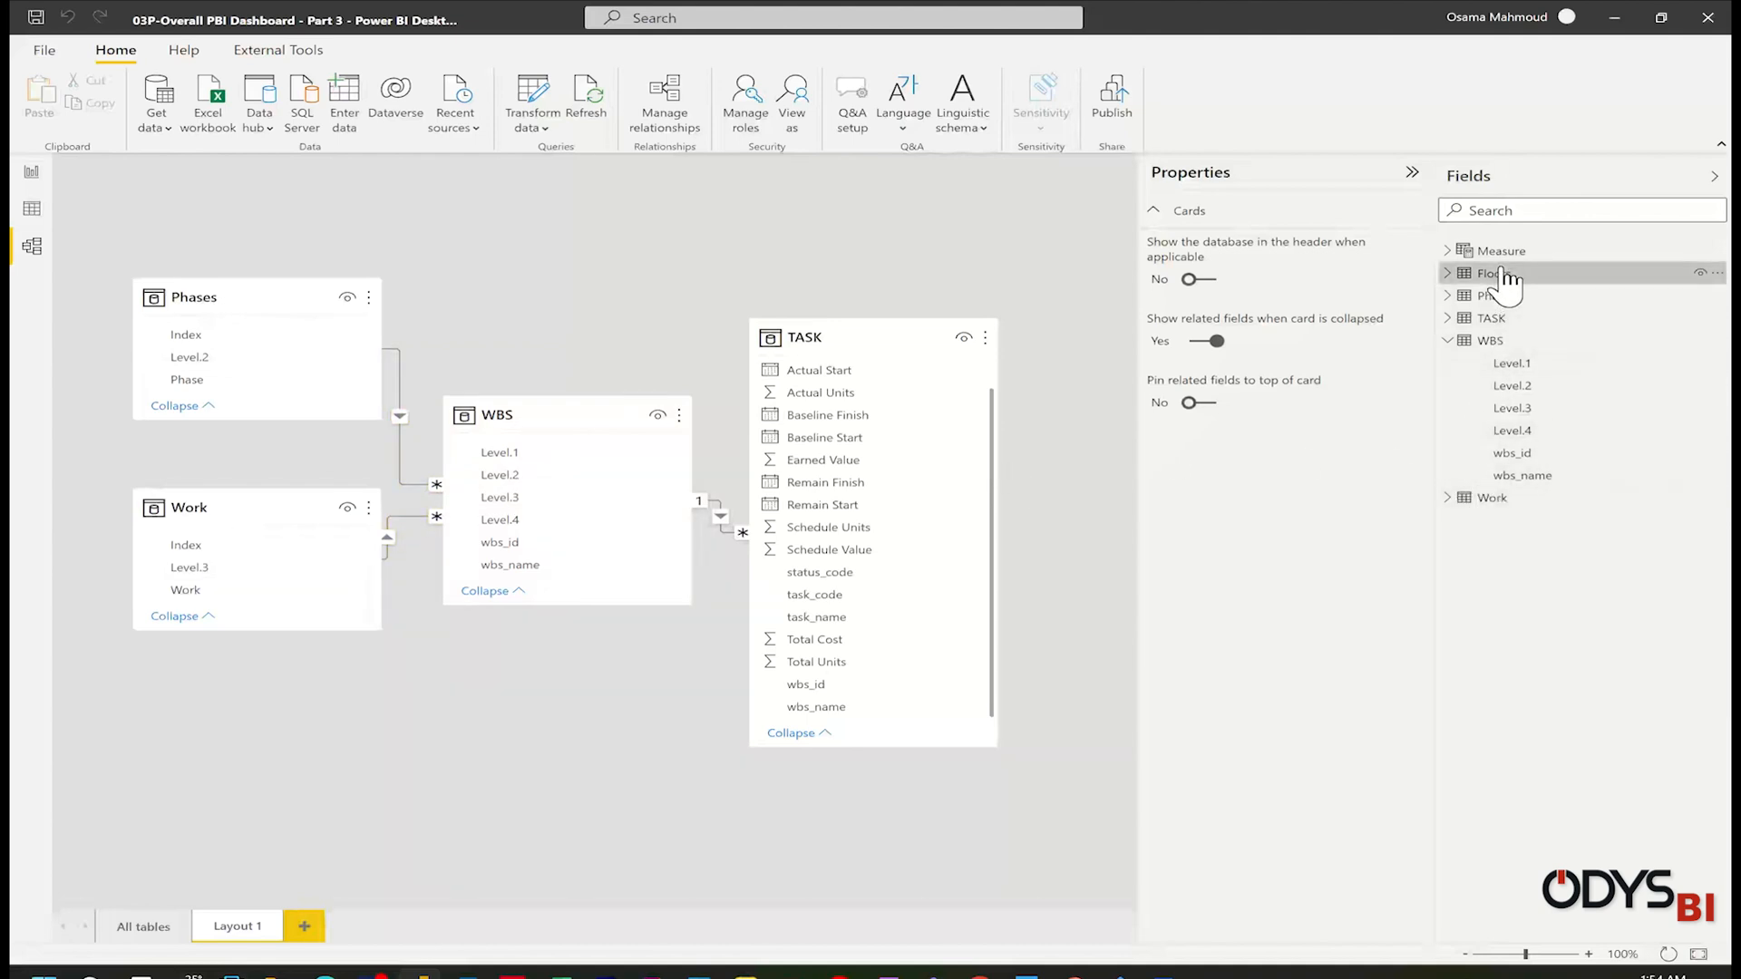
click(1492, 274)
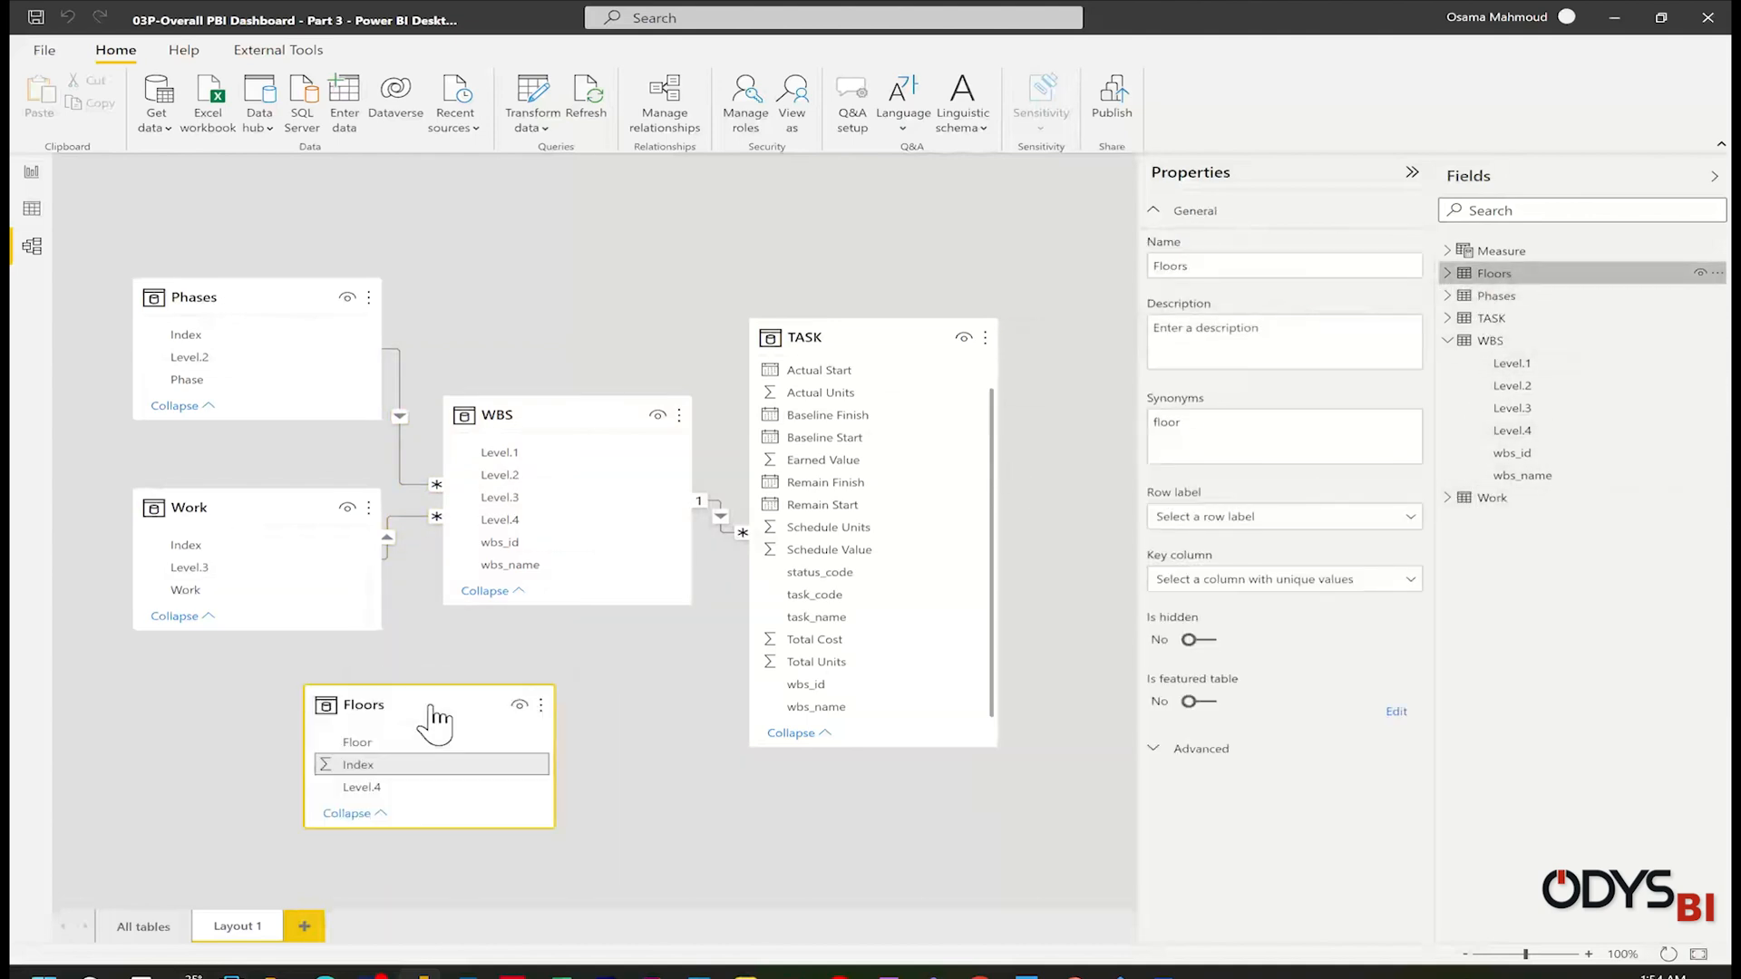
click(361, 785)
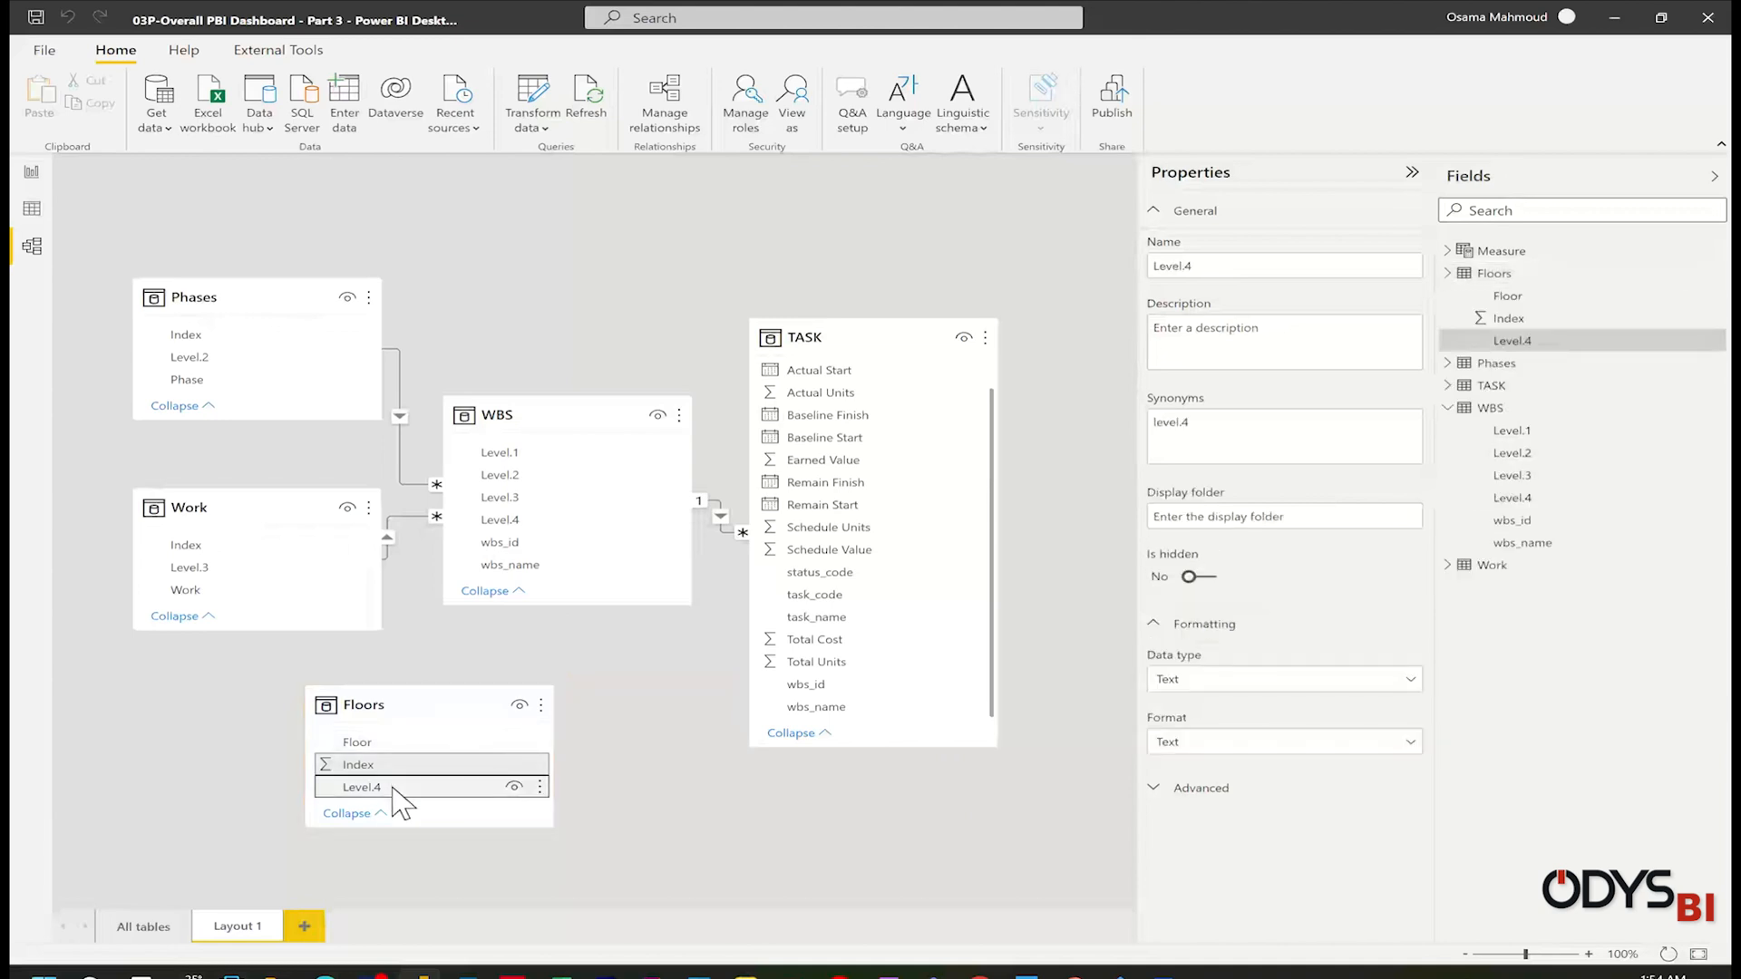